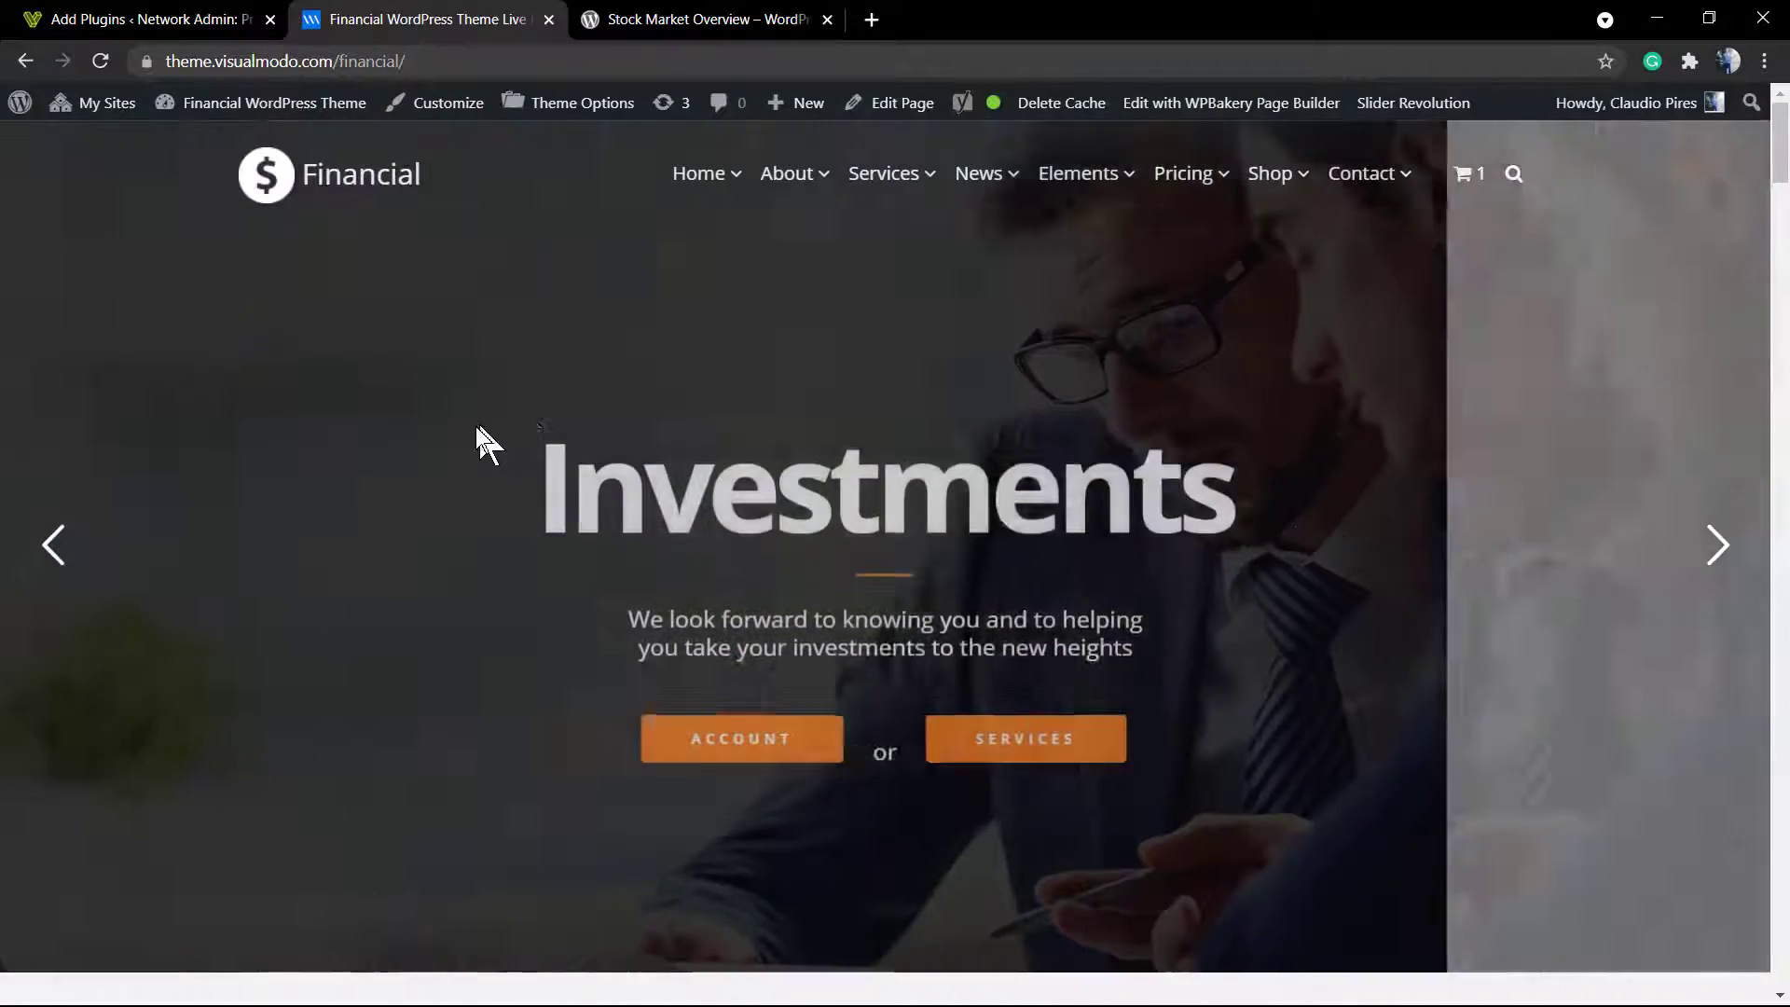
# Step: Scroll to the Market Information widget and show the Oracle chart
pyautogui.scroll(-3)
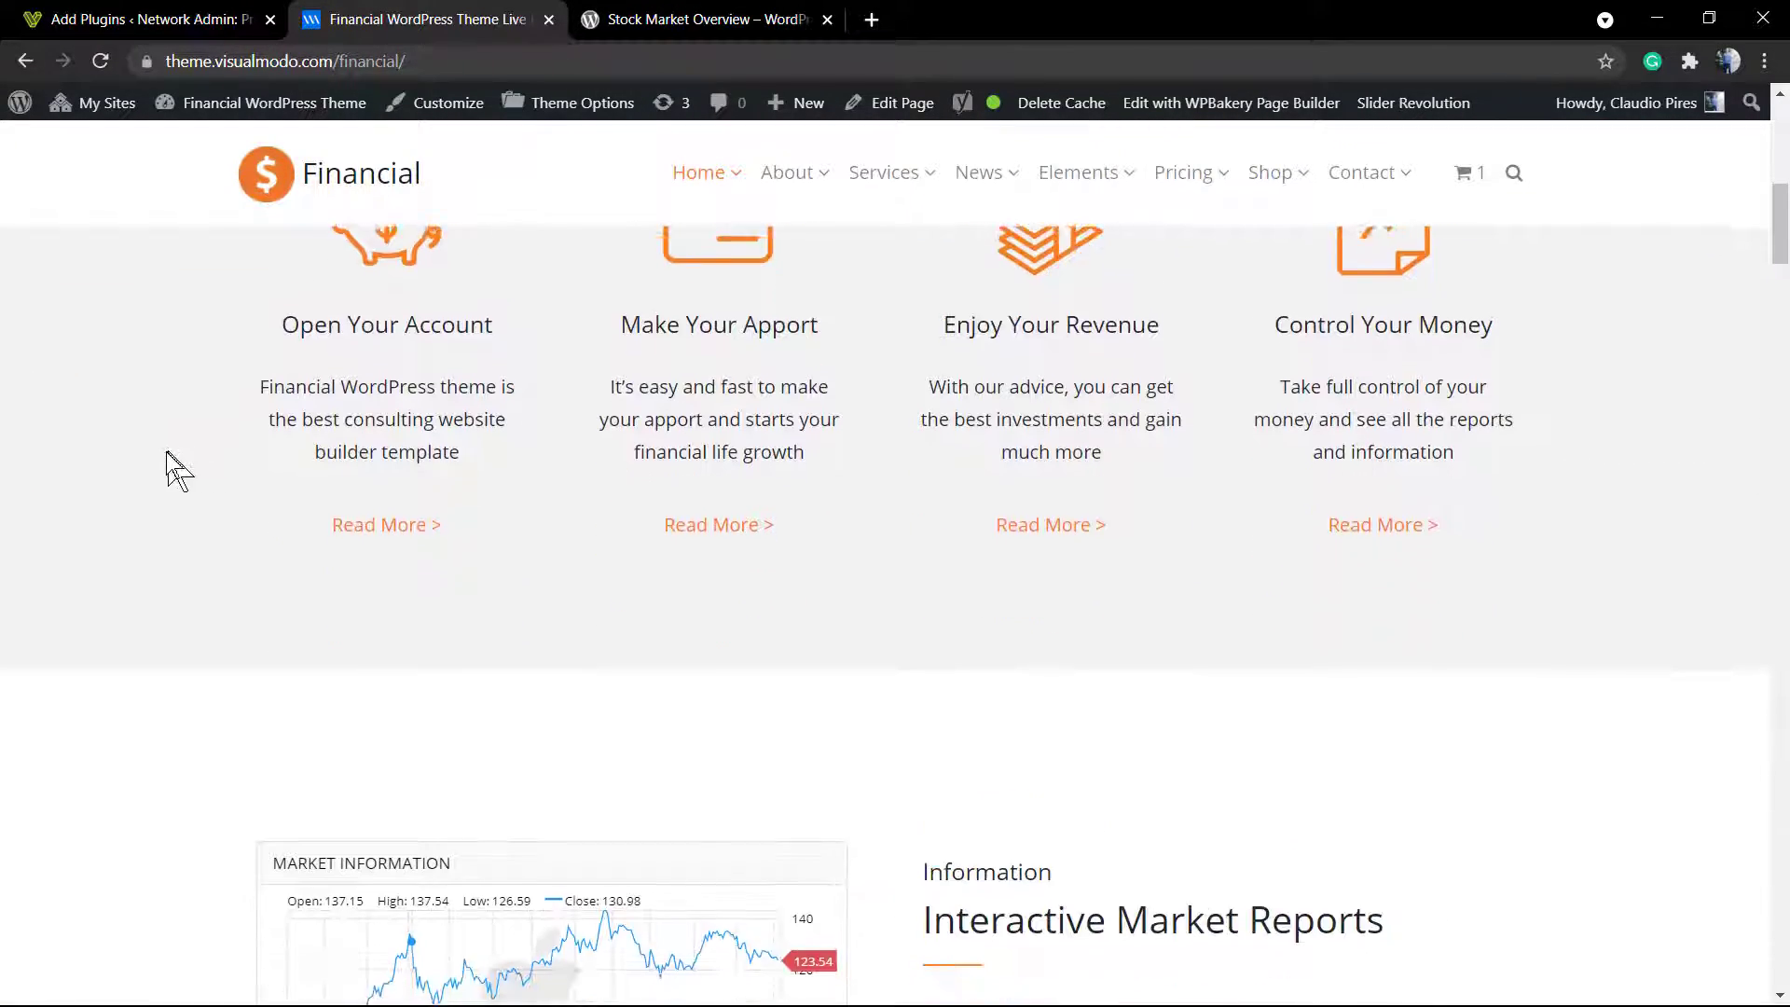
pyautogui.scroll(-3)
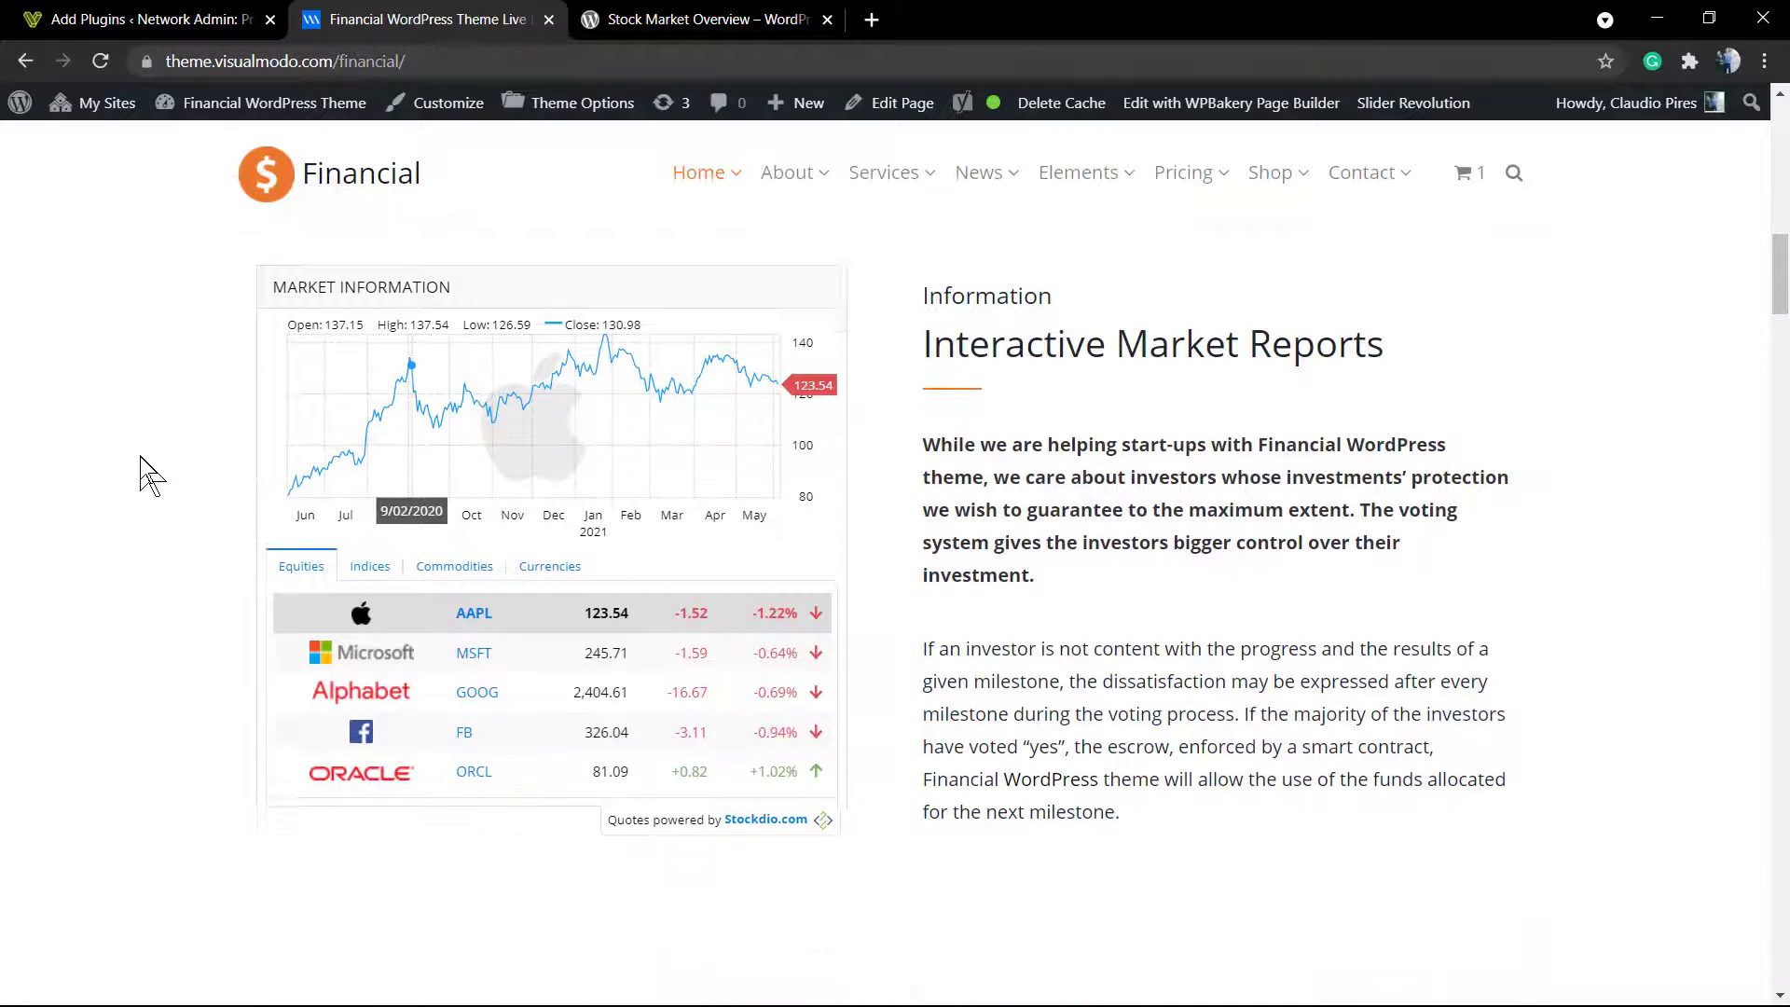
pyautogui.scroll(-3)
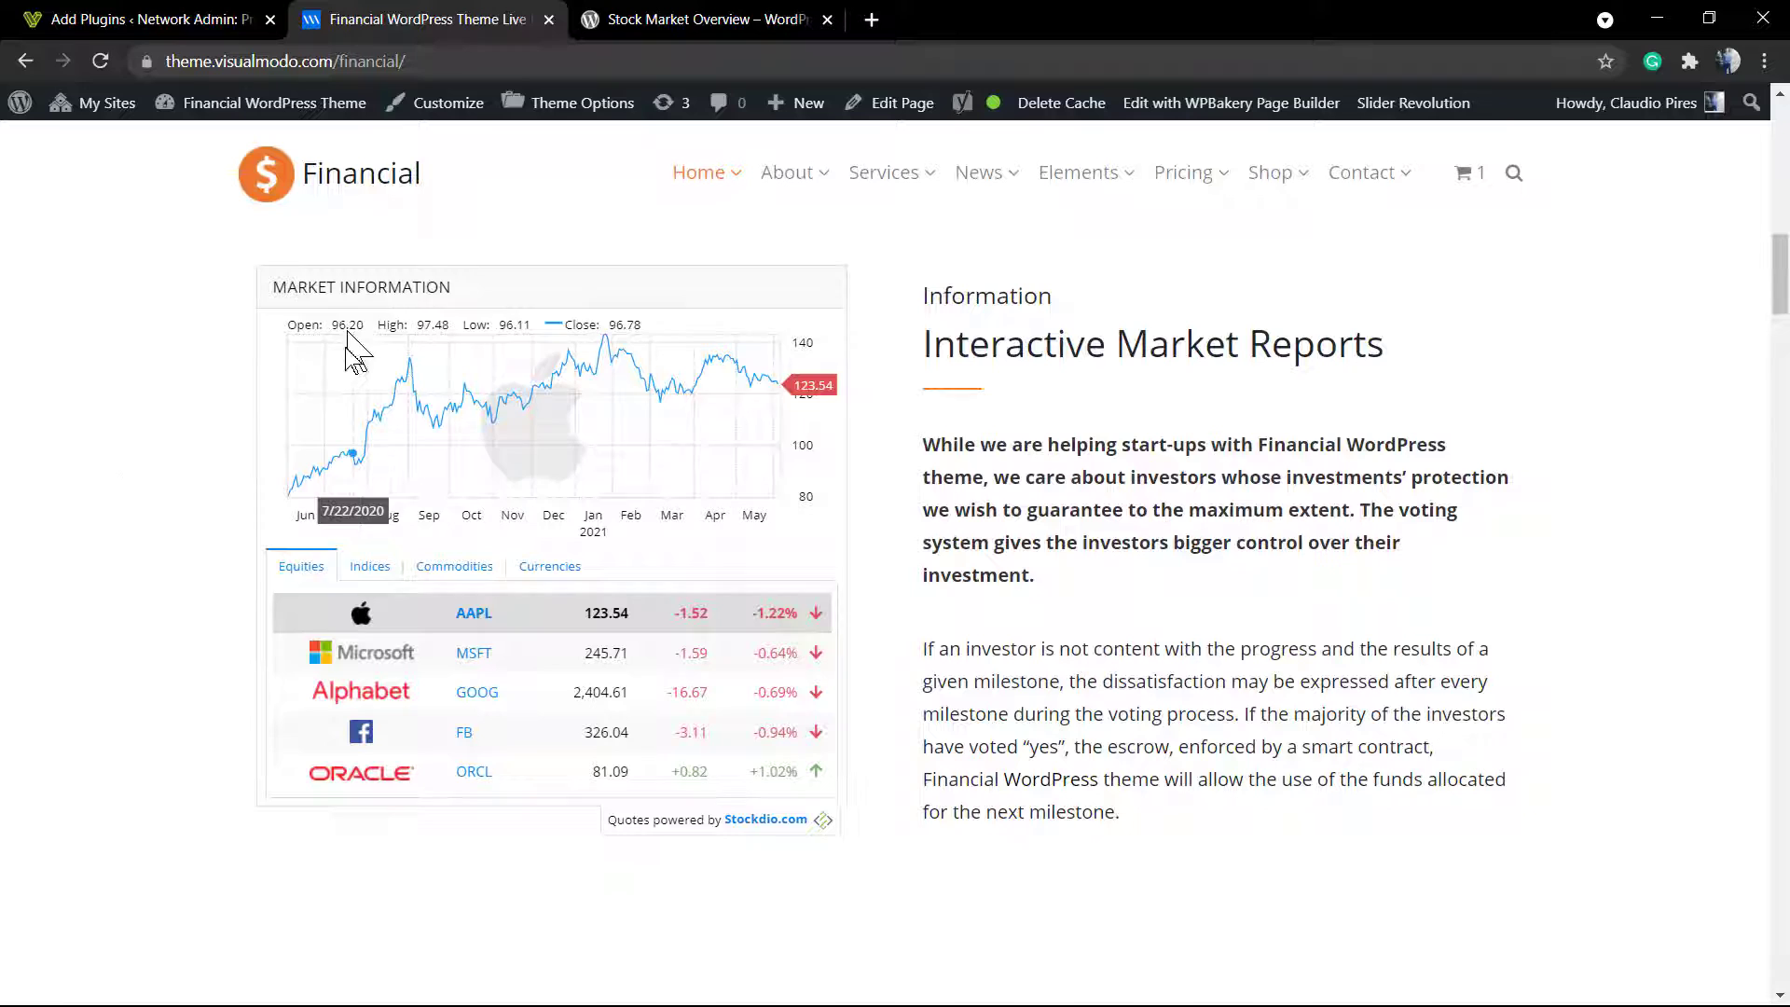
pyautogui.click(362, 691)
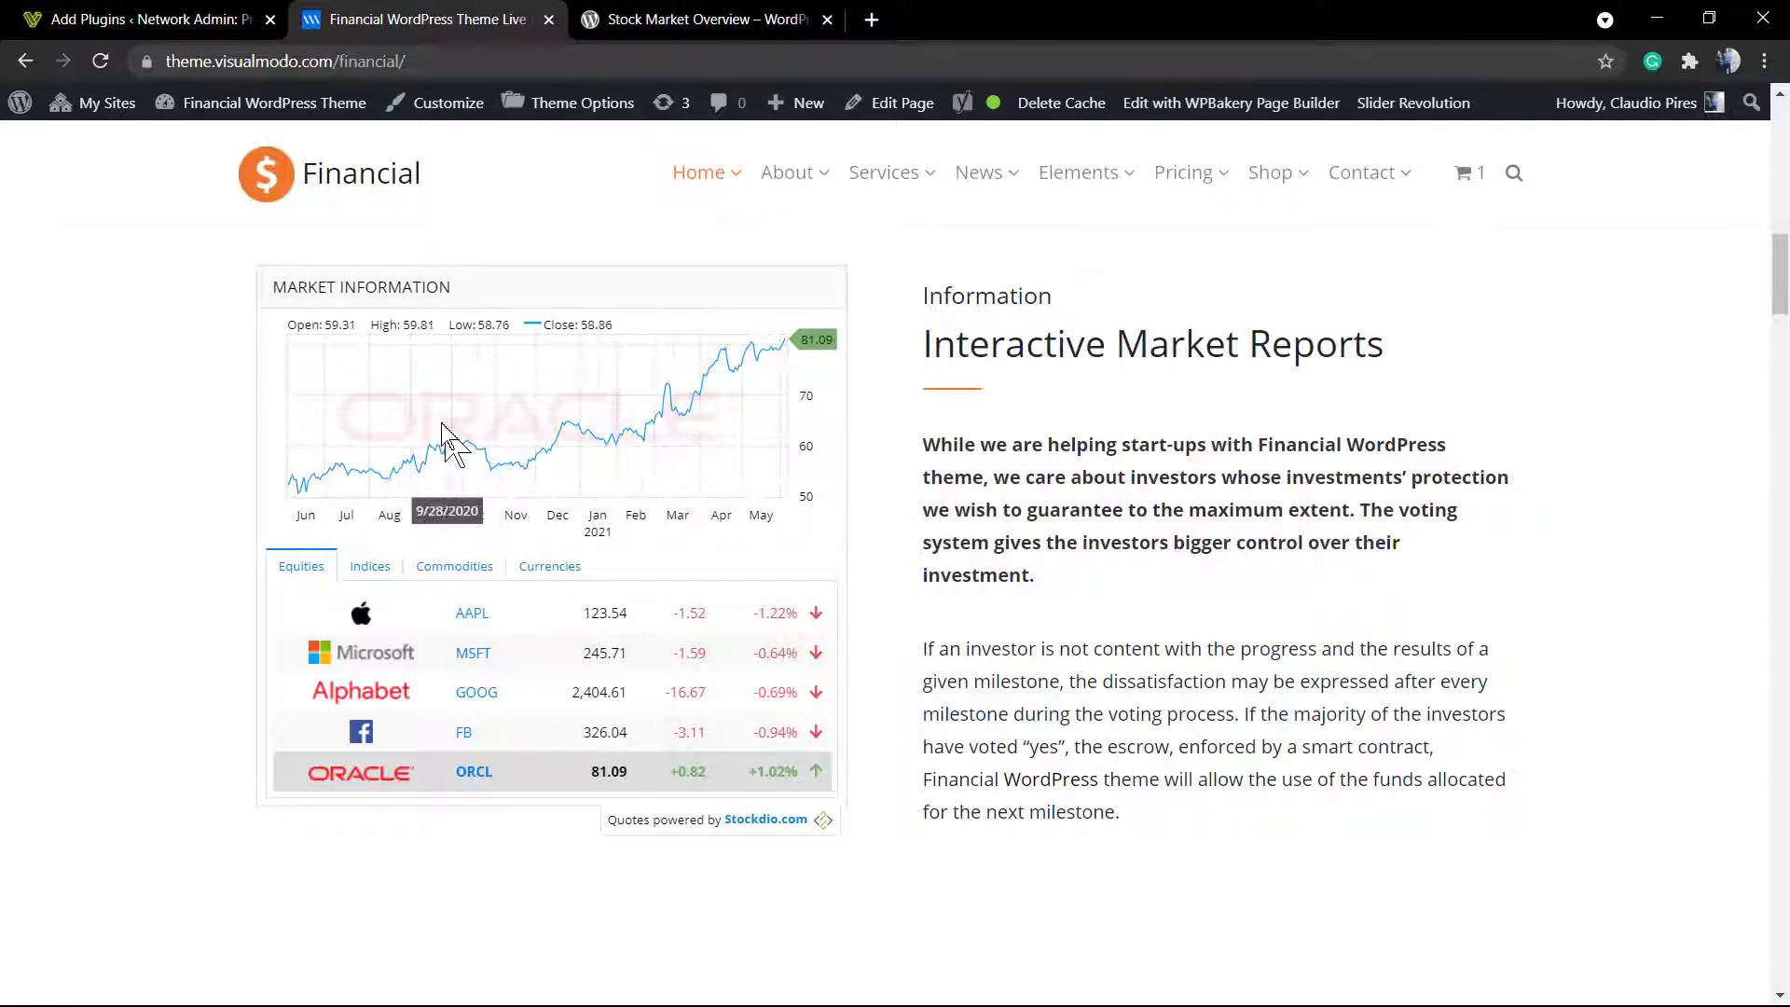
# Step: View the Indices, Commodities and Currencies quote categories, then return to Equities
pyautogui.click(370, 565)
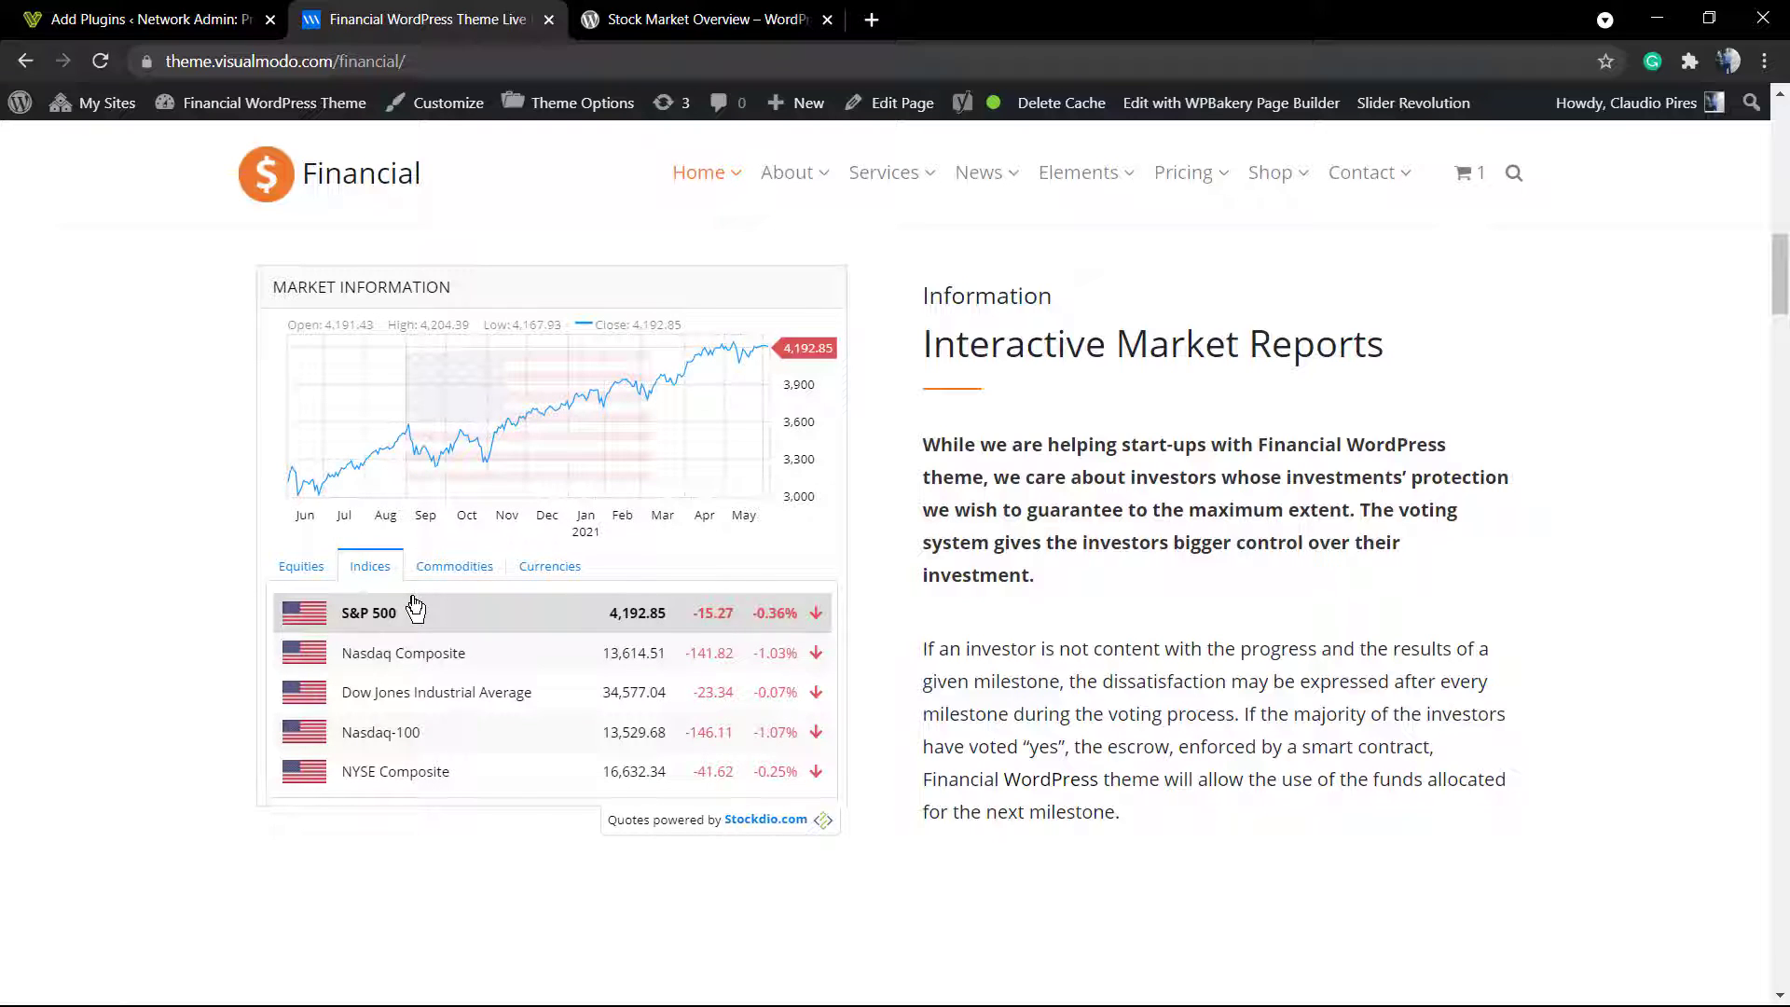
pyautogui.click(454, 565)
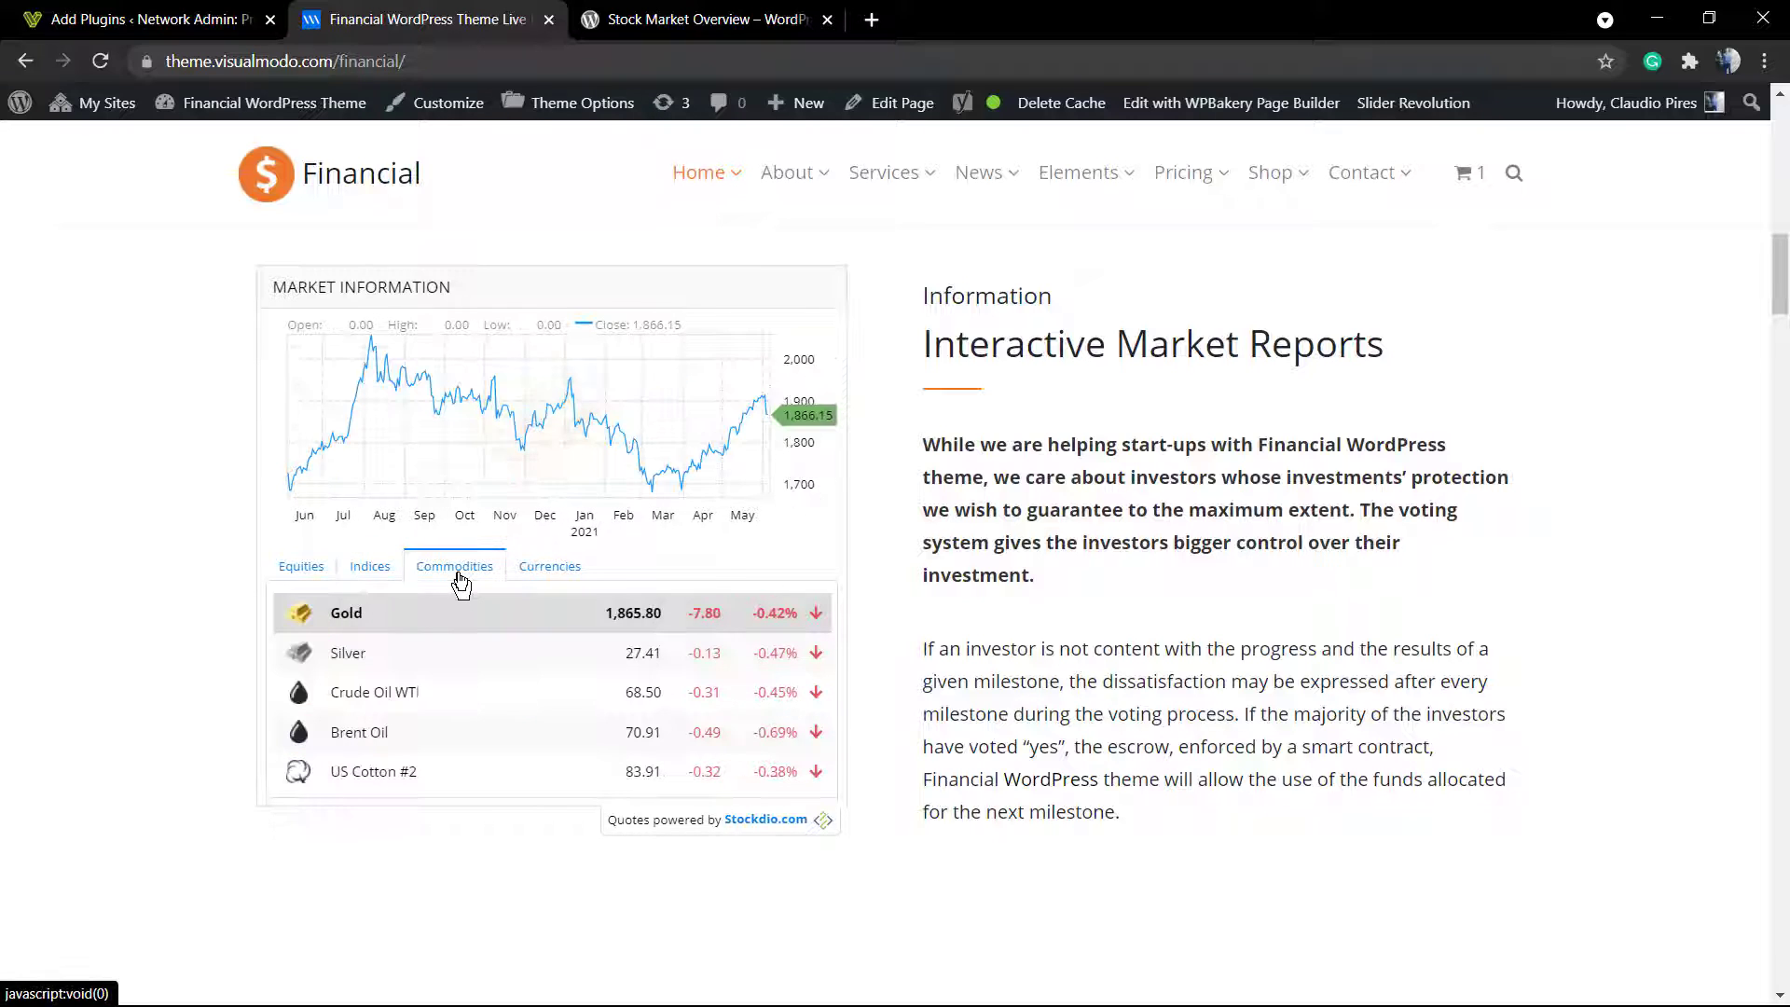
pyautogui.moveTo(531, 582)
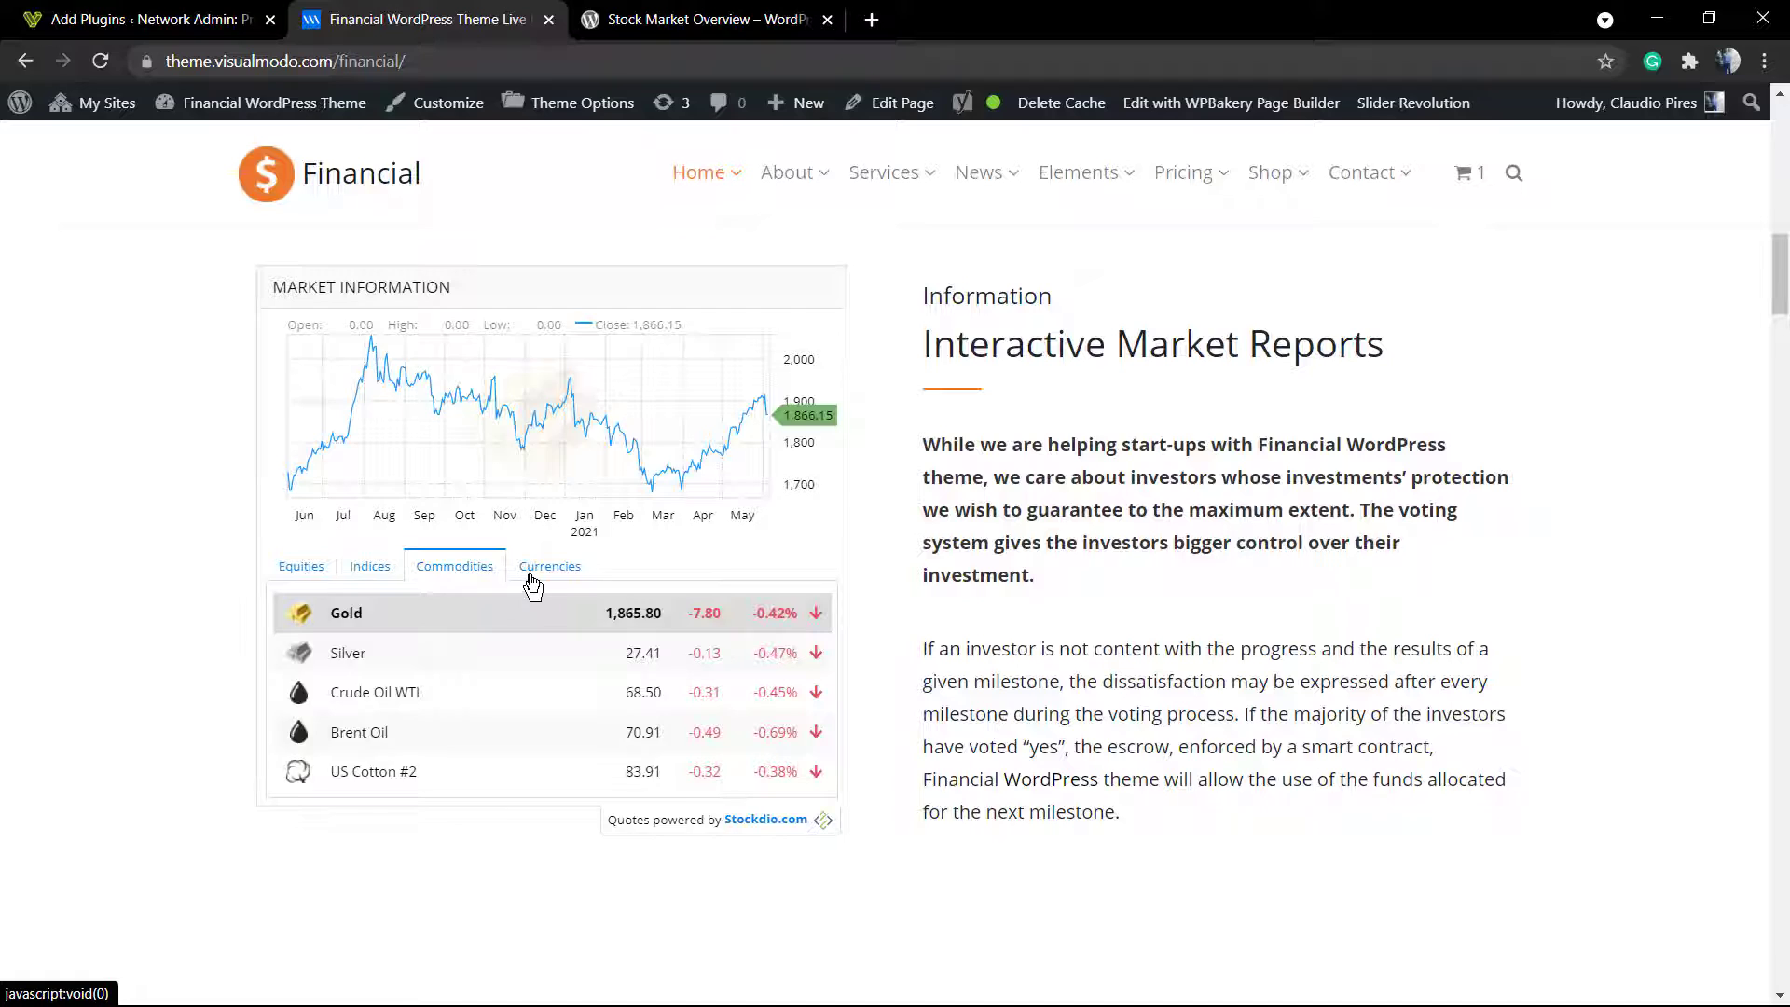
pyautogui.click(549, 565)
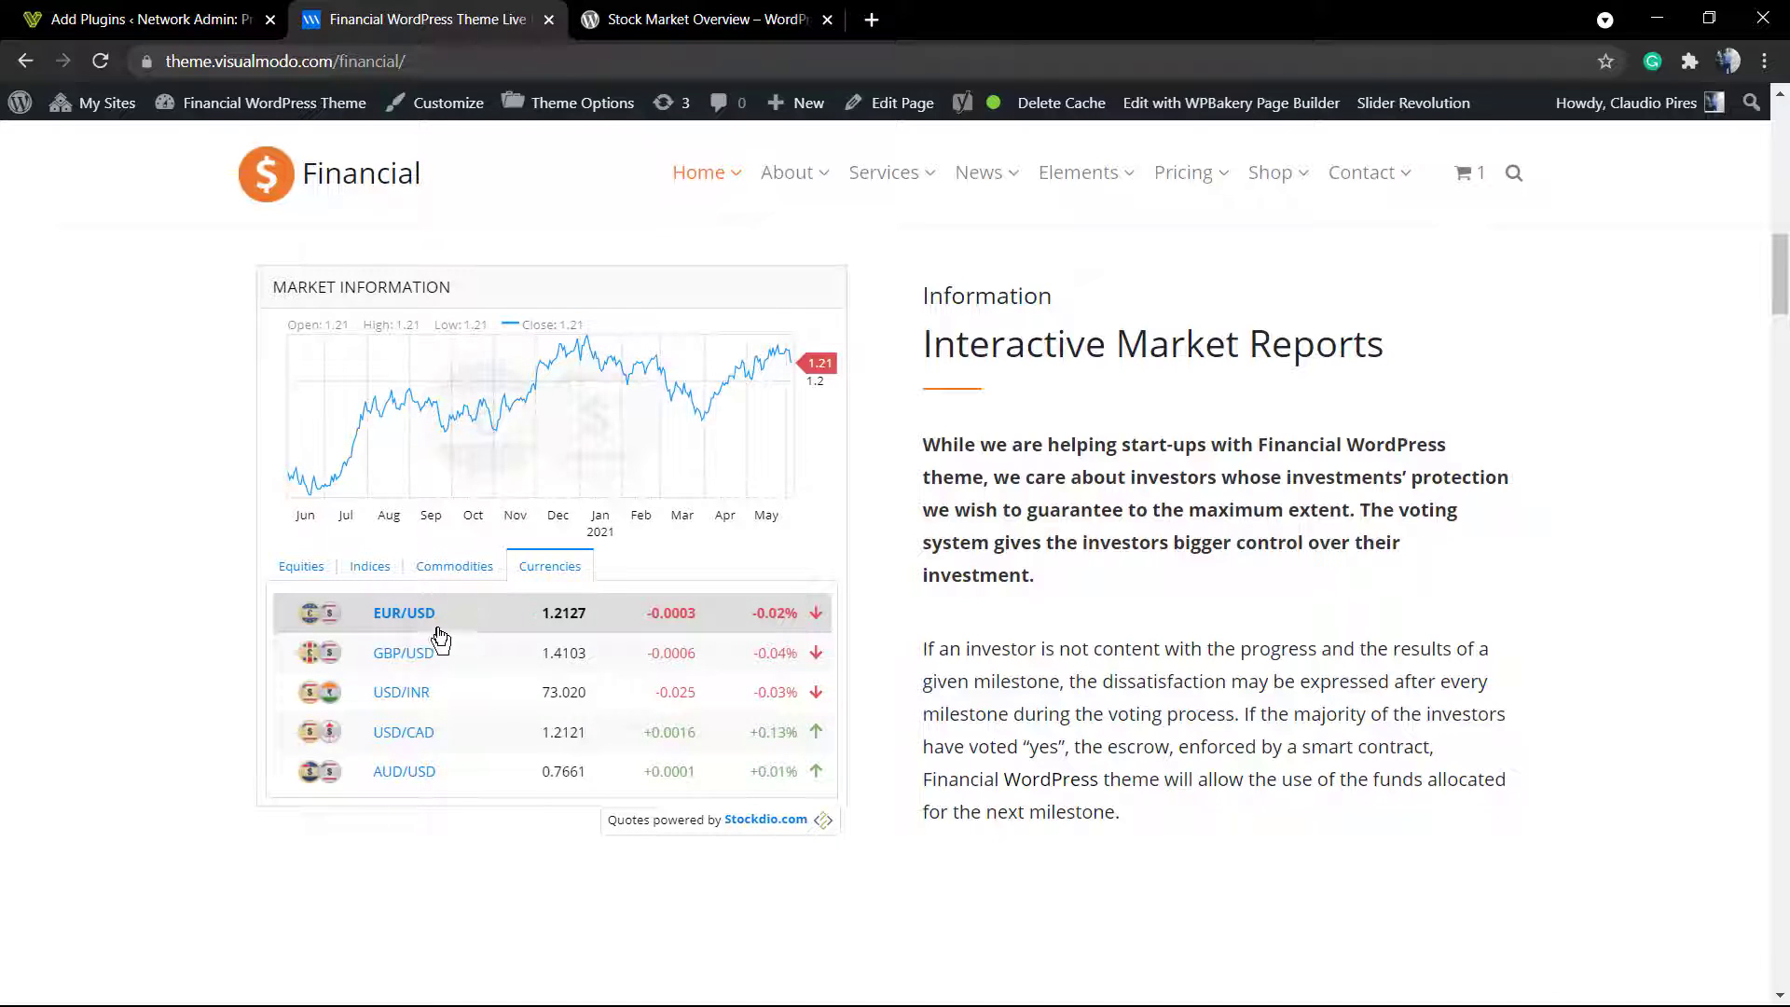
pyautogui.moveTo(467, 711)
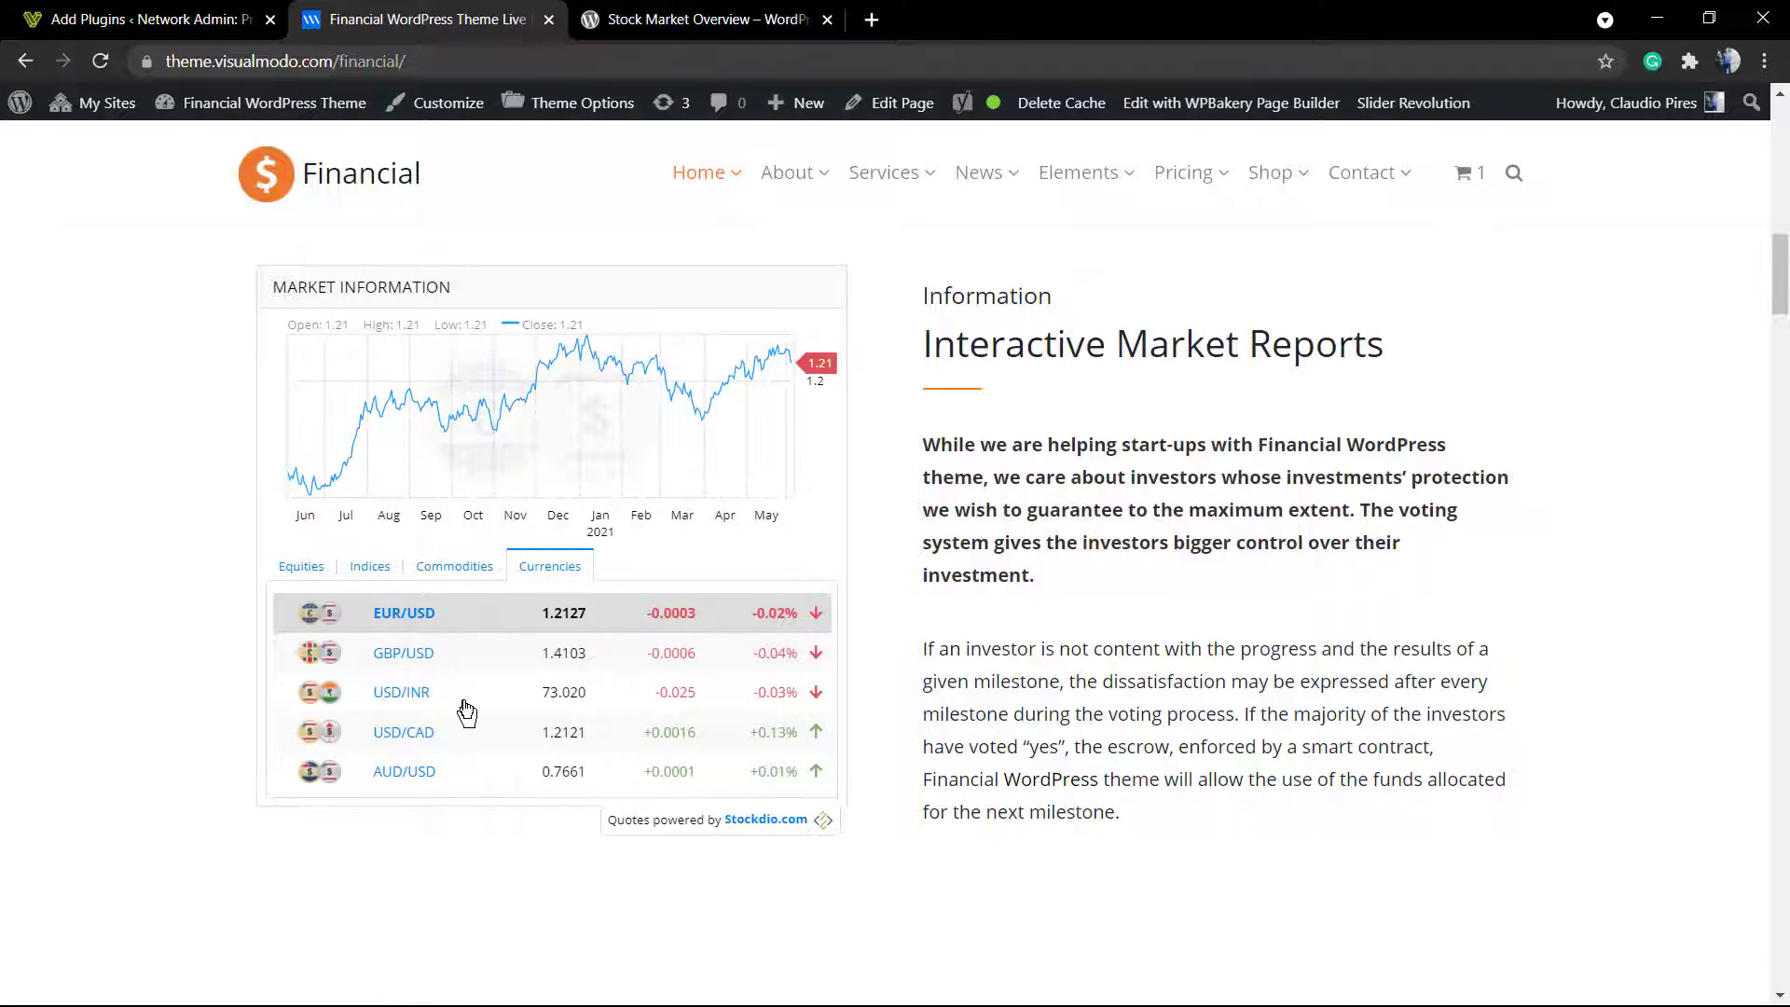
pyautogui.moveTo(473, 749)
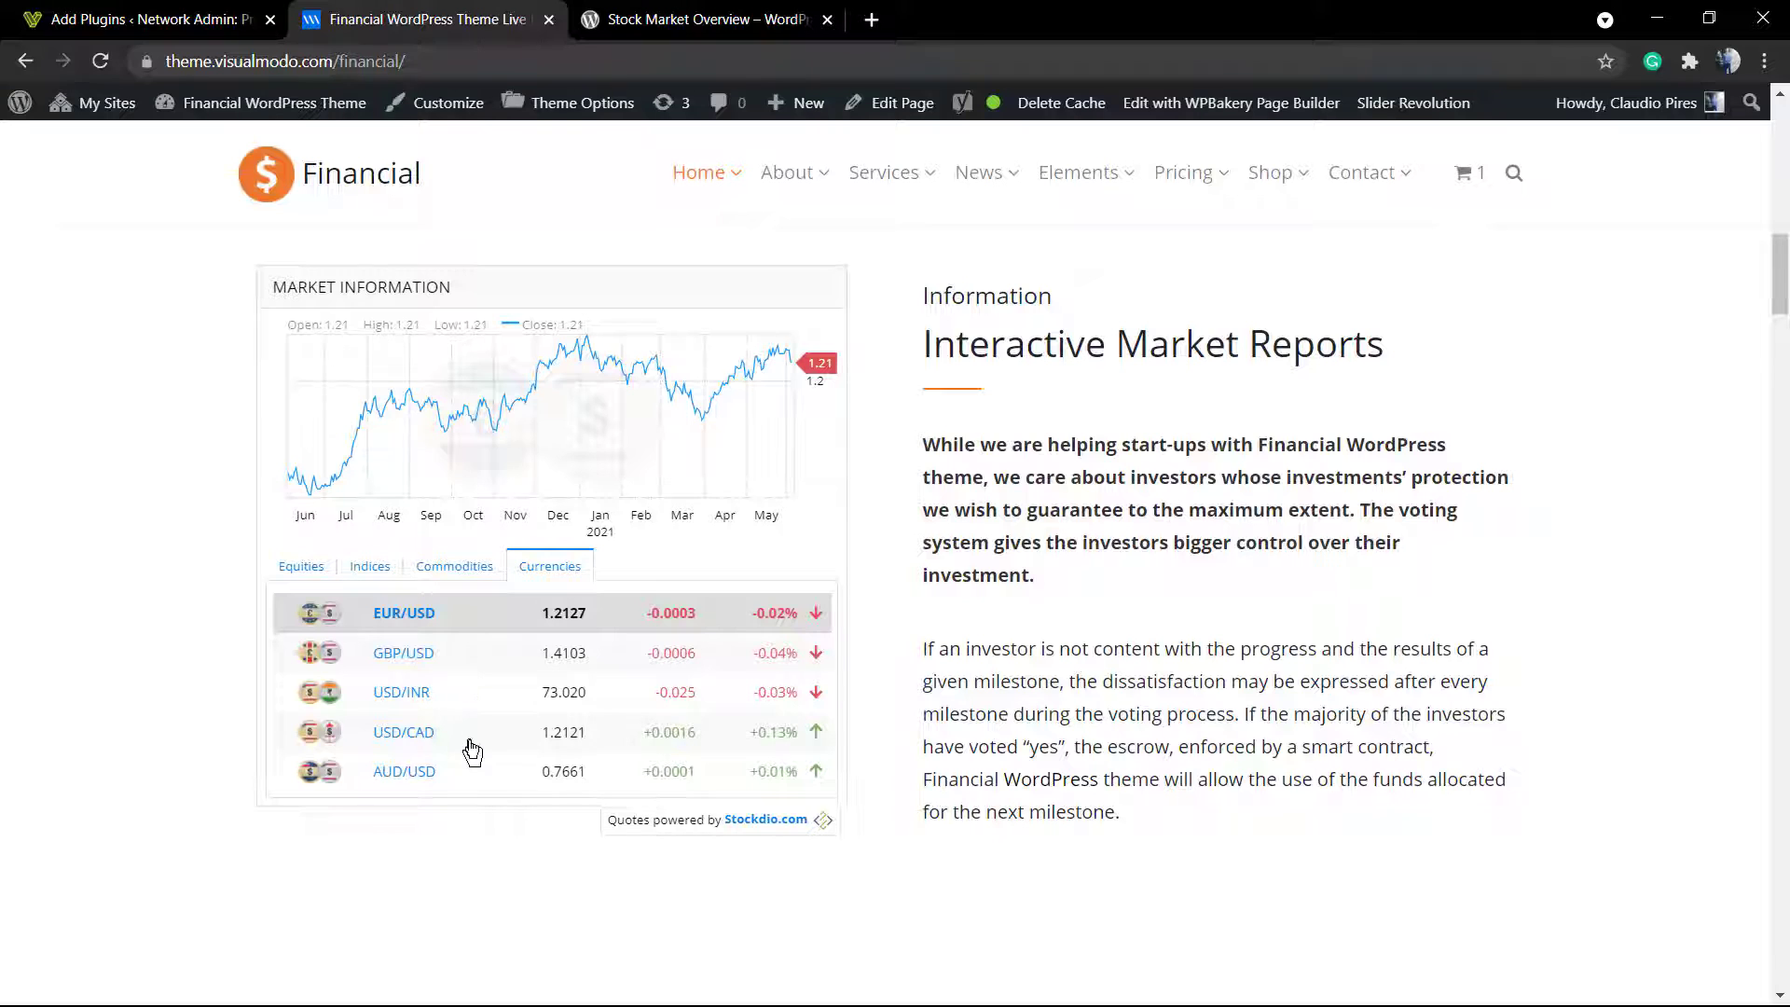
pyautogui.moveTo(462, 753)
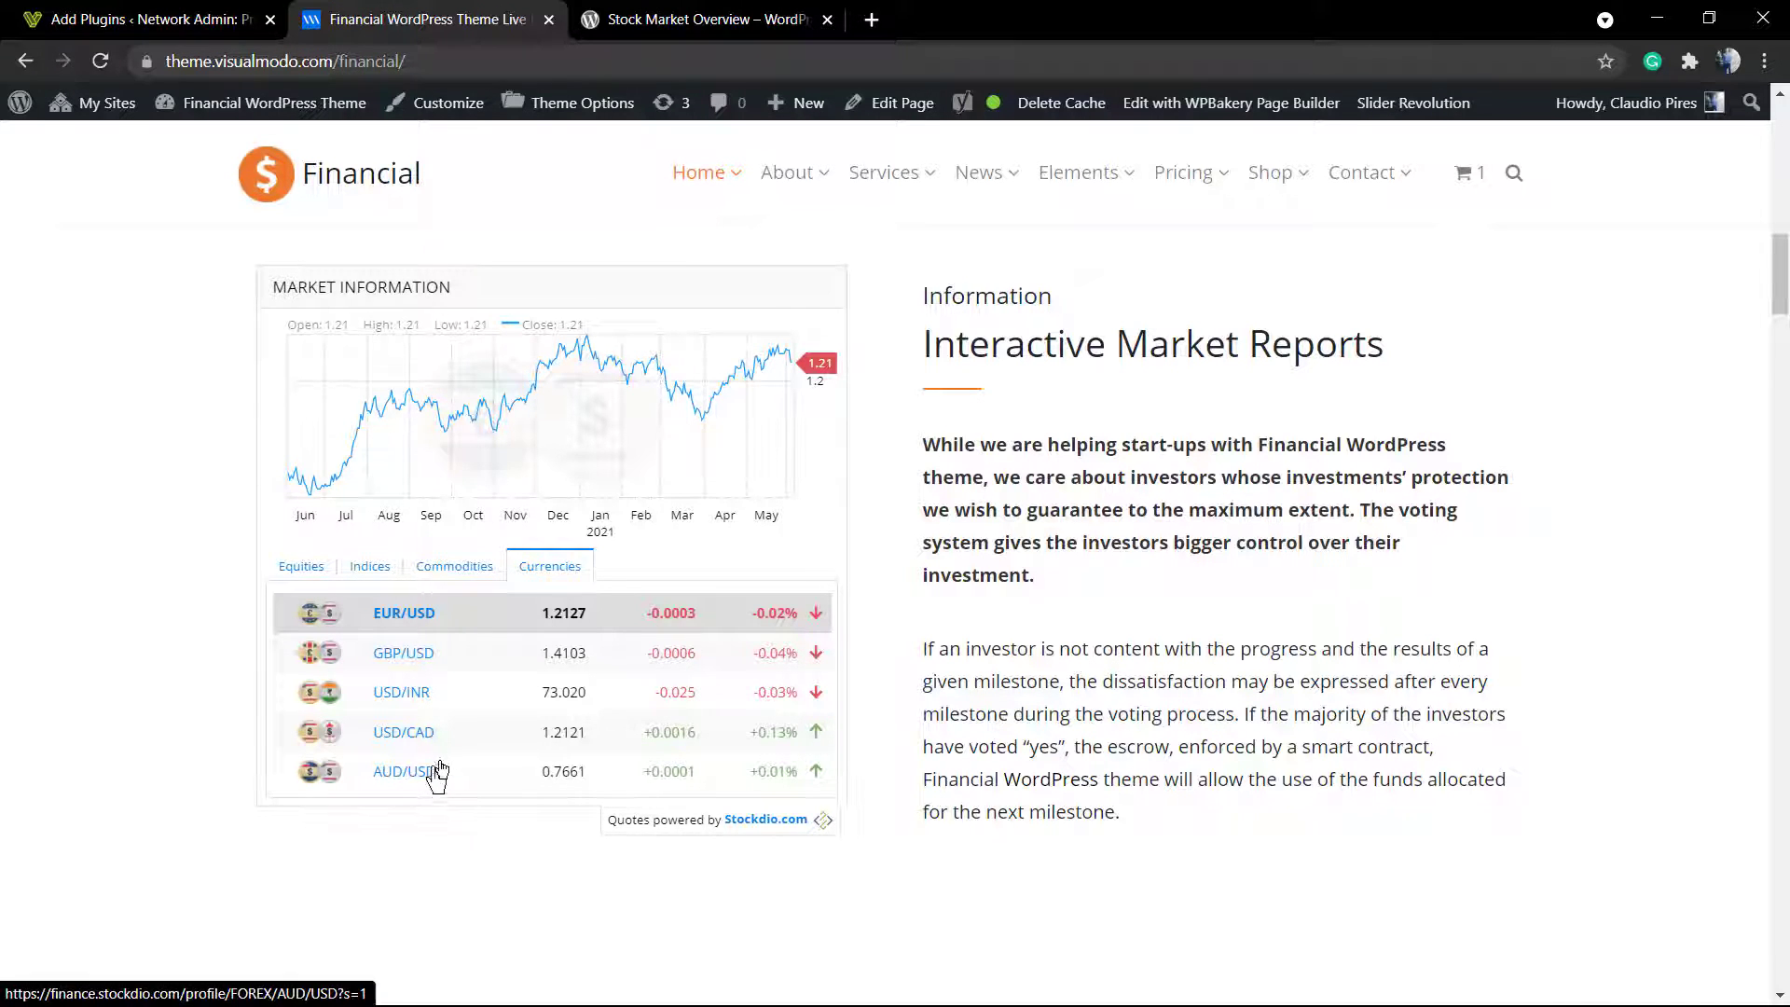
pyautogui.moveTo(302, 568)
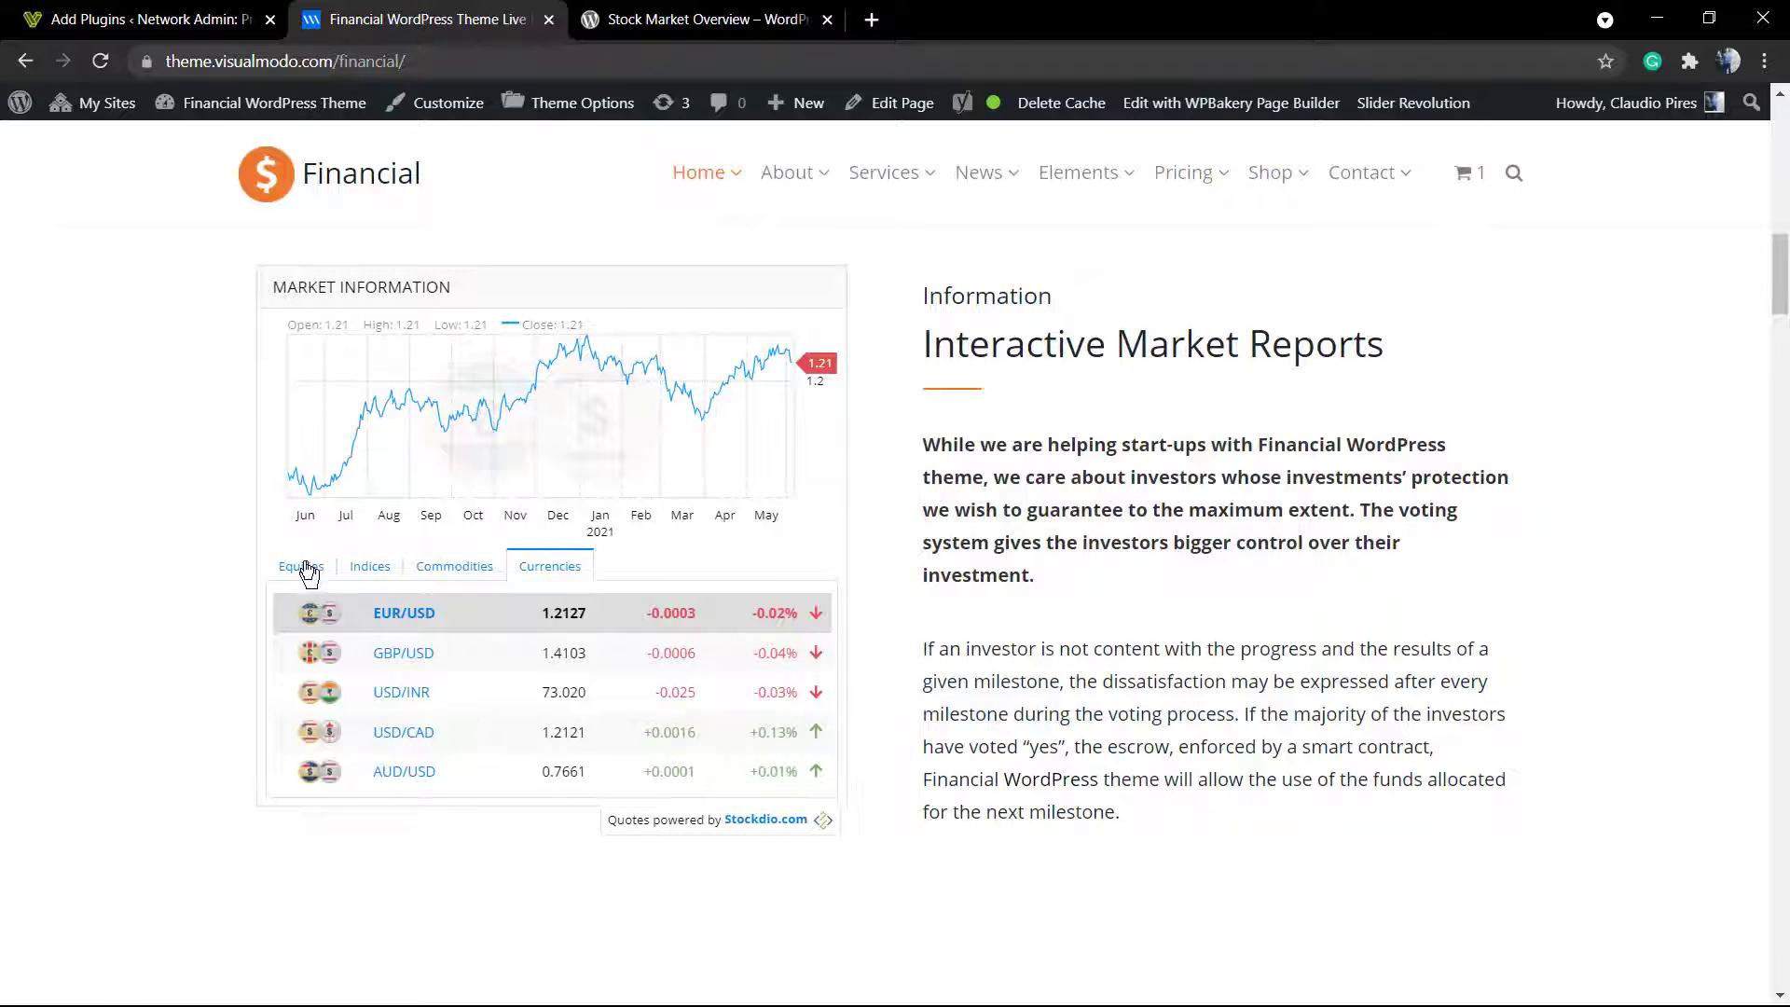
pyautogui.click(300, 565)
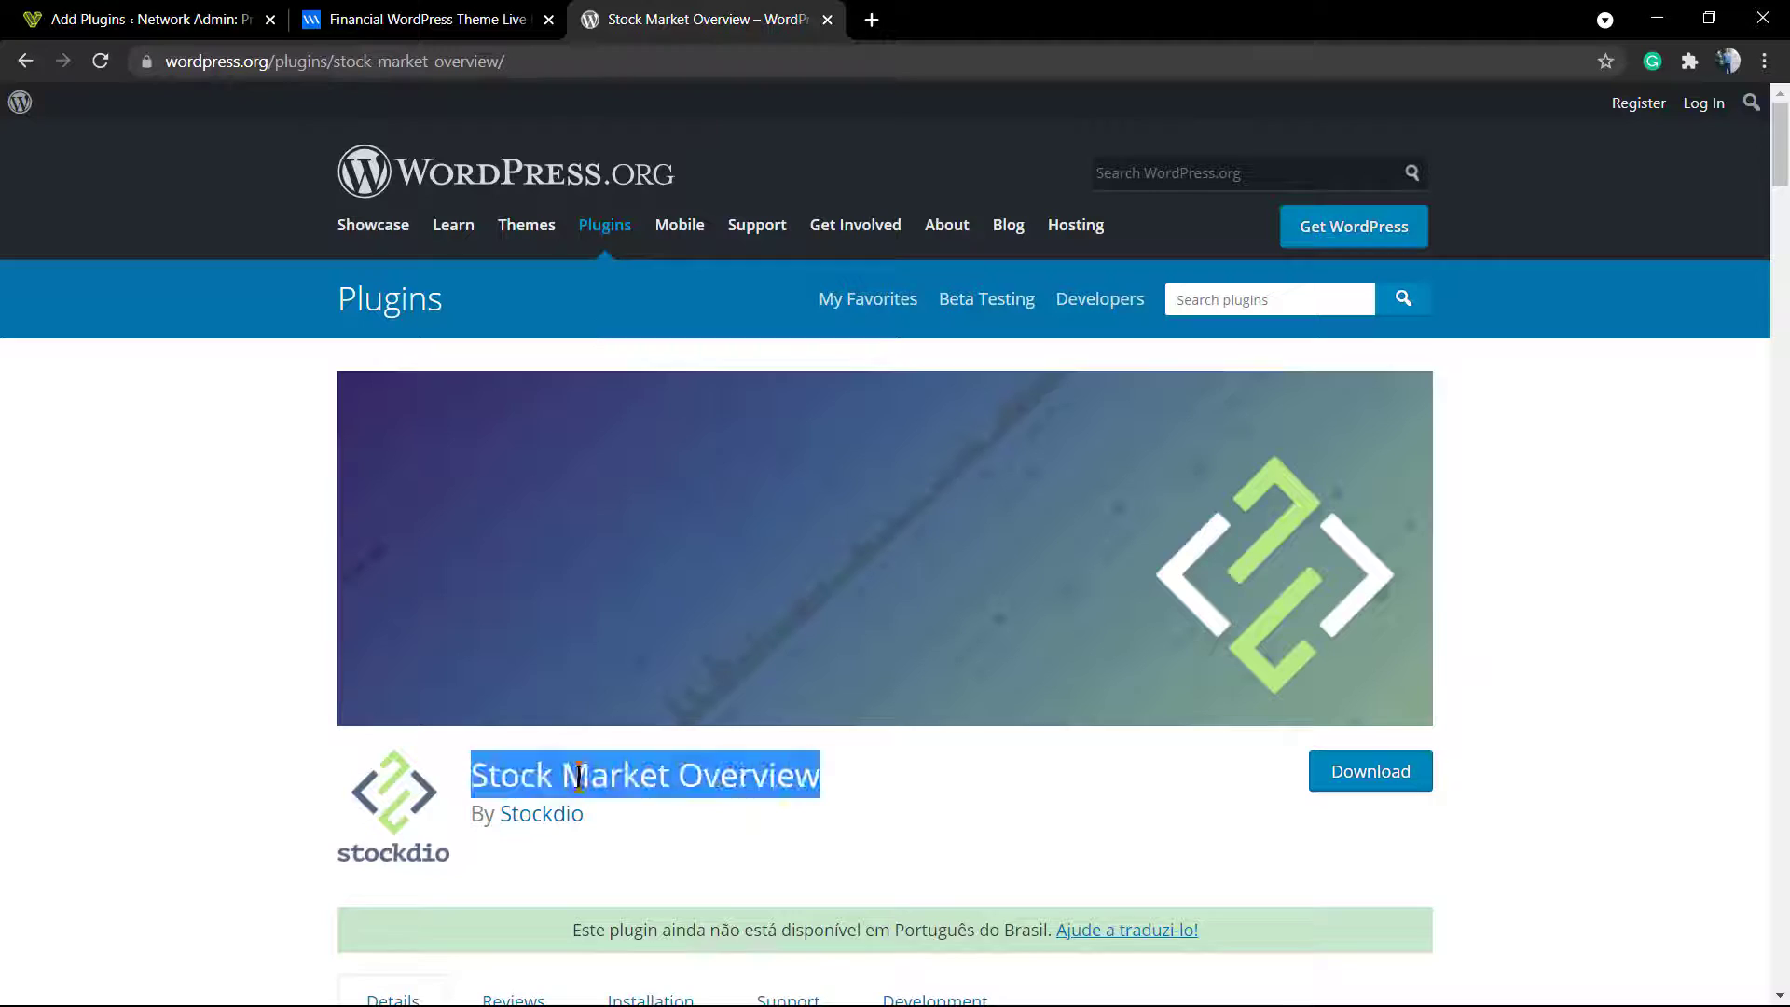
pyautogui.moveTo(540, 814)
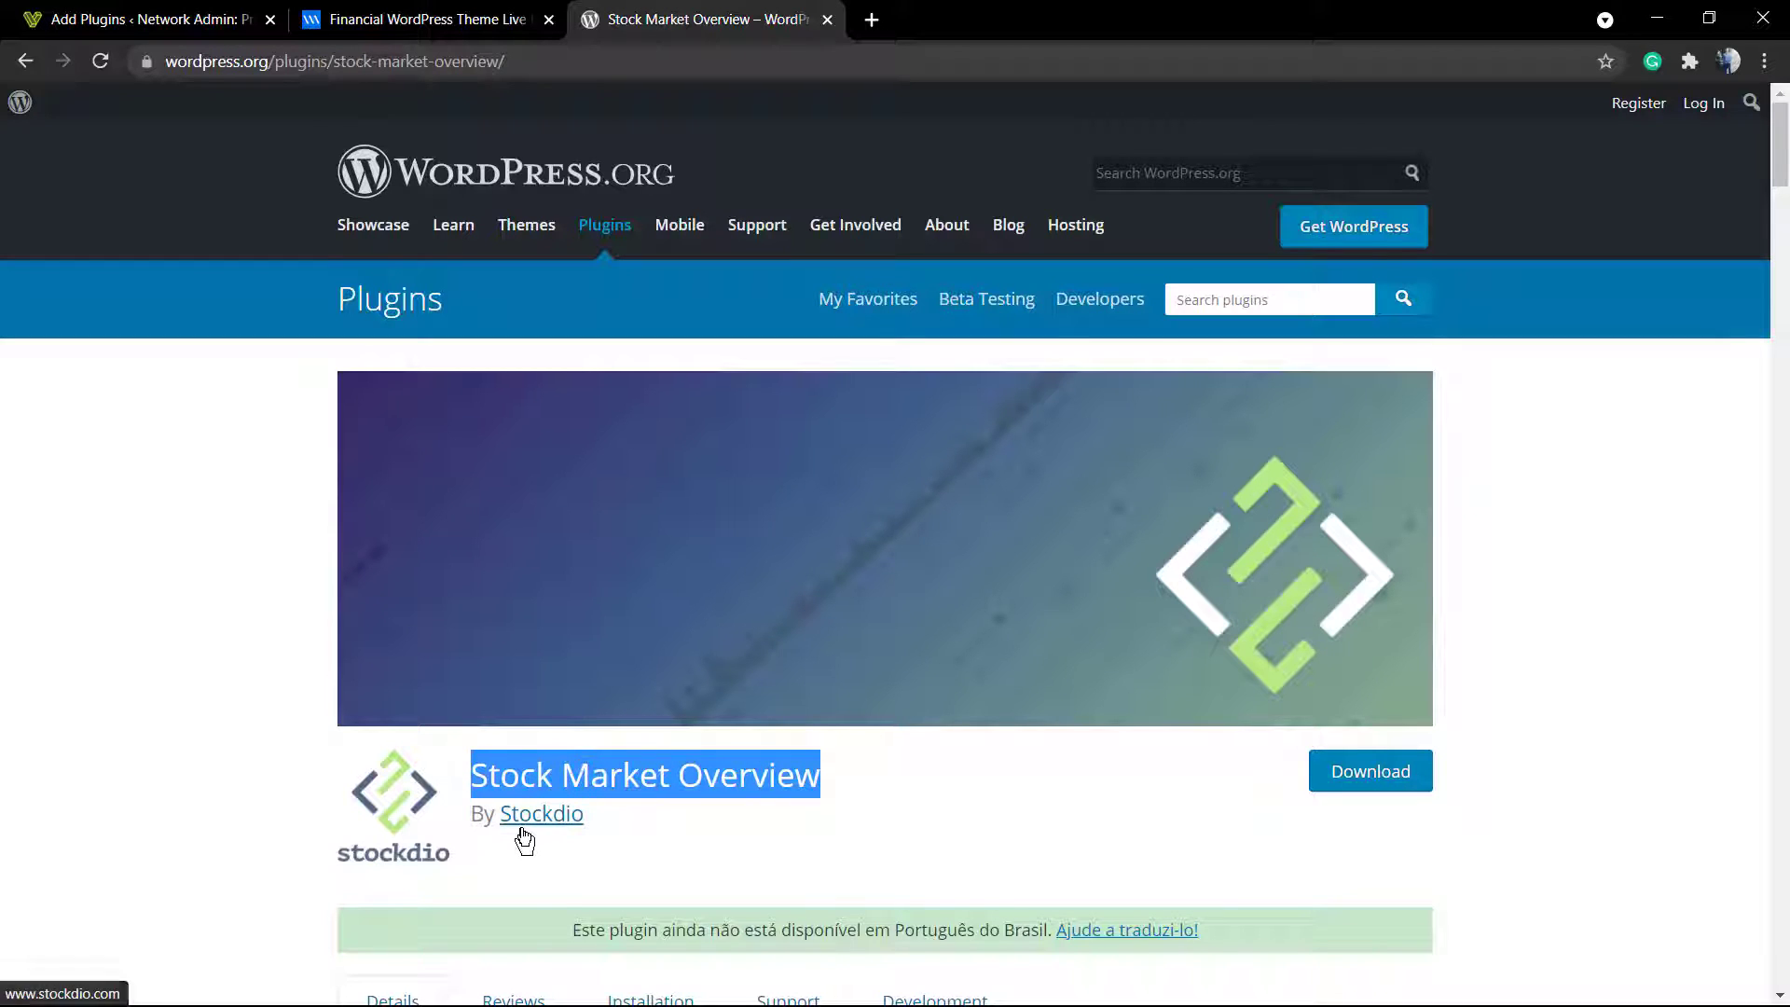
pyautogui.moveTo(531, 834)
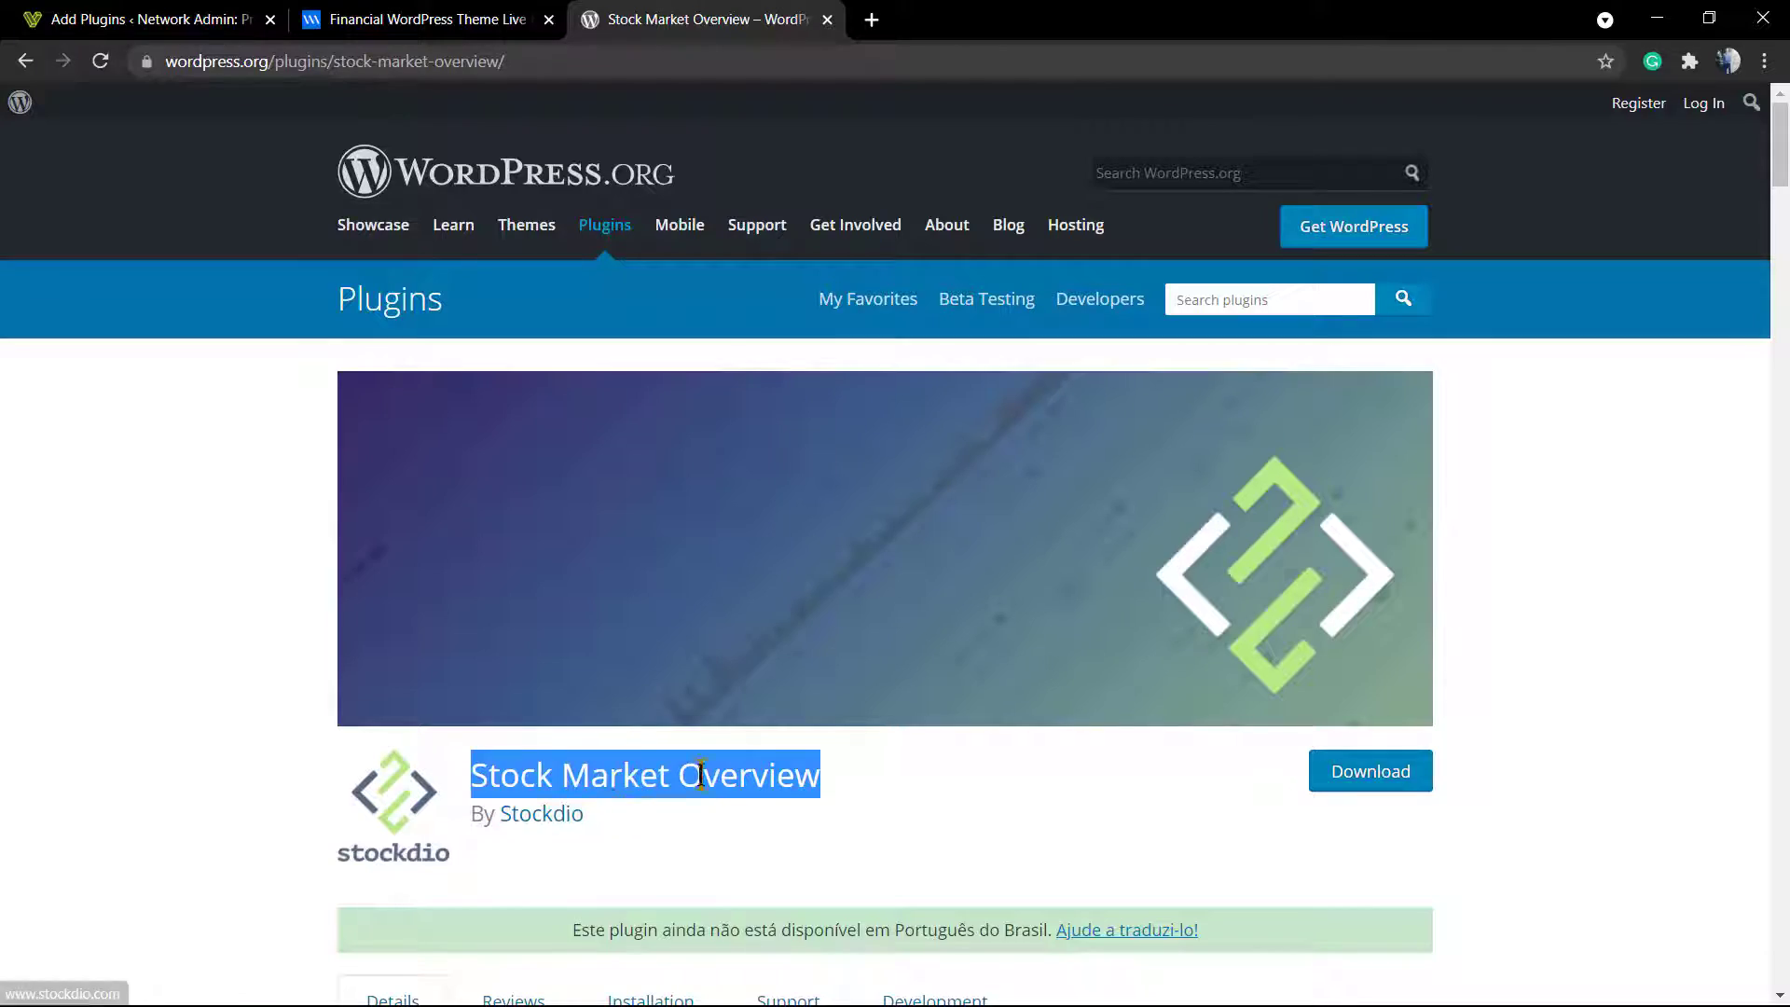
# Step: Scroll through the Stock Market Overview plugin description on WordPress.org
pyautogui.scroll(-3)
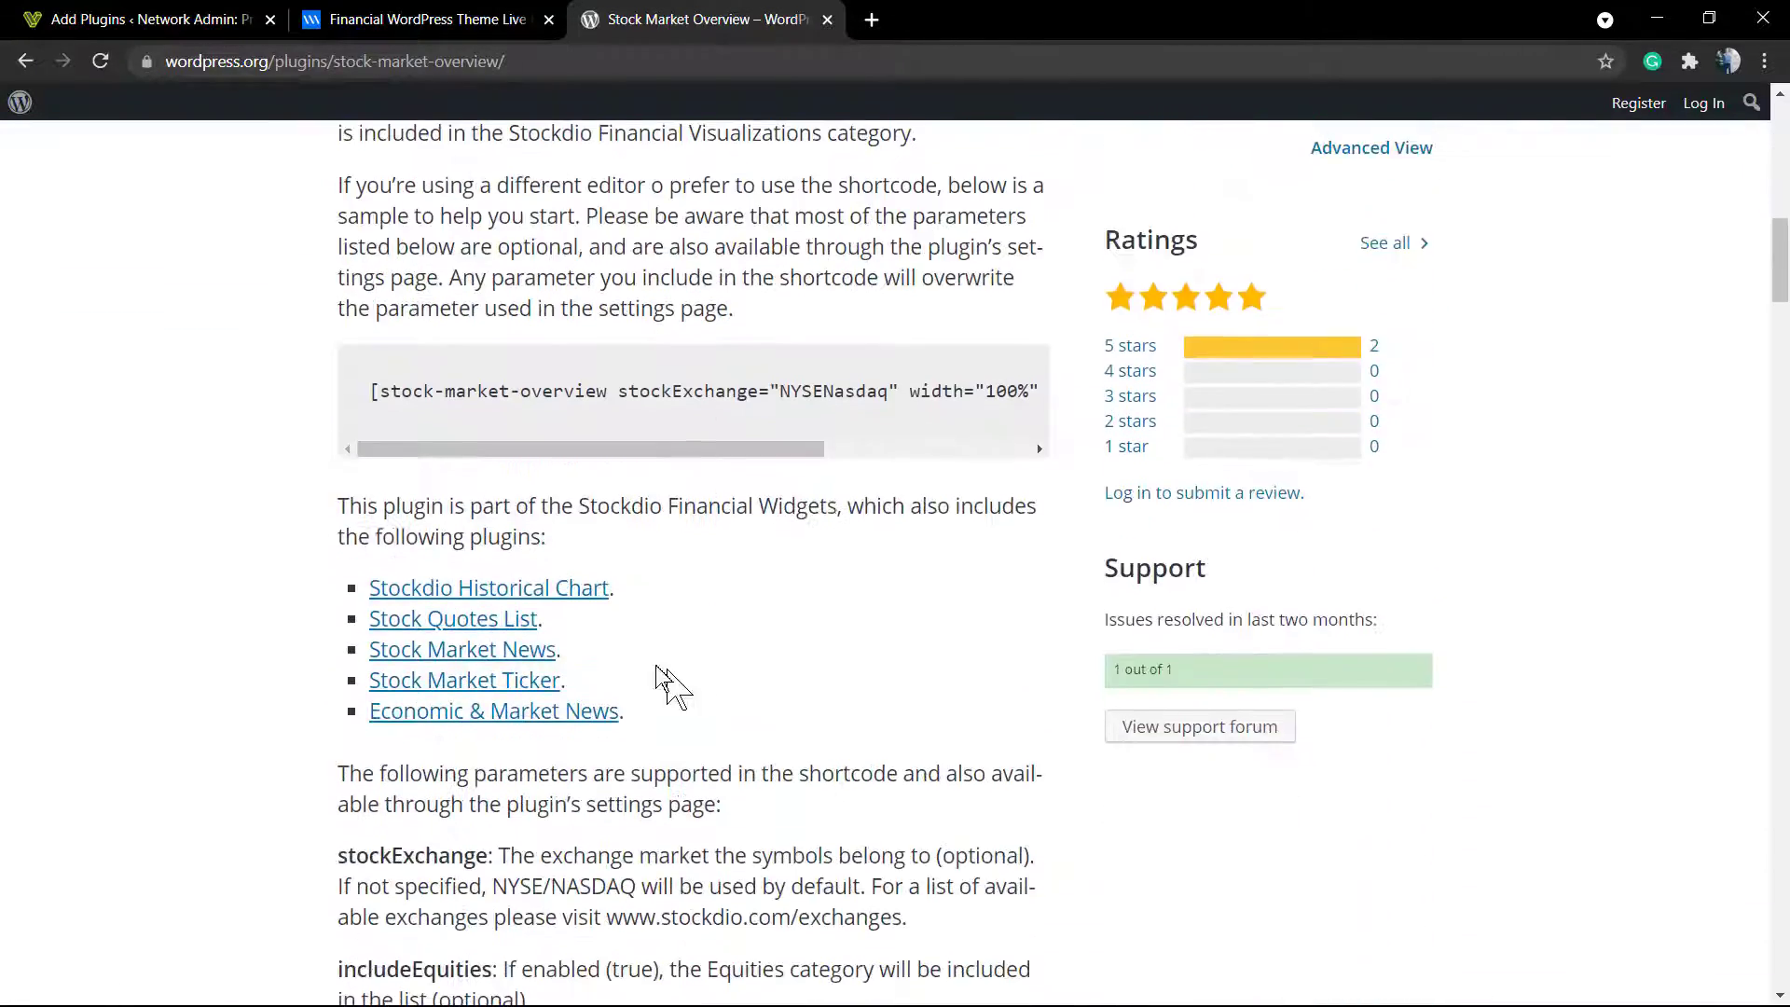
pyautogui.scroll(-3)
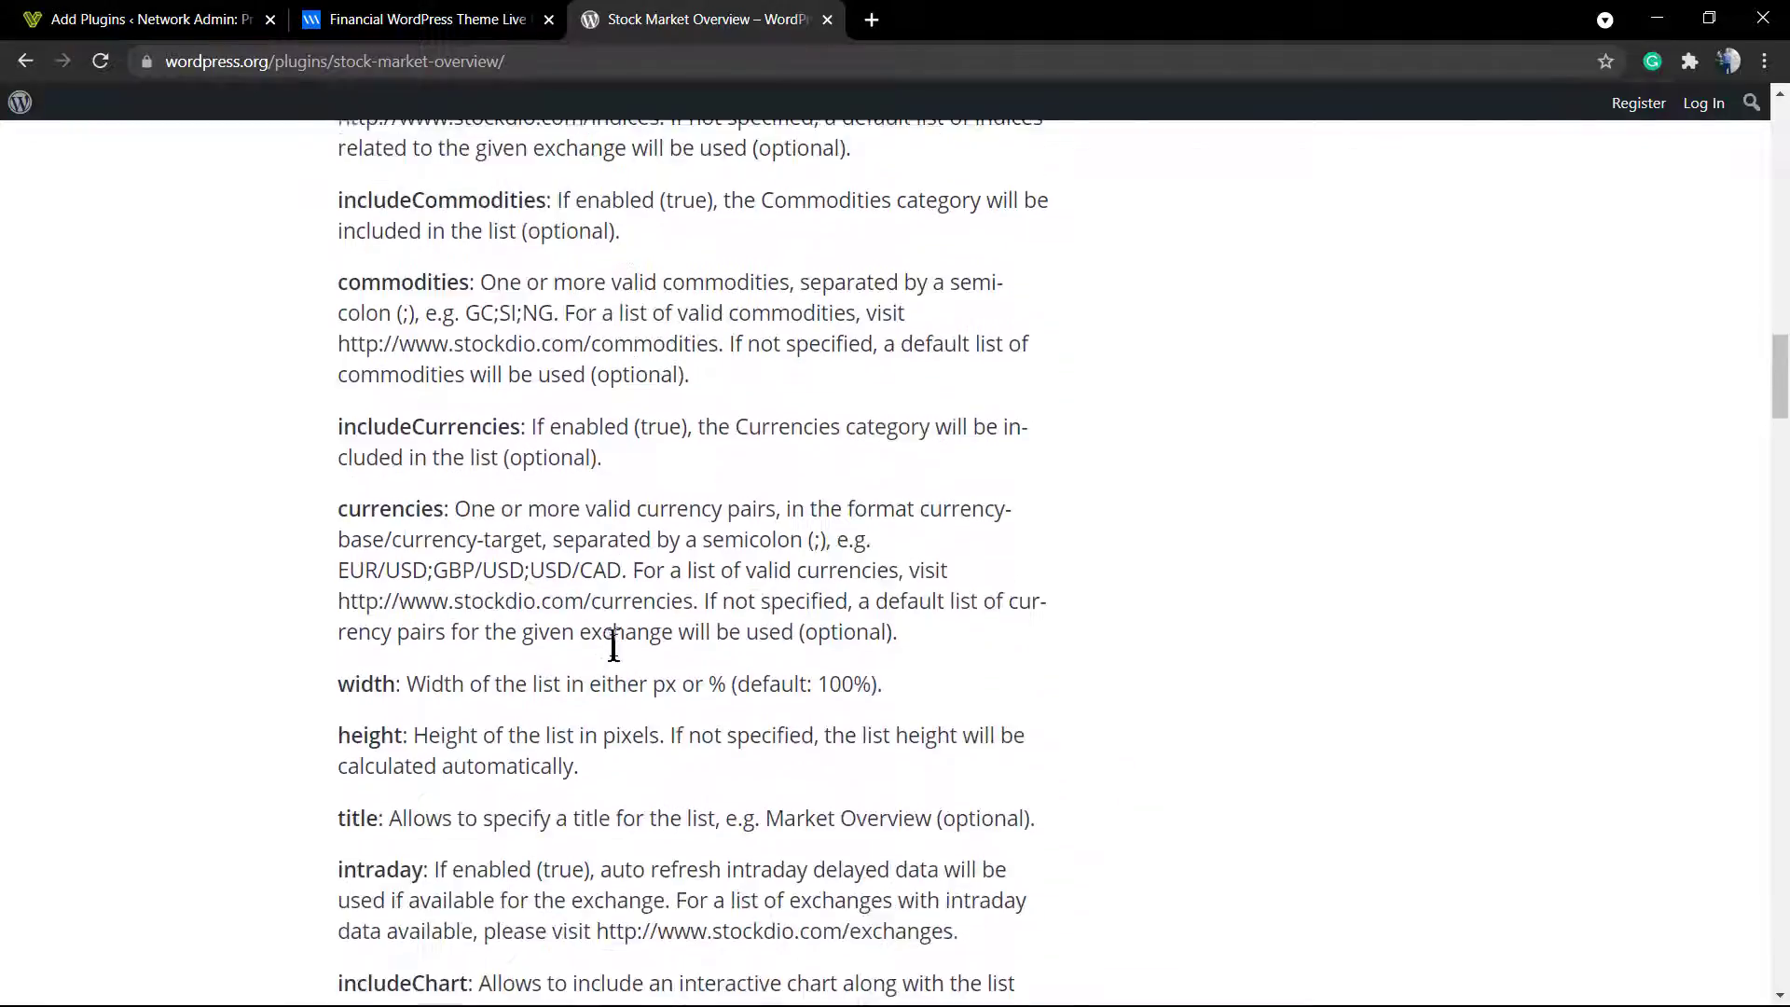
pyautogui.scroll(-3)
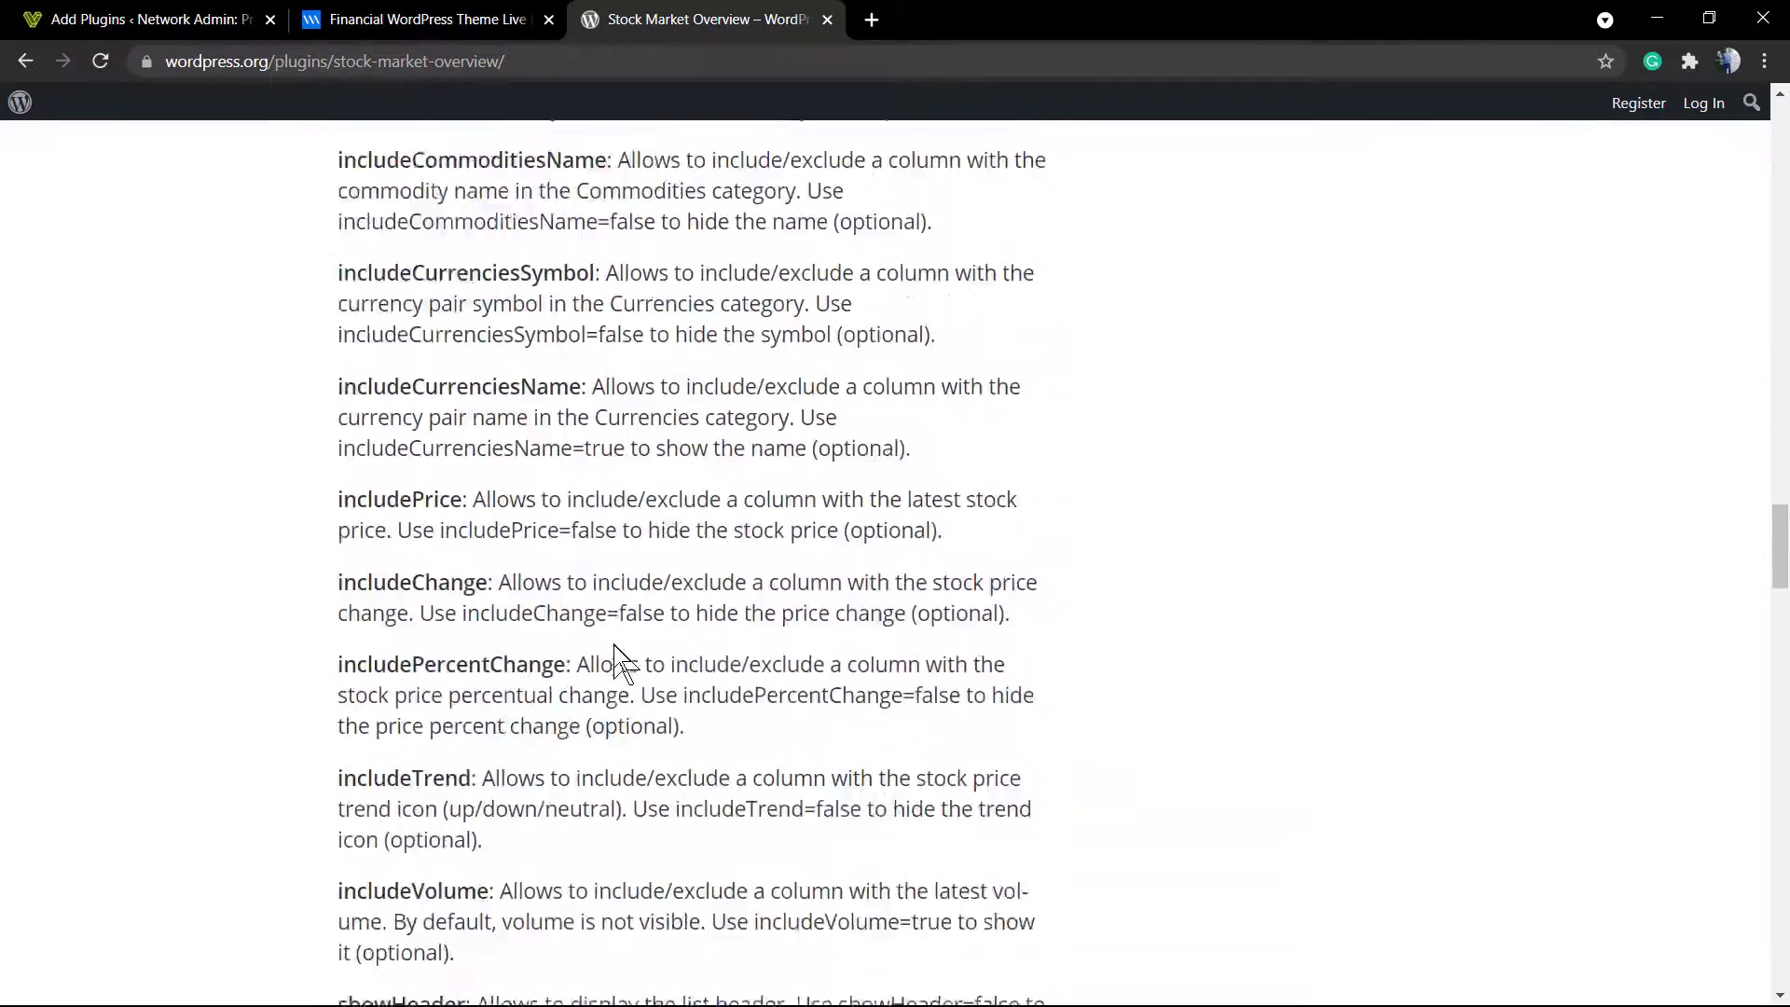
pyautogui.scroll(-3)
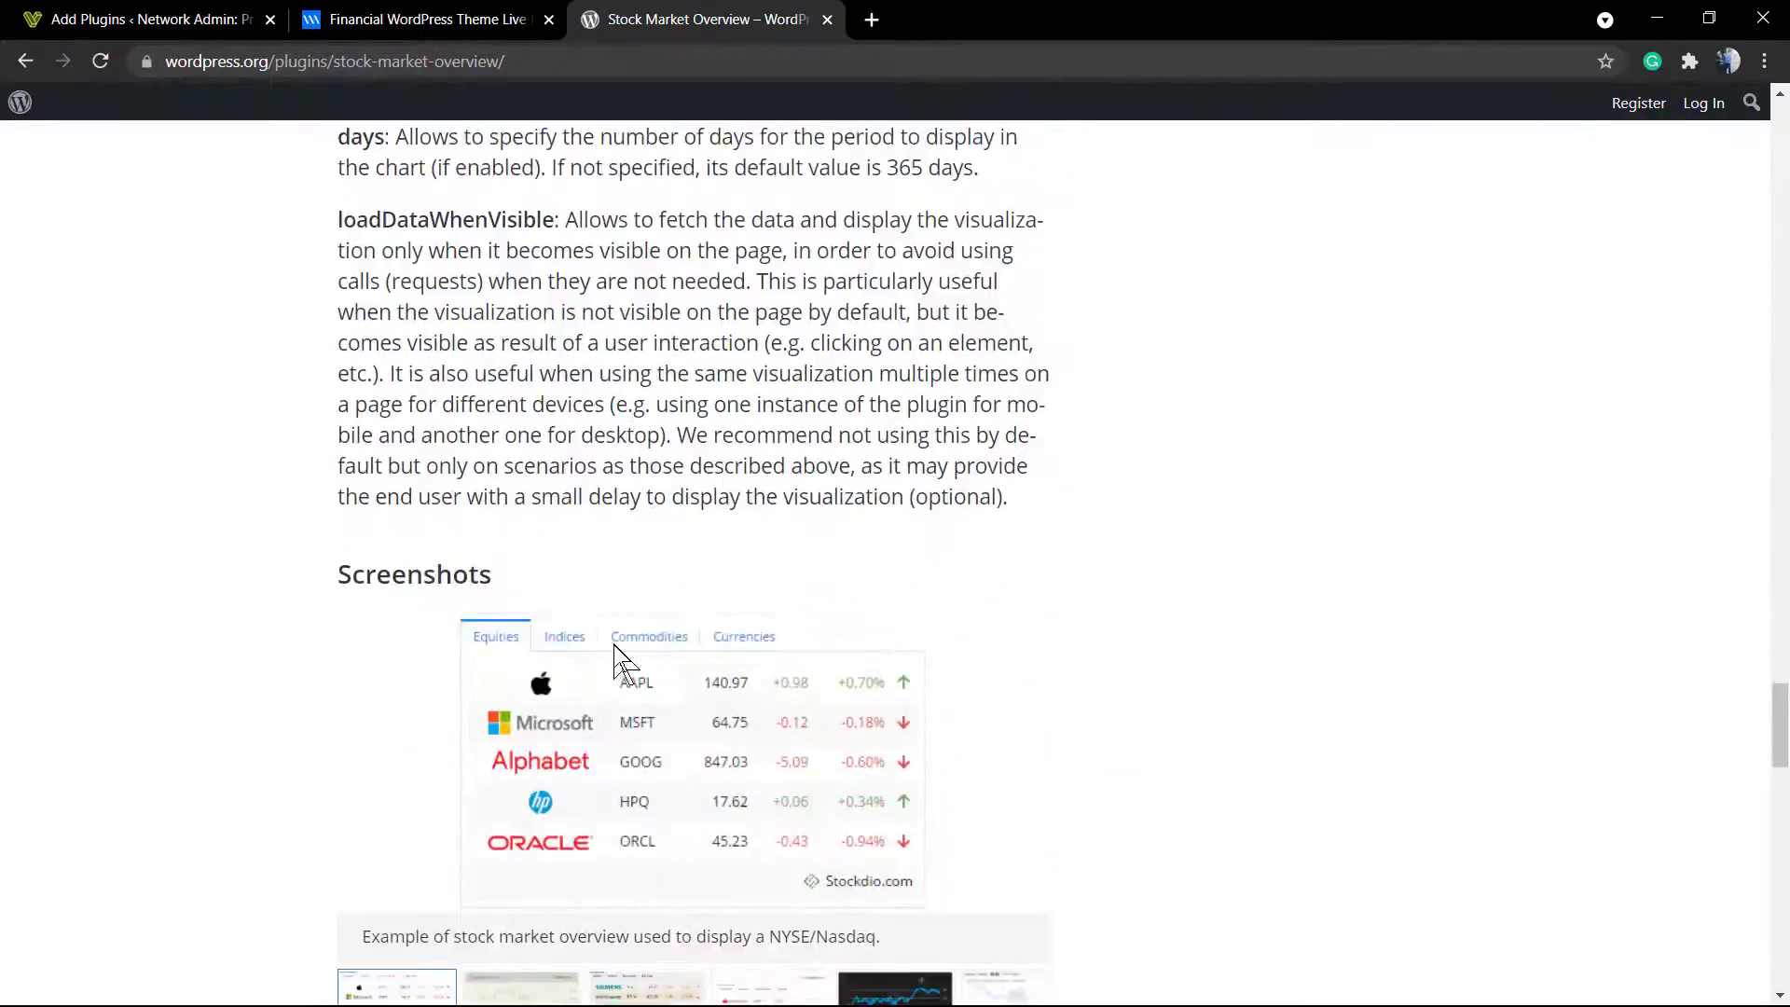
pyautogui.scroll(-3)
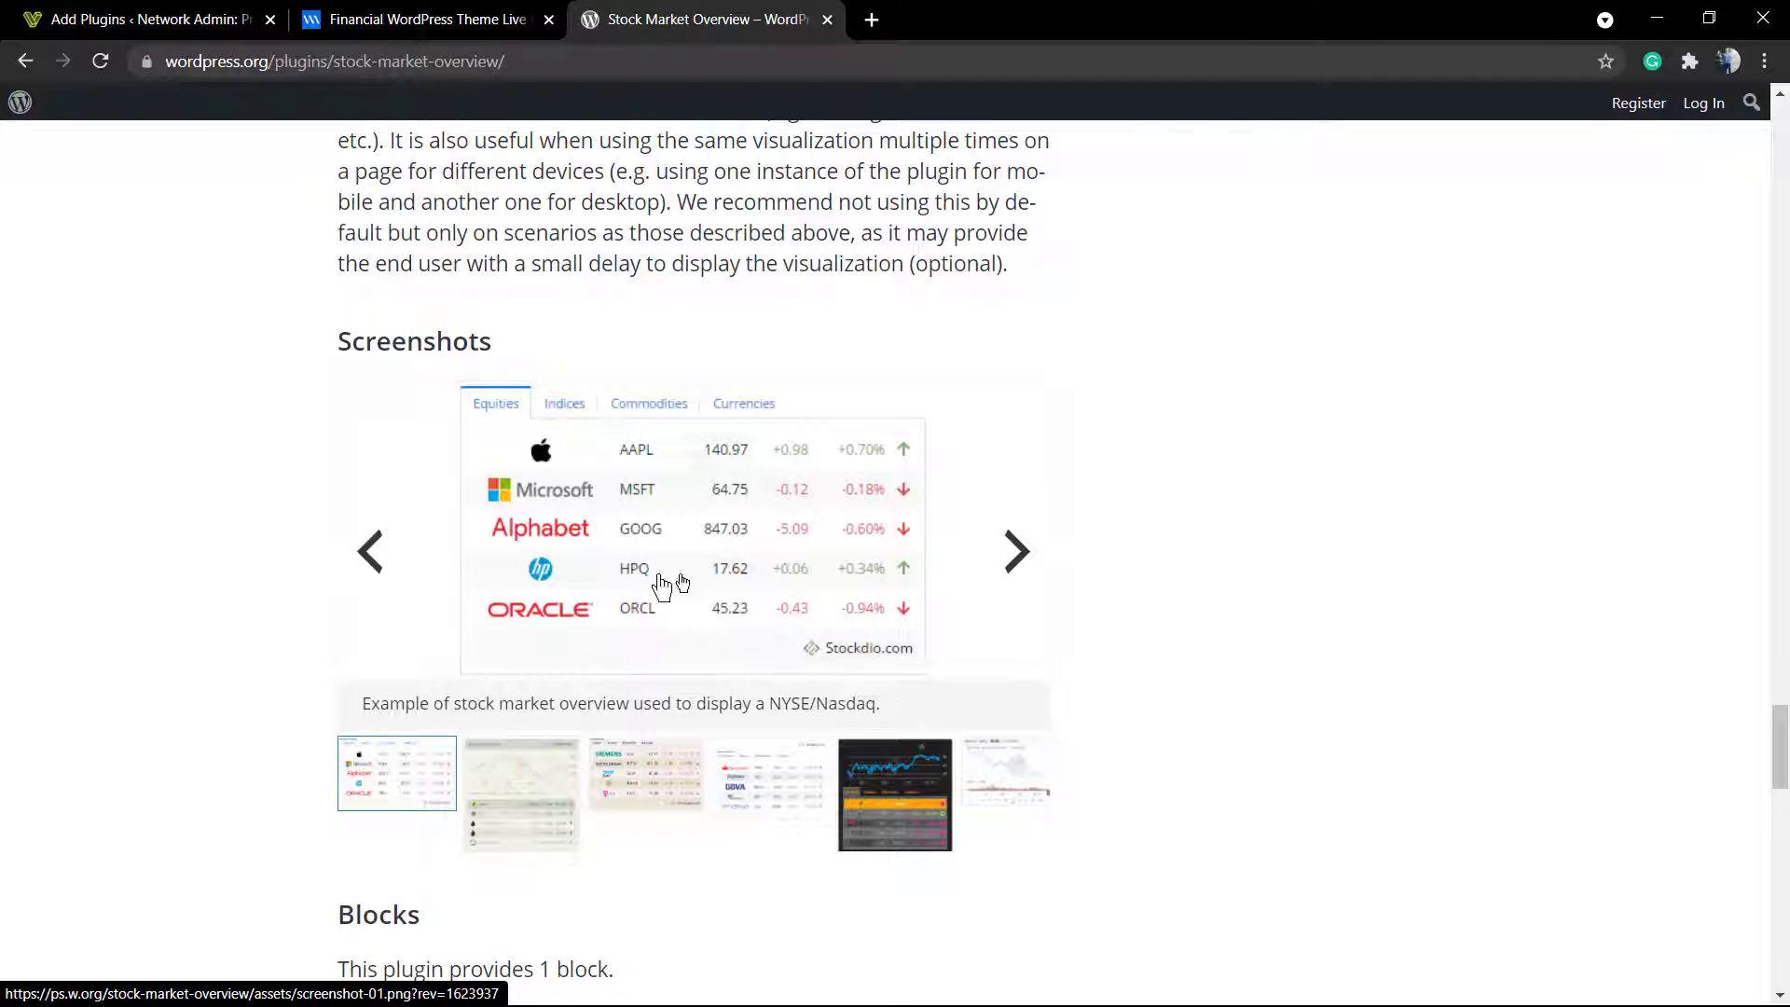
# Step: Browse every screenshot in the plugin gallery, cycling back to the first NYSE/Nasdaq image
pyautogui.click(1013, 550)
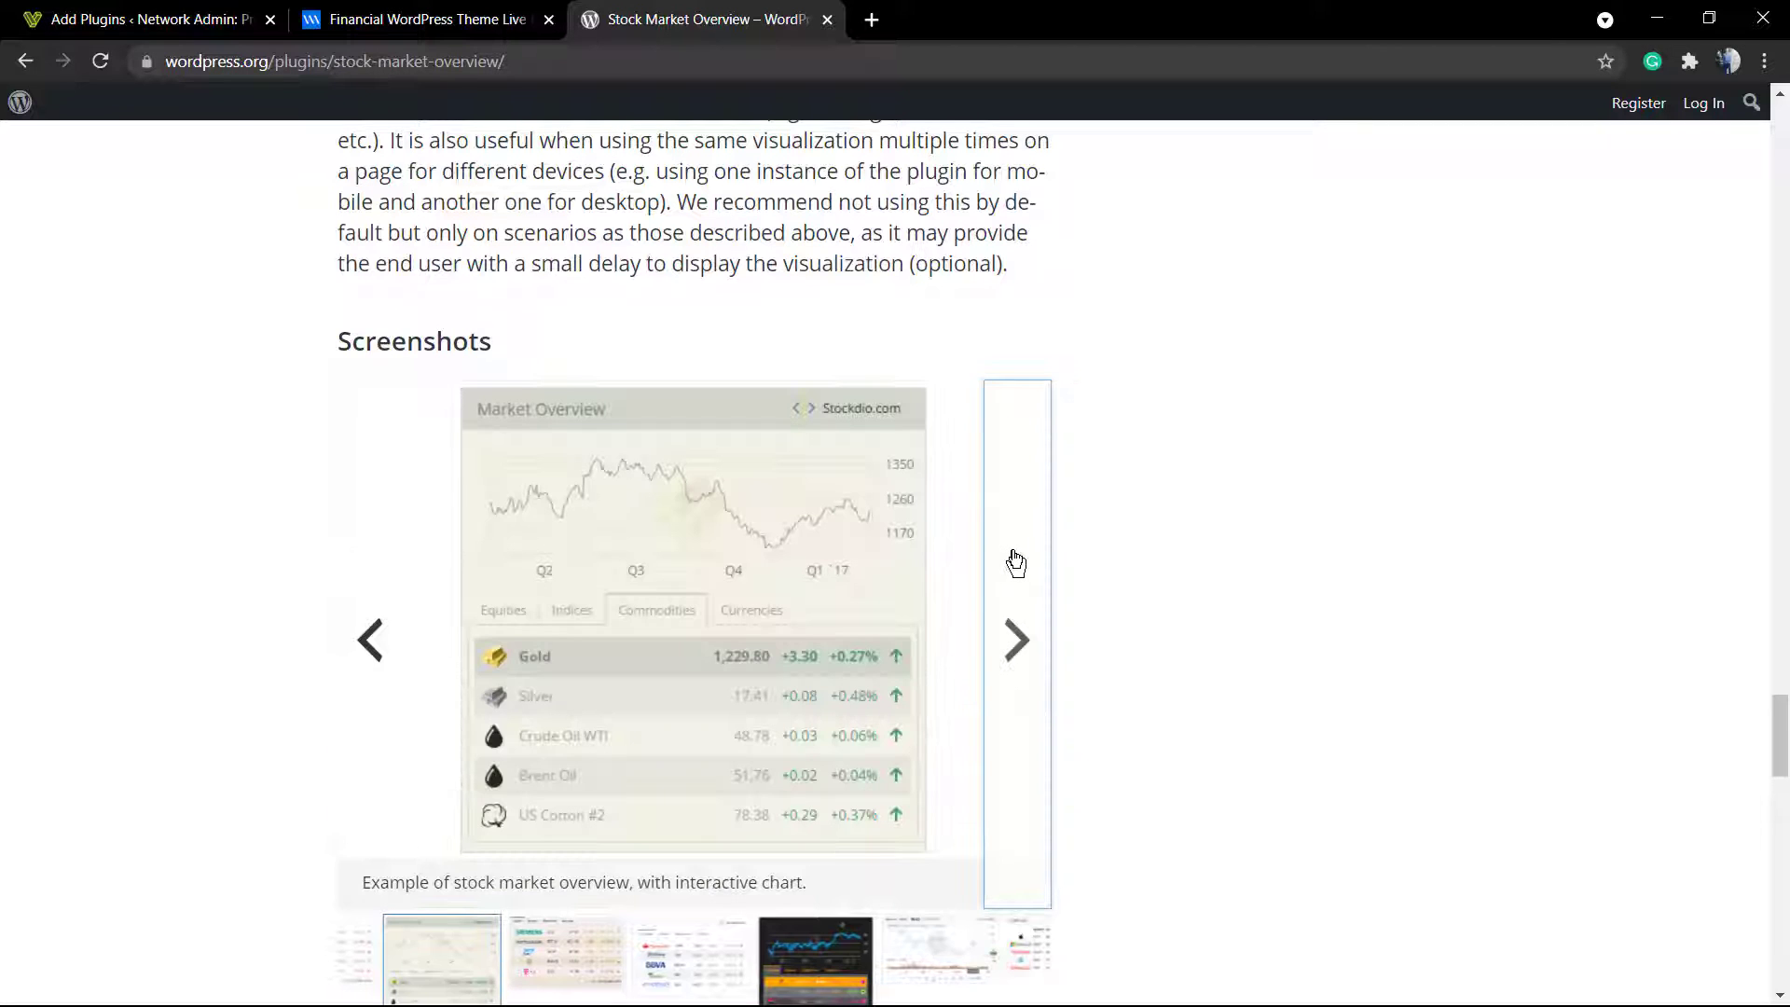
pyautogui.click(1016, 639)
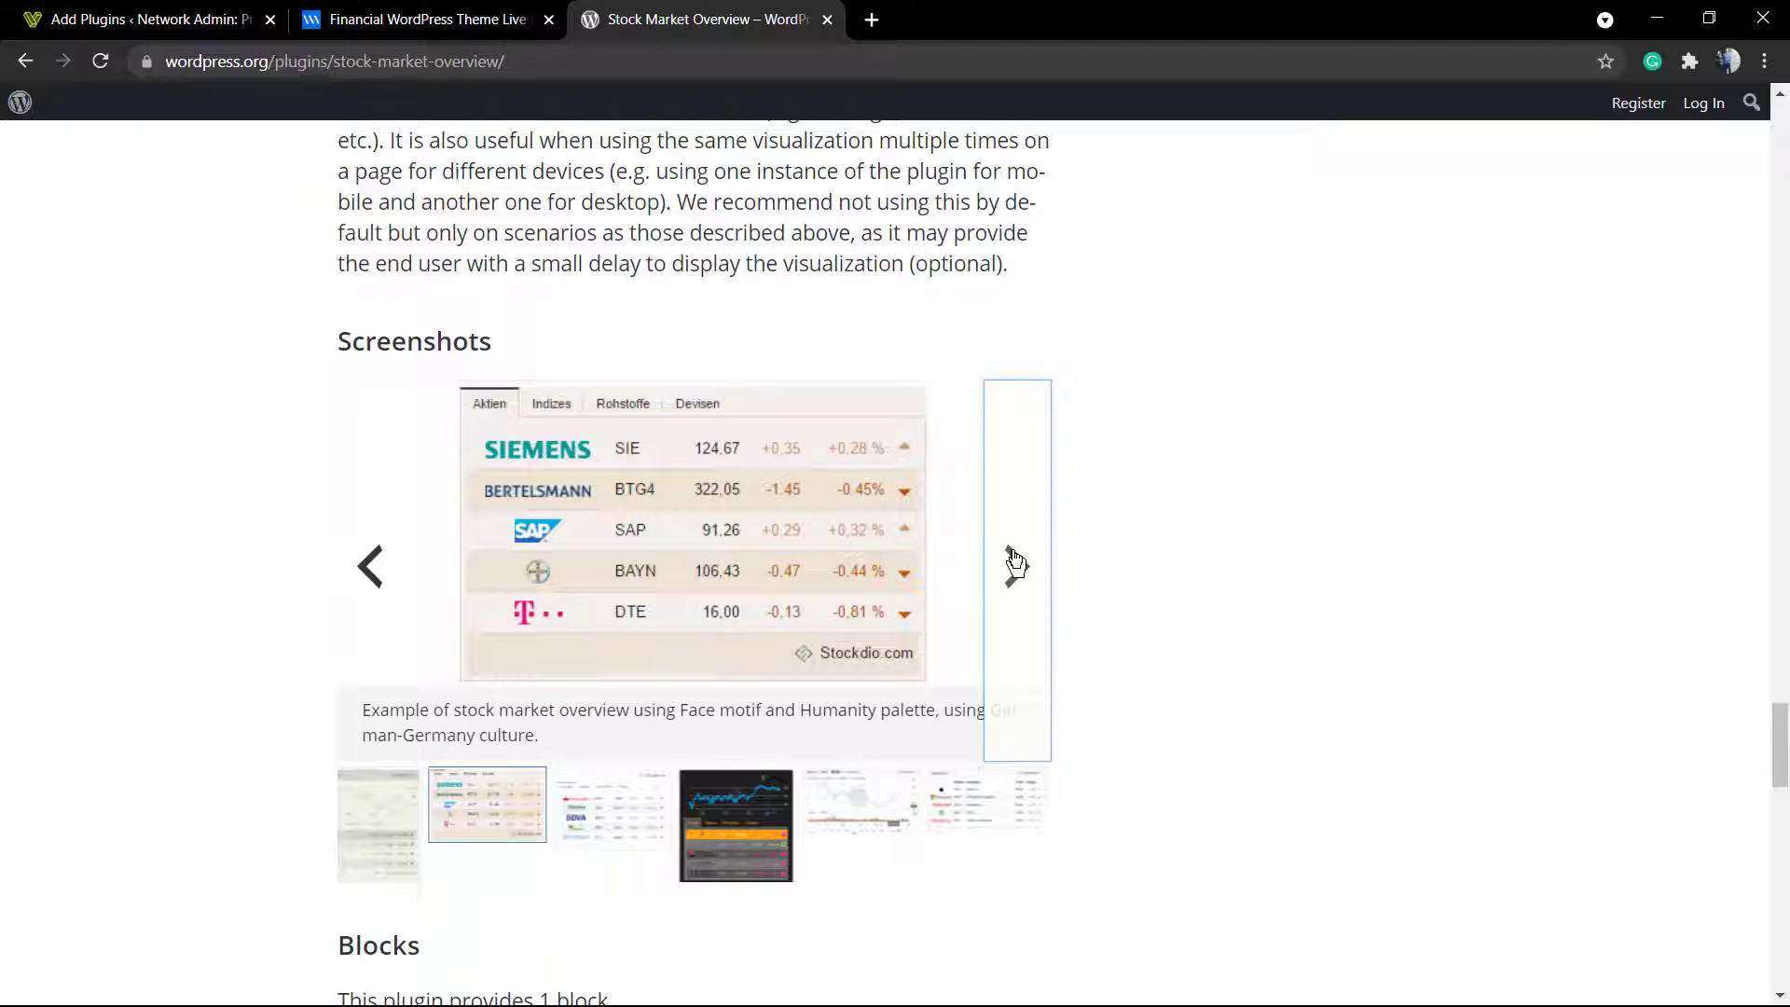
pyautogui.click(1014, 571)
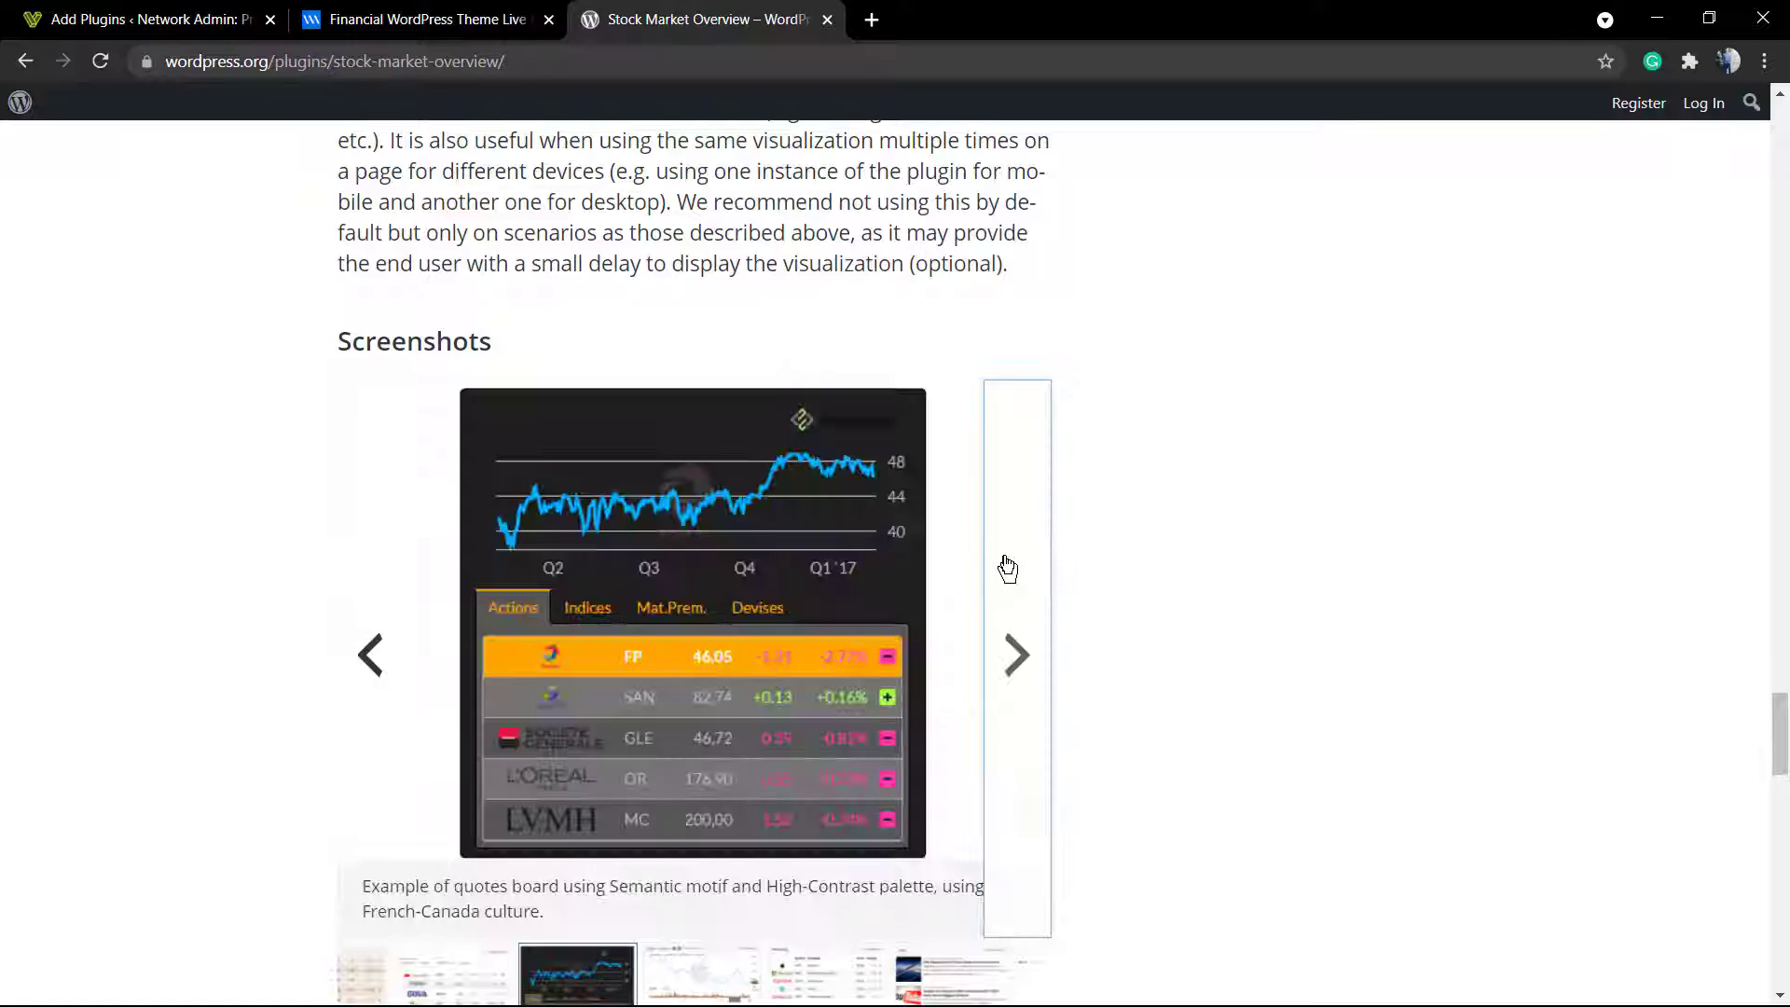
pyautogui.click(1016, 654)
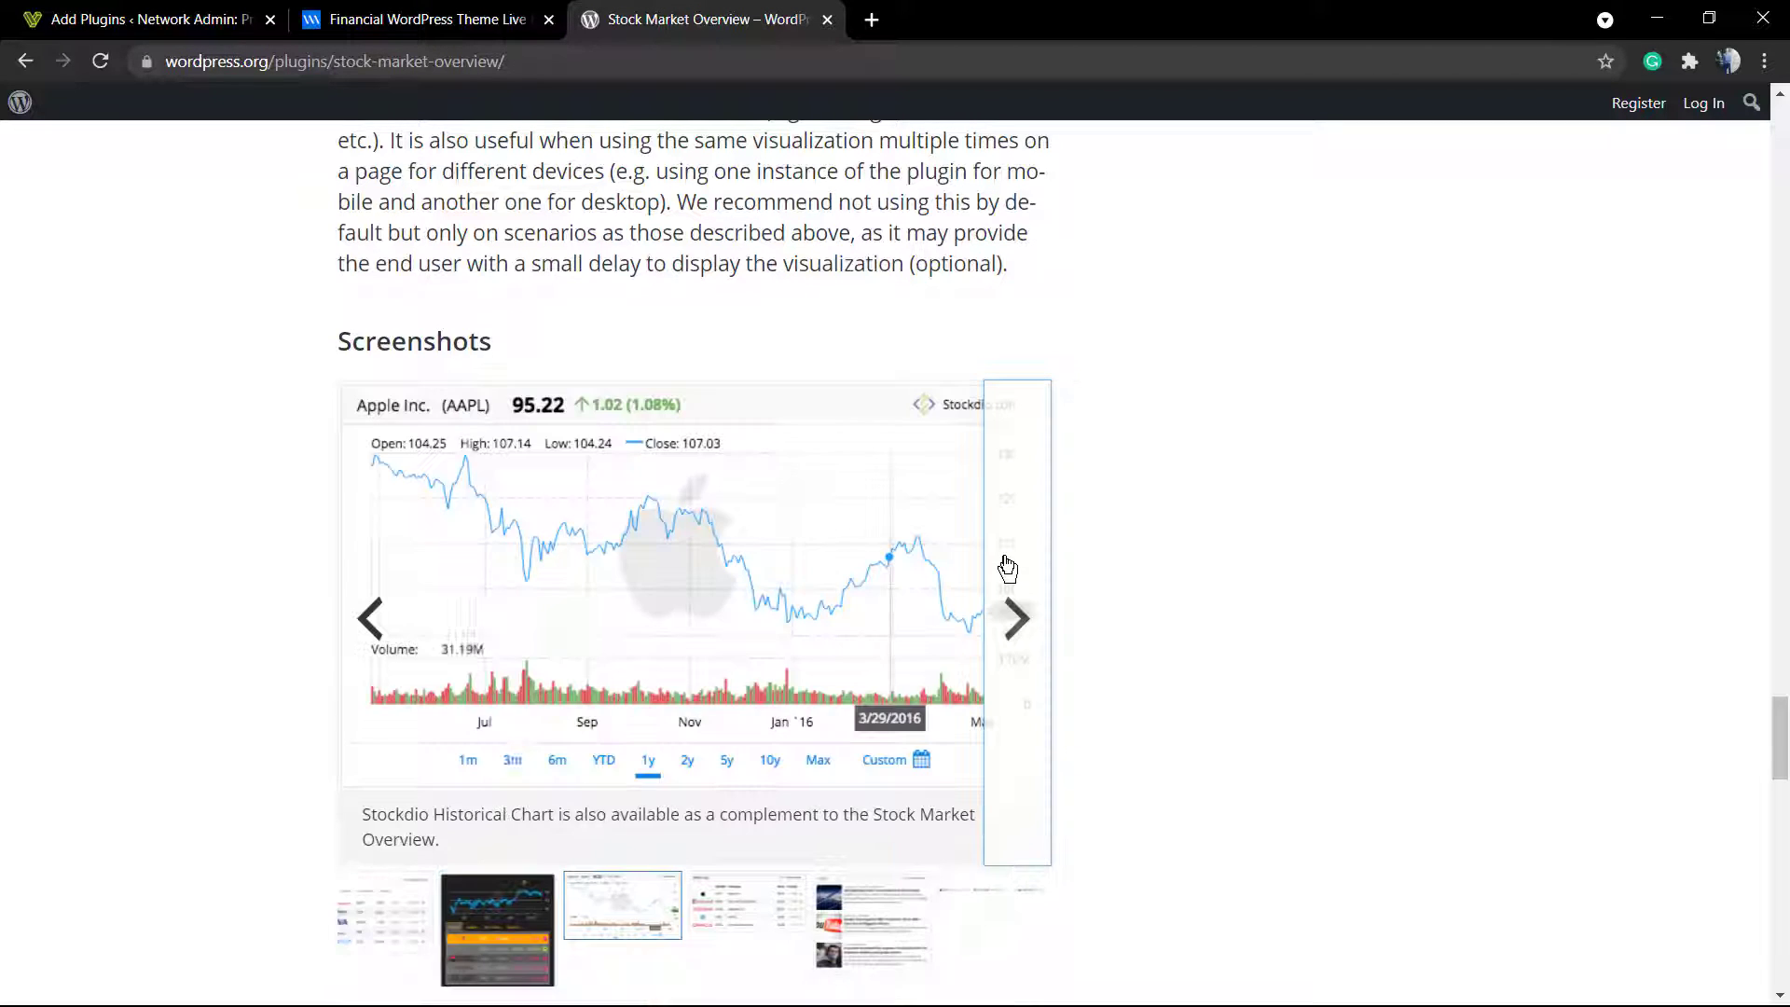
pyautogui.click(1015, 617)
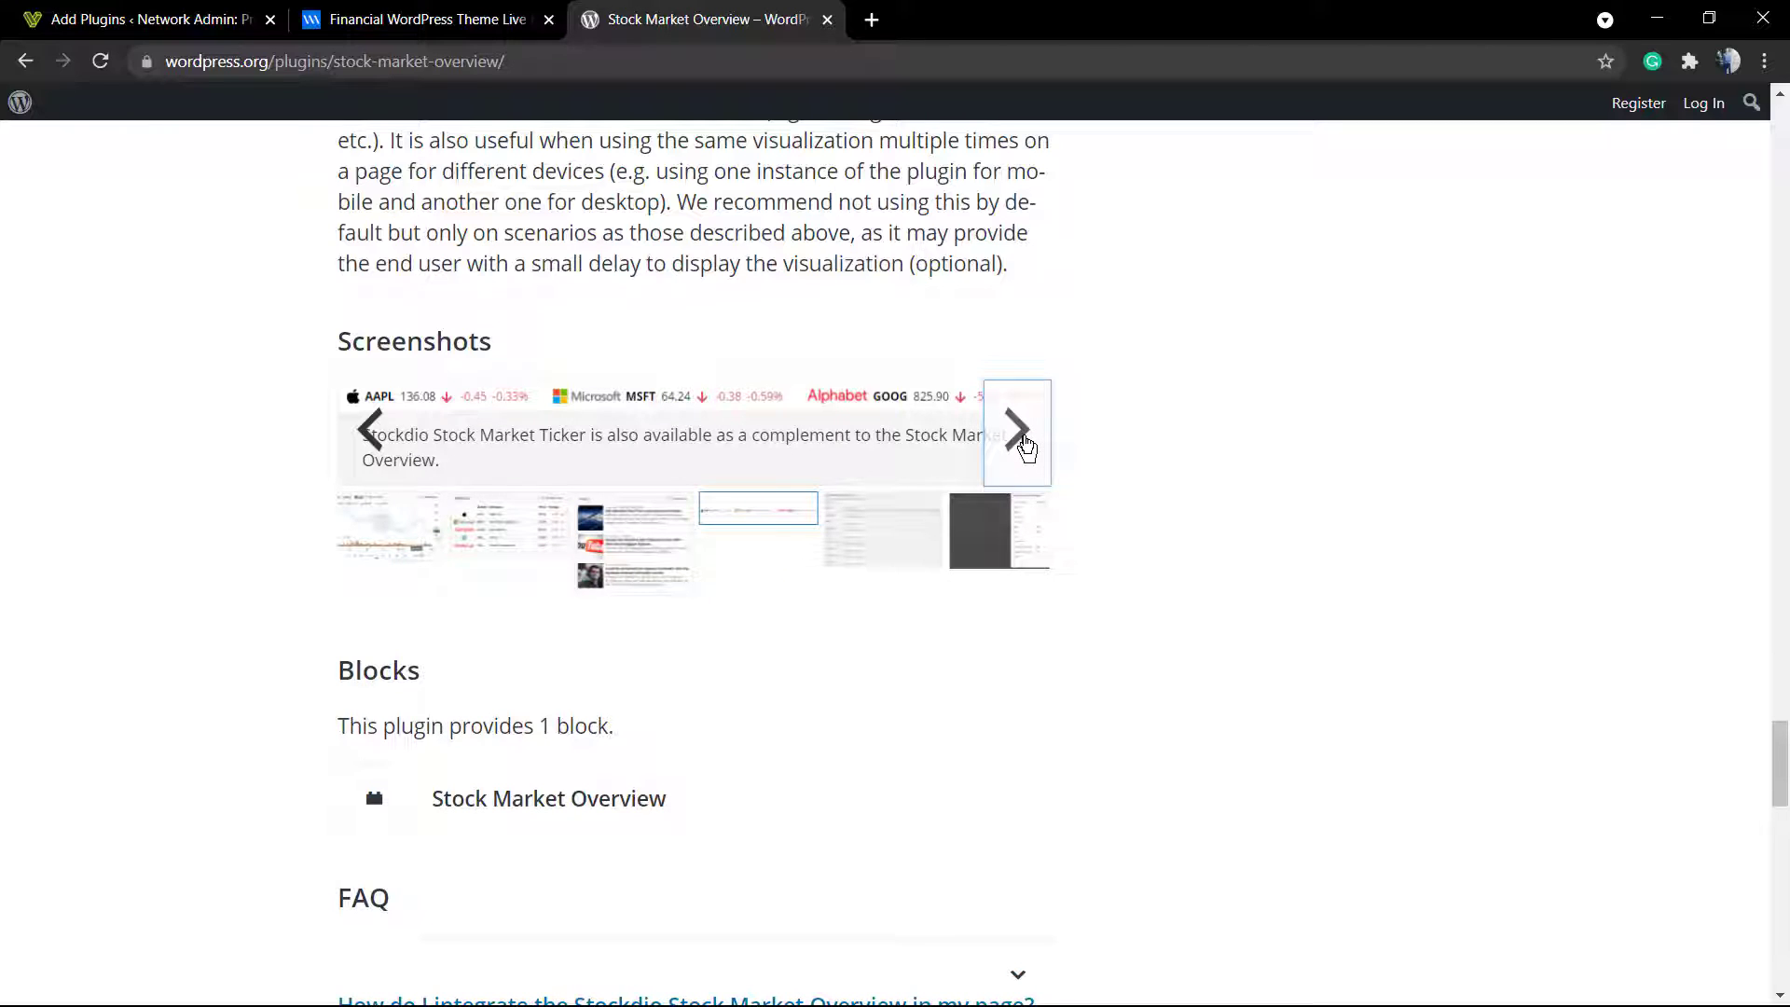
pyautogui.click(1016, 431)
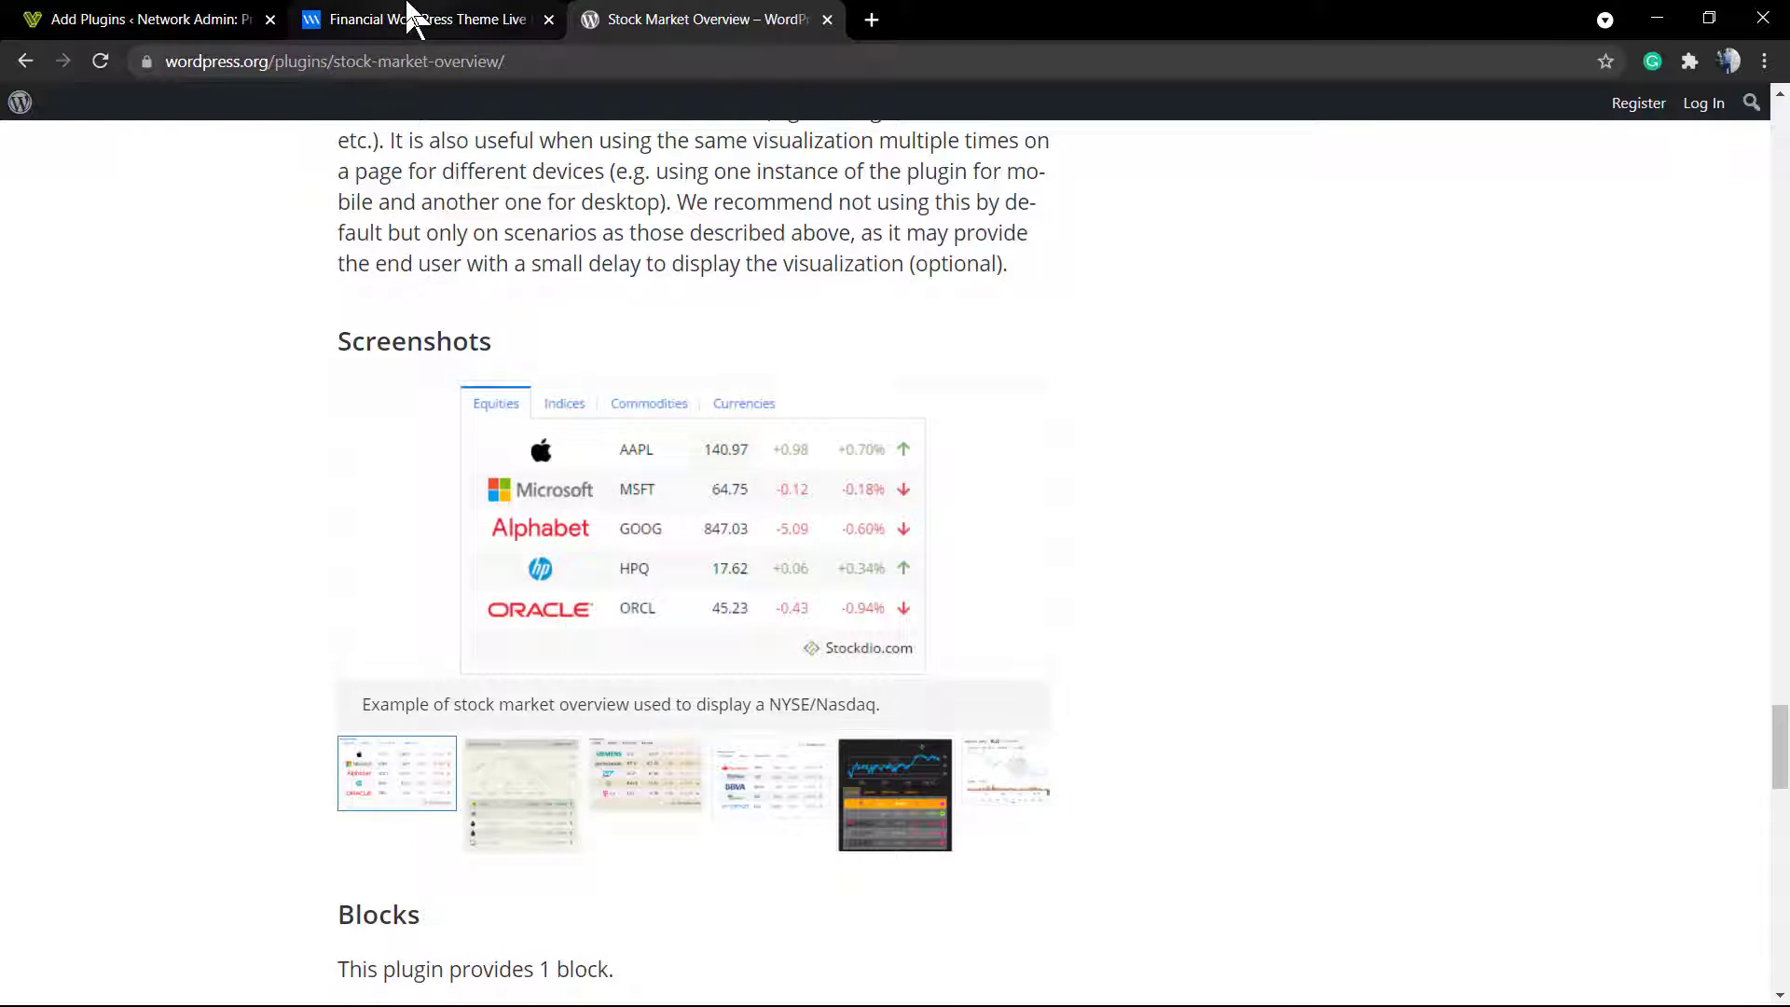
# Step: Search the network Add Plugins page for 'Stock Market Overview'
pyautogui.click(137, 20)
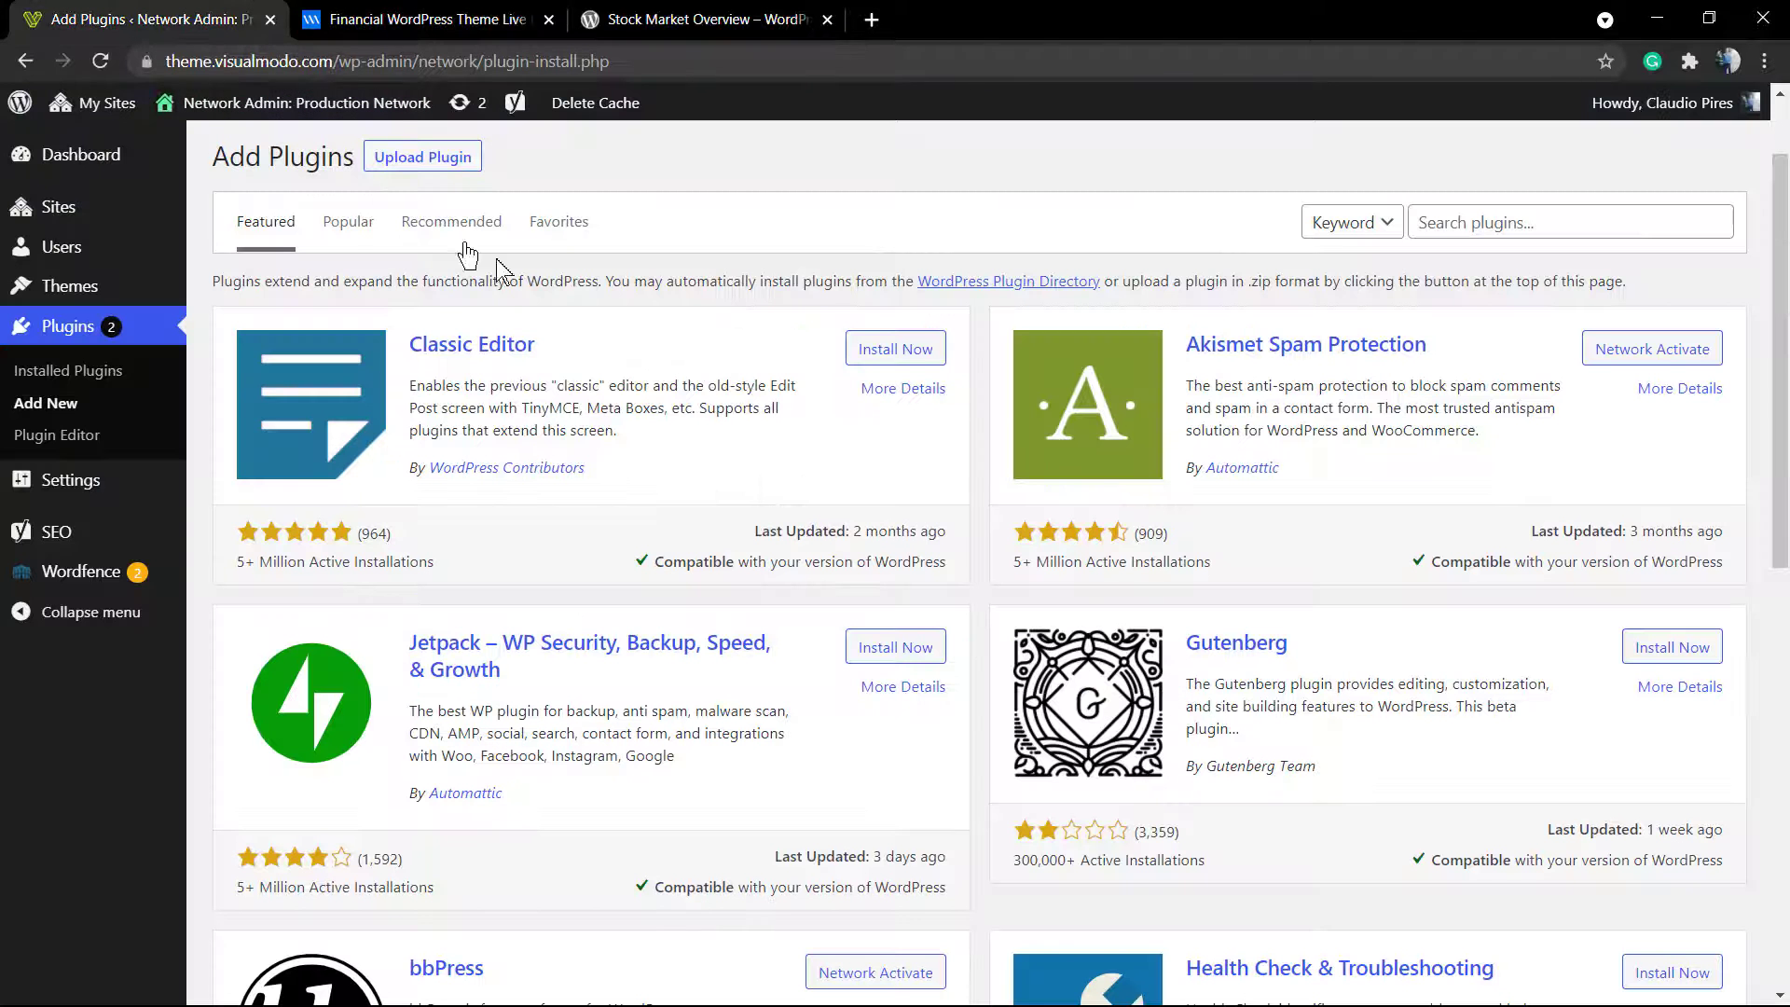
pyautogui.write('Stock Market Overview')
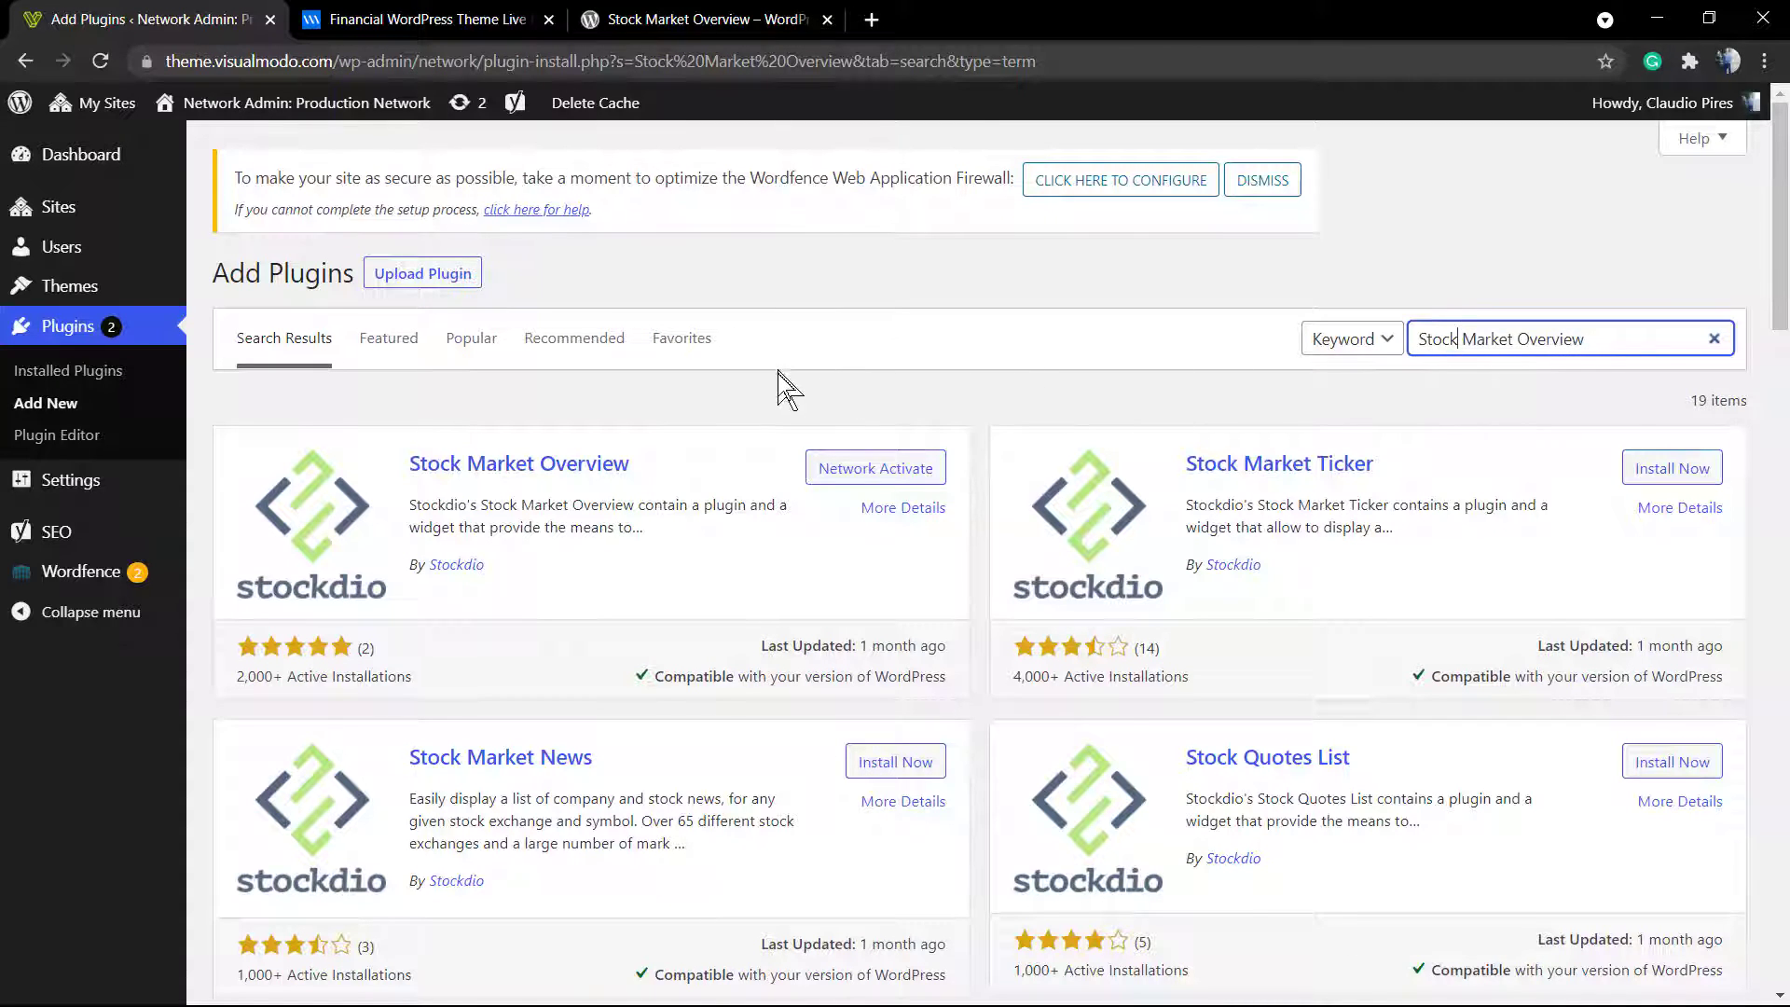
pyautogui.moveTo(1006, 388)
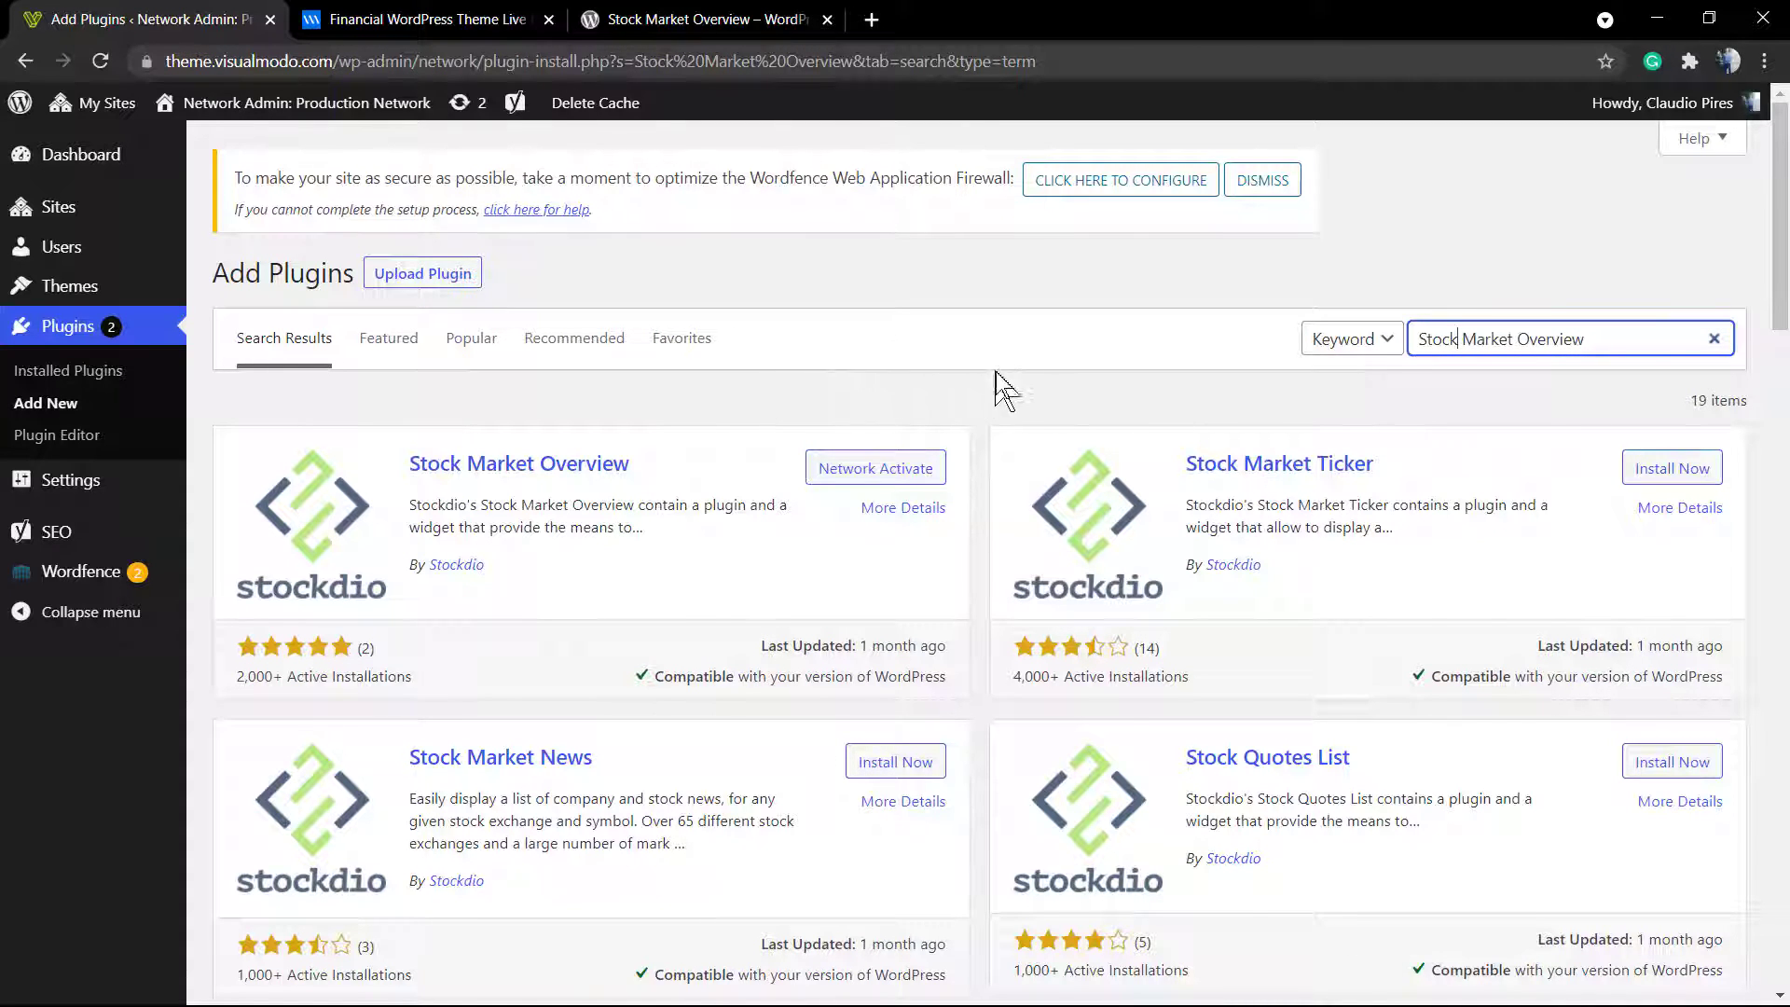
pyautogui.moveTo(1249, 472)
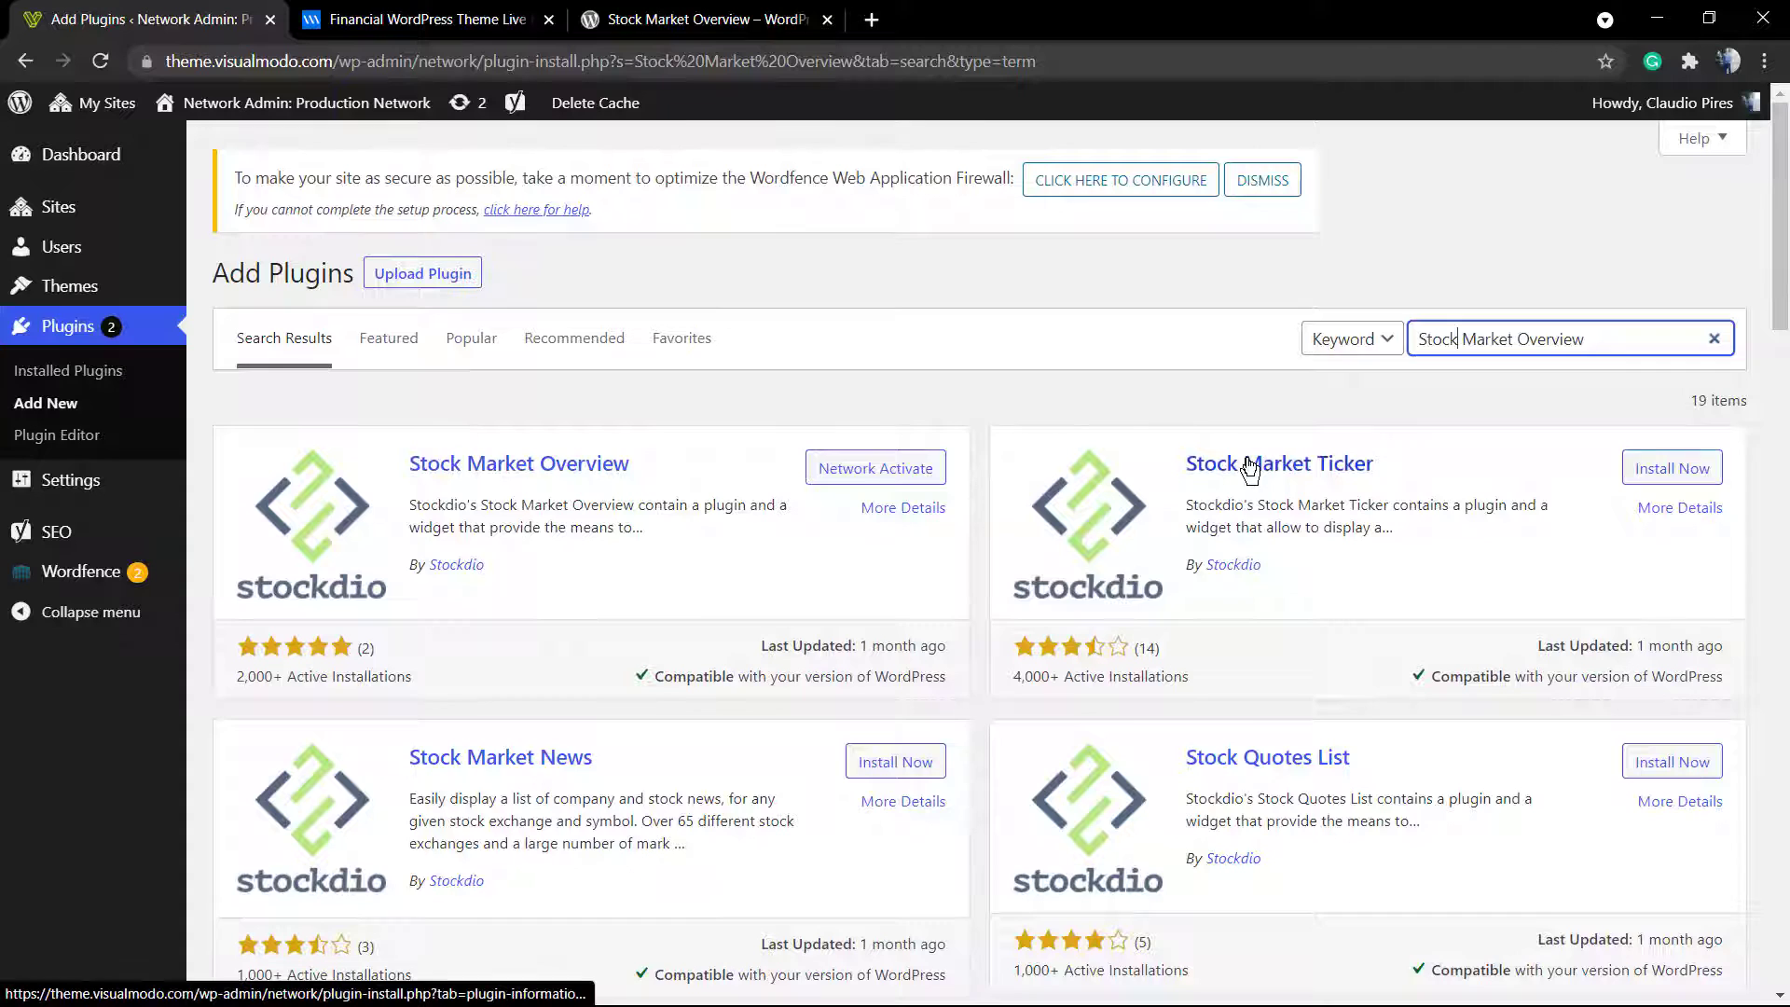
pyautogui.moveTo(1213, 523)
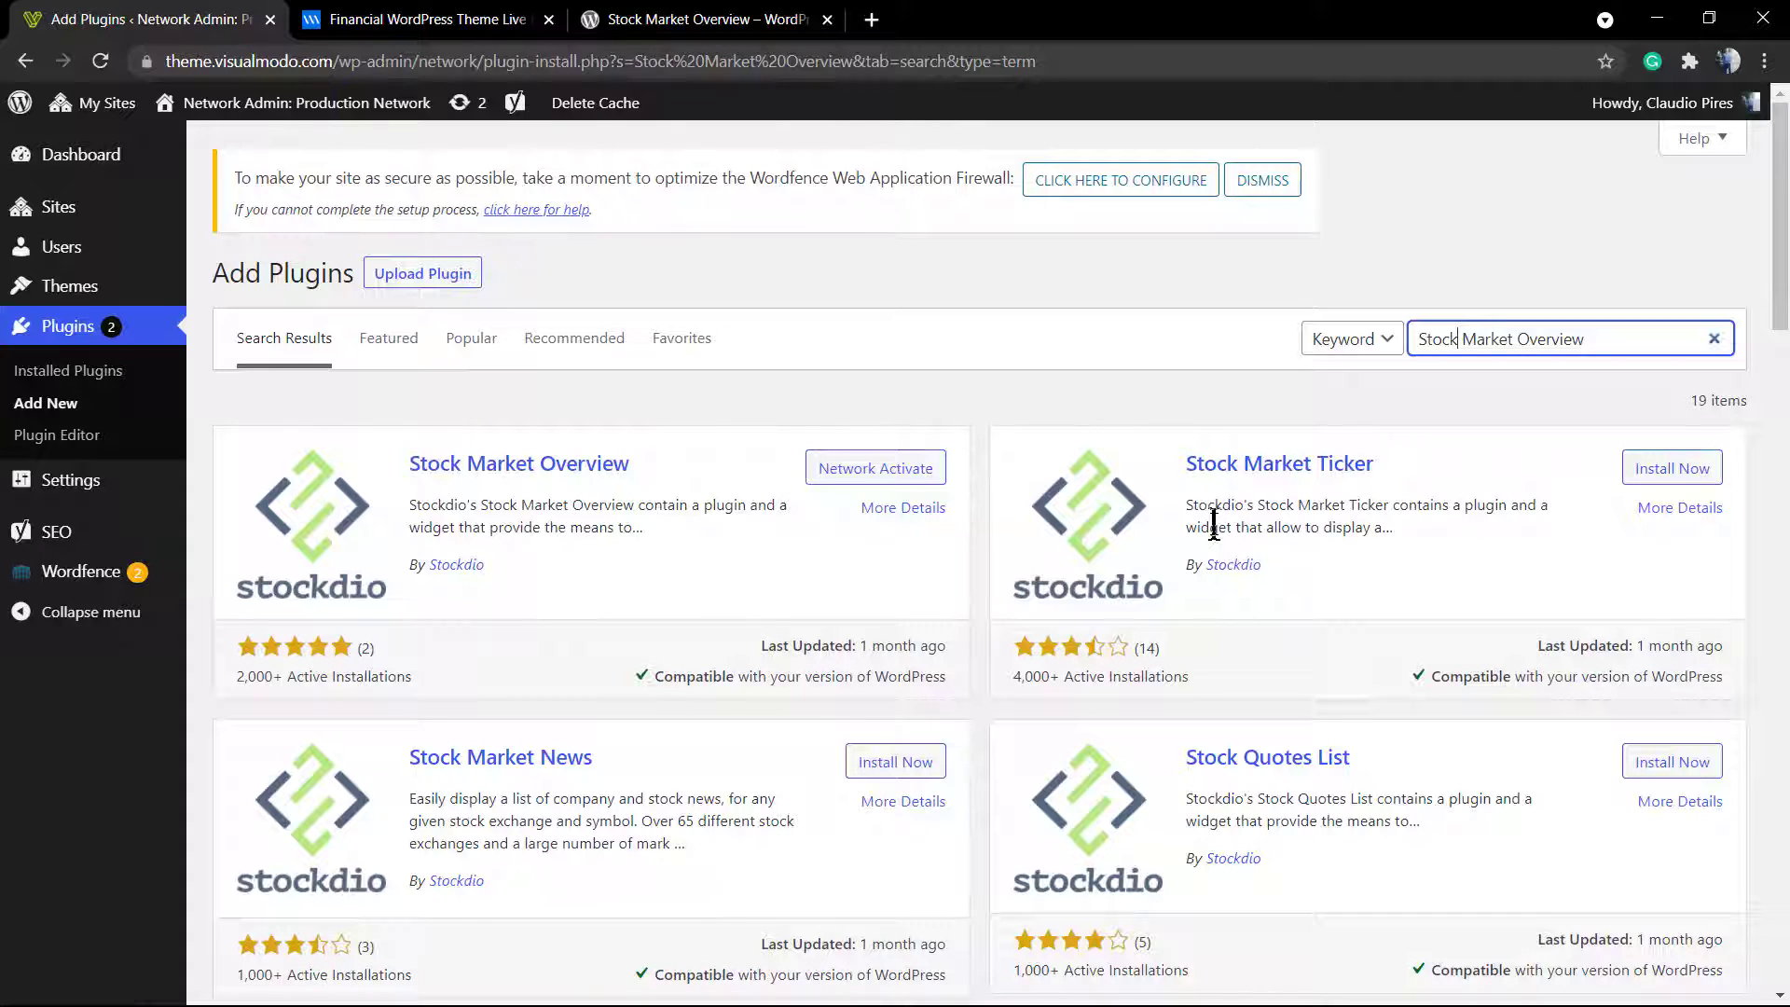
pyautogui.doubleClick(1210, 528)
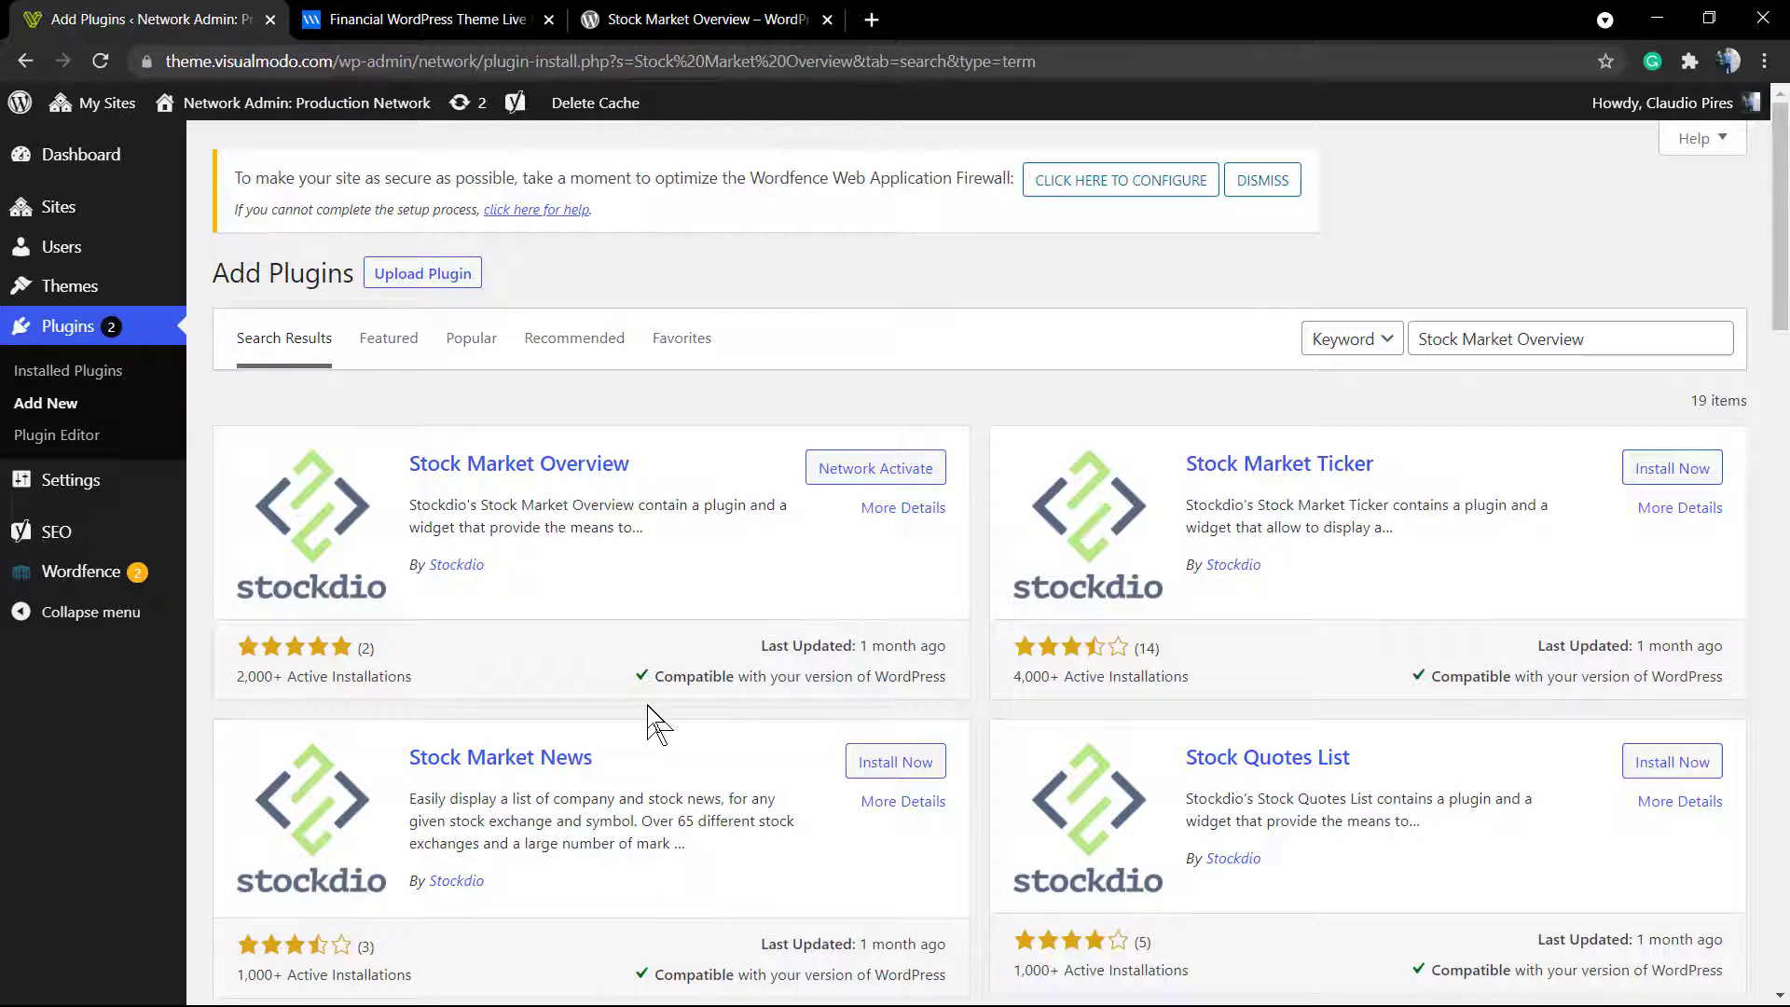
# Step: Review Stockdio's plugin result showing Network Activate and return to the Financial demo tab
pyautogui.scroll(-3)
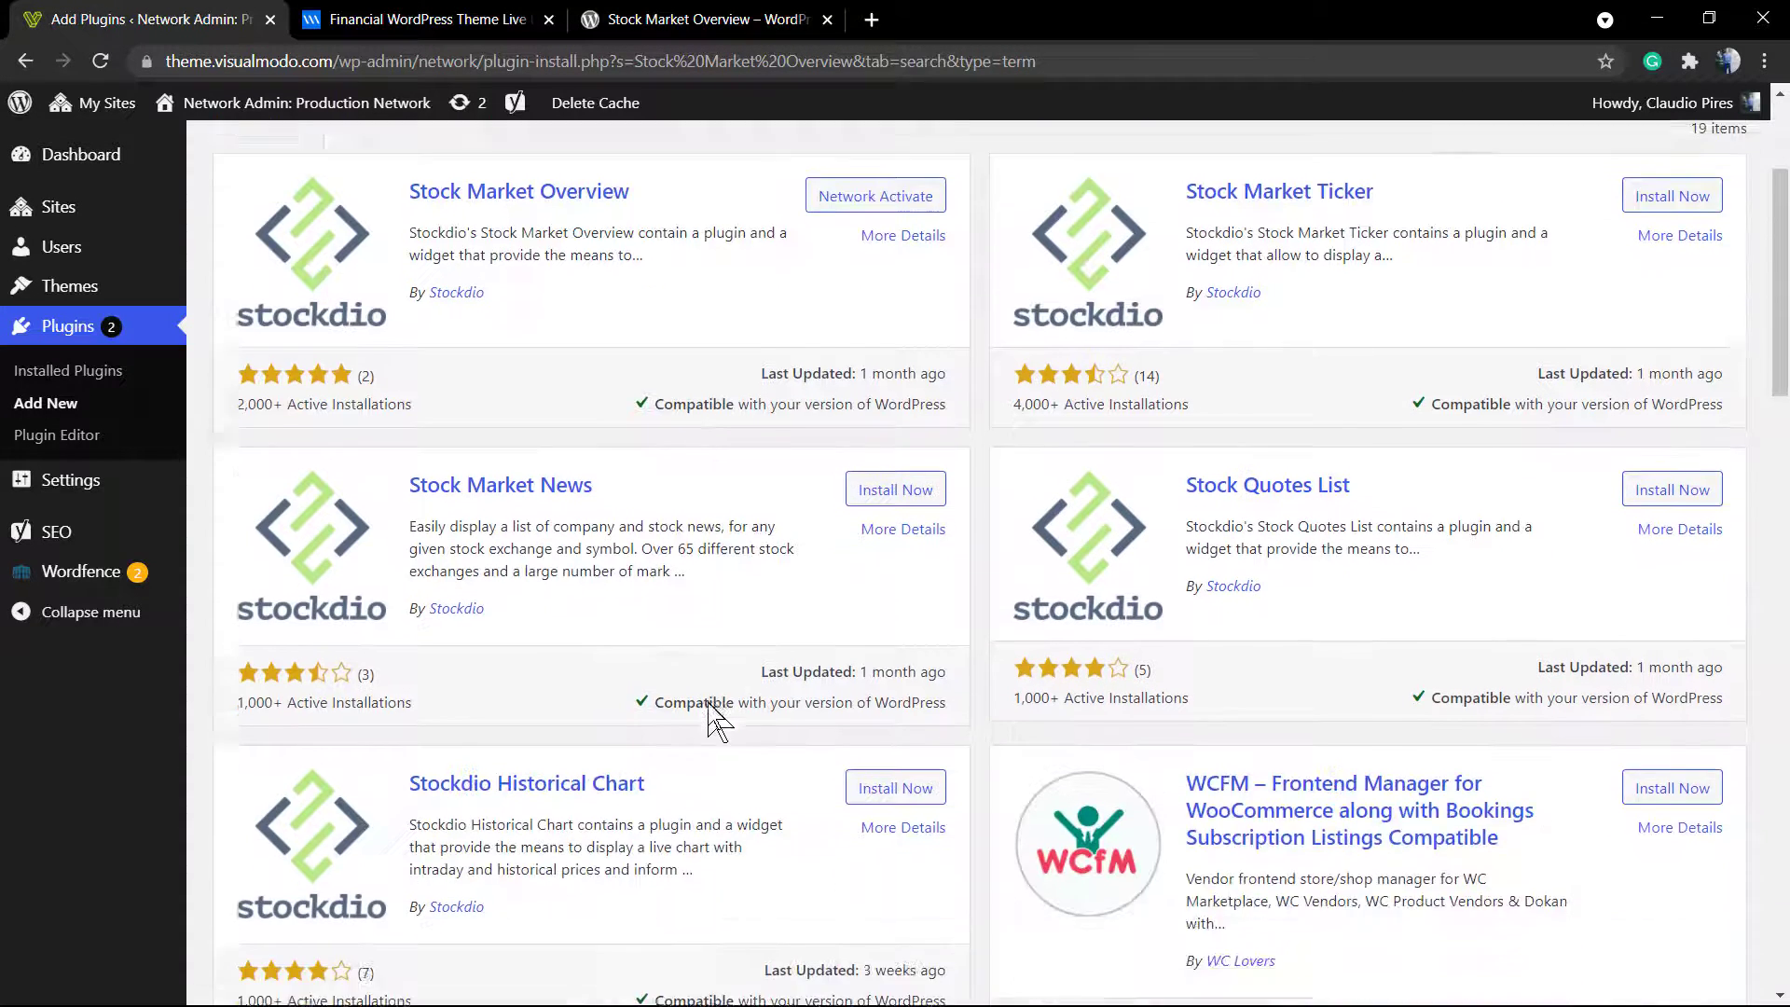
pyautogui.scroll(-3)
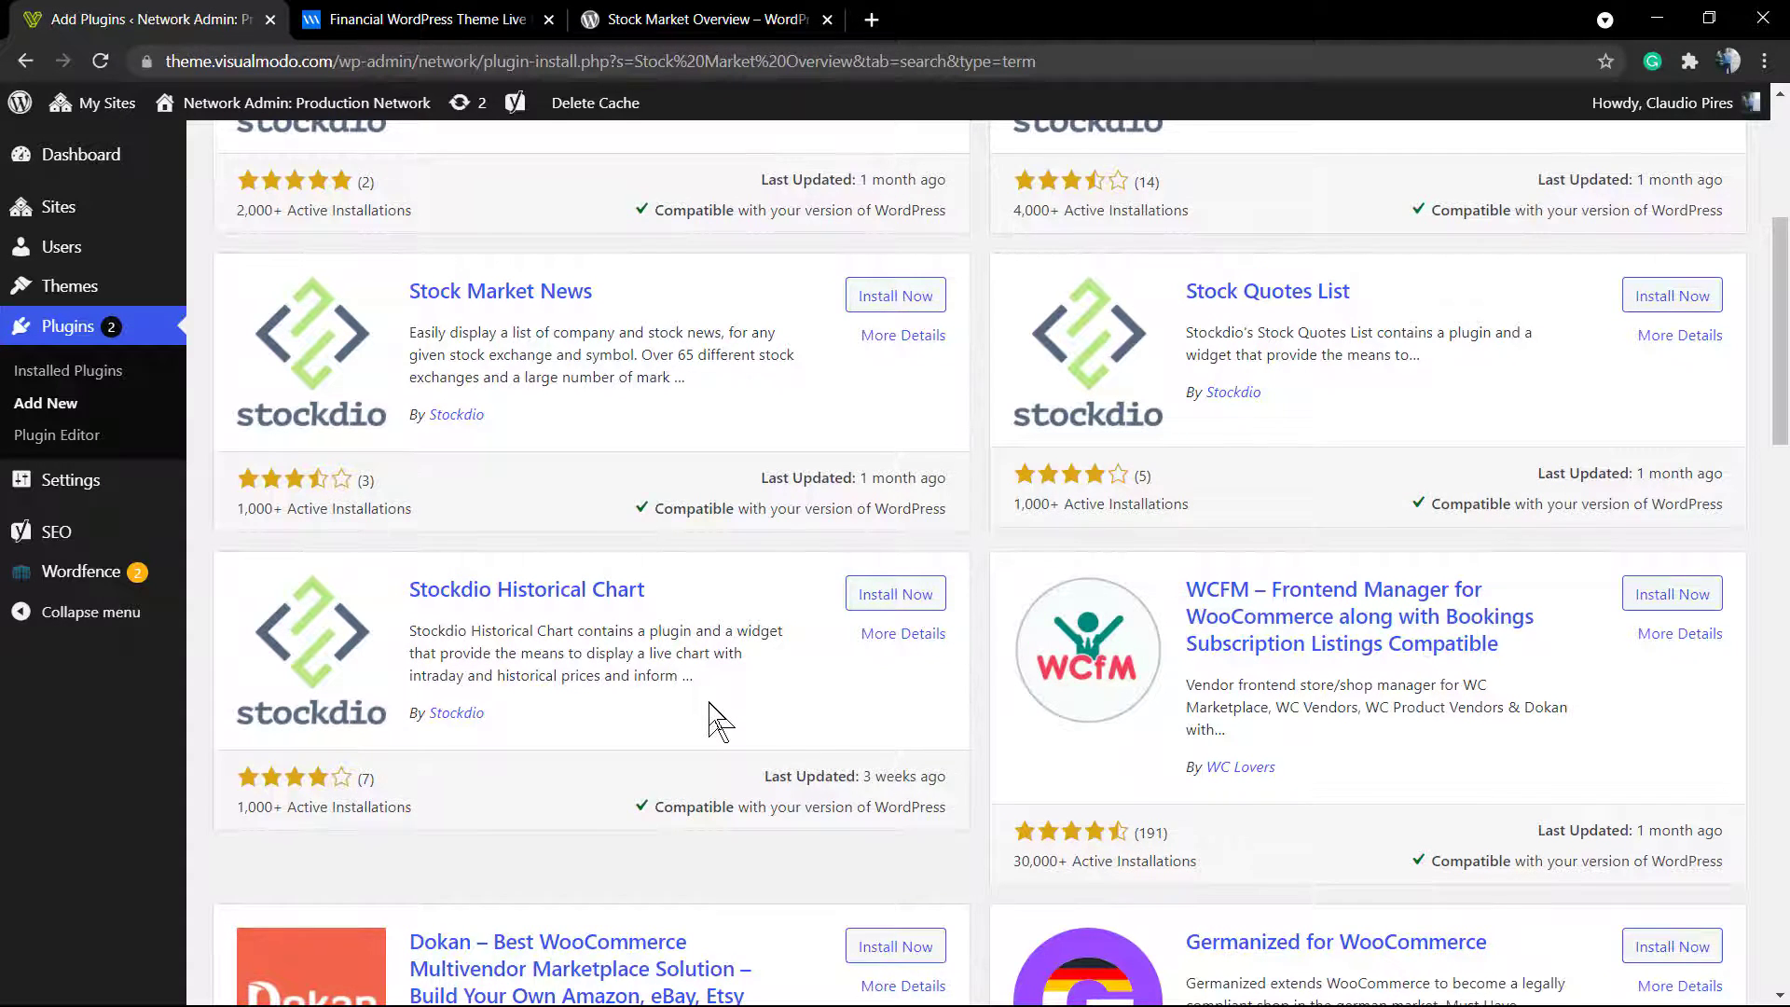
pyautogui.scroll(3)
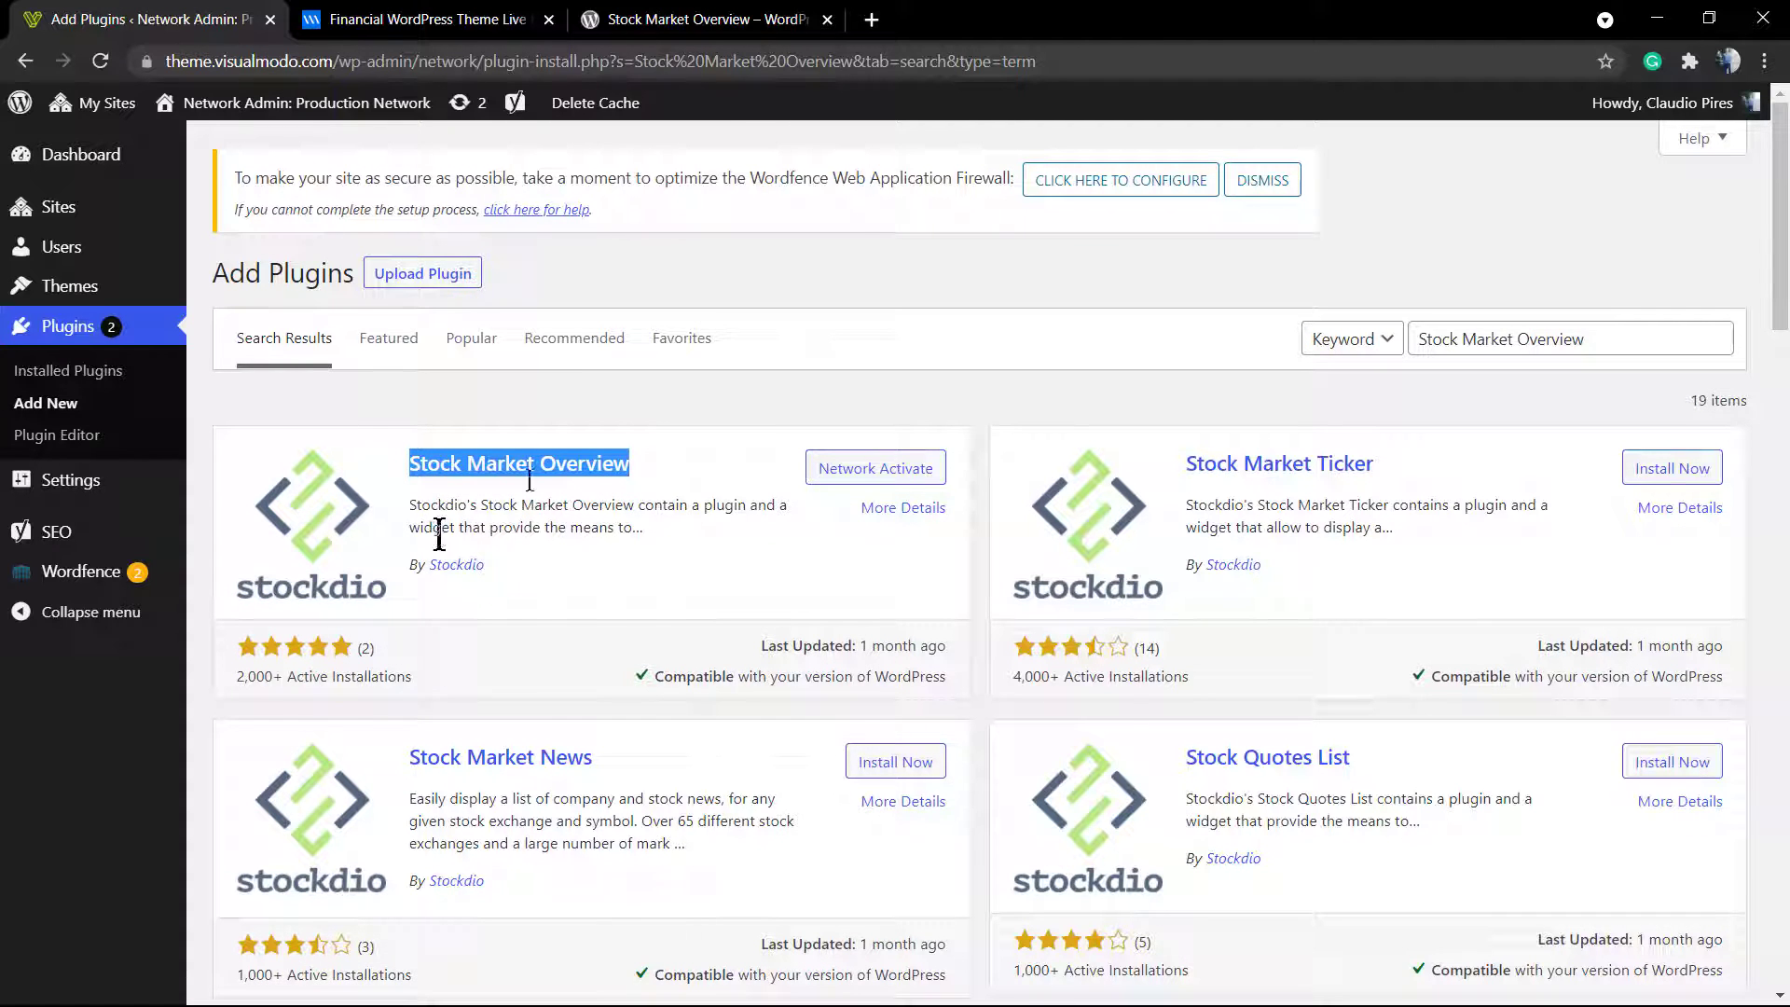
pyautogui.click(423, 19)
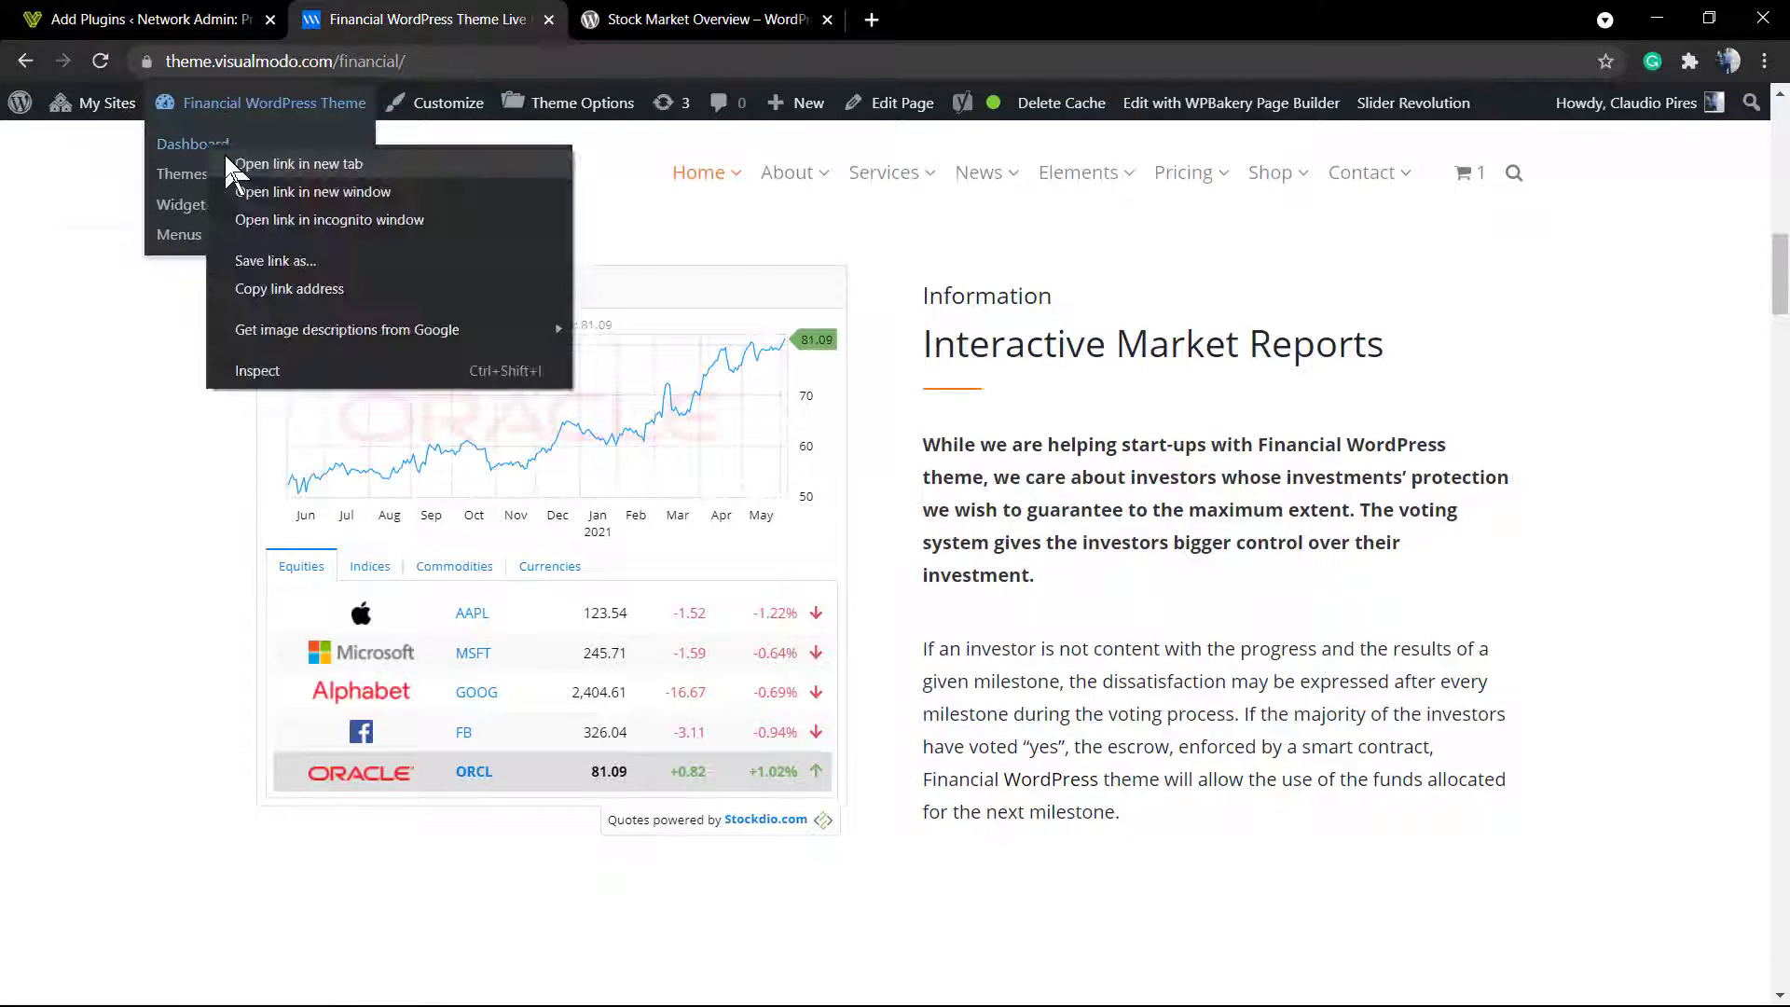
# Step: Open the Financial site's dashboard in a new tab and go to its Plugins list
pyautogui.click(298, 163)
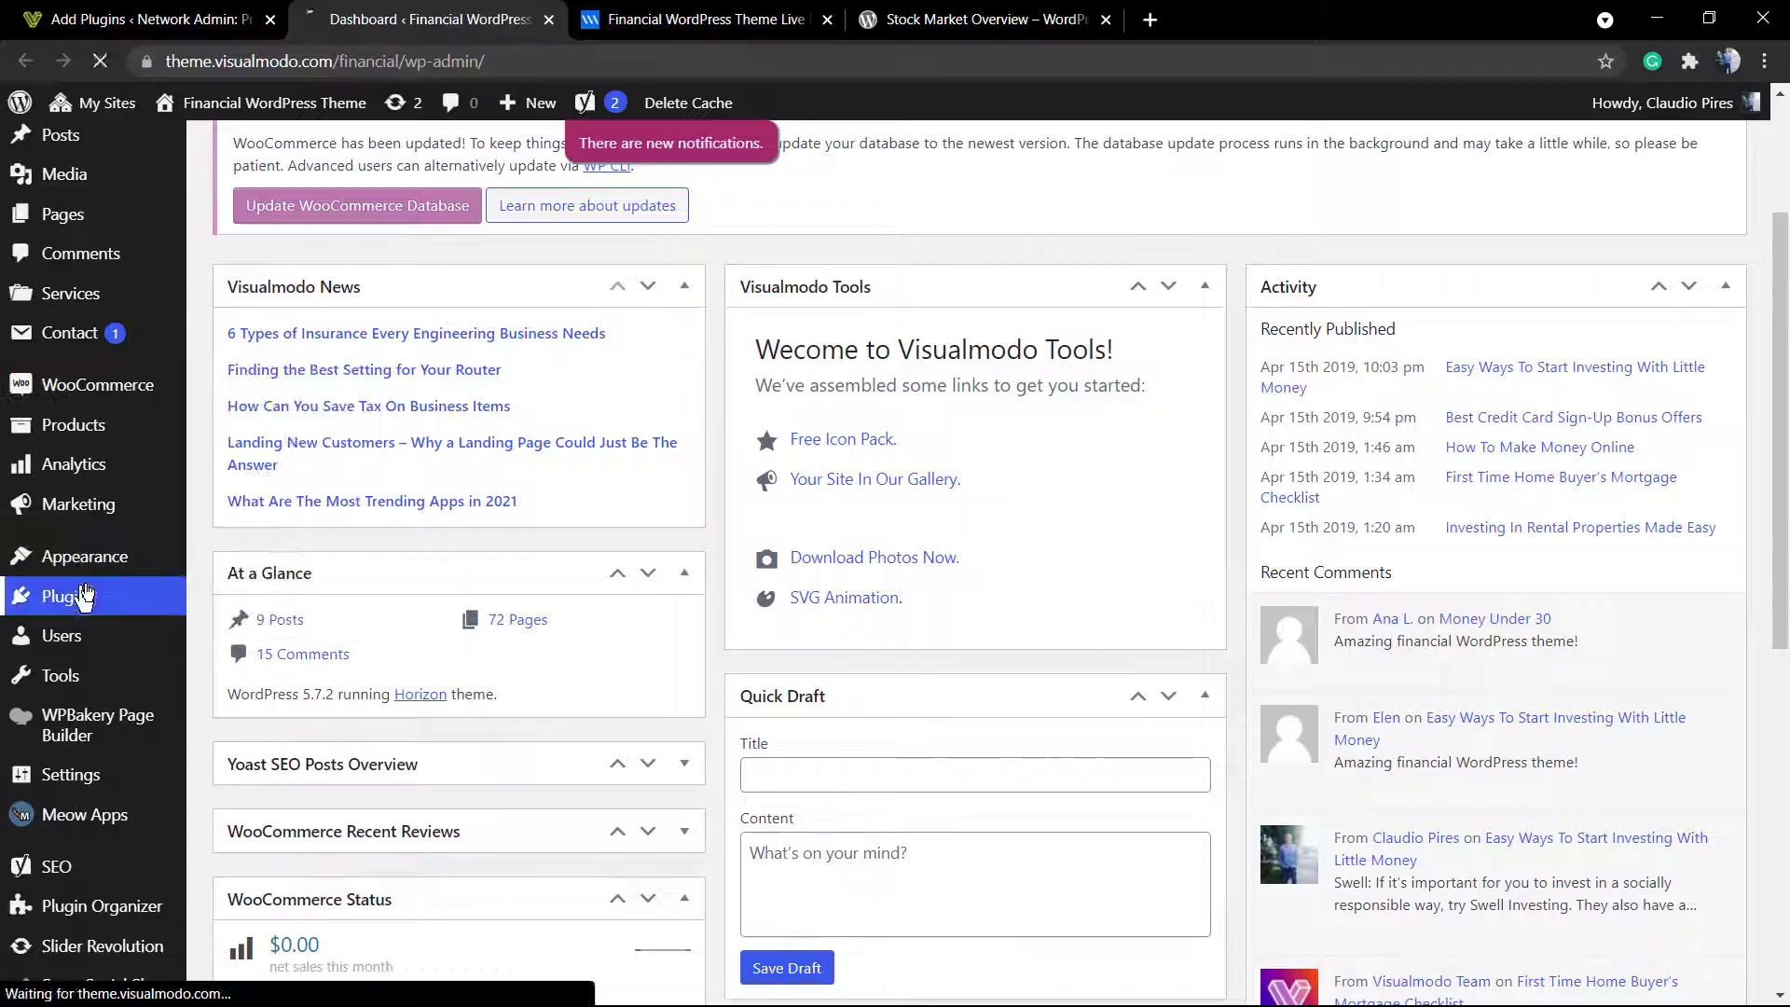
pyautogui.click(68, 596)
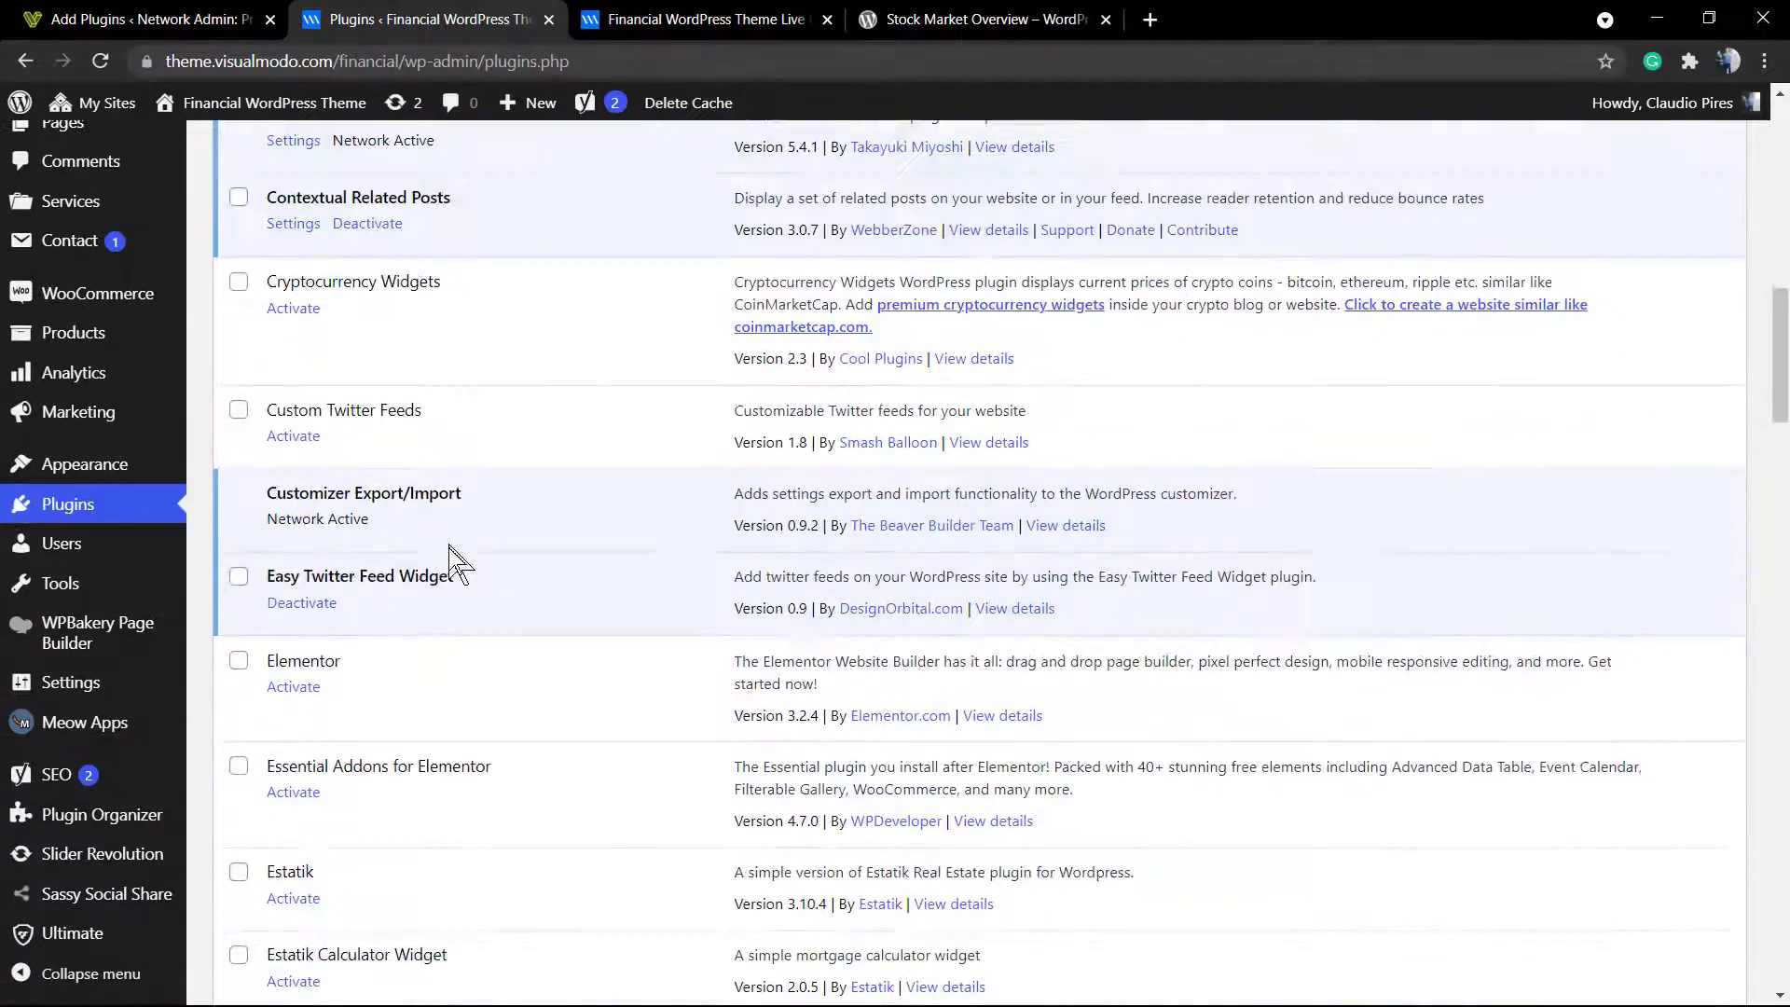
# Step: Scroll the plugin list to the active Stock Market Overview entry by Stockdio
pyautogui.scroll(-3)
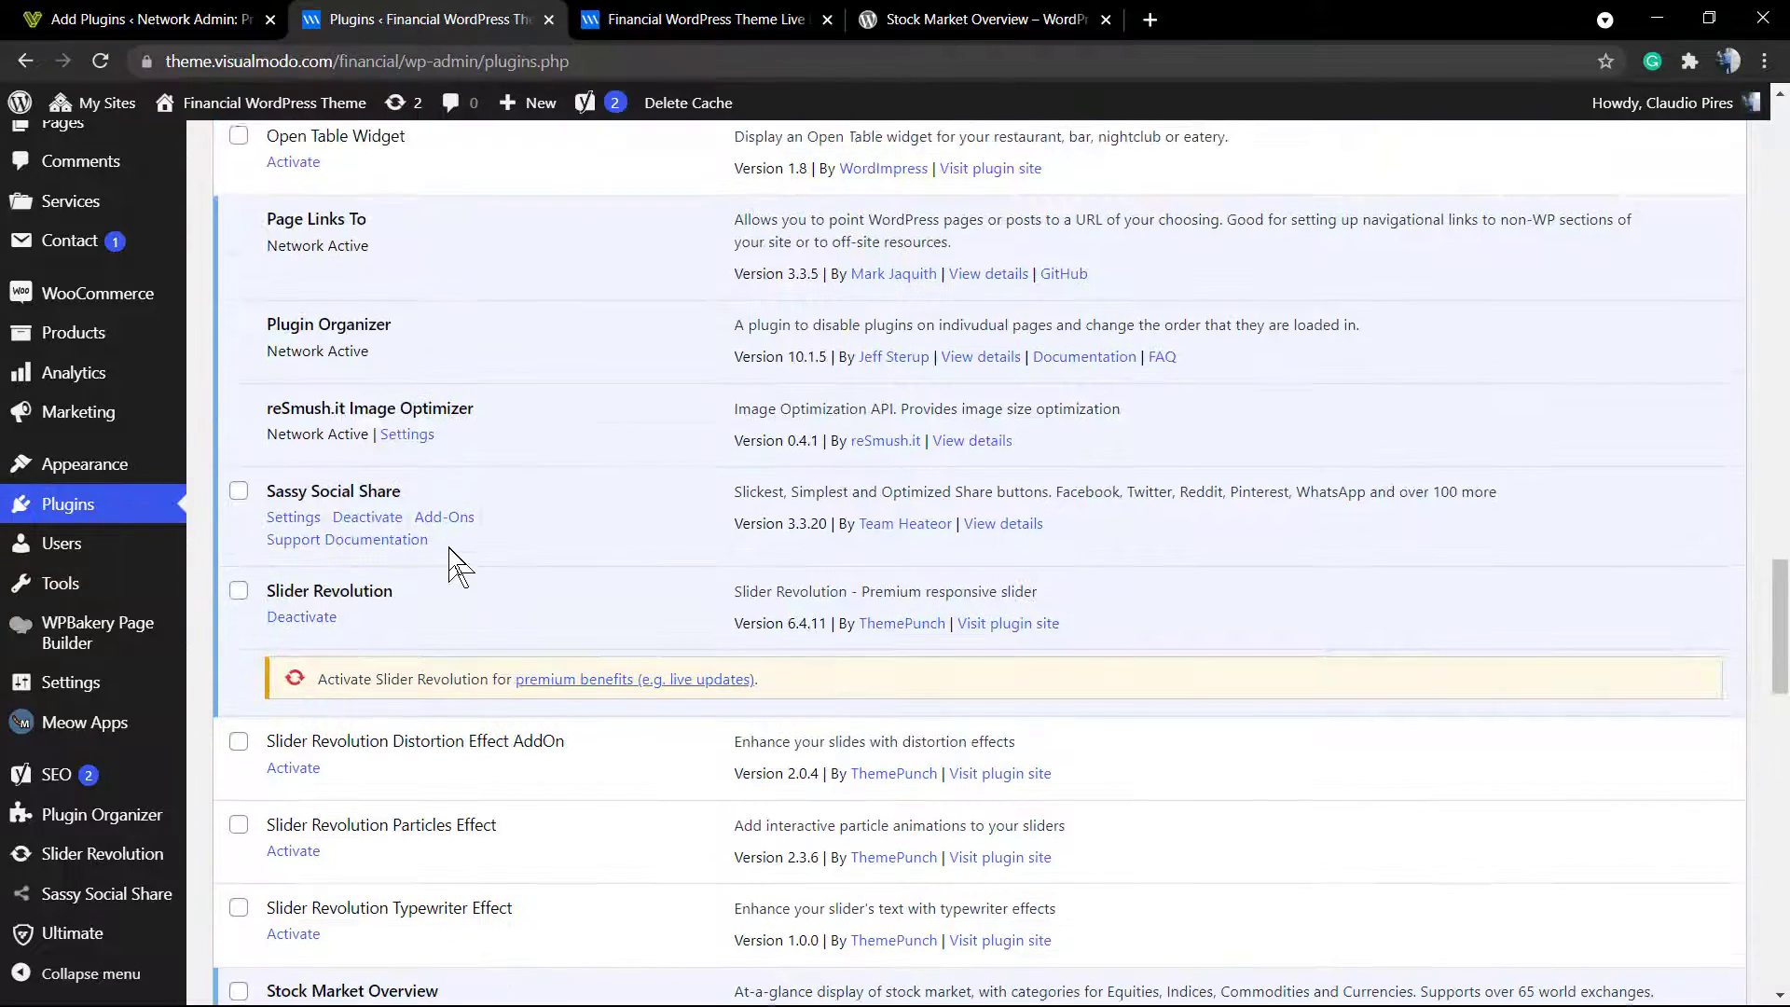
pyautogui.scroll(-3)
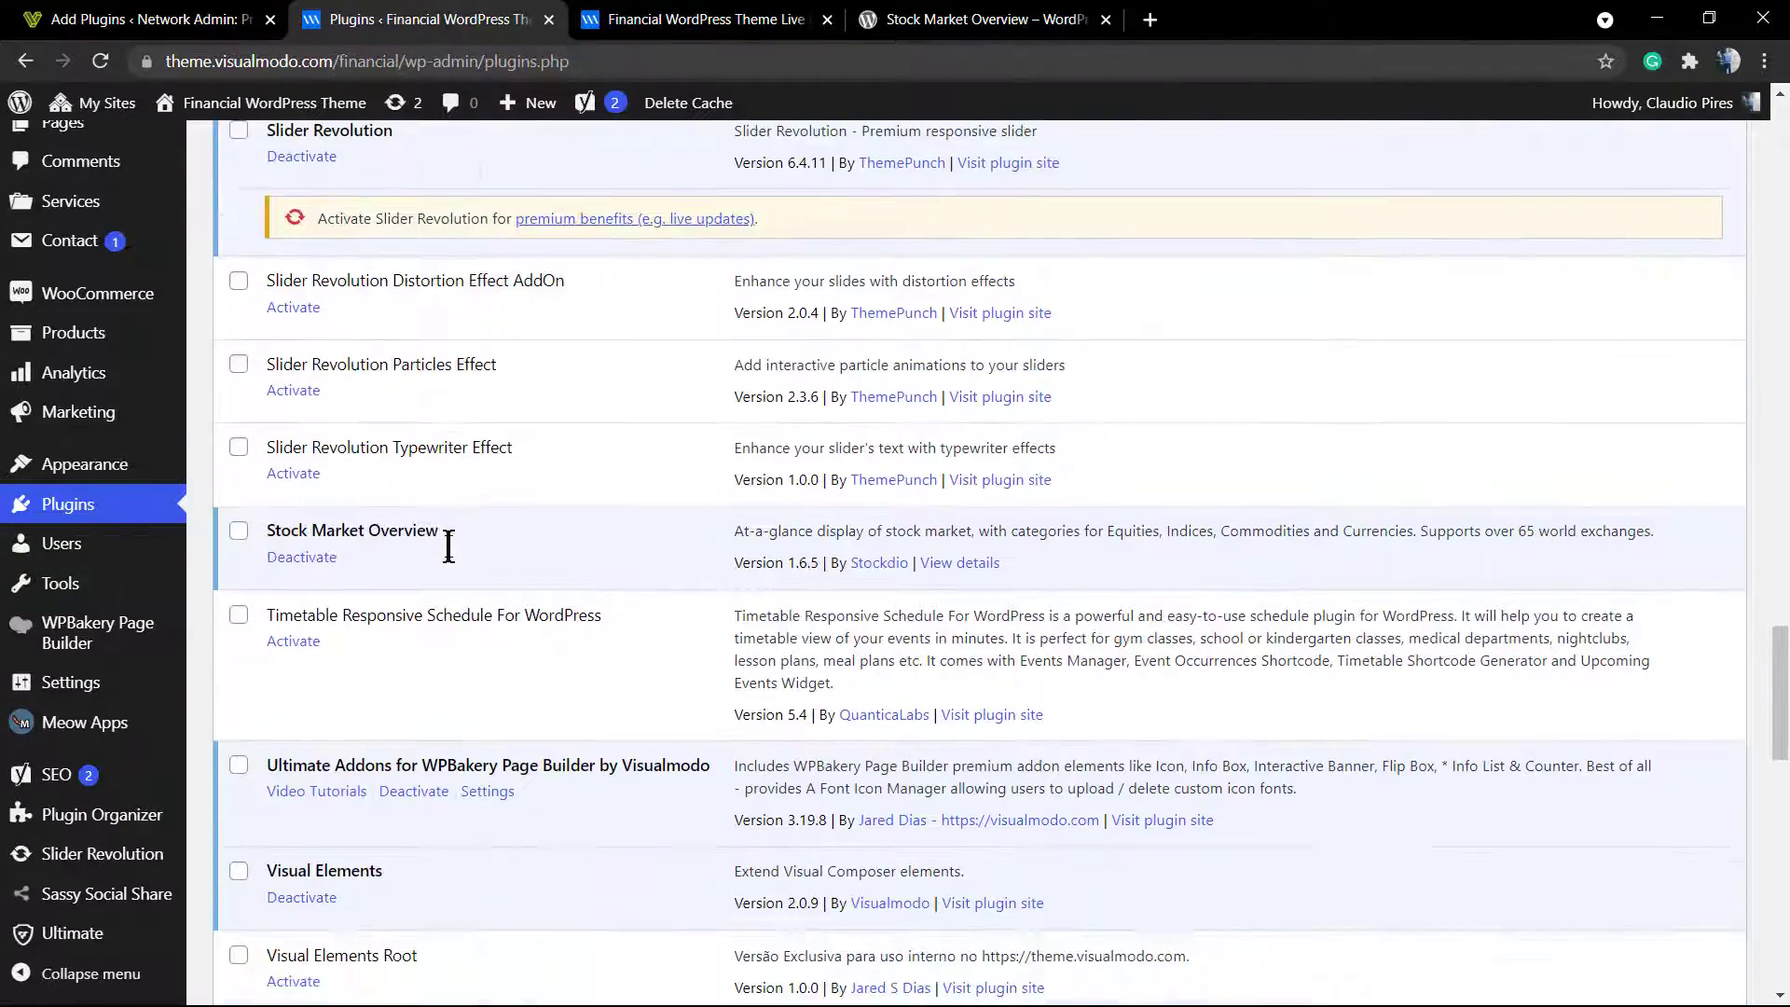
pyautogui.doubleClick(351, 407)
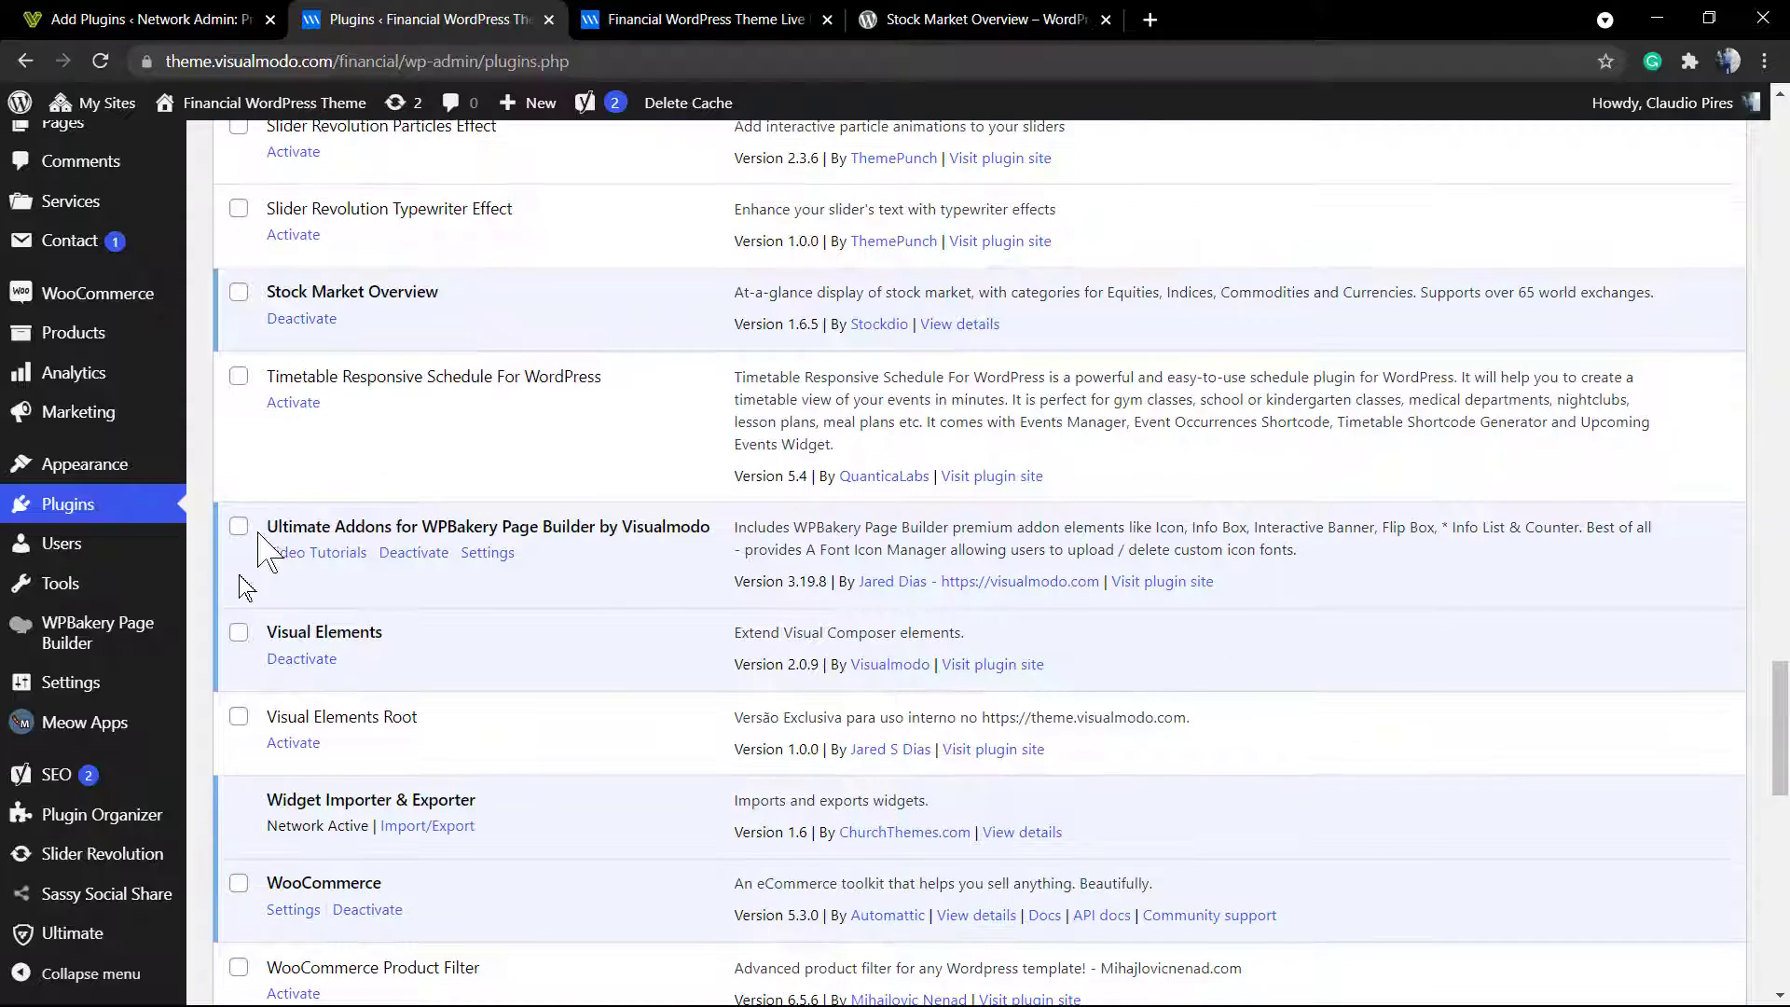
pyautogui.scroll(-3)
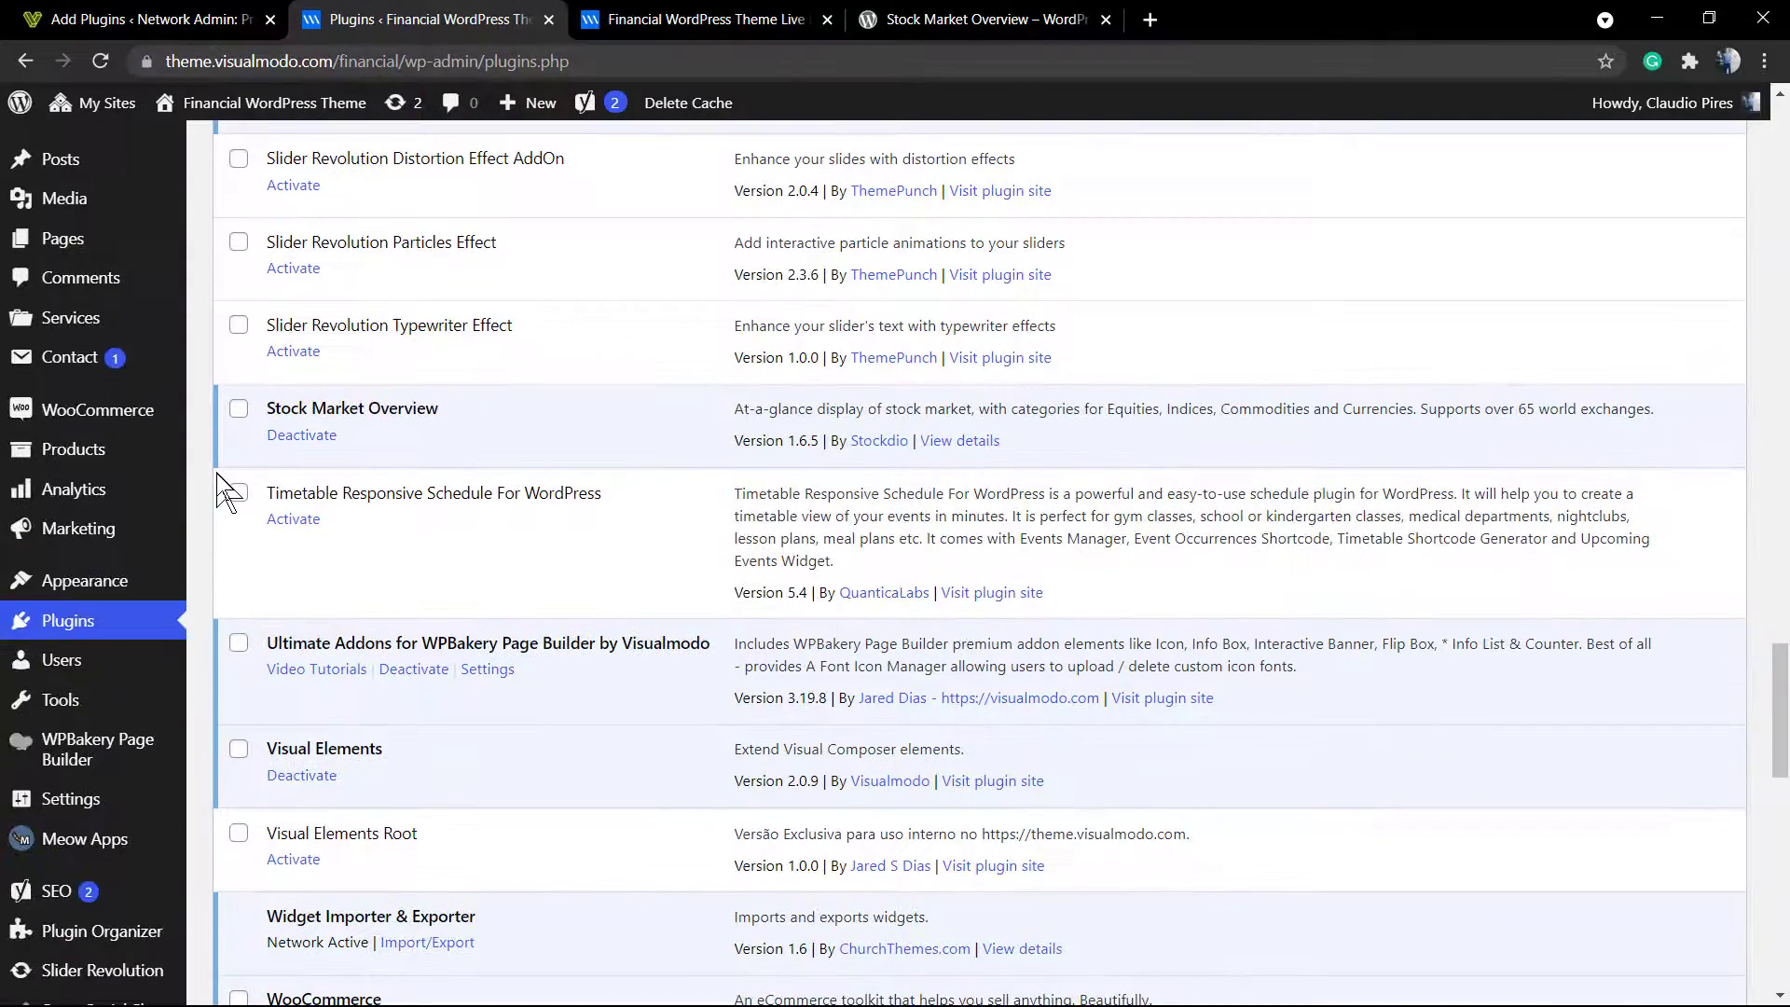
pyautogui.scroll(-3)
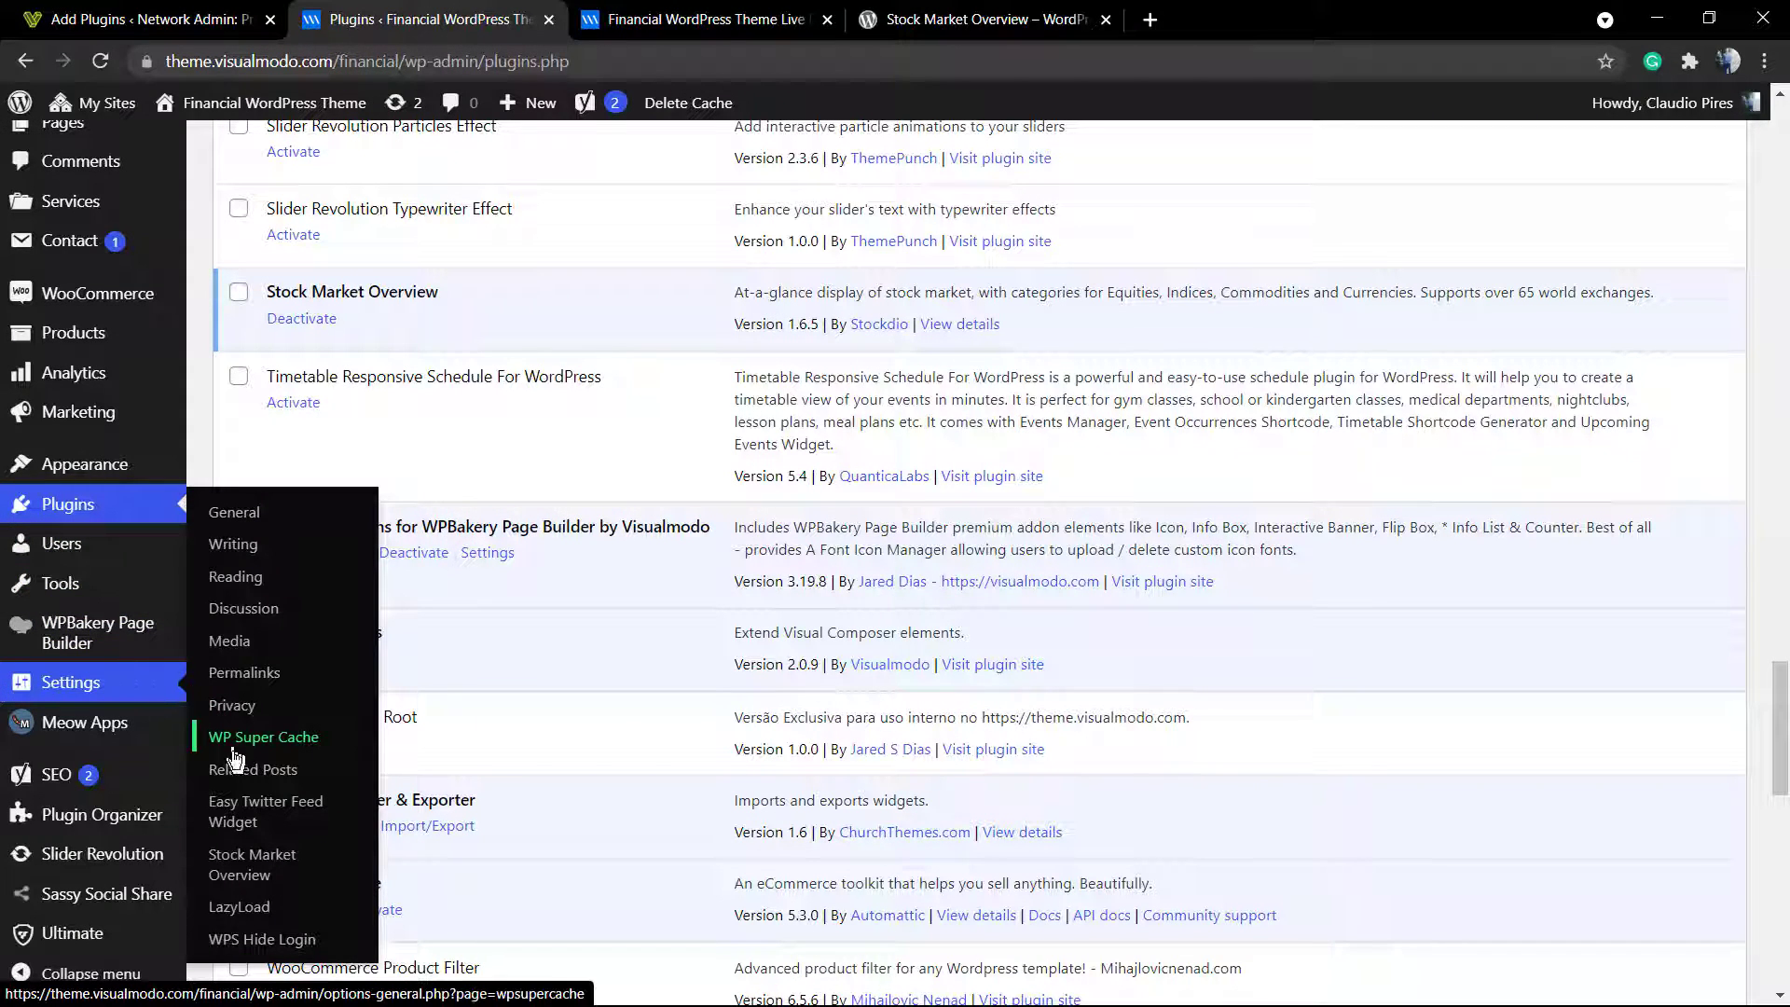
pyautogui.moveTo(251, 865)
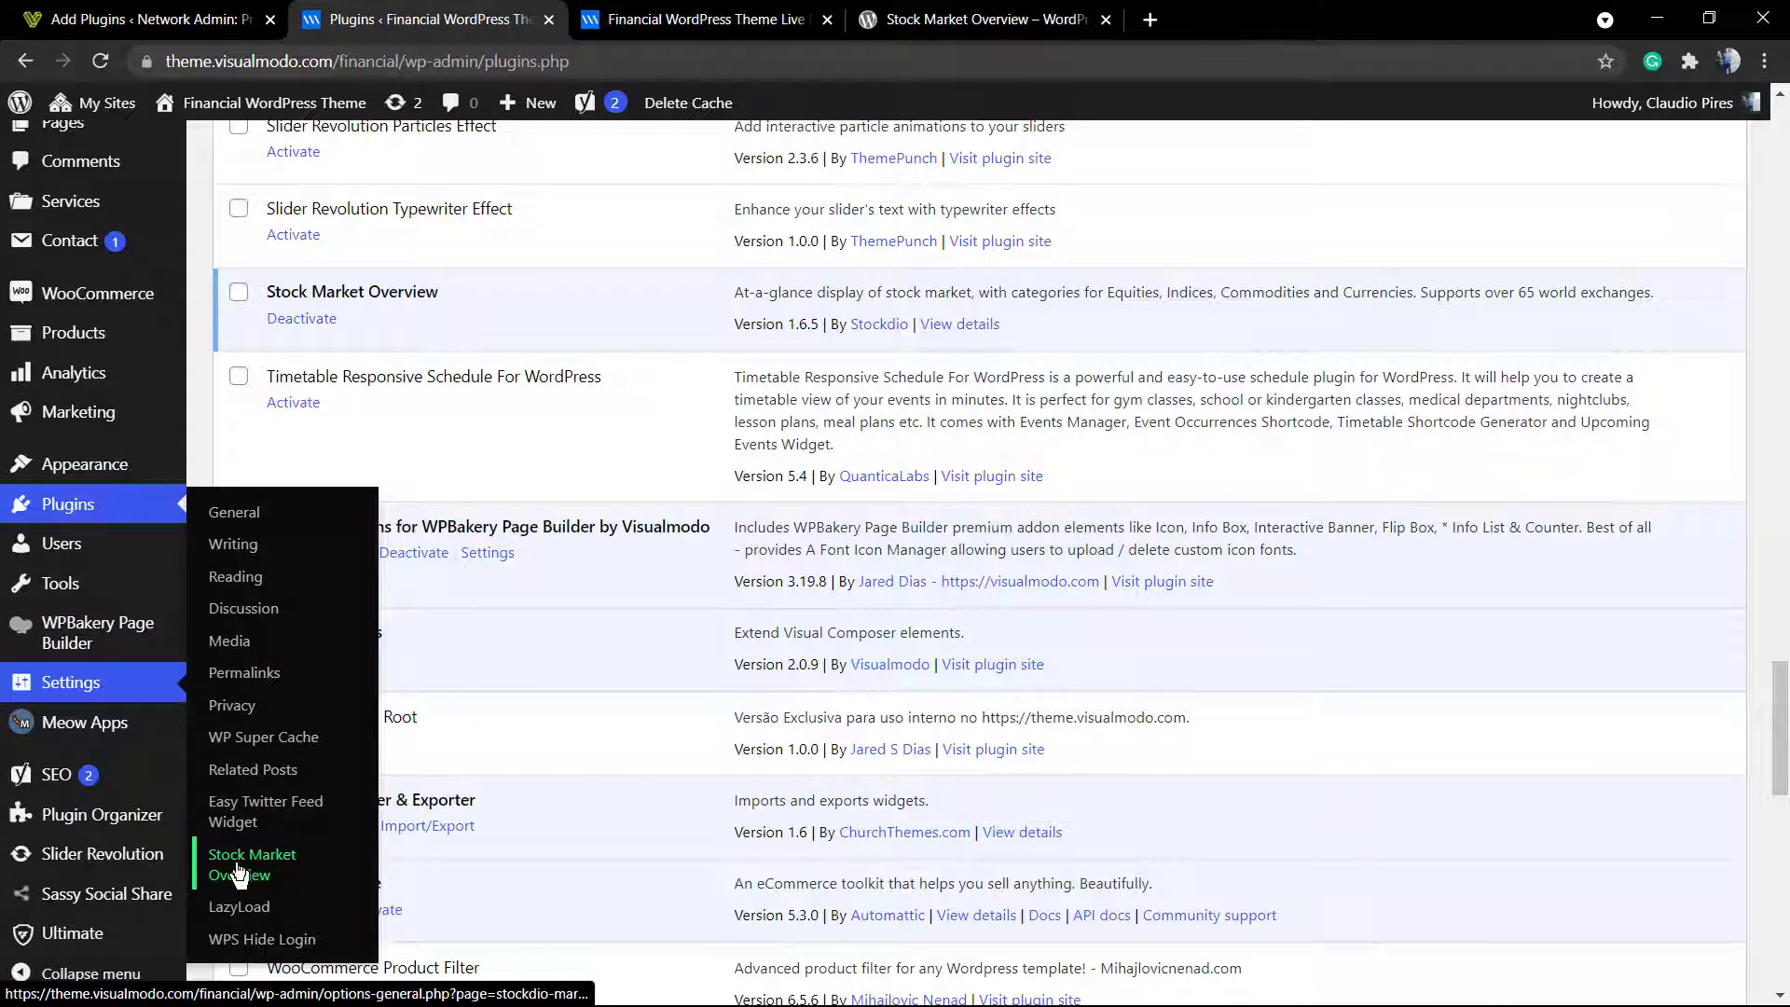
# Step: Open the Stock Market Overview settings and follow the link to Stockdio's plugin page
pyautogui.click(251, 865)
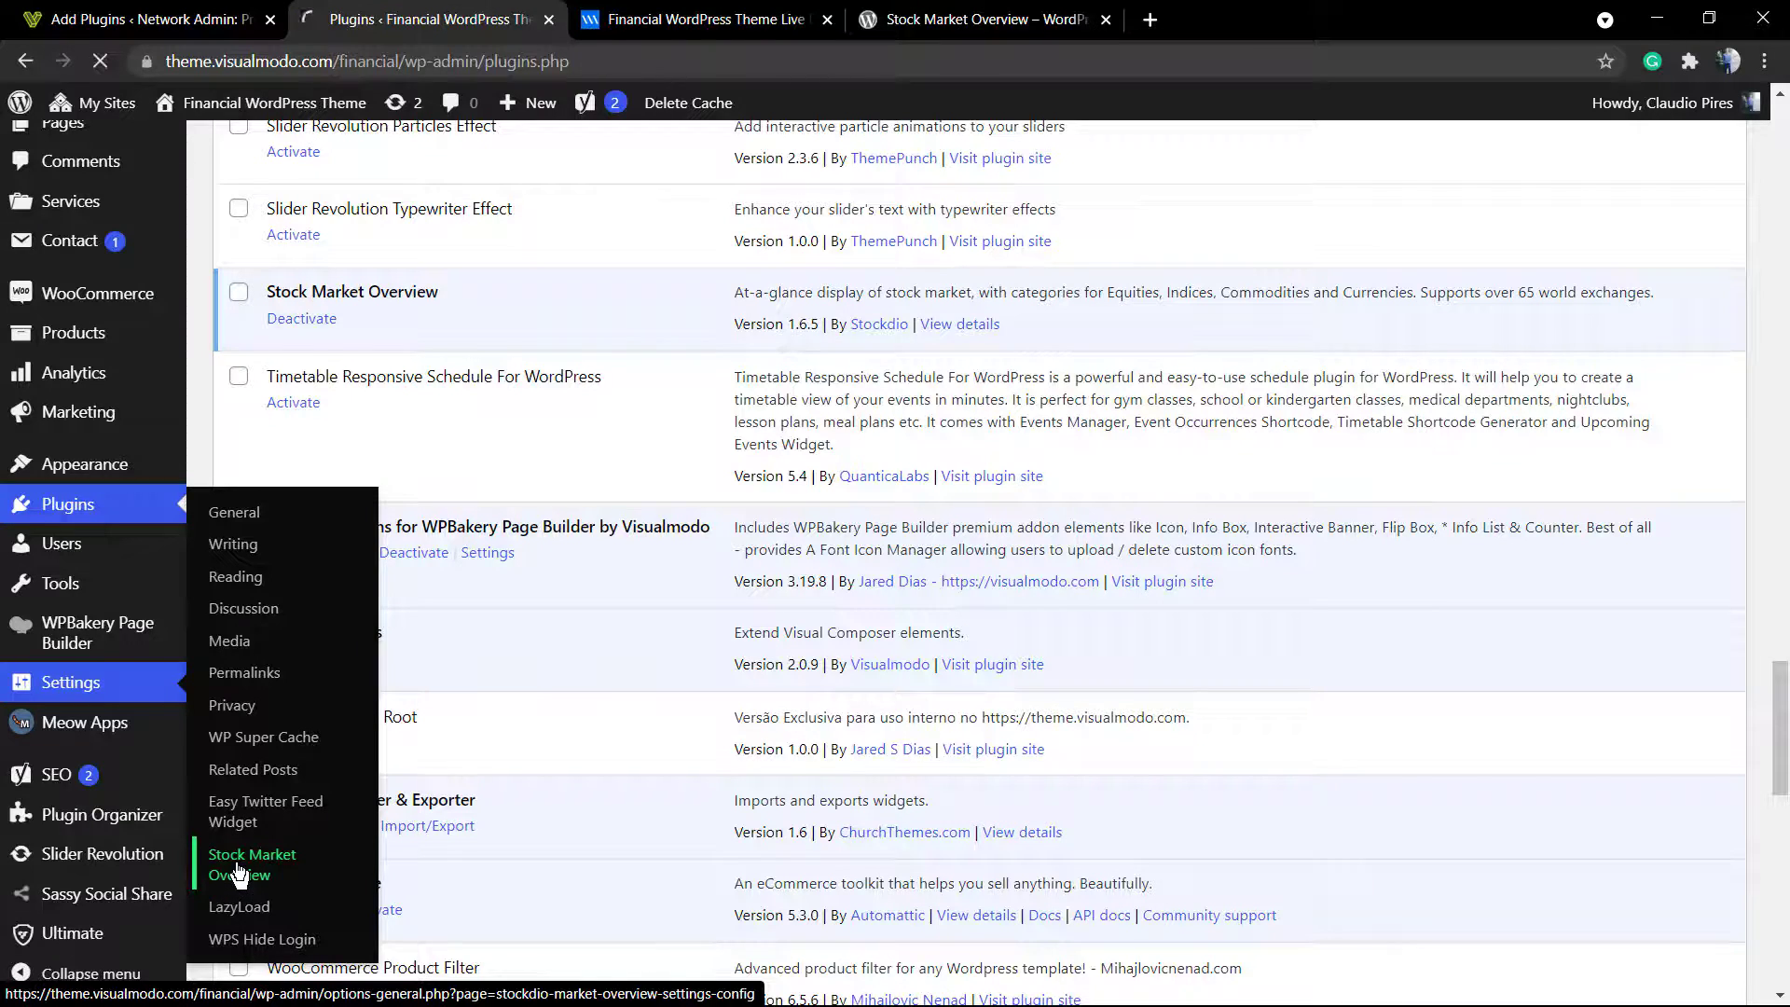
pyautogui.click(251, 864)
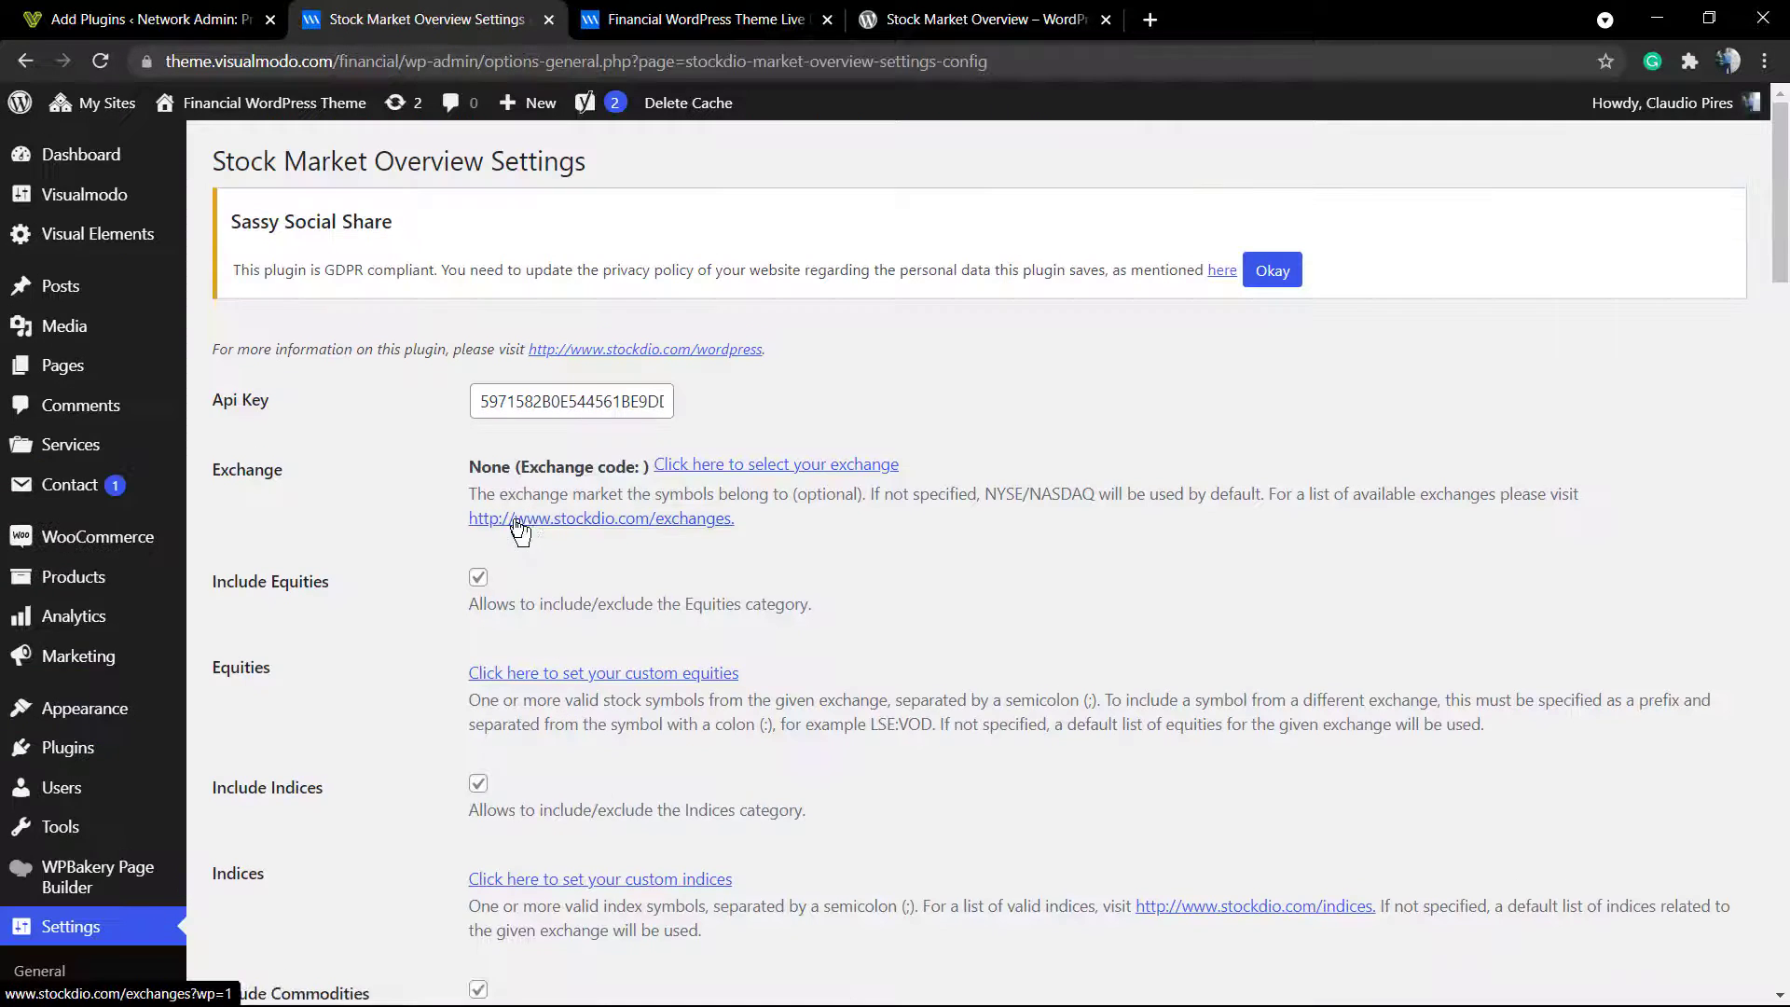
pyautogui.moveTo(495, 534)
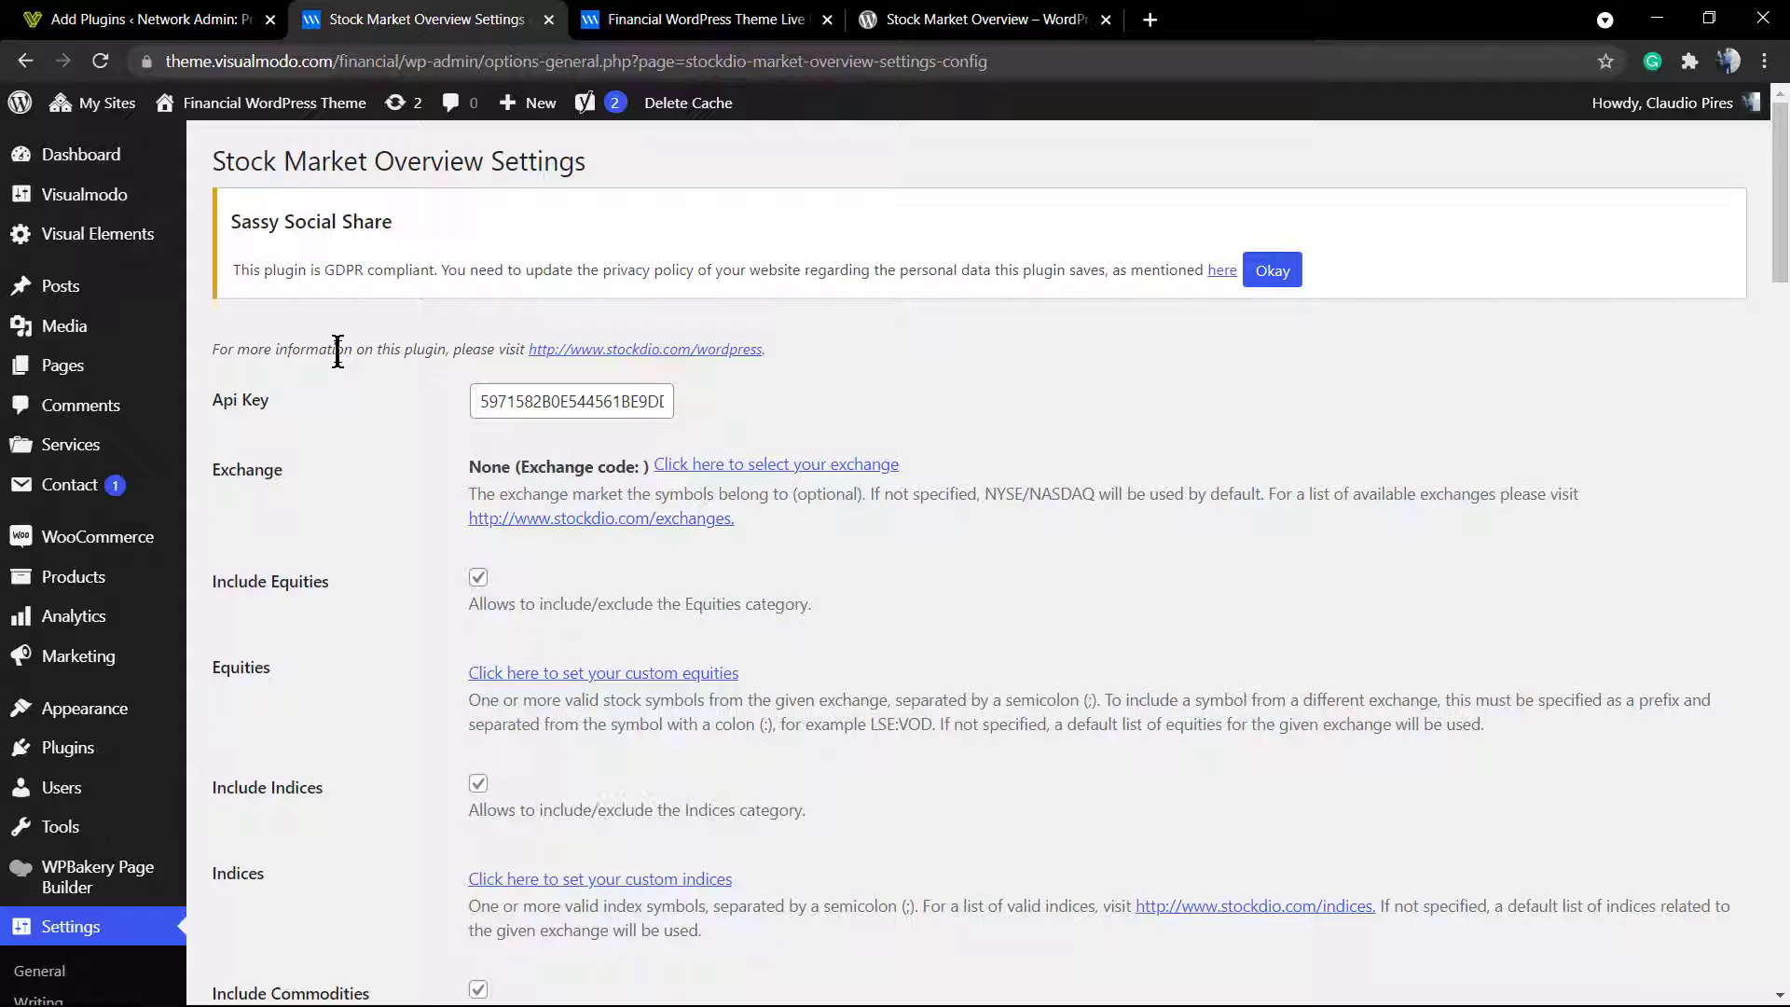
pyautogui.scroll(-3)
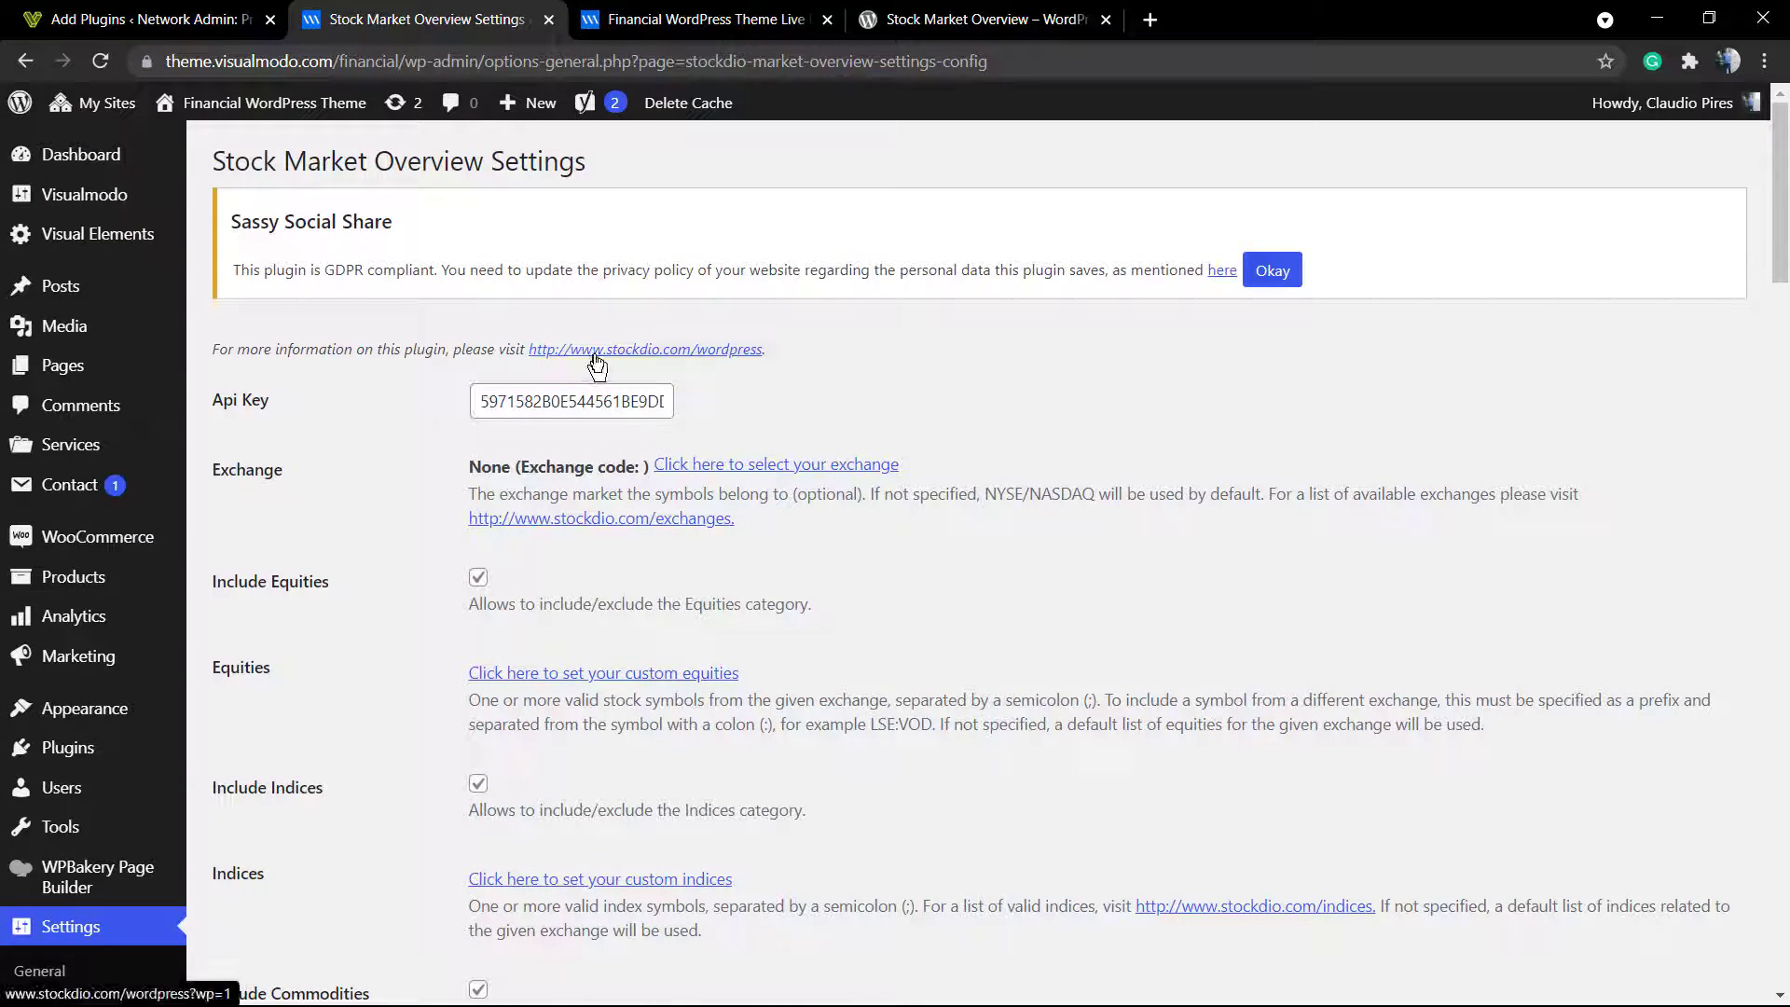
pyautogui.click(645, 349)
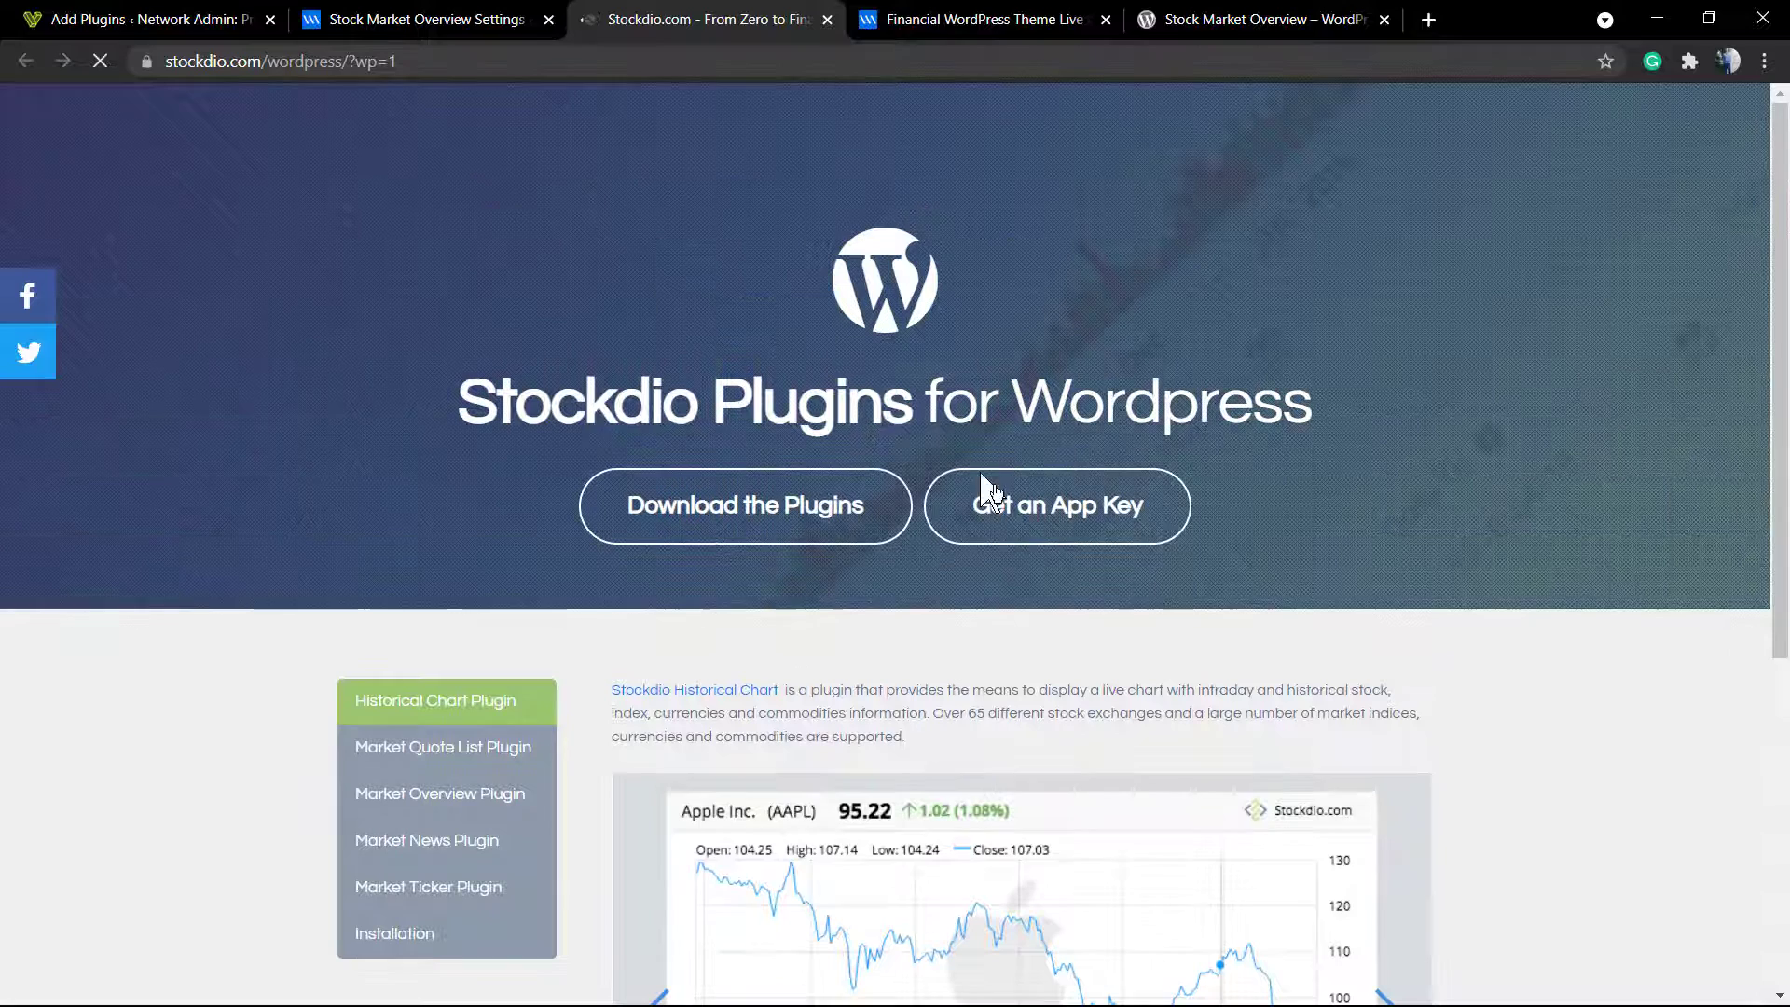
# Step: Request an app key by signing up for a free Stockdio account with name, email and password
pyautogui.click(1055, 505)
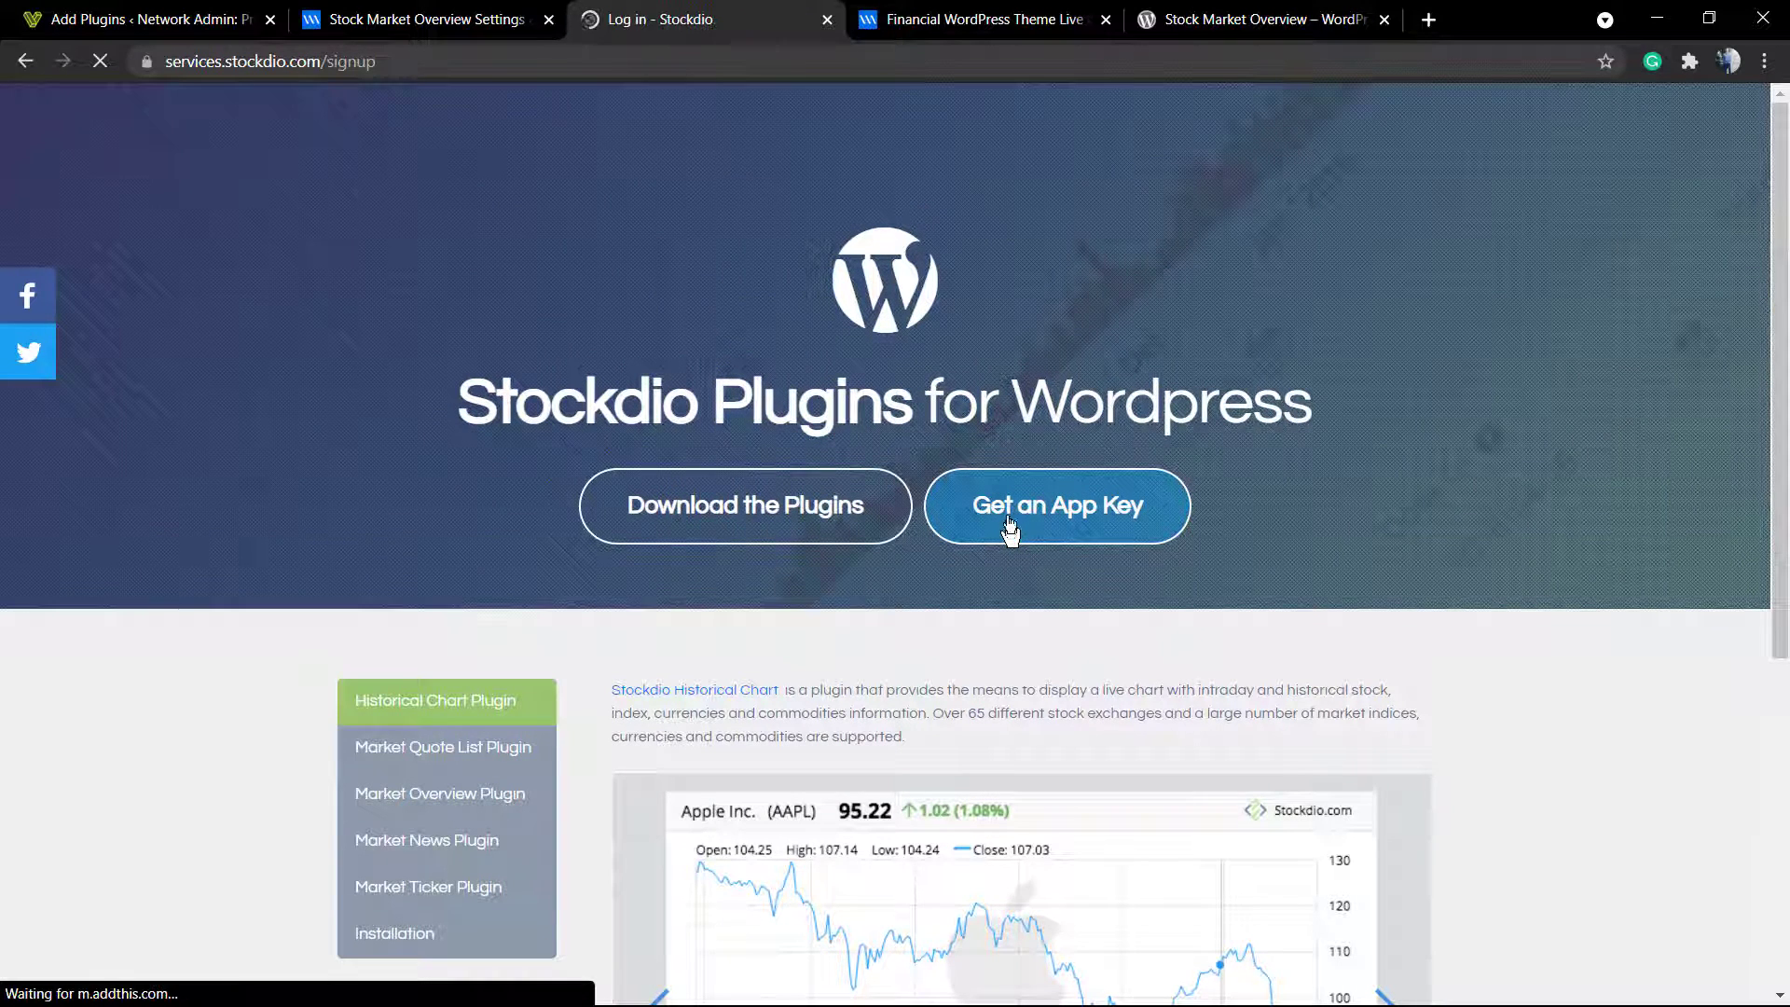
pyautogui.click(1055, 505)
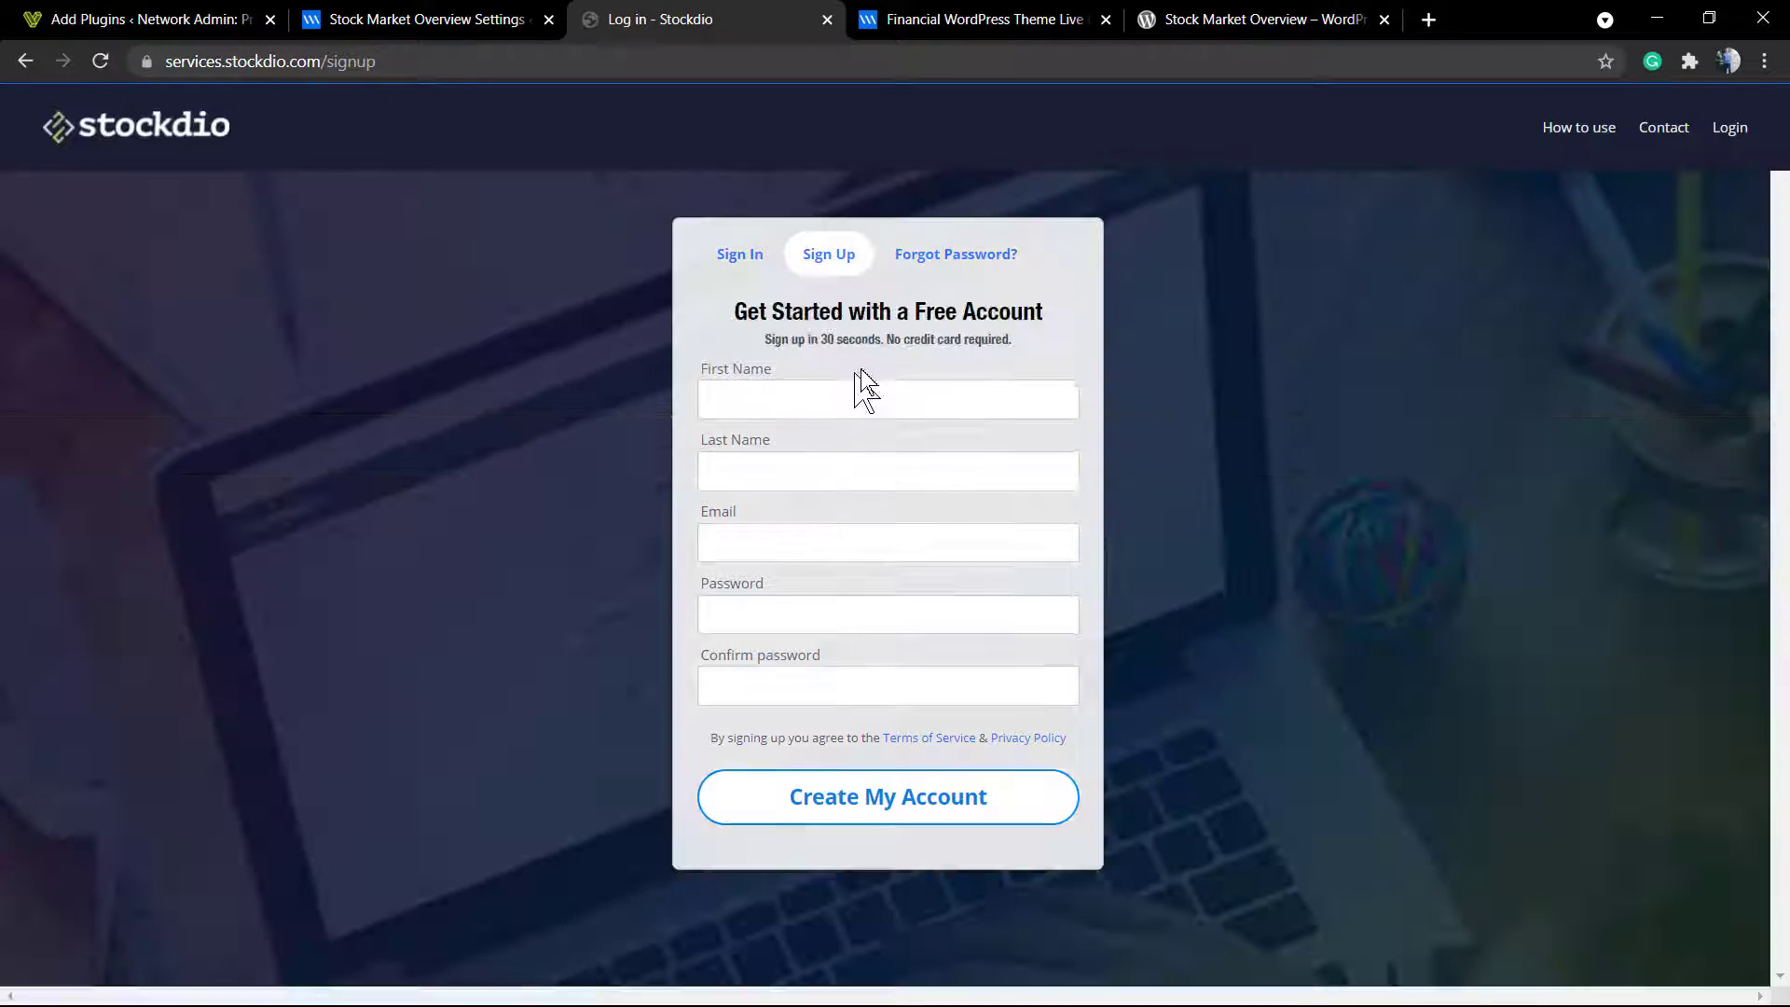
pyautogui.click(739, 254)
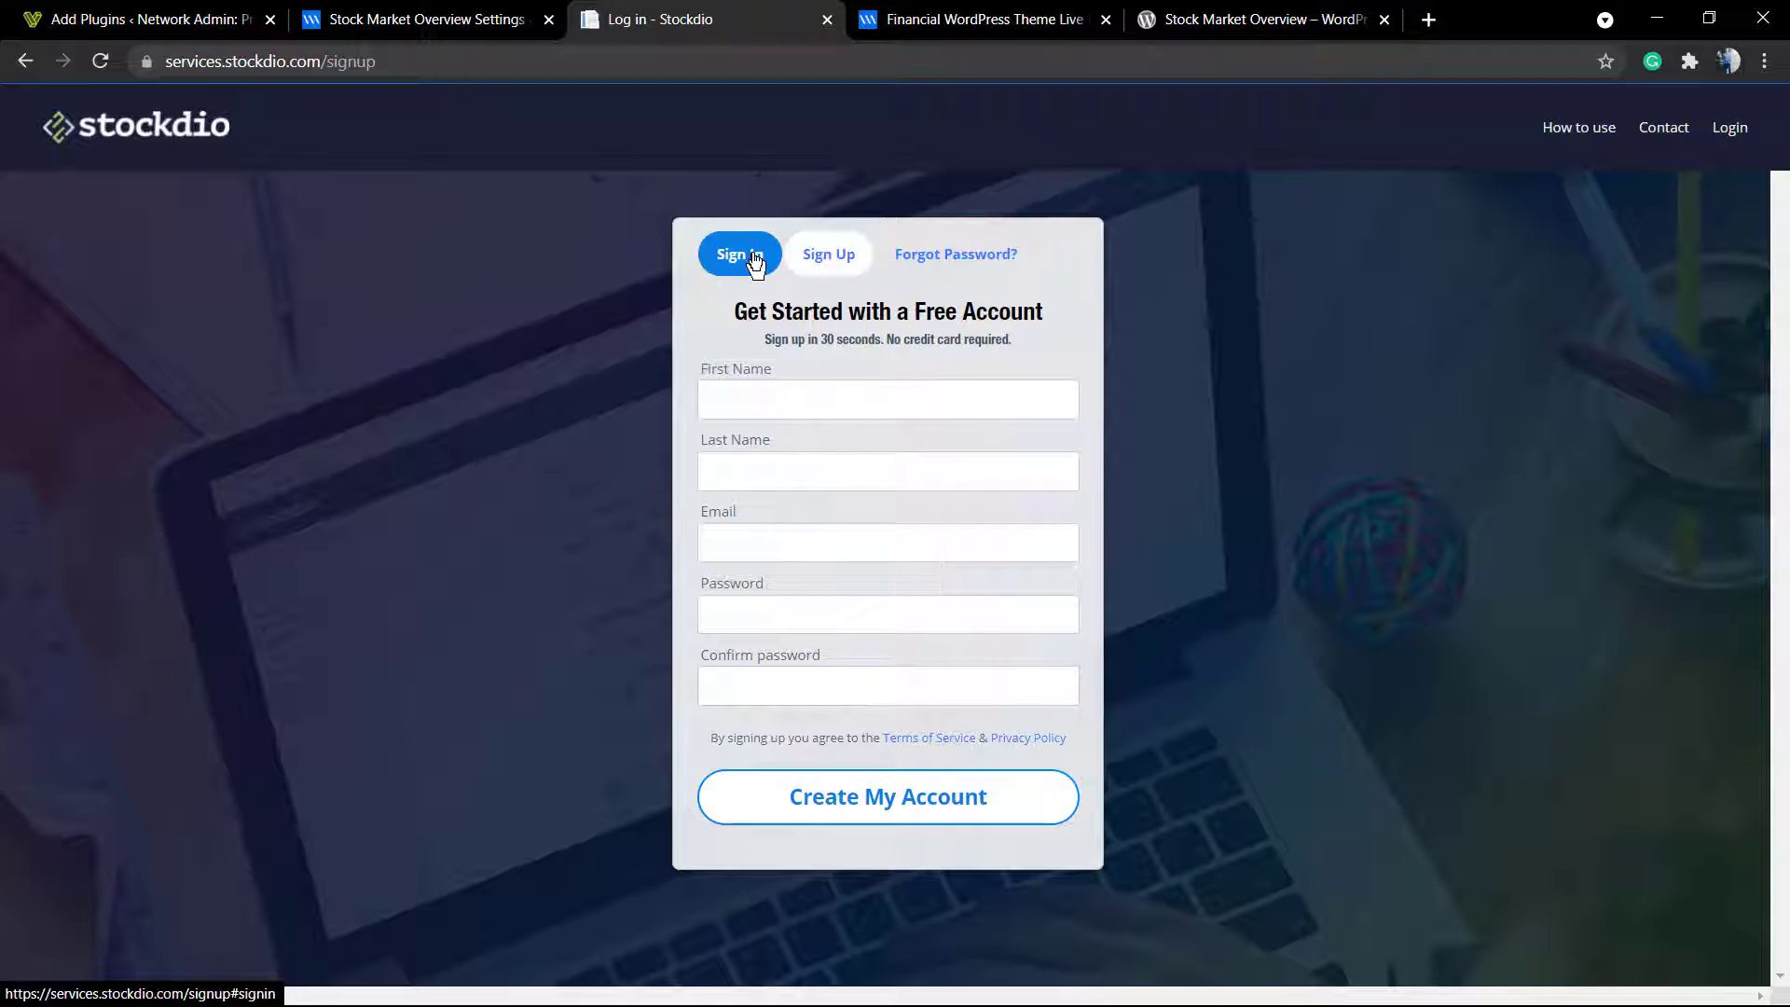
pyautogui.click(887, 398)
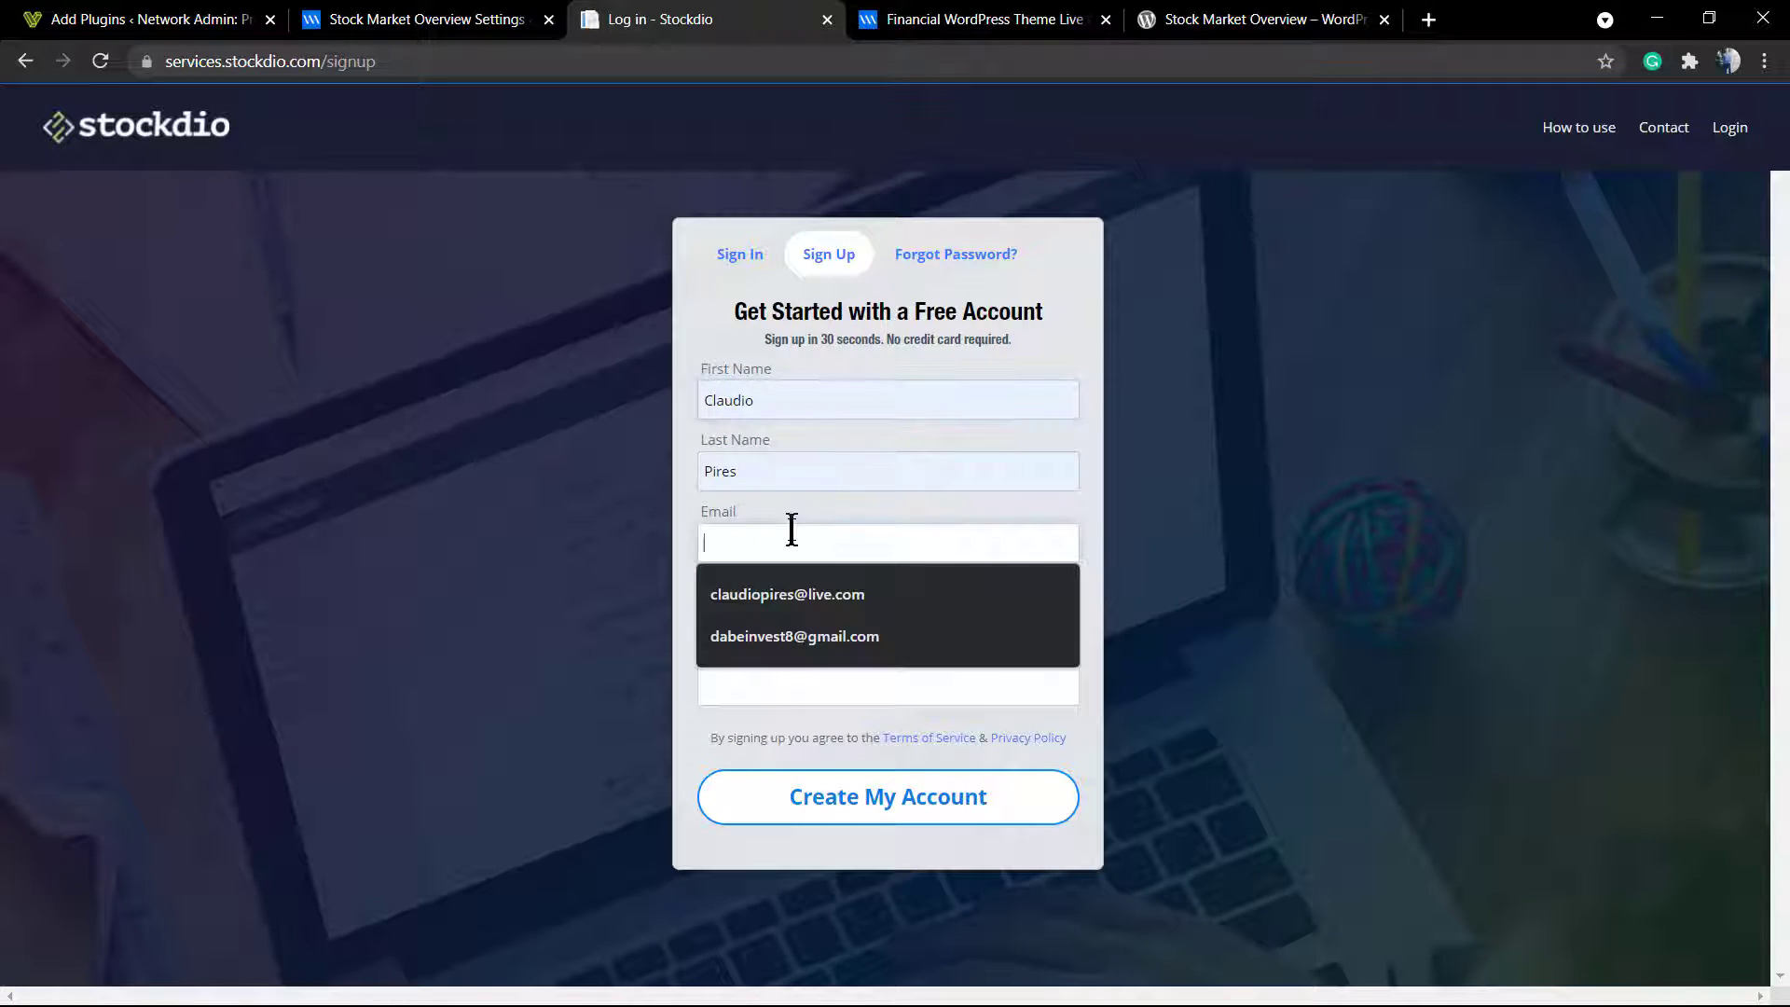
pyautogui.click(787, 594)
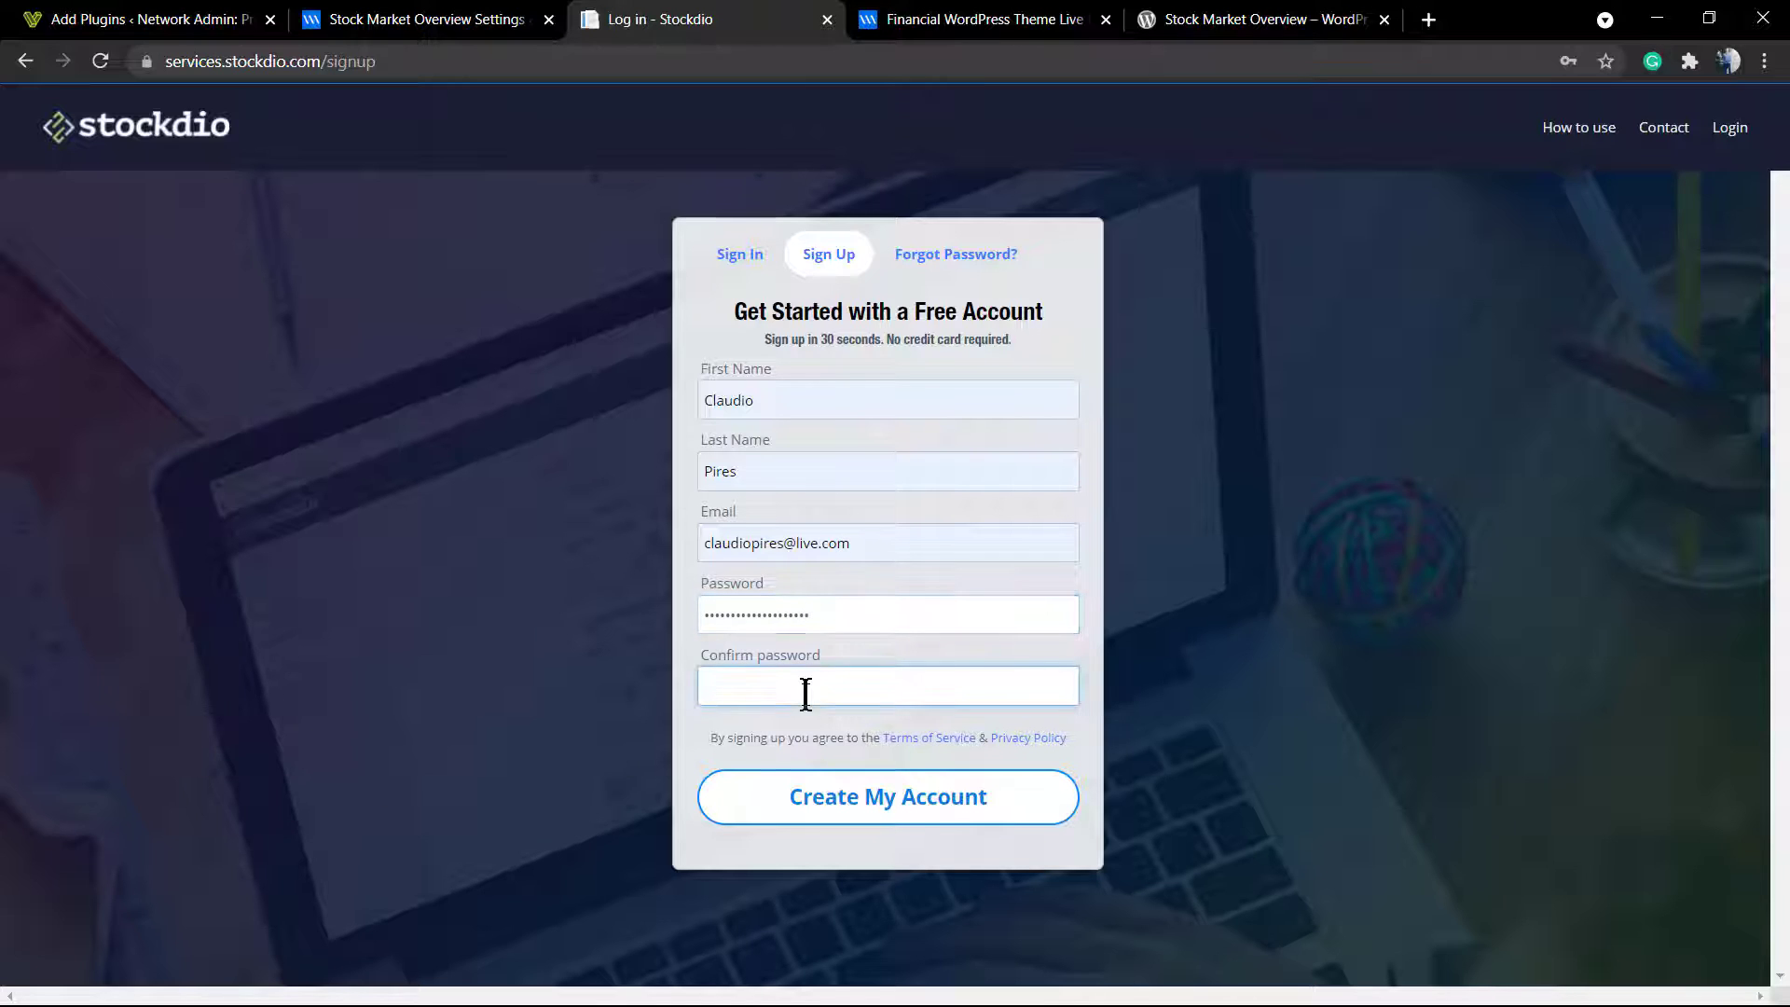
pyautogui.write('••••••')
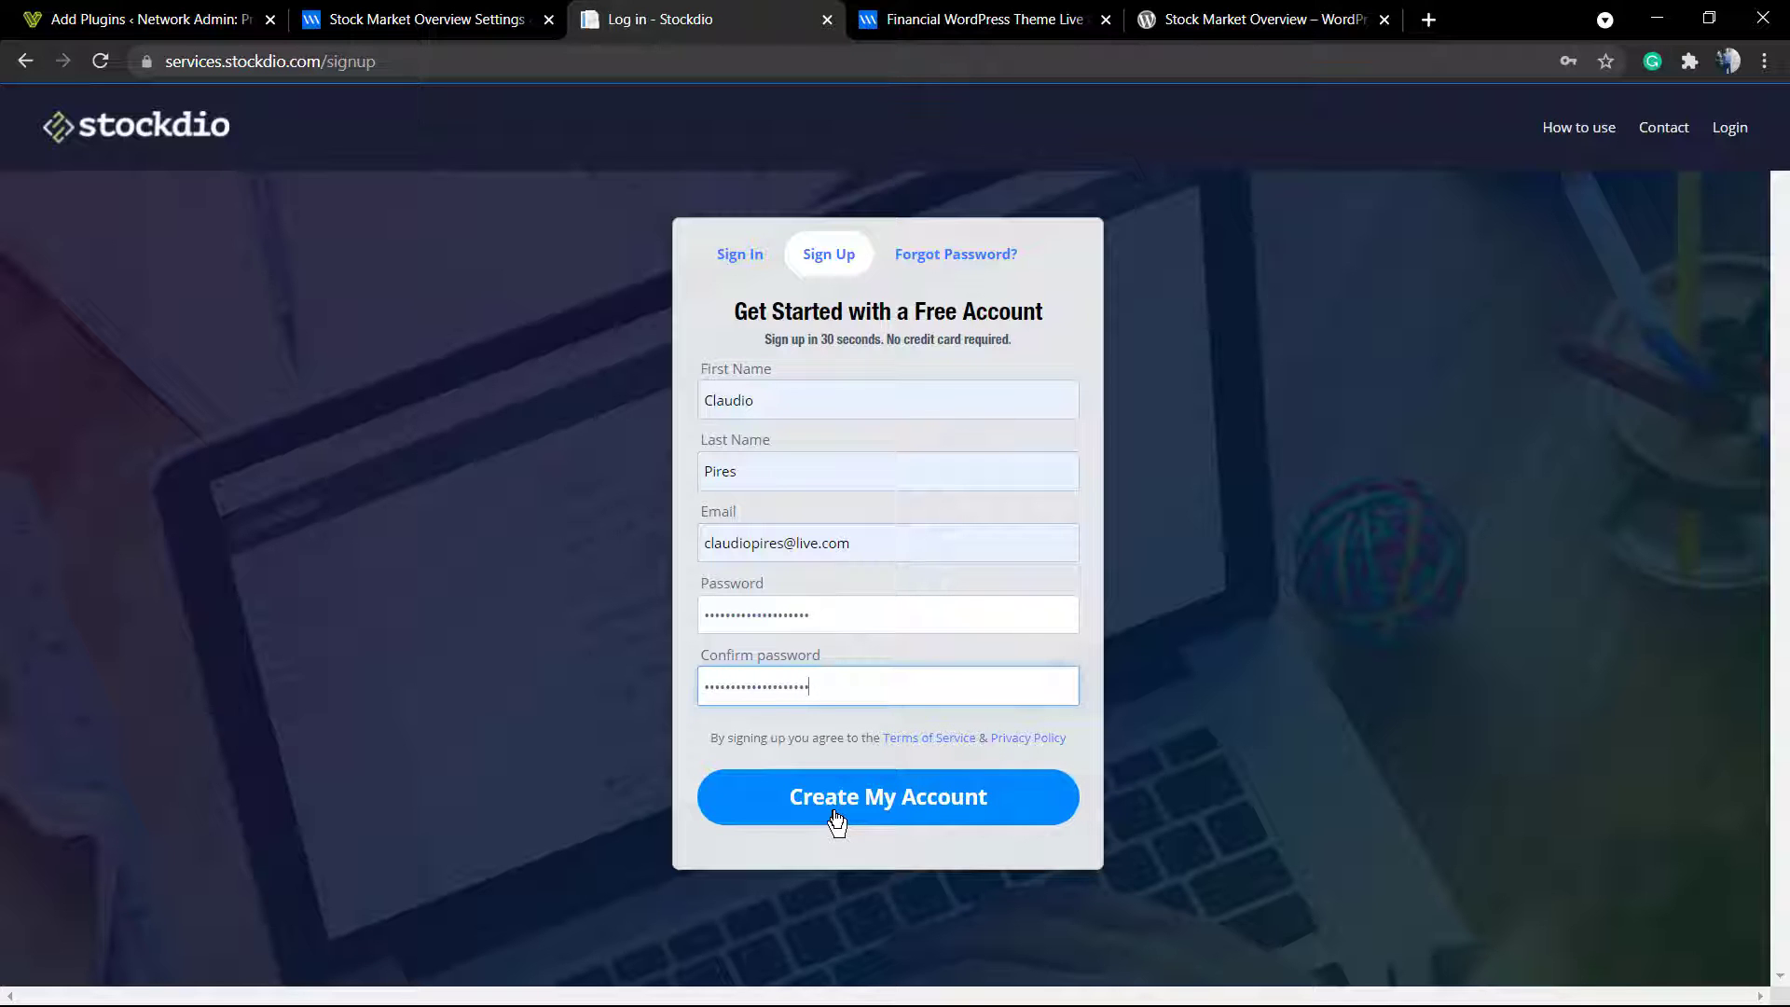
pyautogui.click(887, 796)
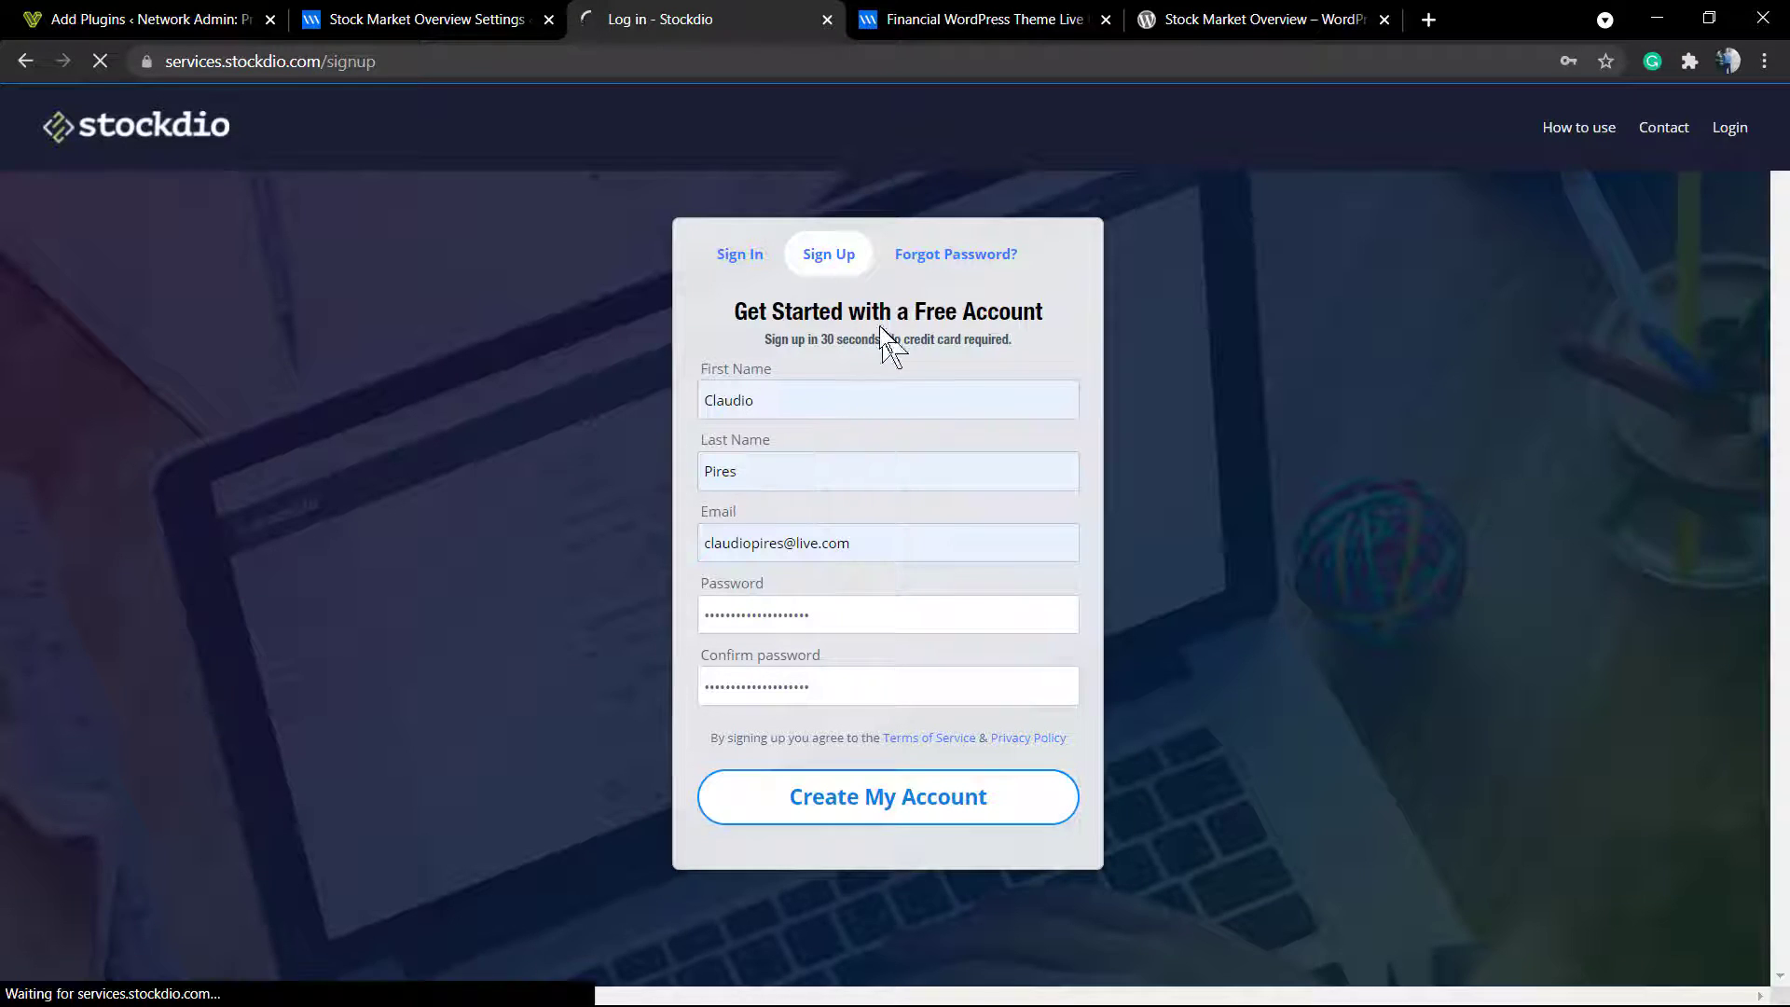
pyautogui.click(887, 795)
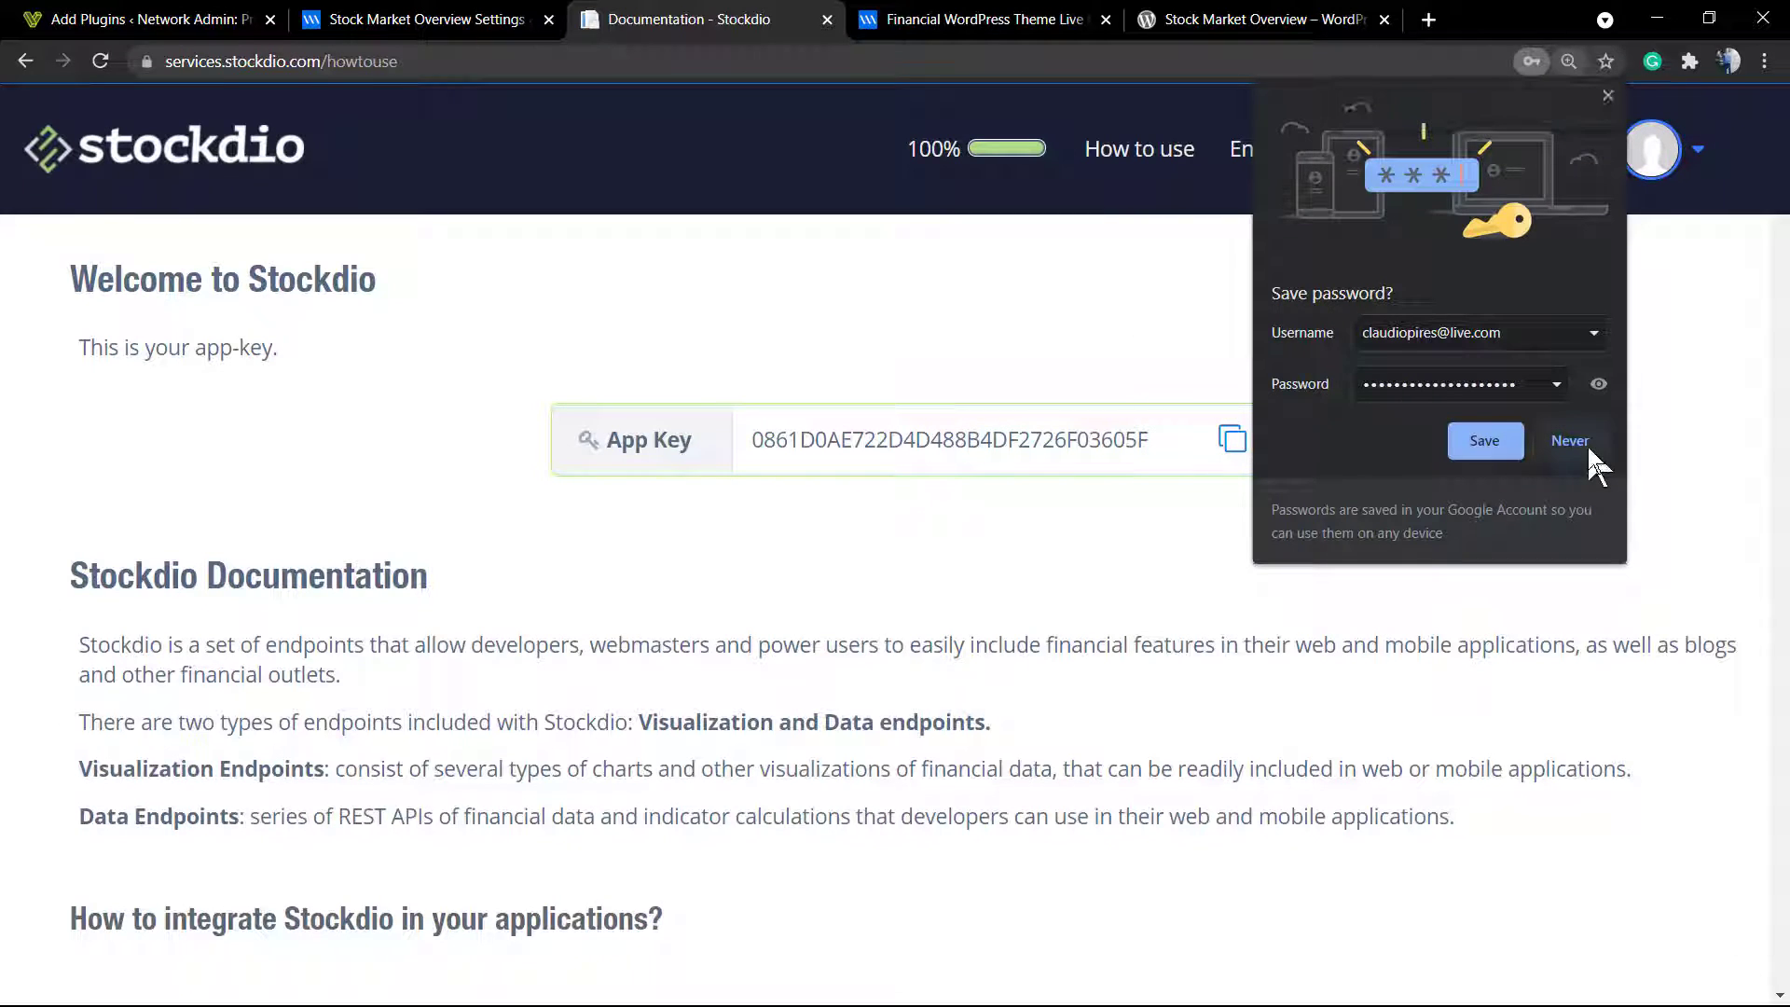
# Step: Select the new account's app key on the Welcome page
pyautogui.click(1571, 442)
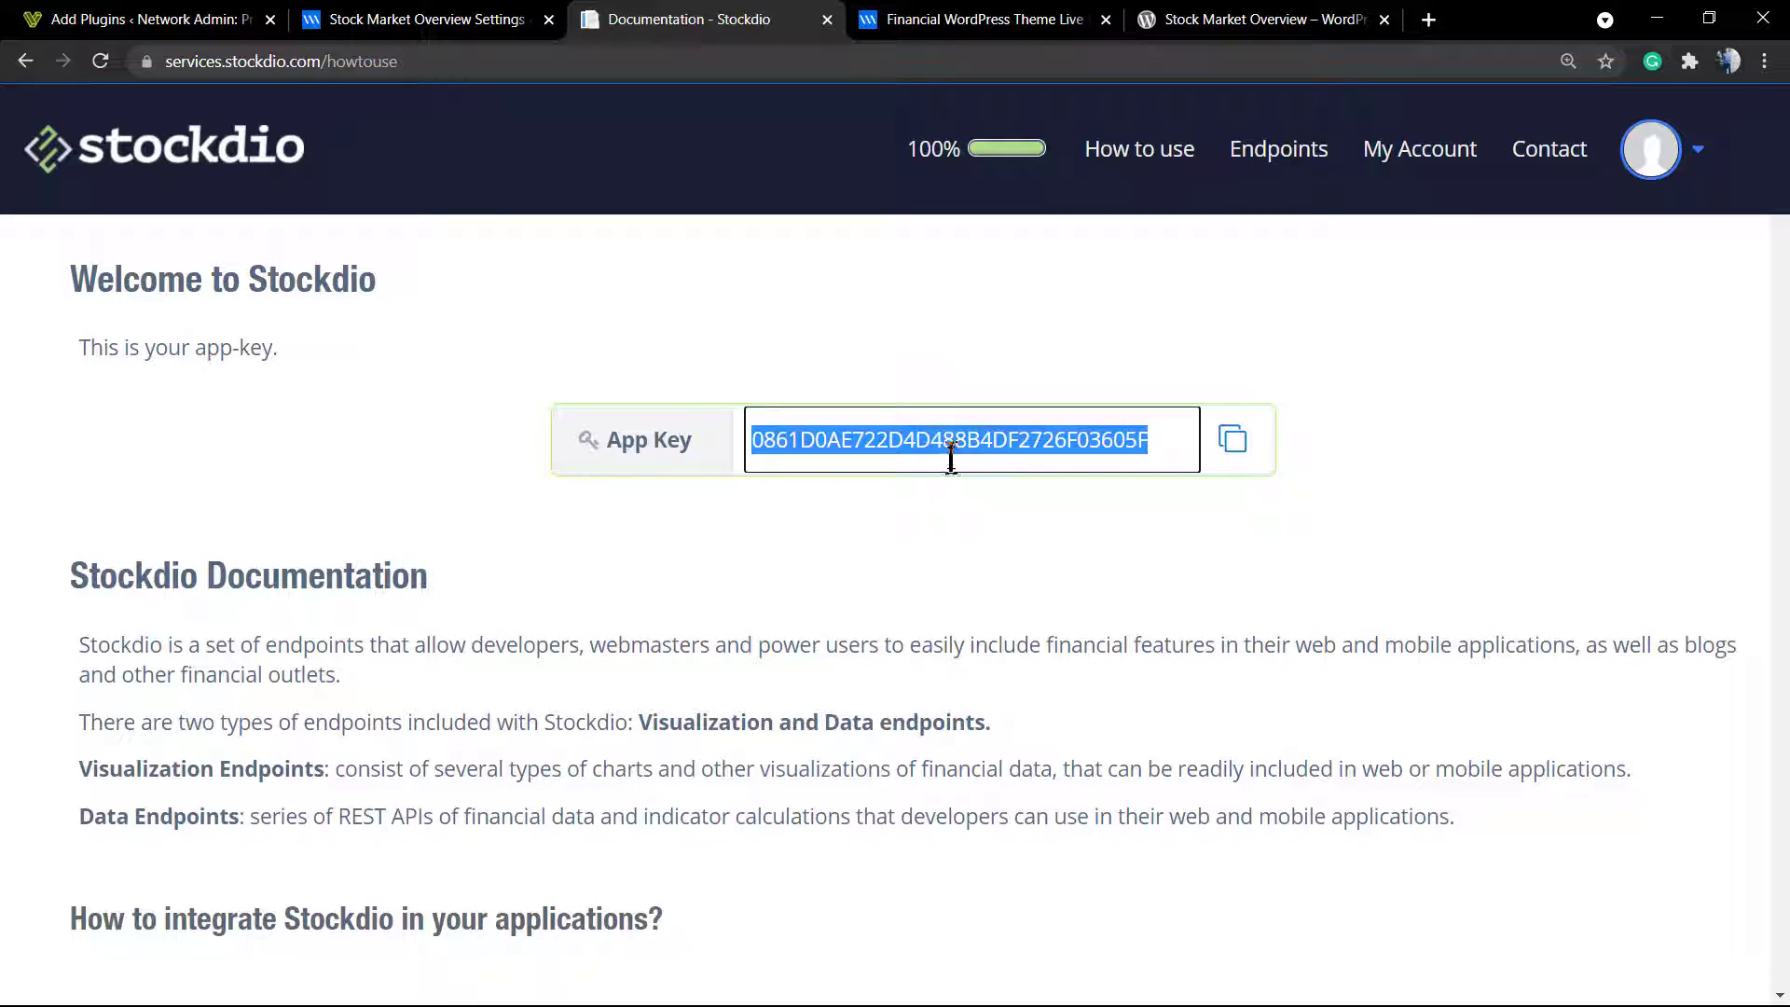
pyautogui.moveTo(1232, 439)
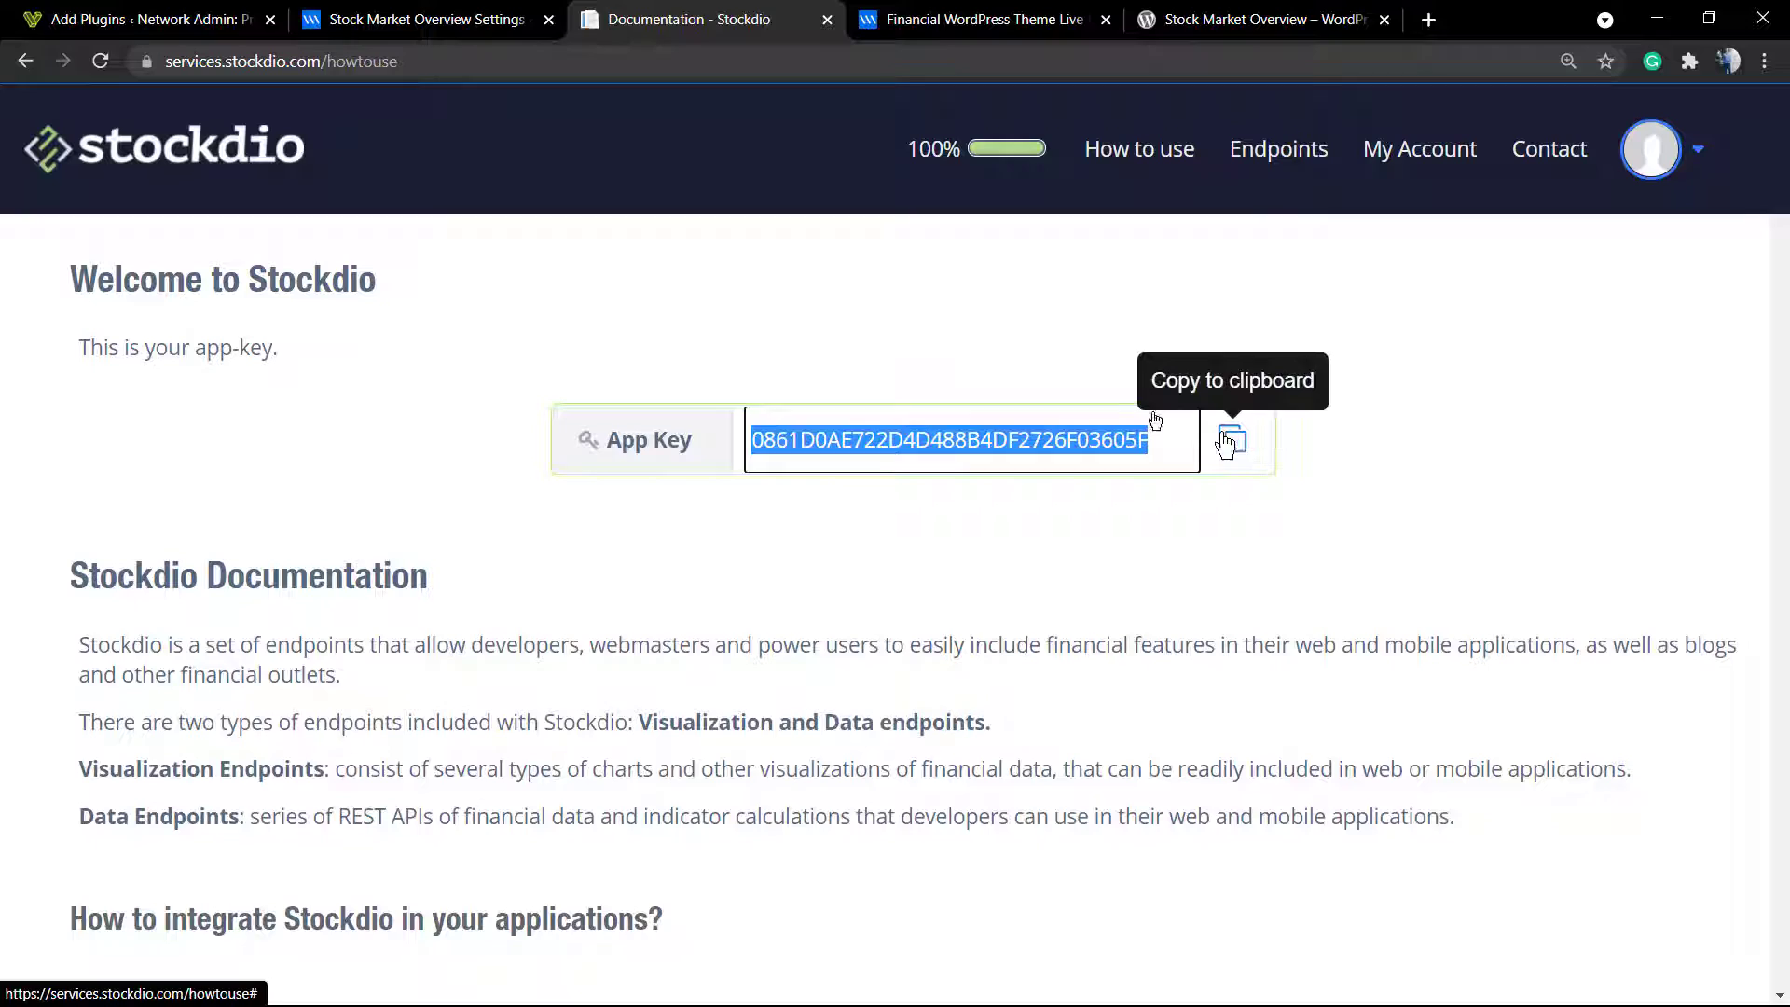
# Step: Return to the WordPress settings tab and review the existing Api Key field
pyautogui.click(419, 20)
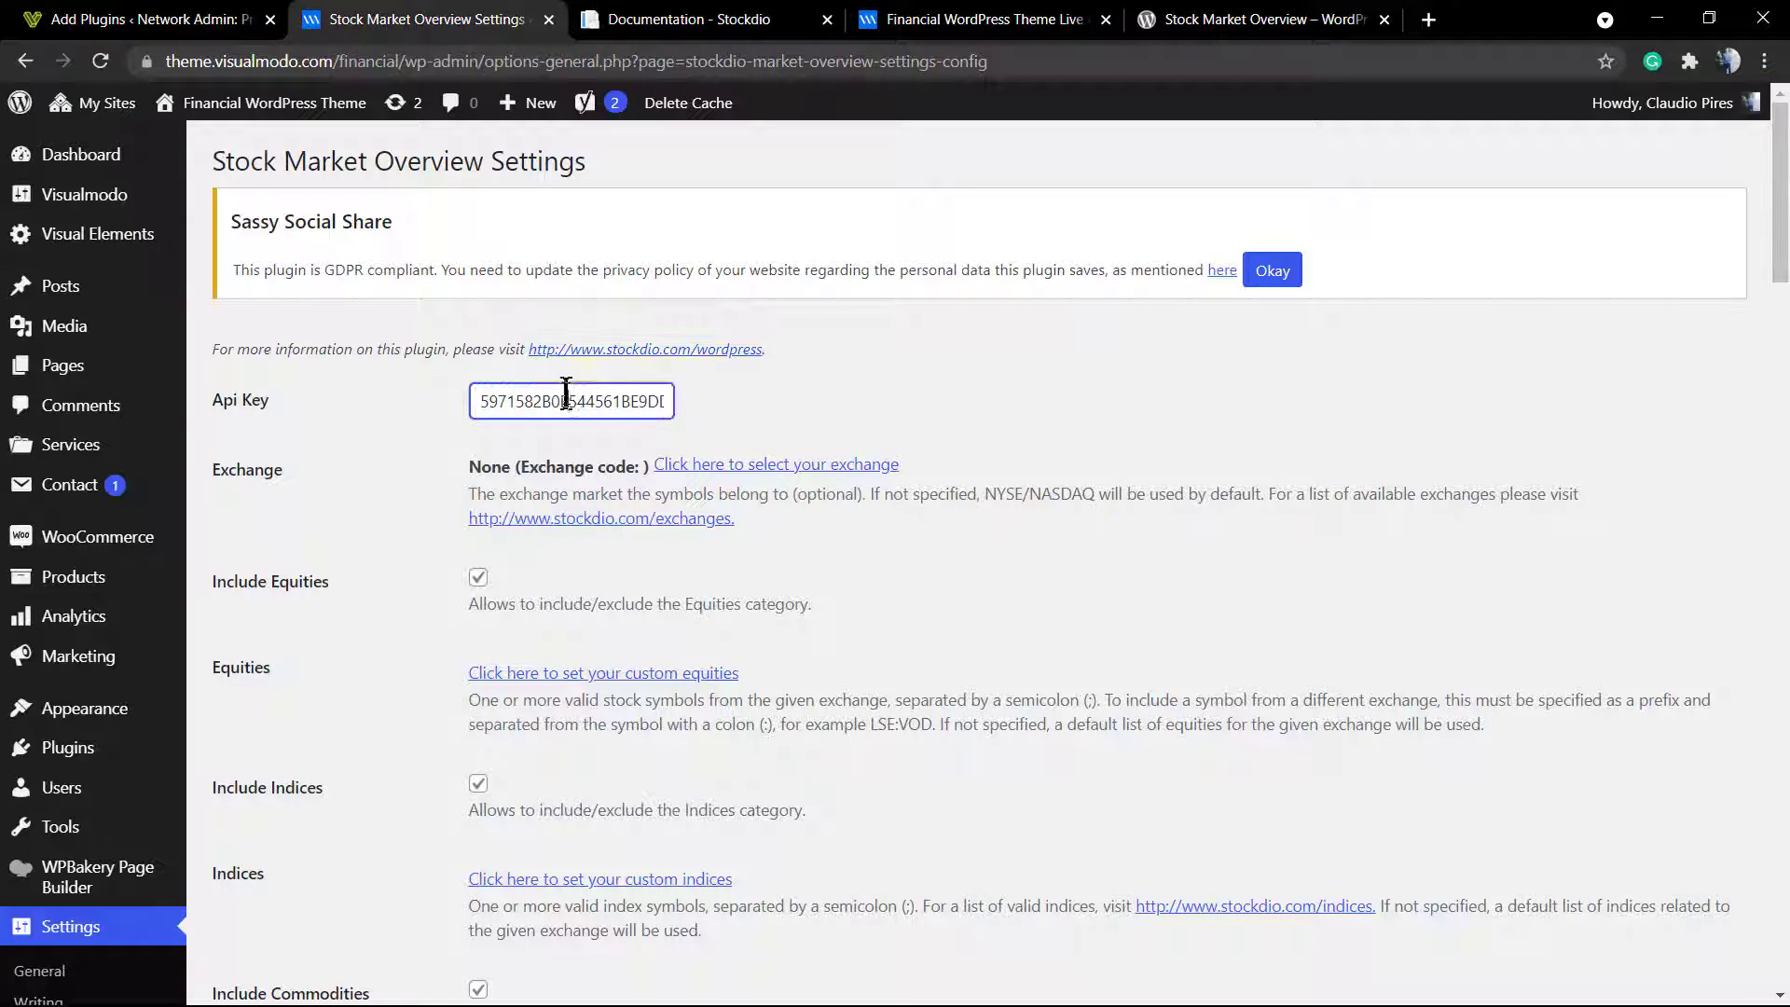
pyautogui.moveTo(777, 426)
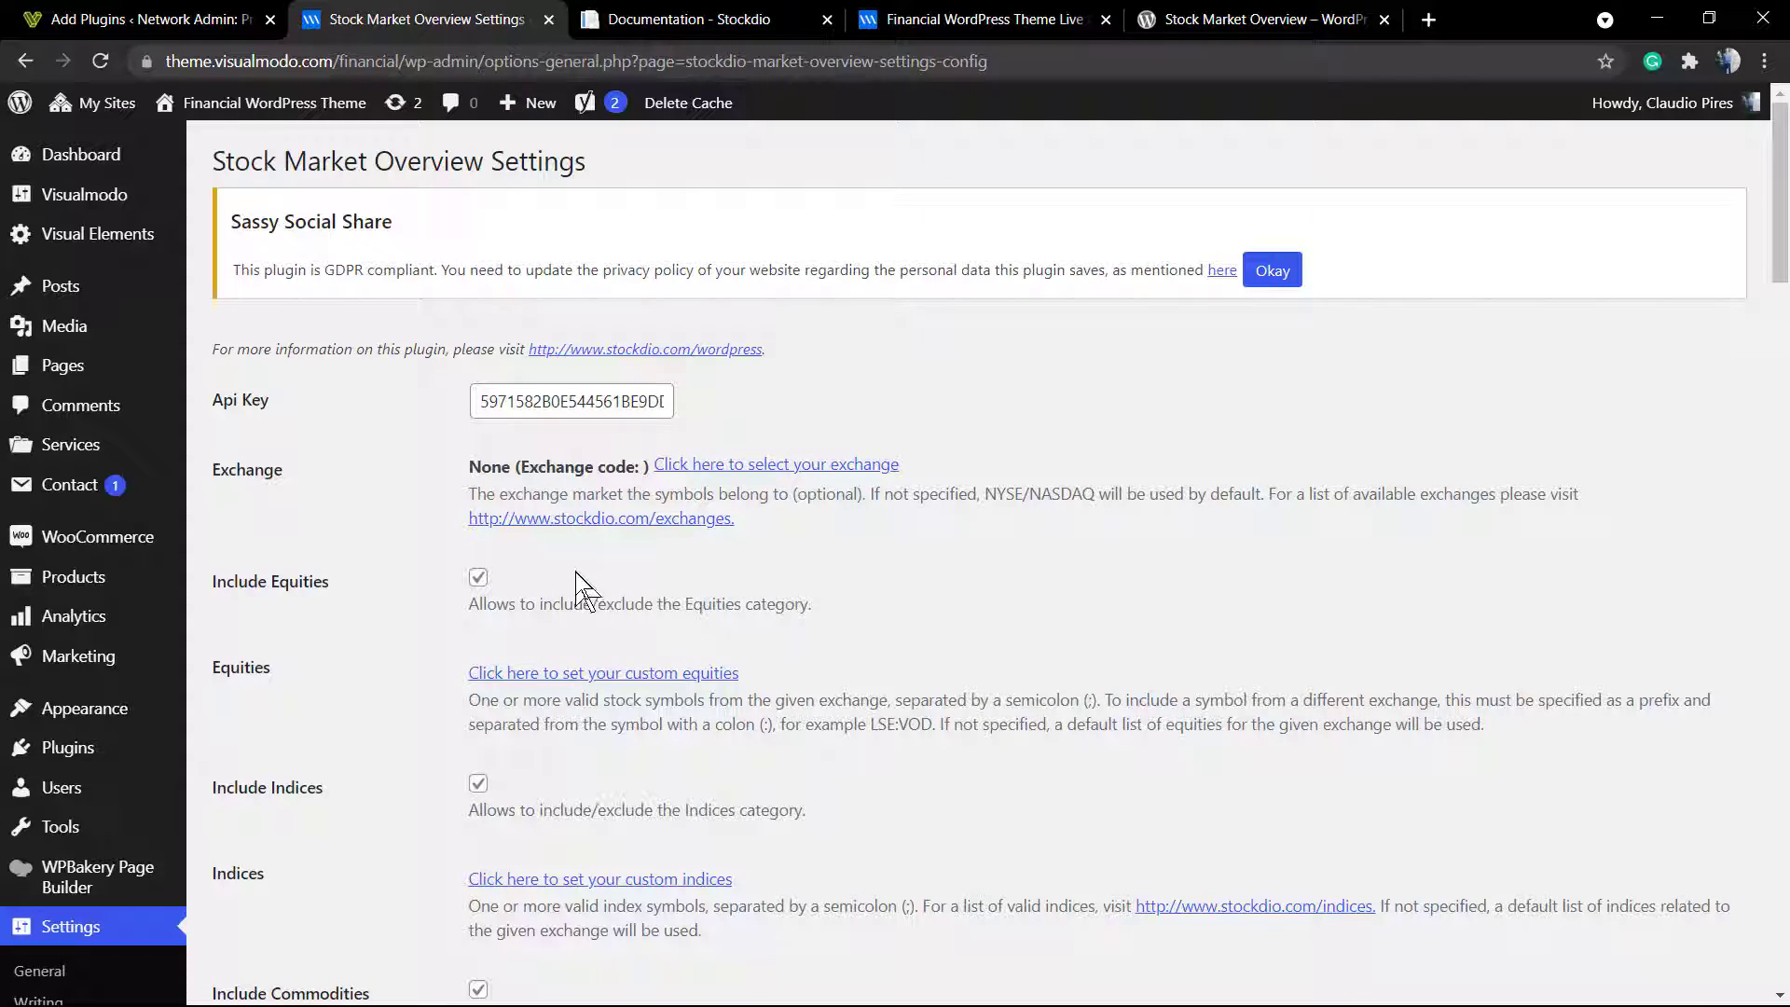
pyautogui.scroll(-3)
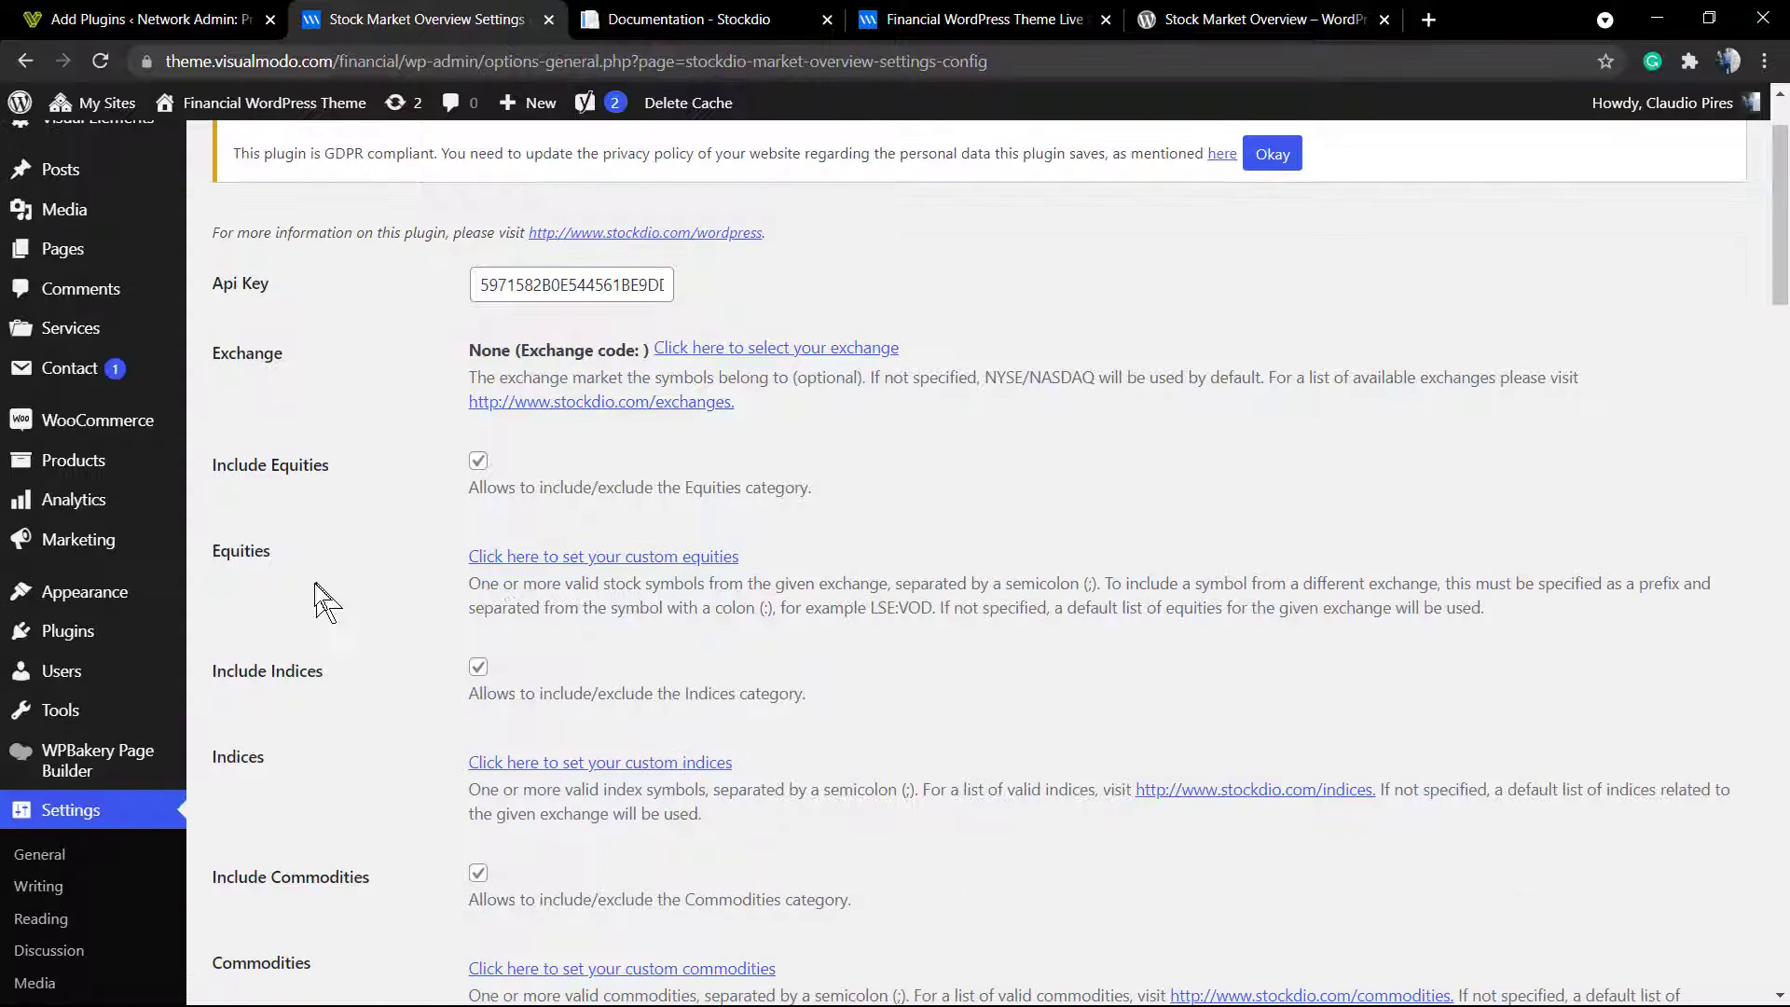
pyautogui.moveTo(380, 610)
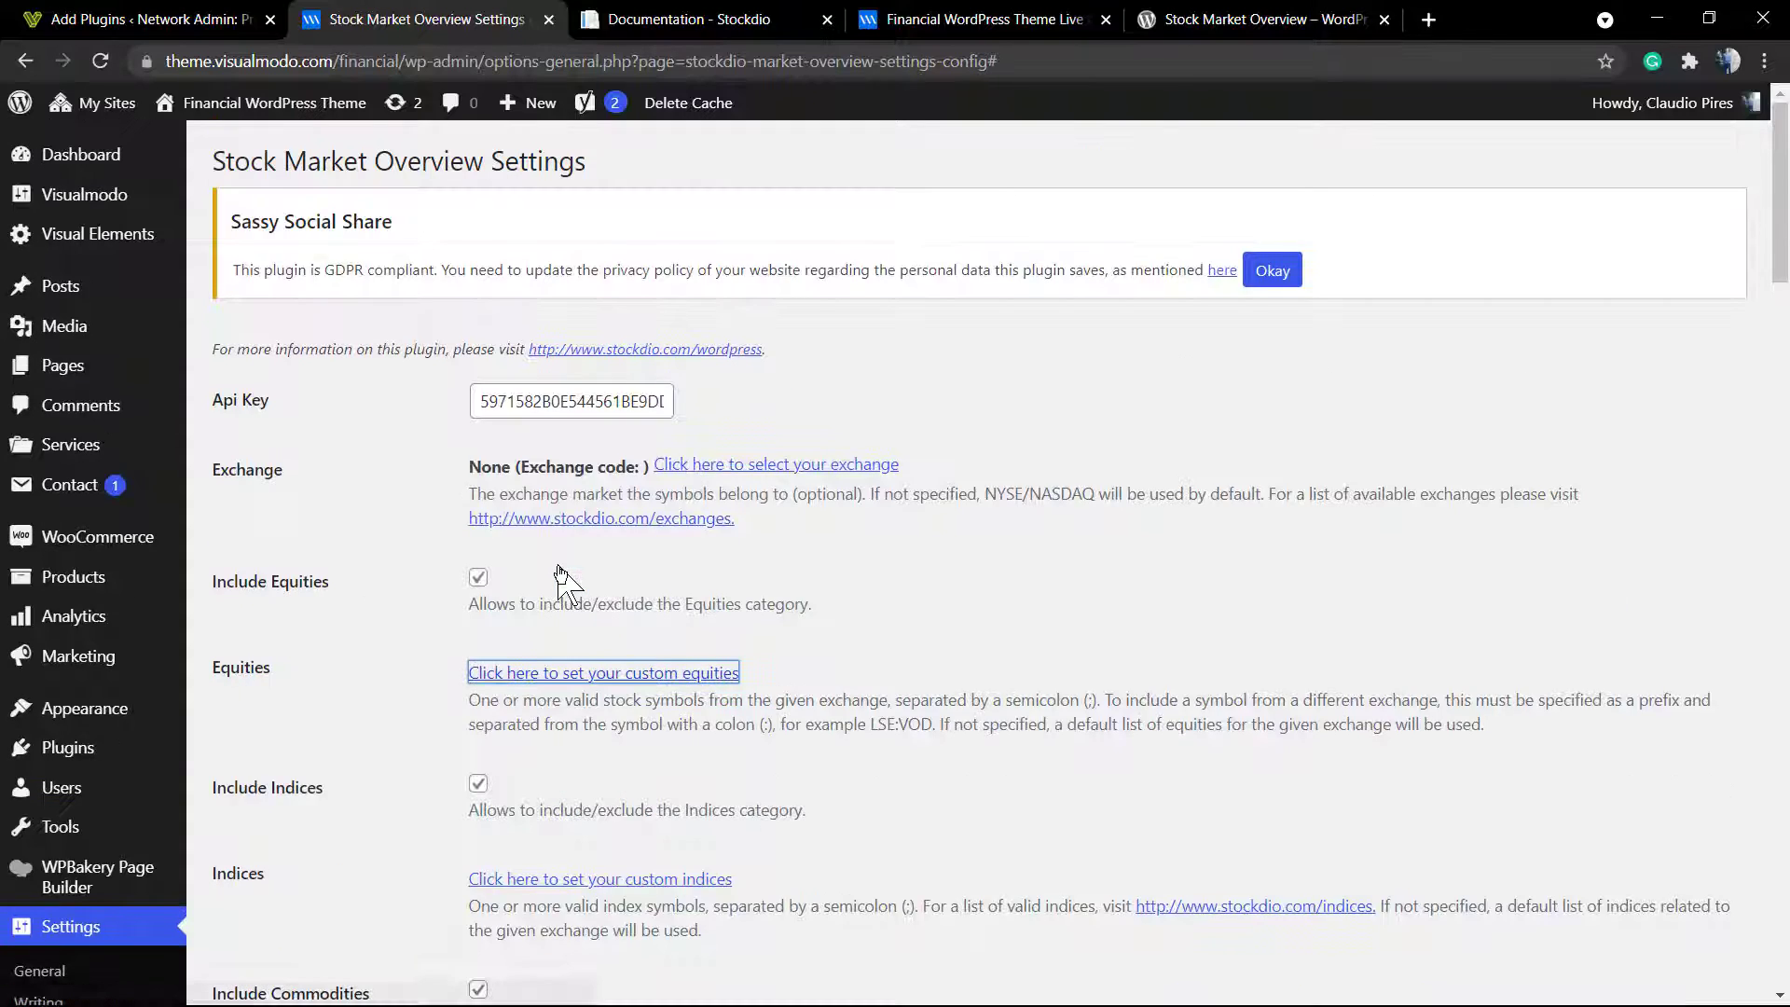
pyautogui.click(603, 671)
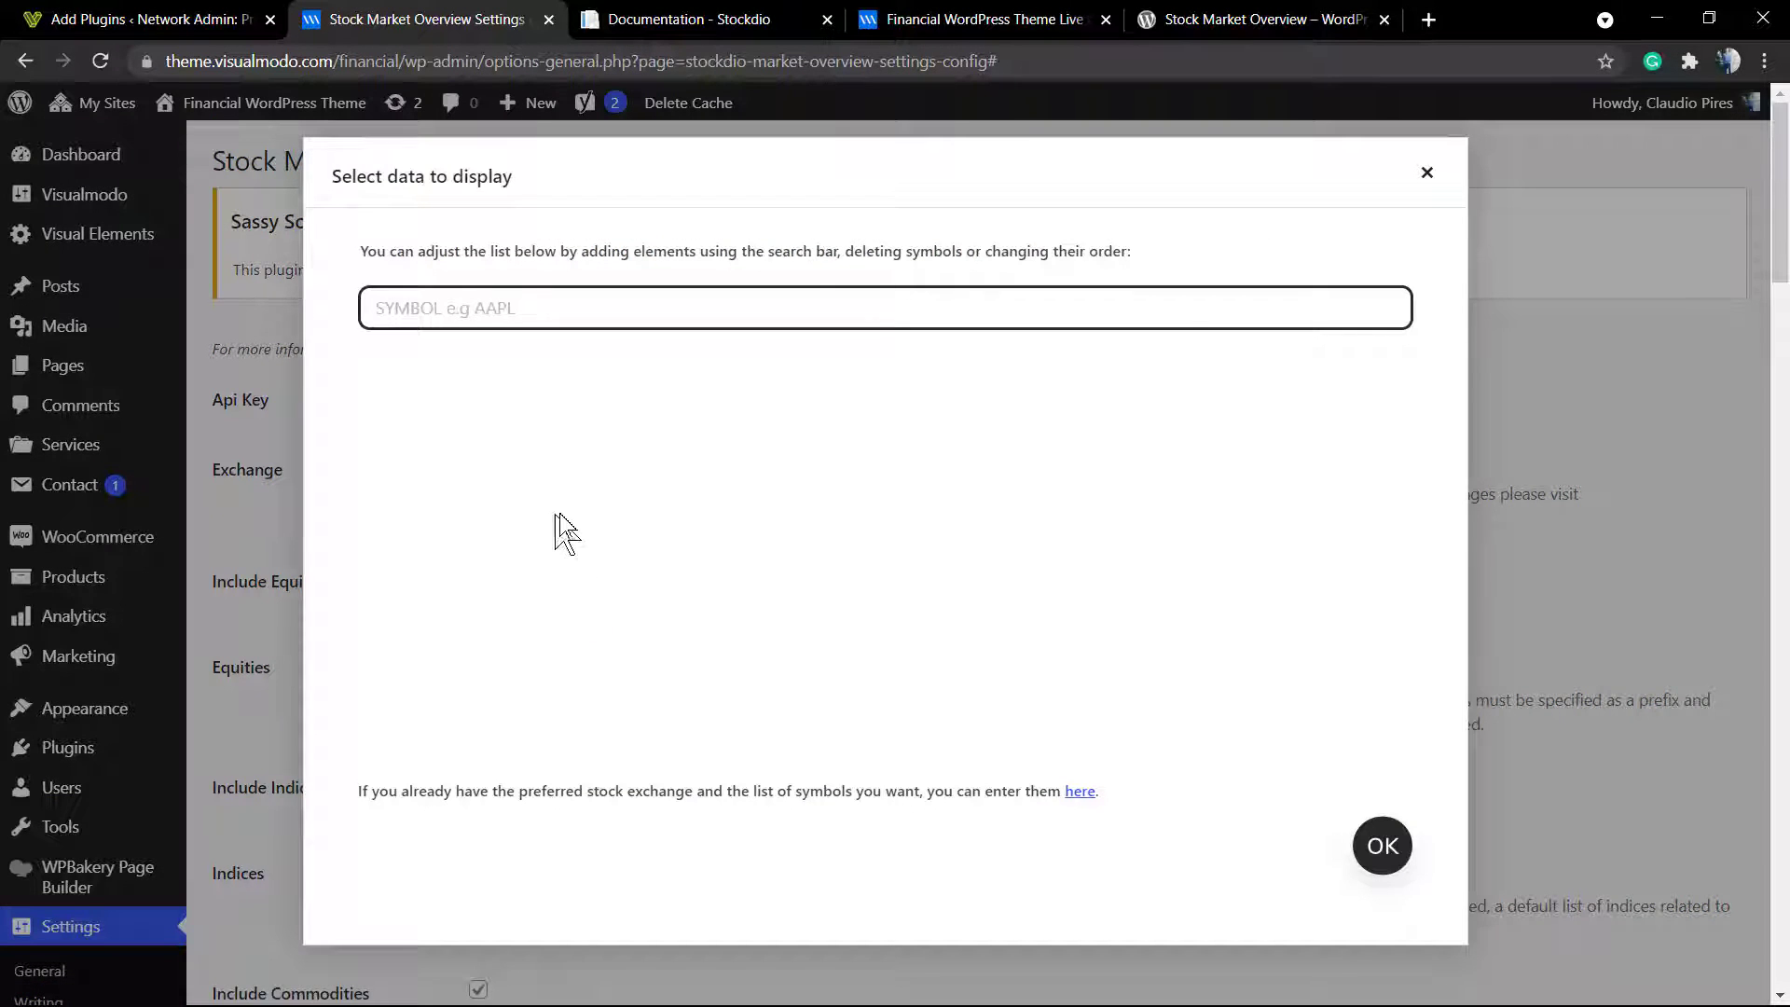
pyautogui.moveTo(890, 428)
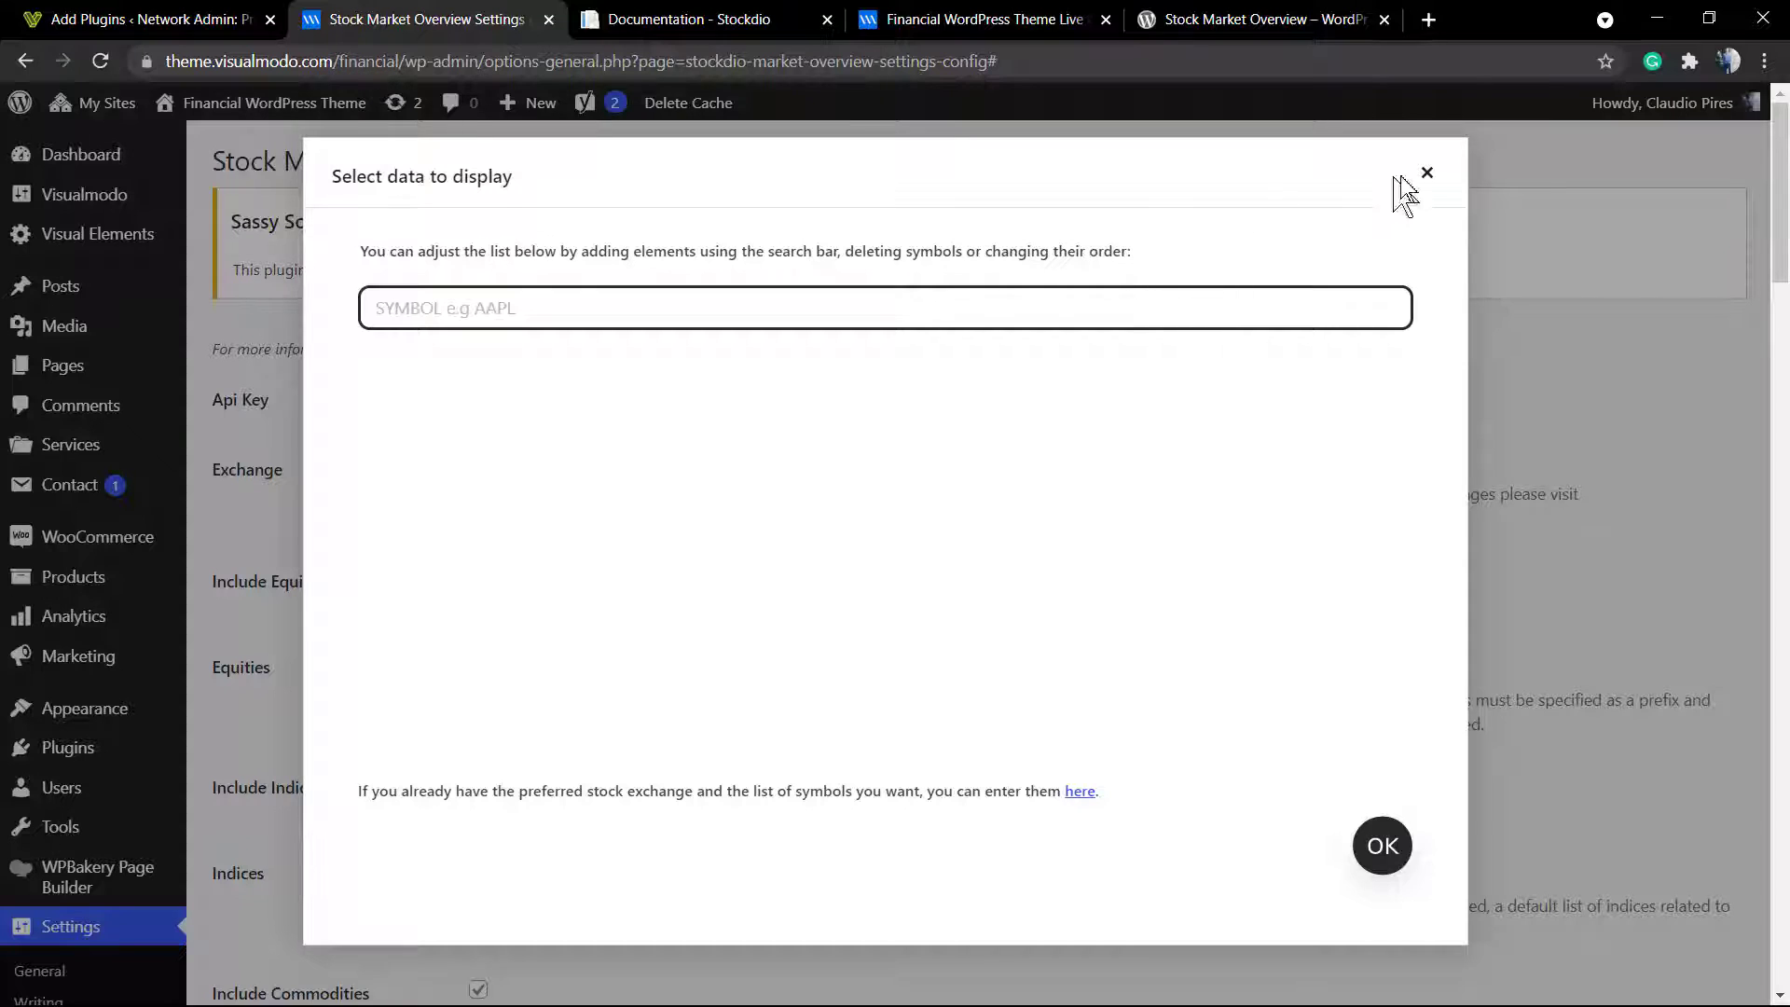
pyautogui.click(1425, 173)
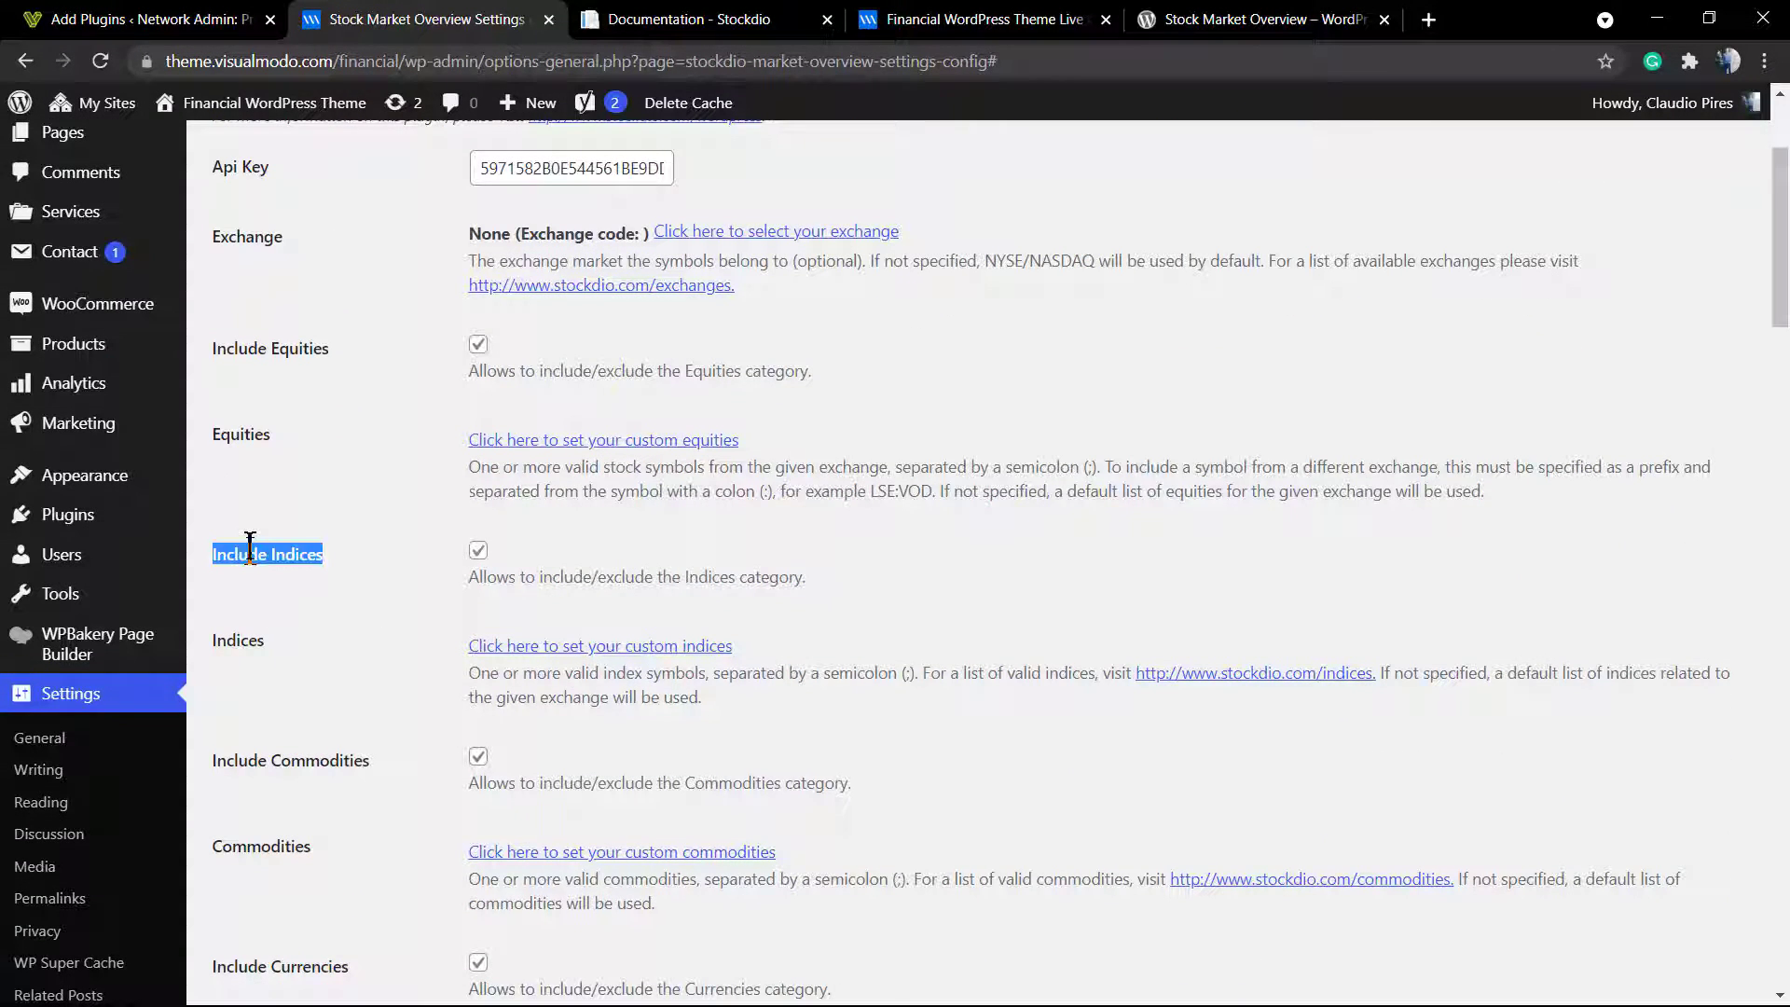
# Step: Enable the Include Commodities Symbol option in the plugin settings
pyautogui.scroll(-3)
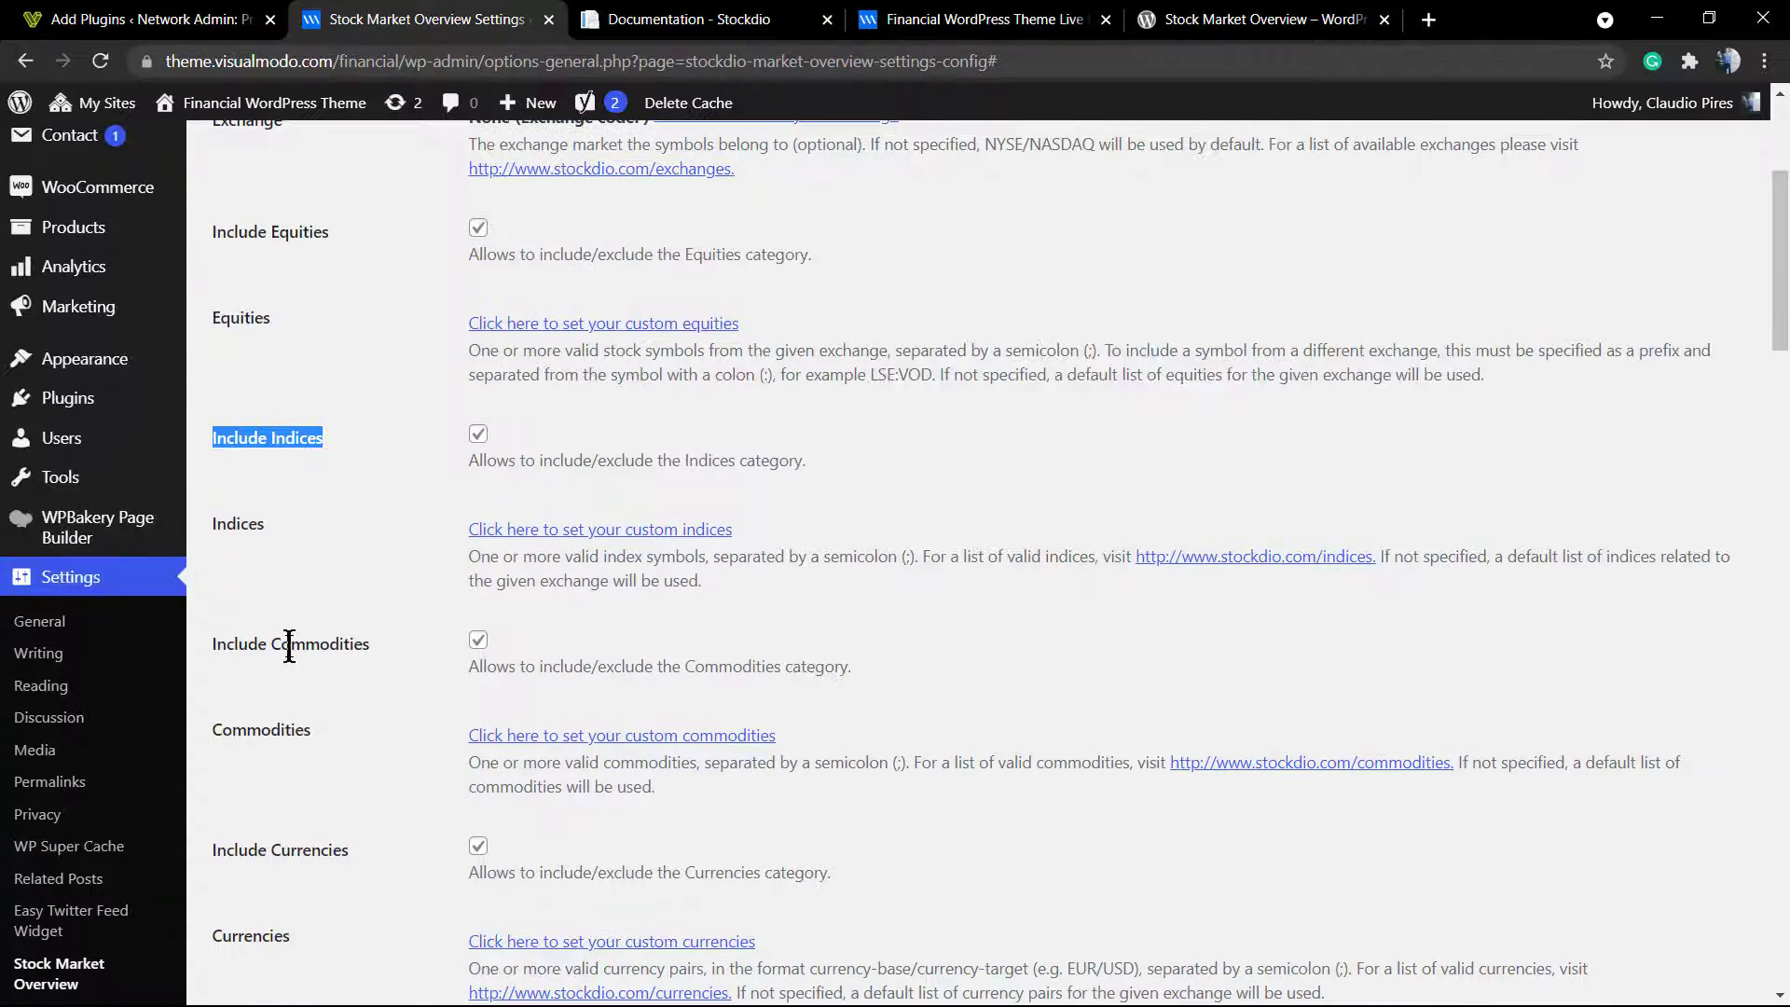
pyautogui.scroll(-3)
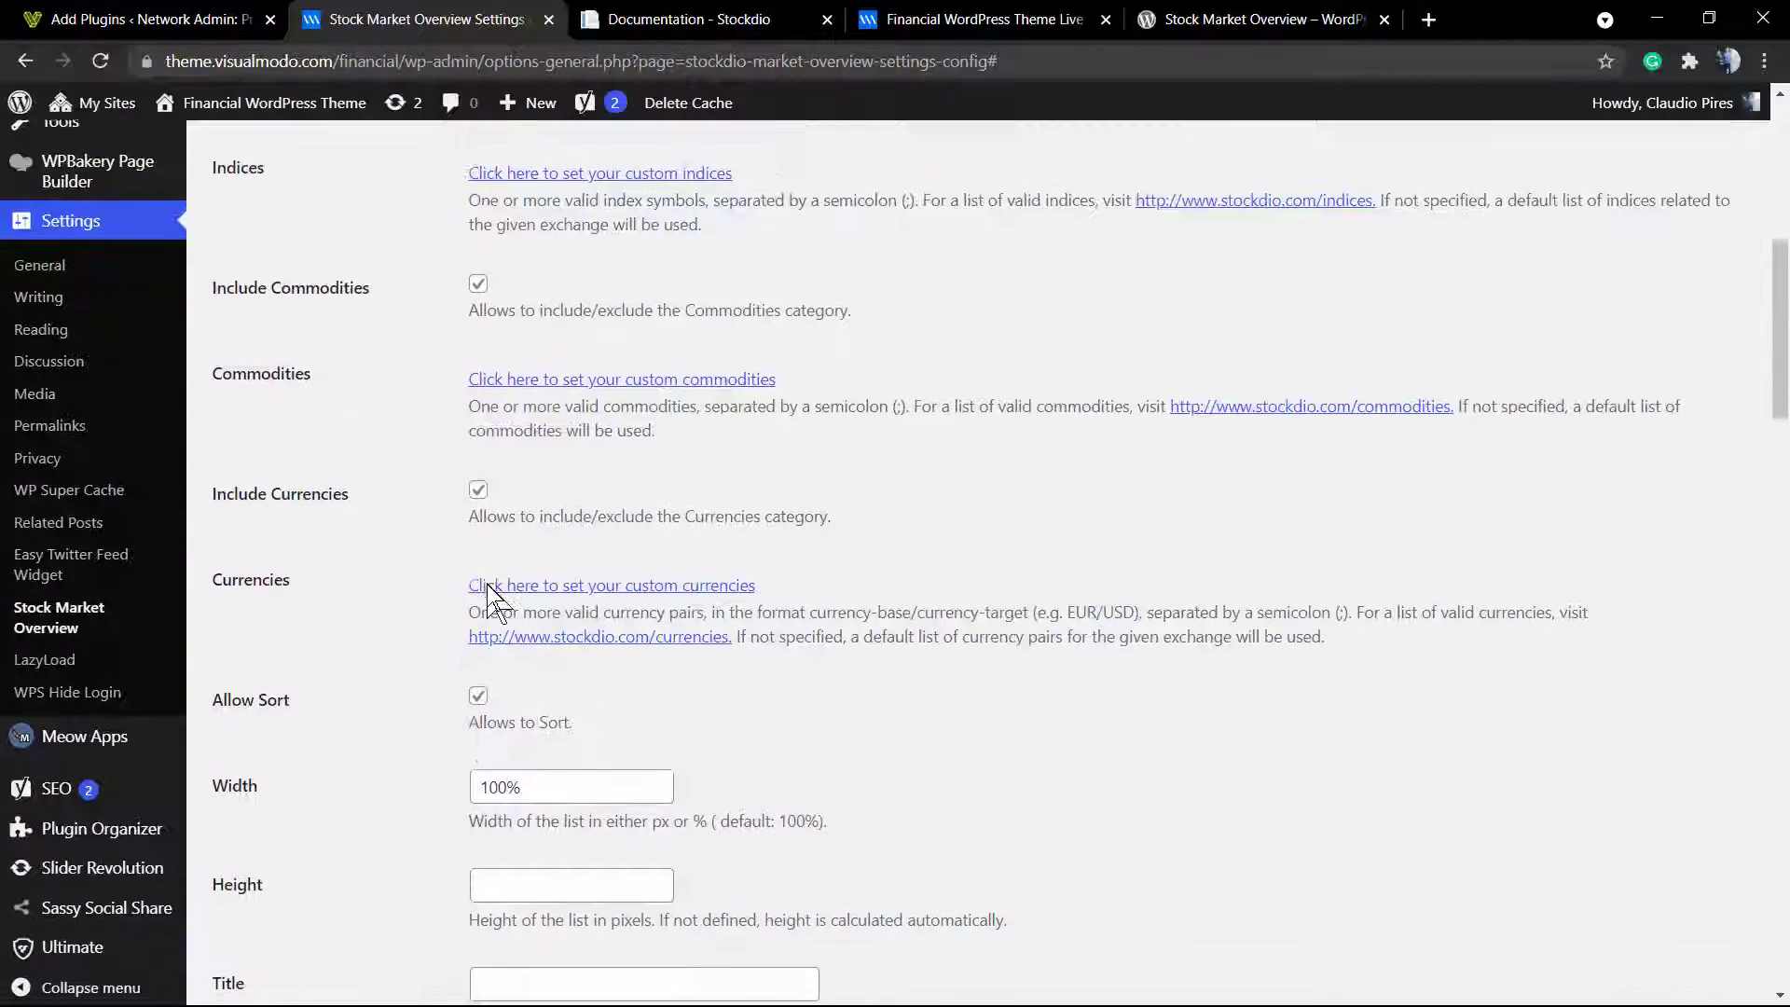
pyautogui.scroll(-3)
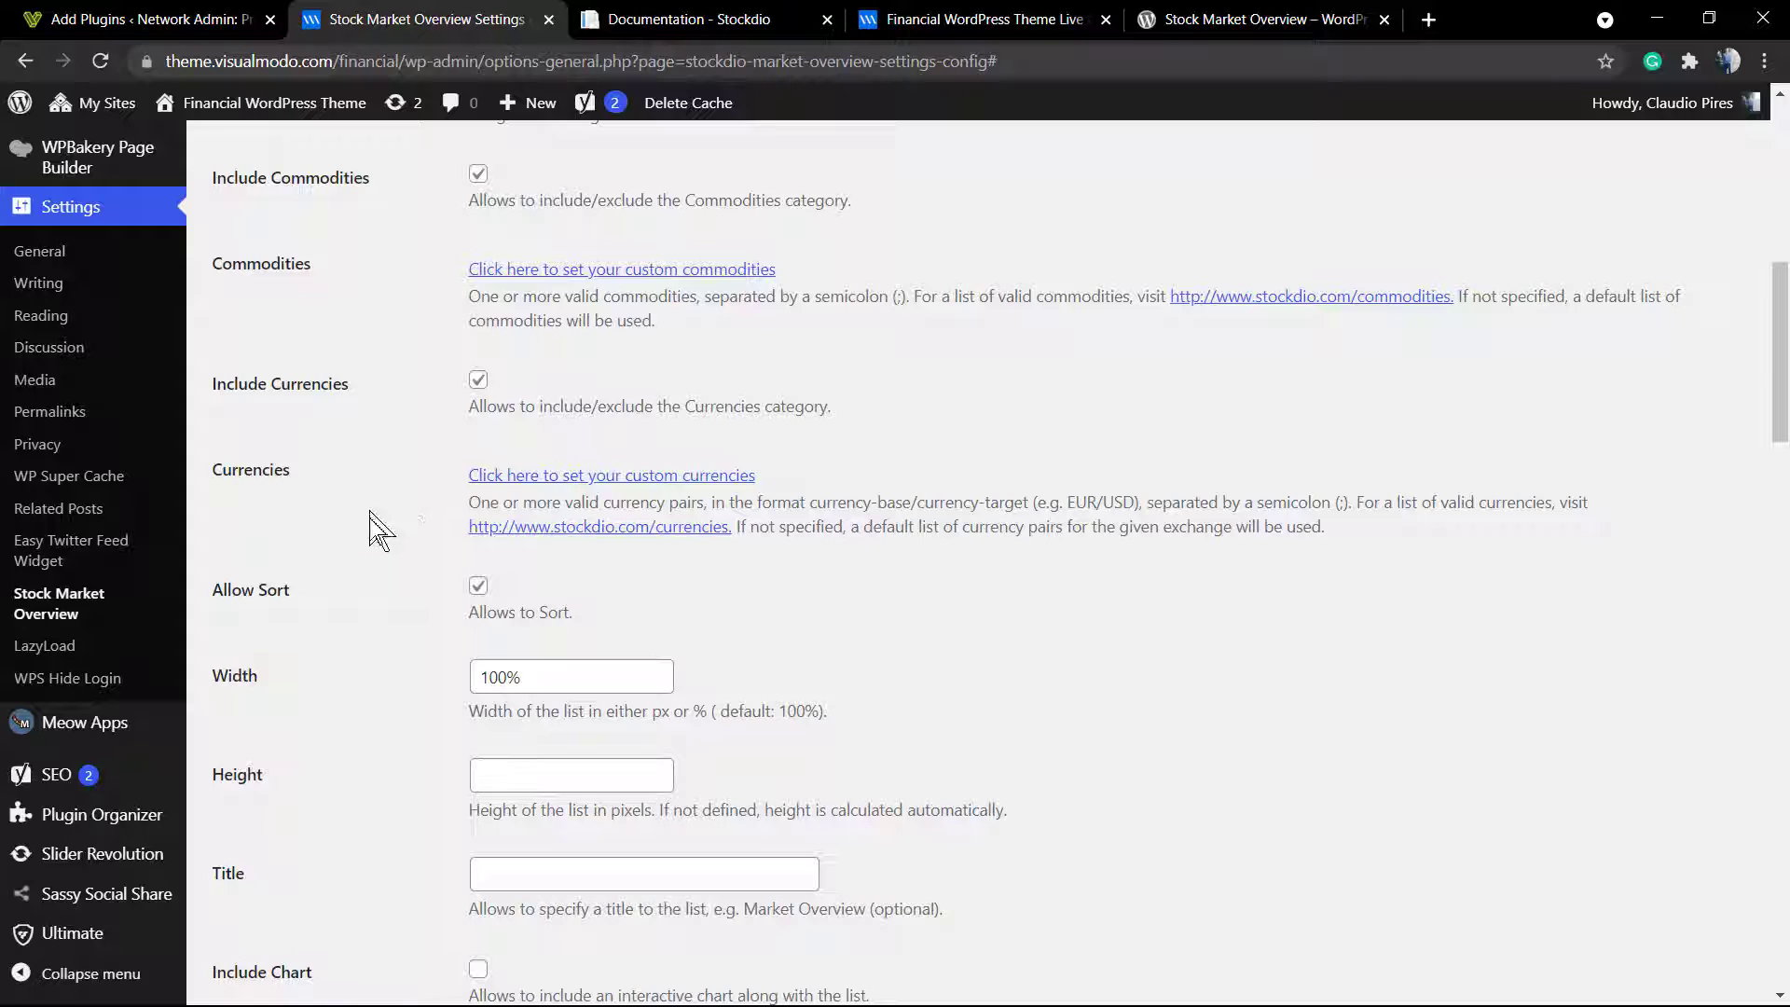
pyautogui.scroll(-3)
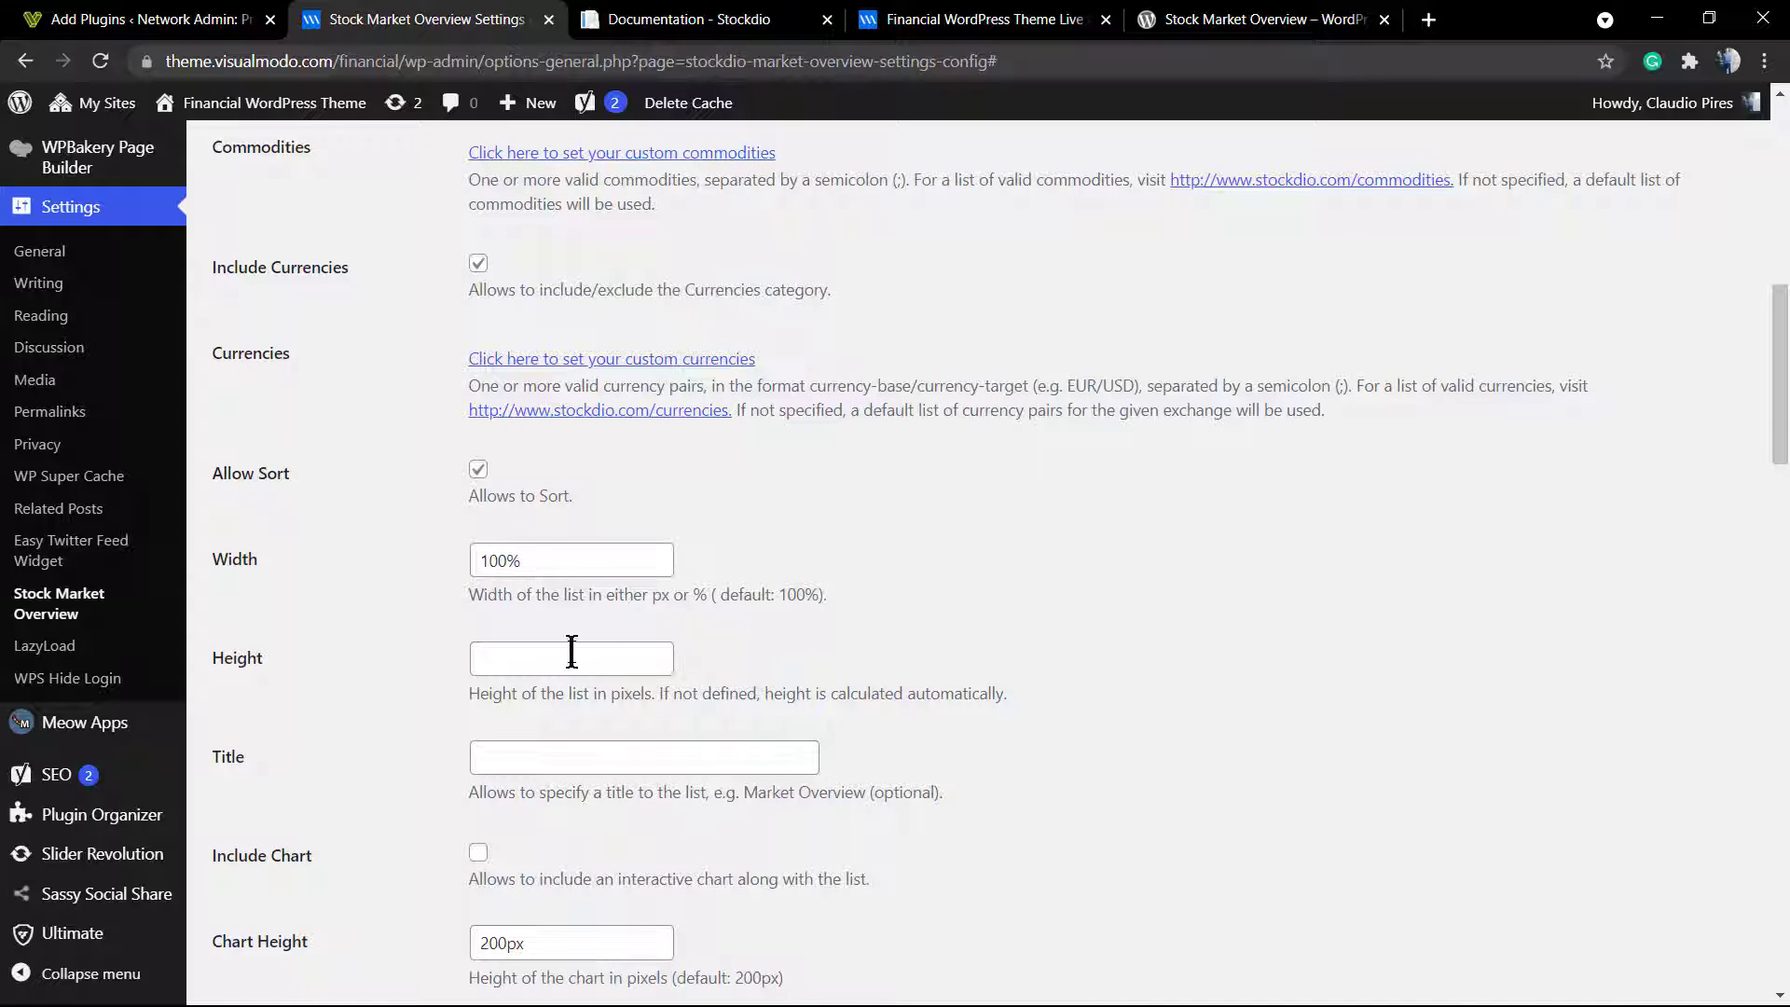
pyautogui.scroll(-3)
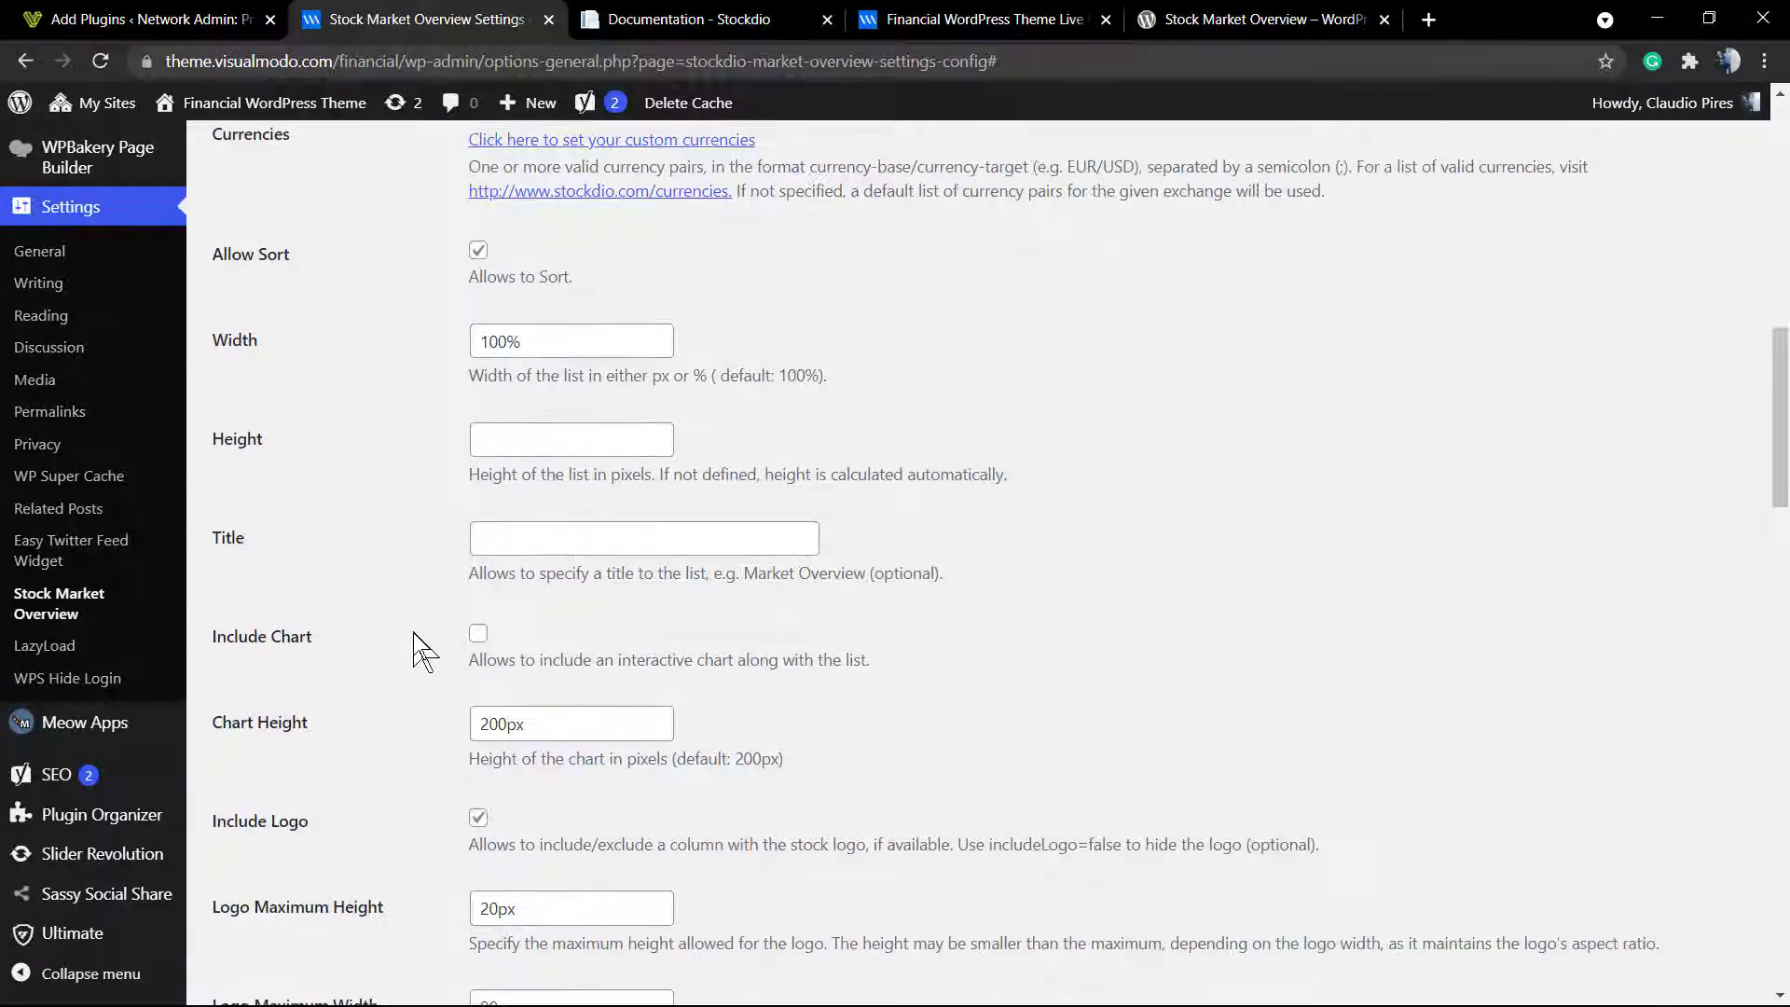
pyautogui.scroll(-3)
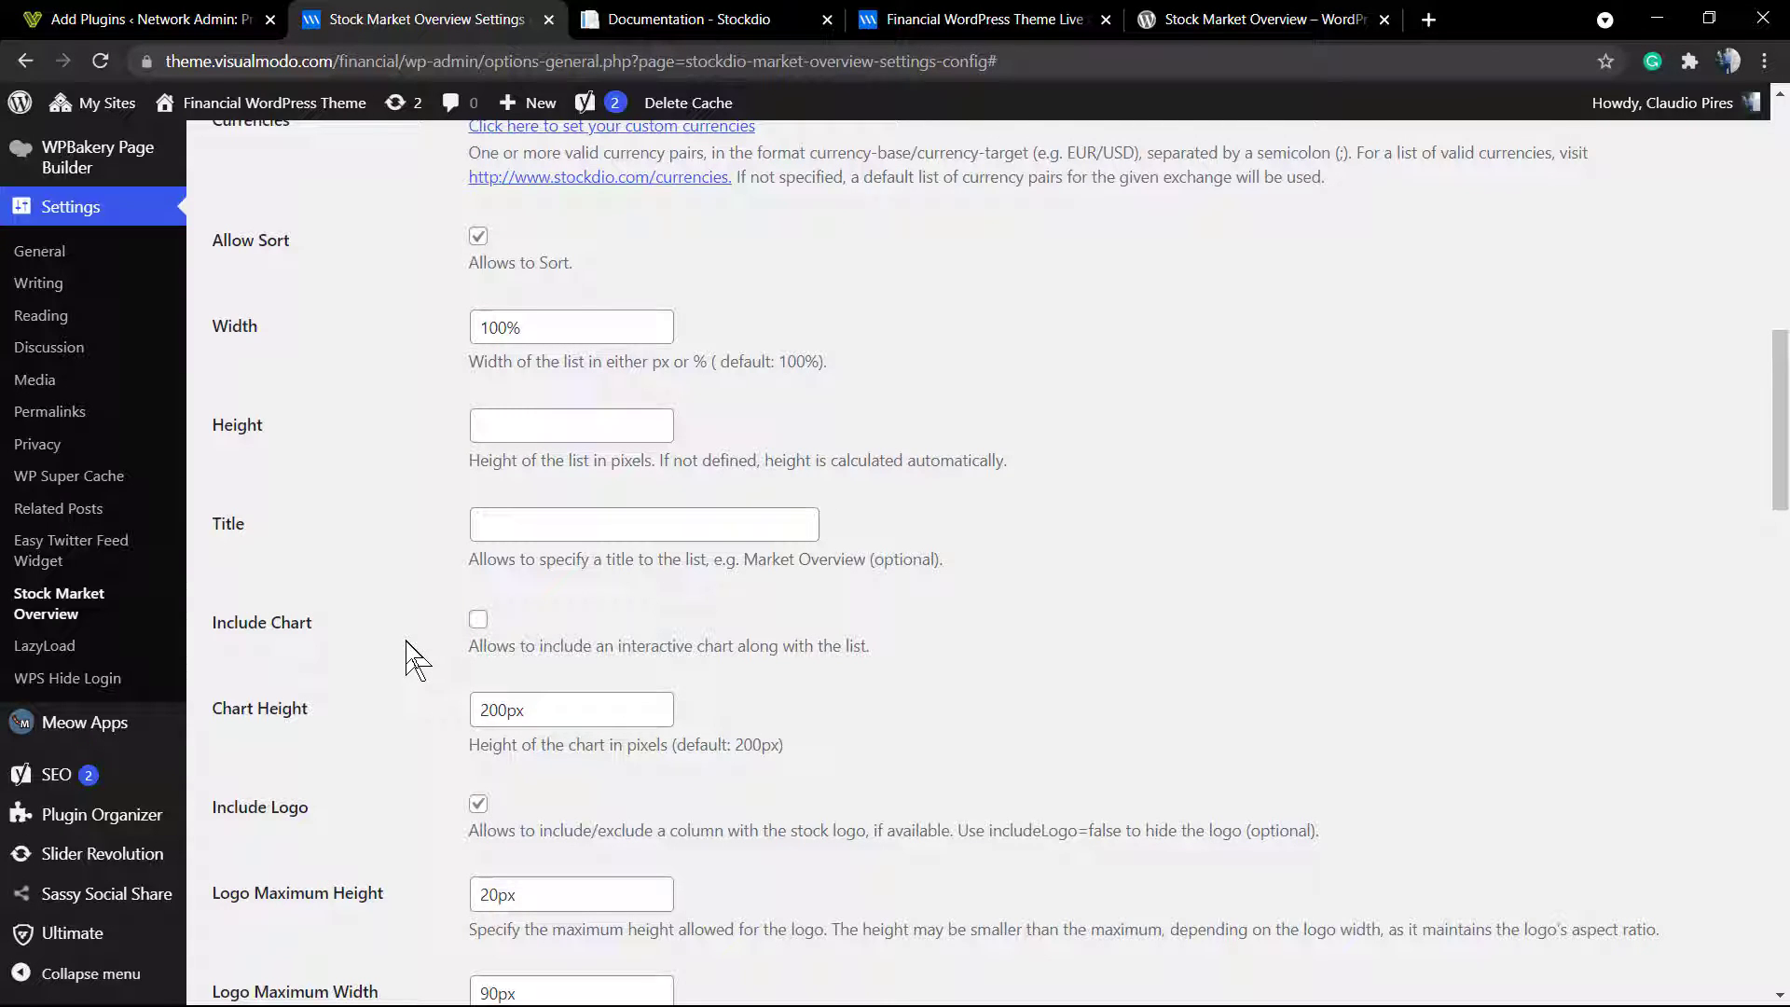
pyautogui.scroll(-3)
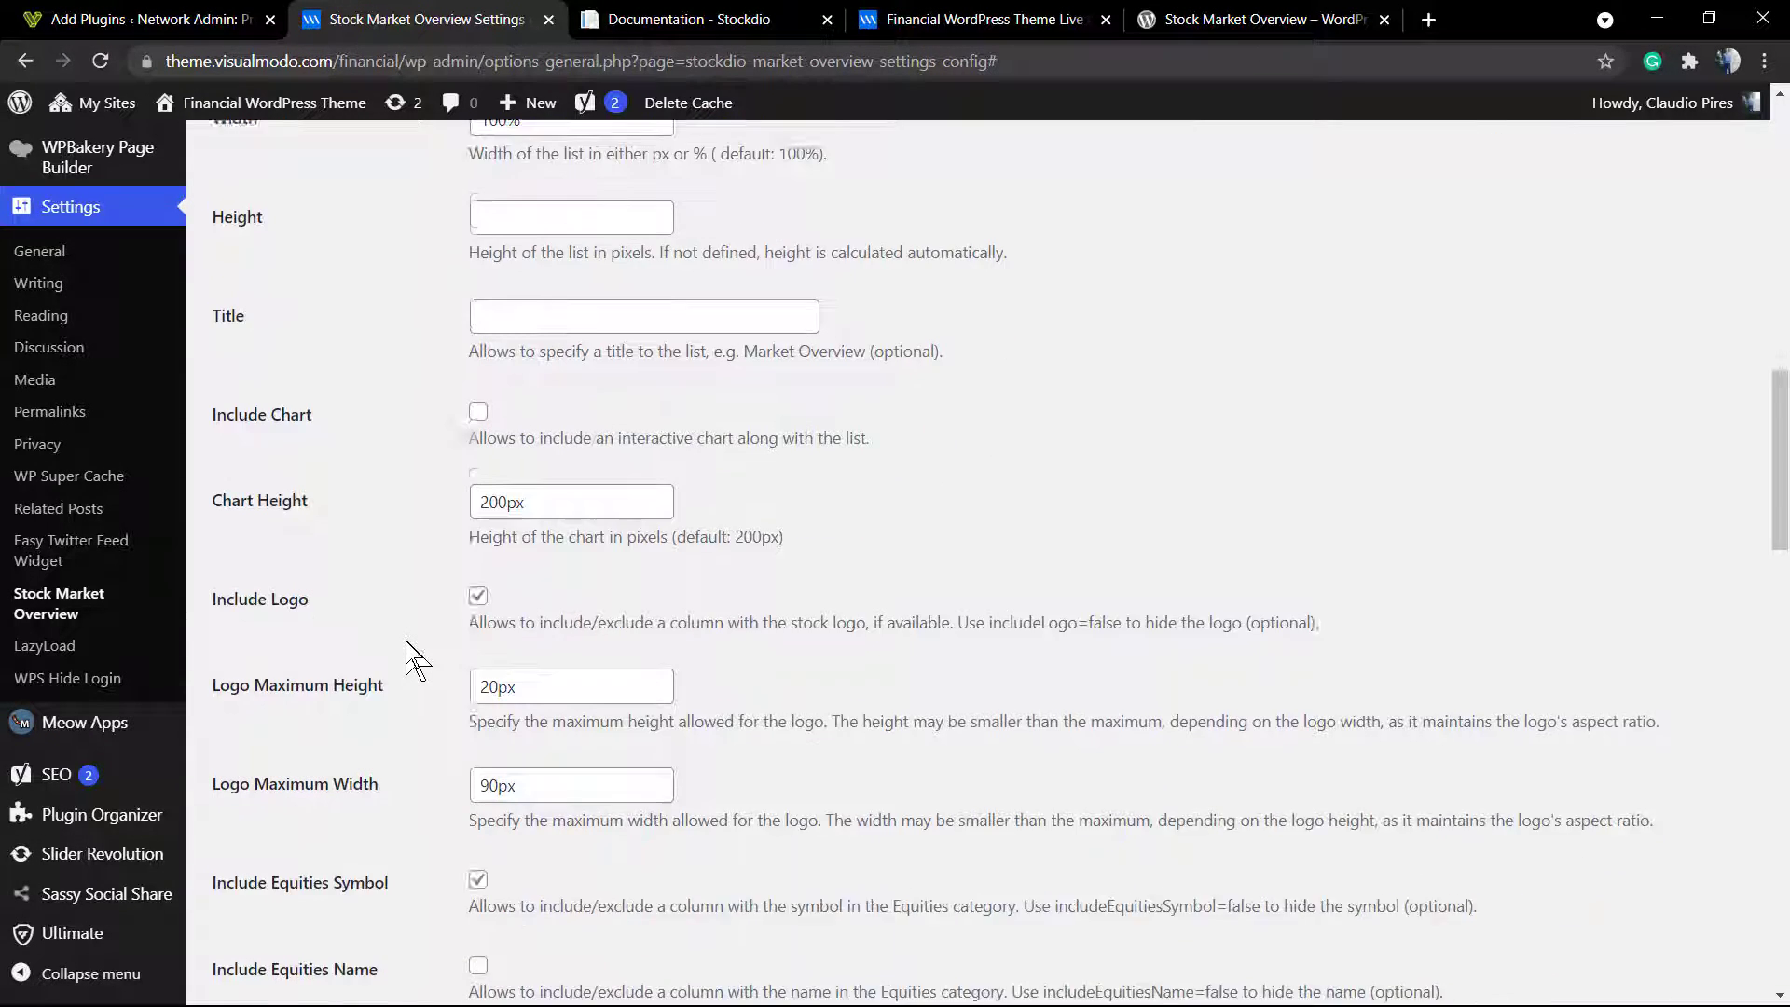
pyautogui.scroll(-3)
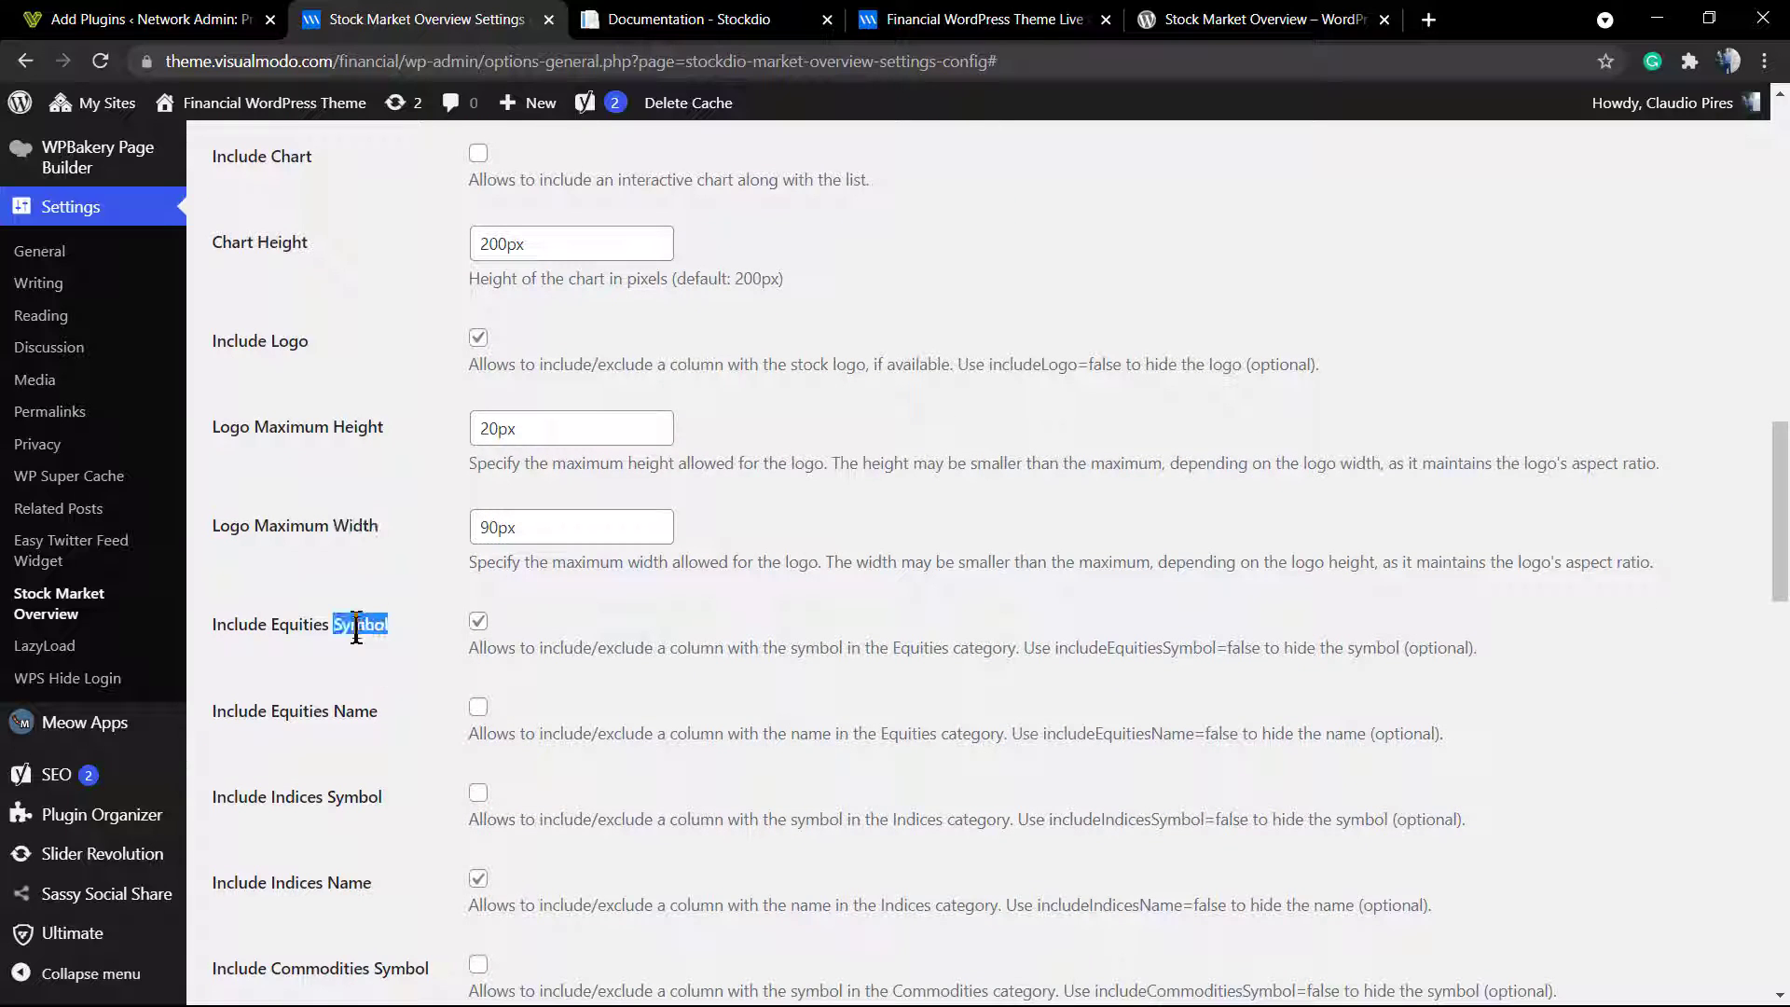
pyautogui.scroll(-3)
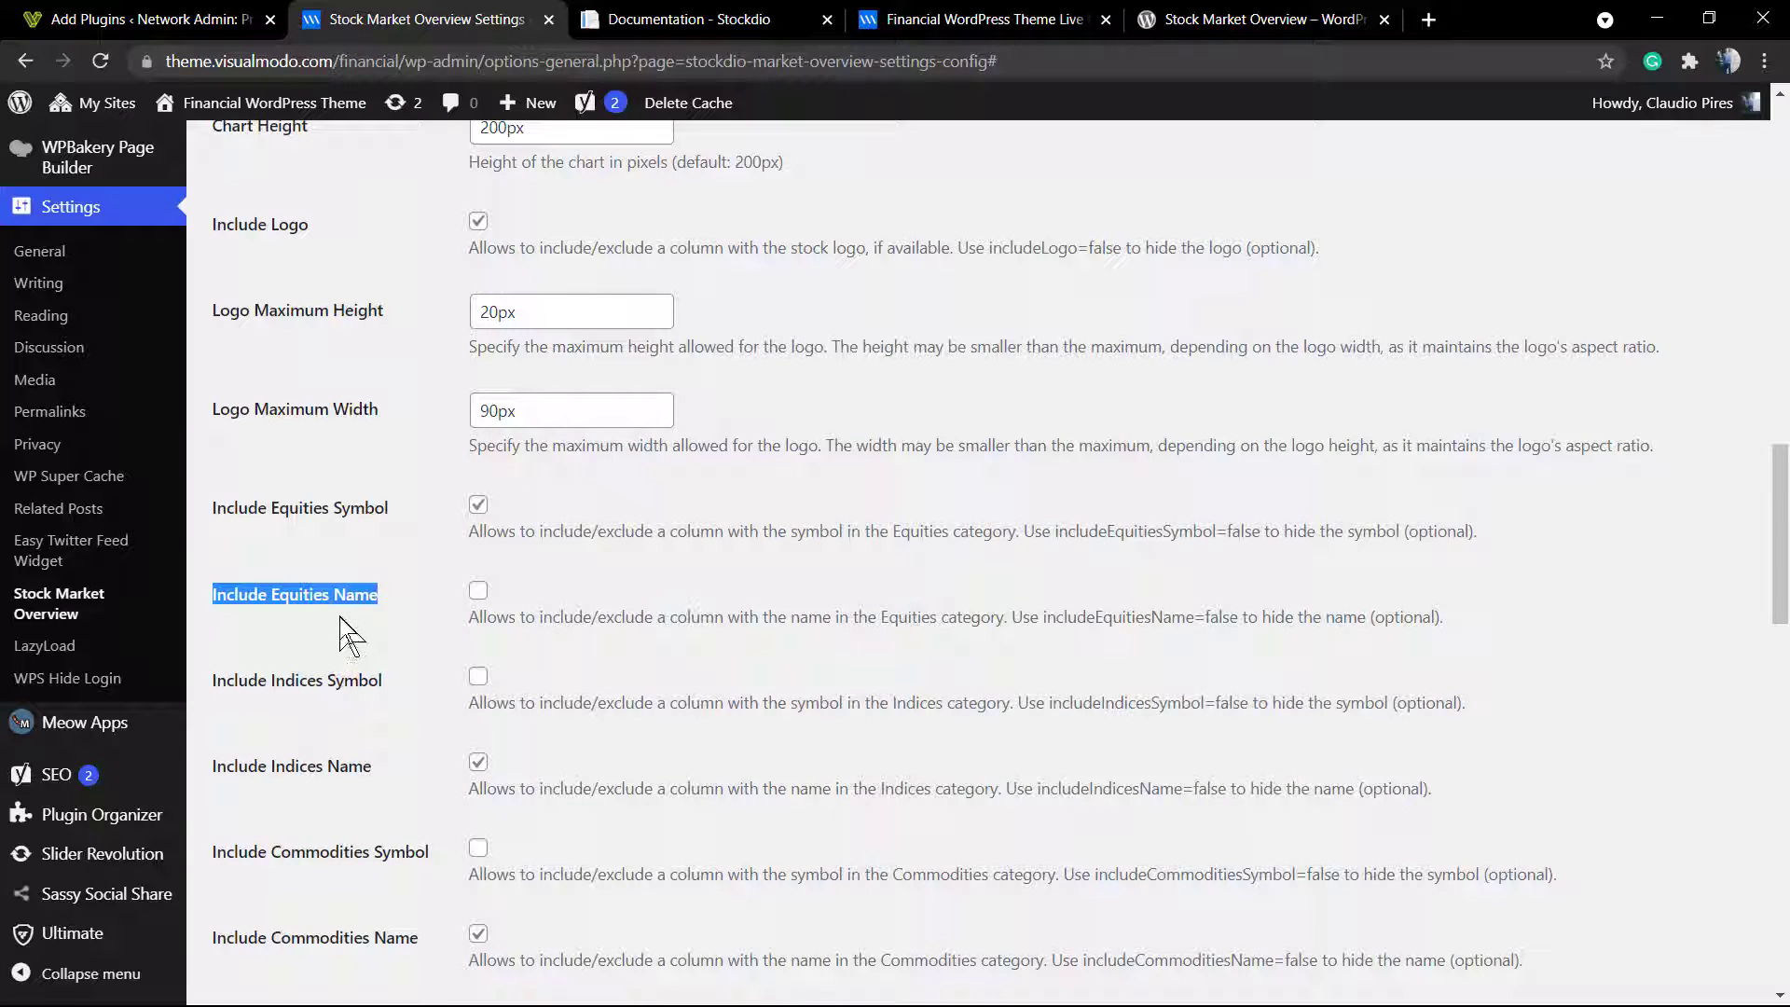
pyautogui.scroll(-3)
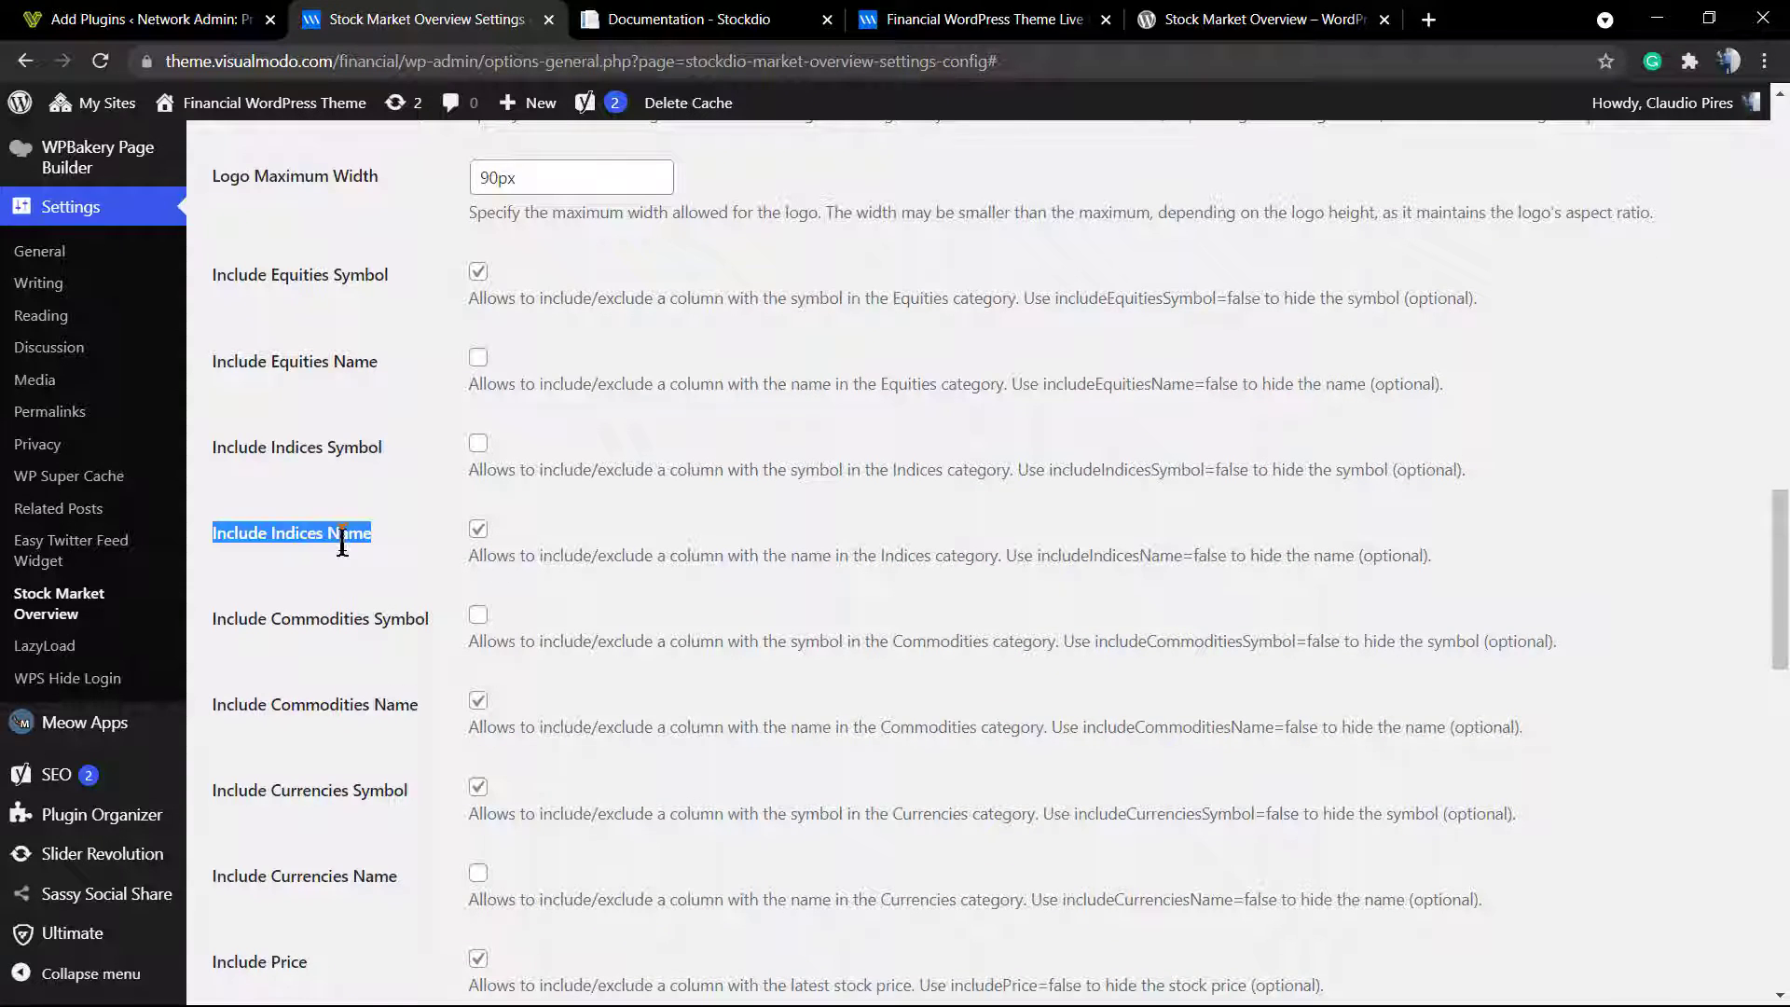
pyautogui.doubleClick(319, 618)
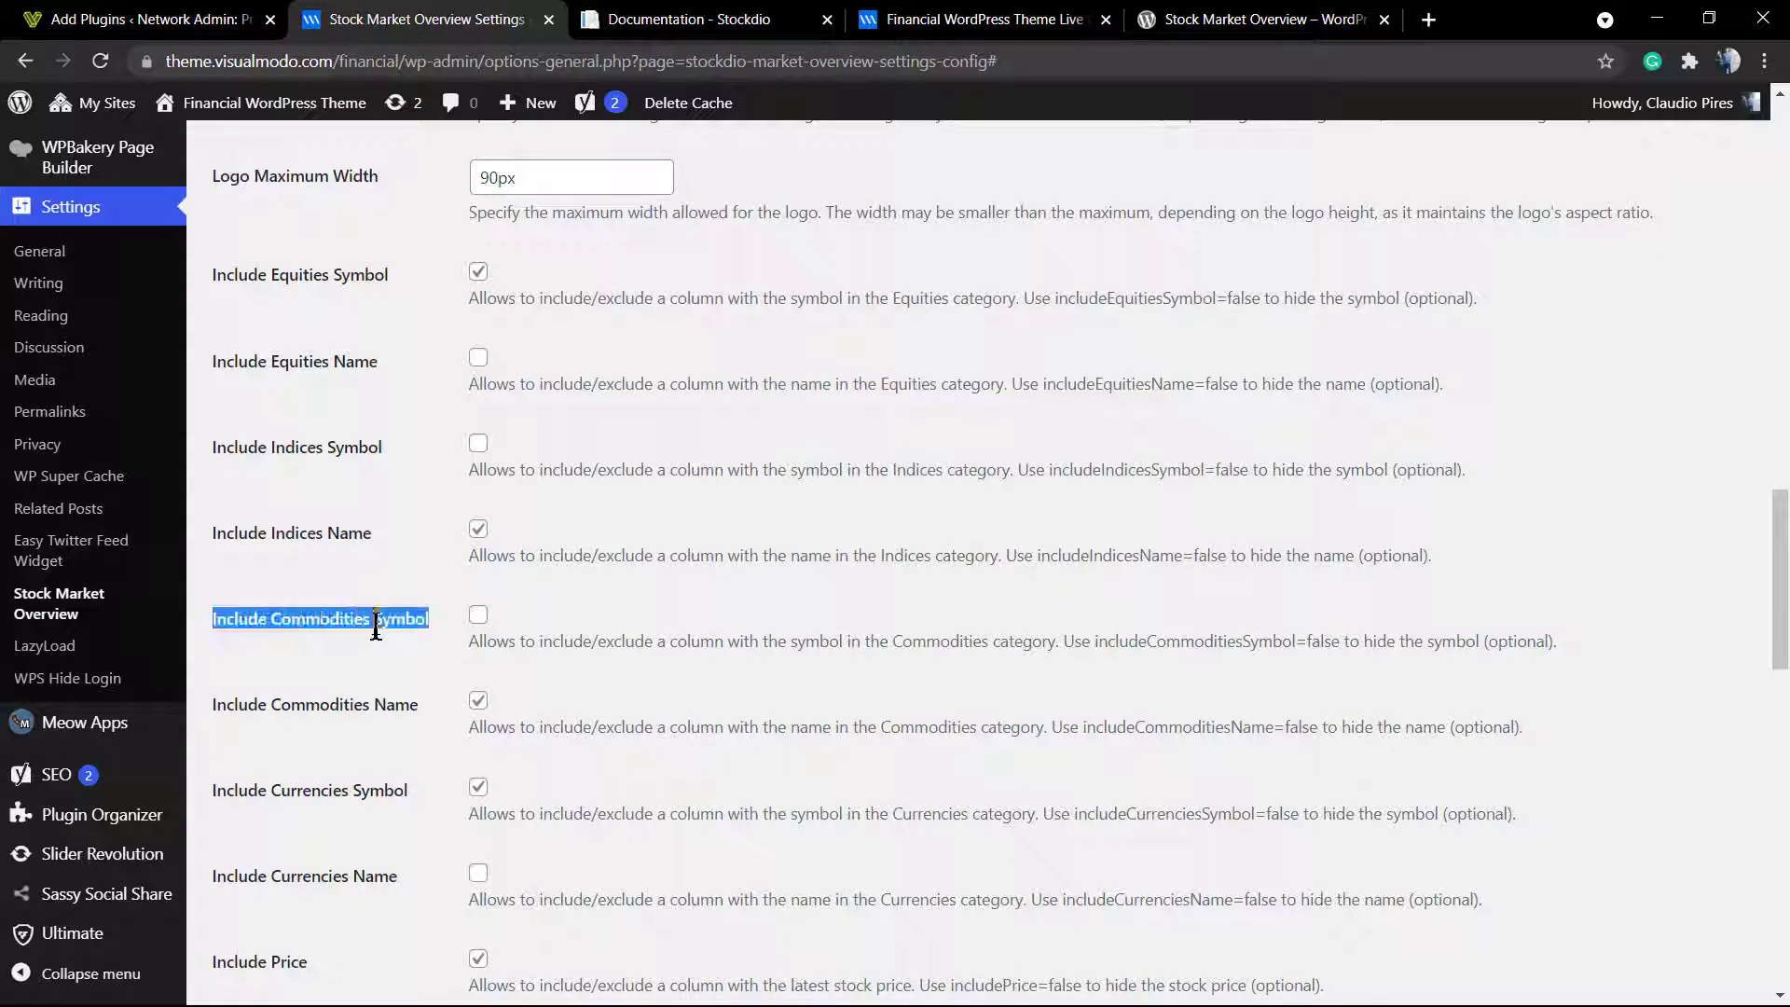
pyautogui.scroll(-3)
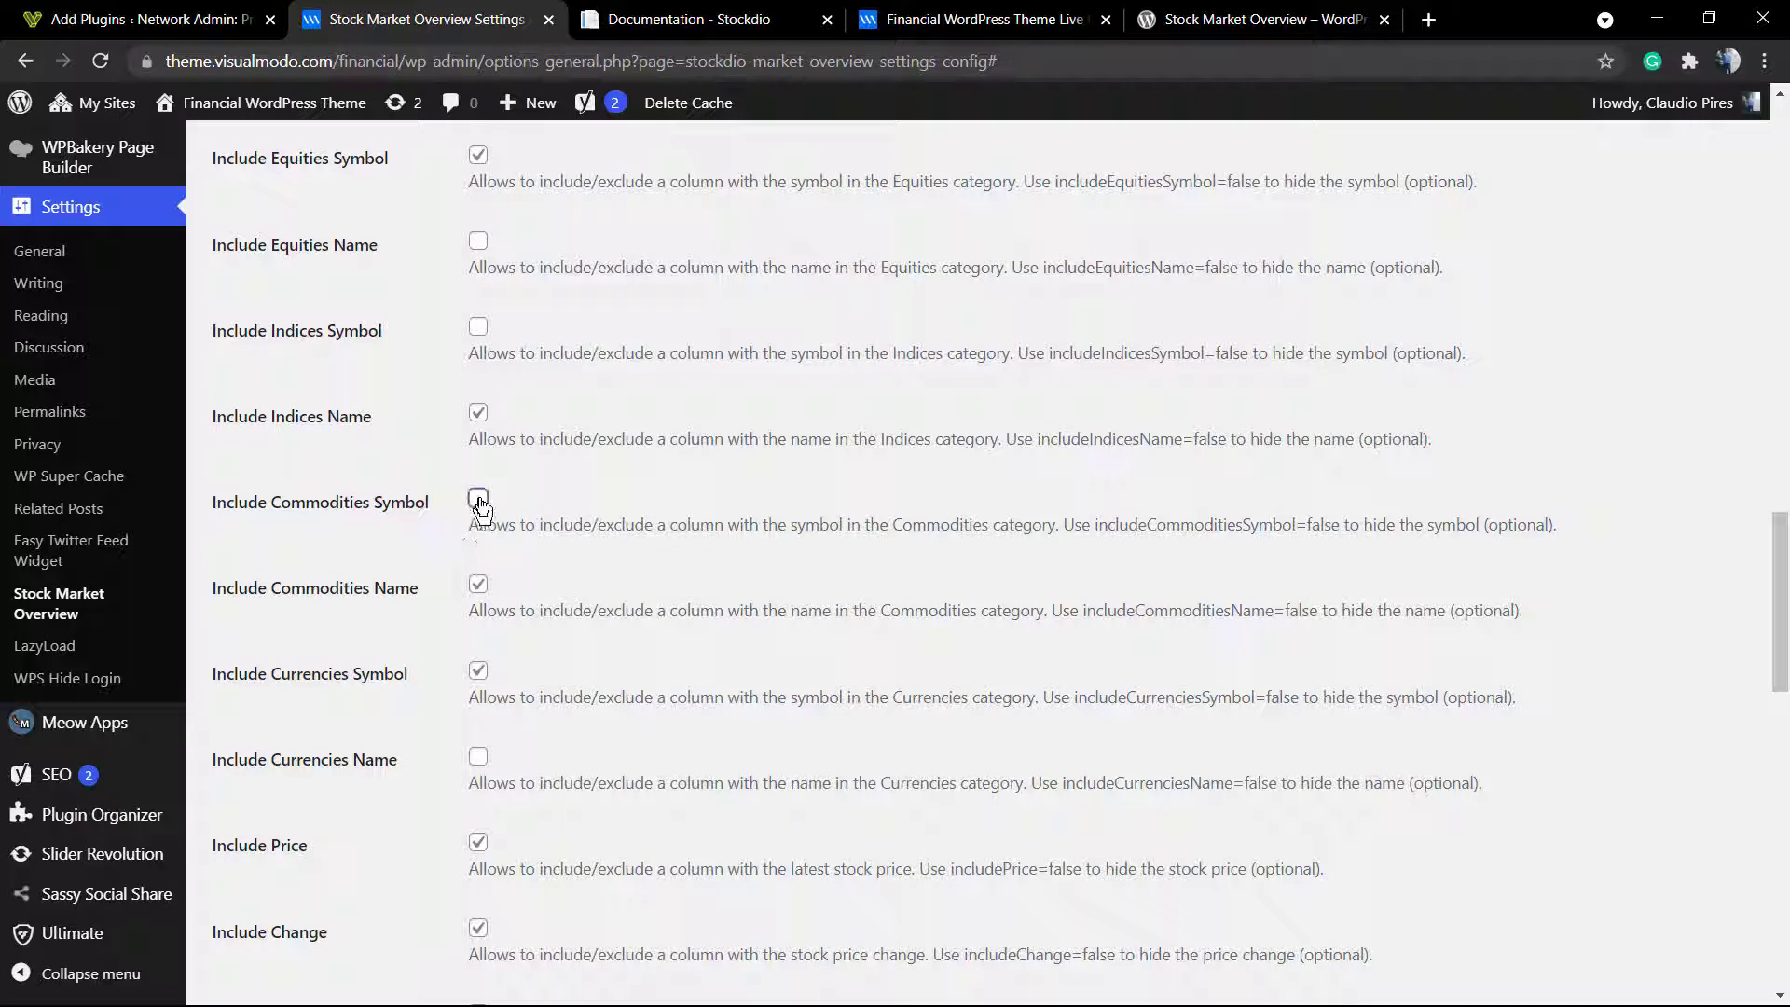
pyautogui.click(477, 499)
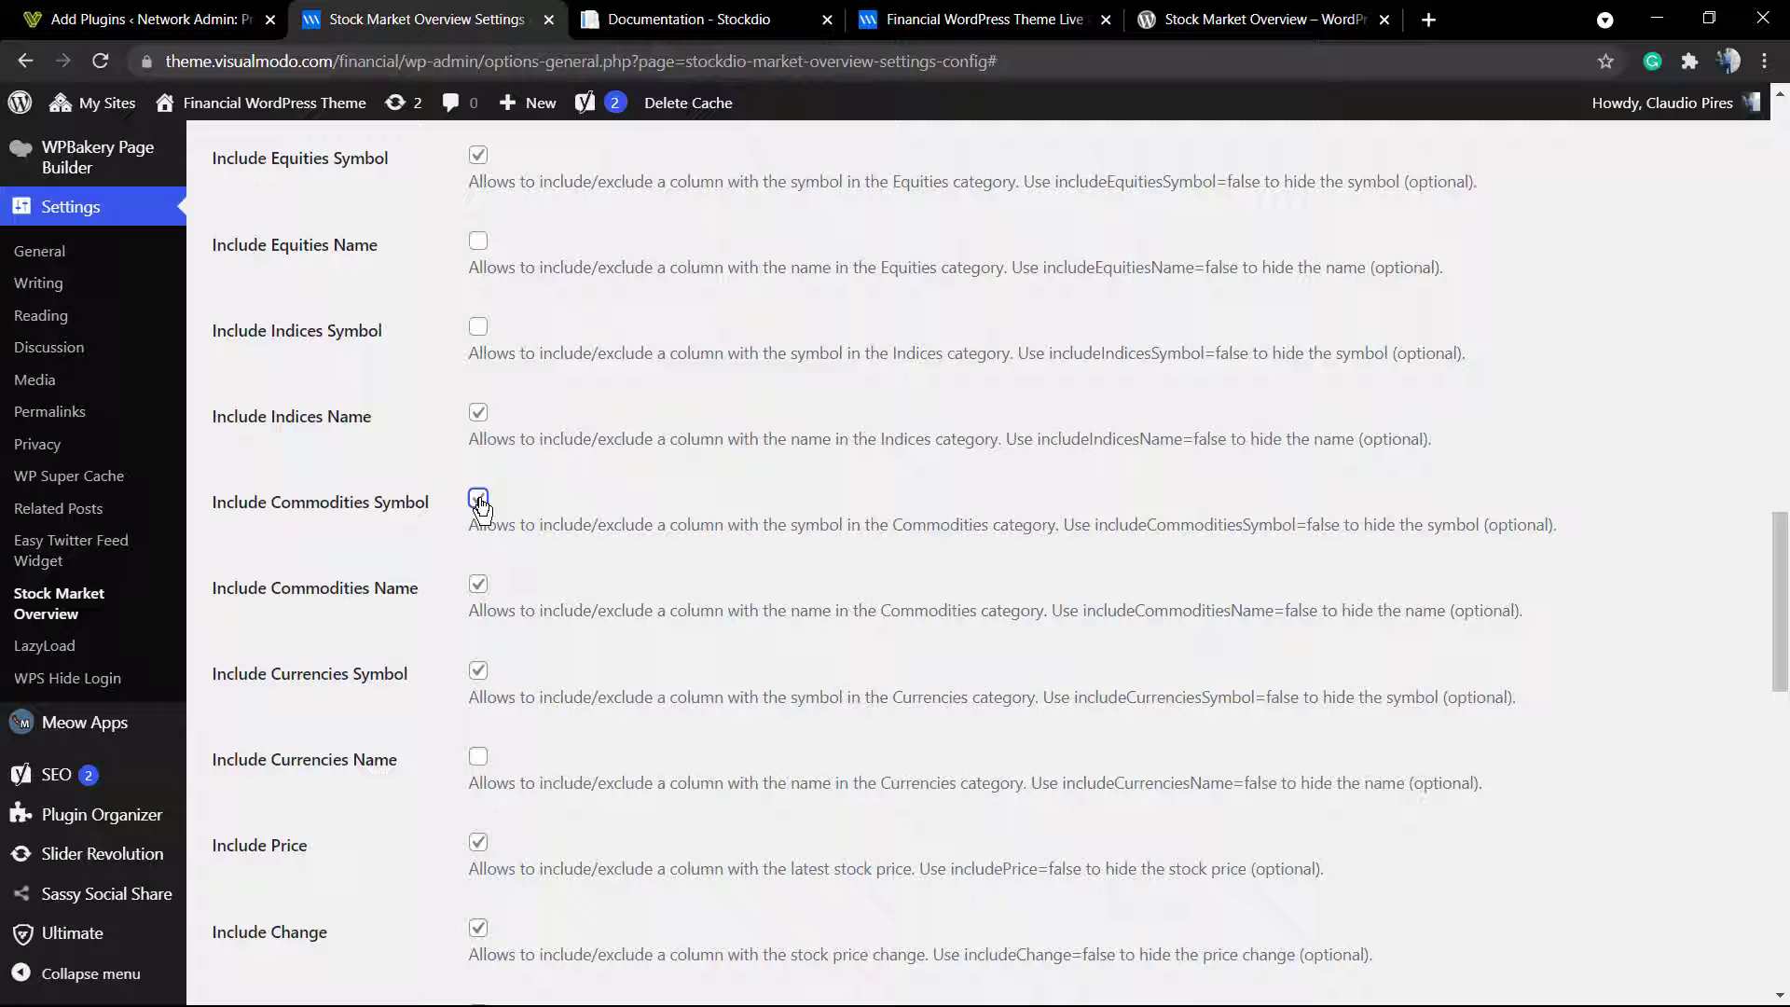
# Step: Scroll past the Culture, Motif and Palette settings left at None
pyautogui.scroll(-3)
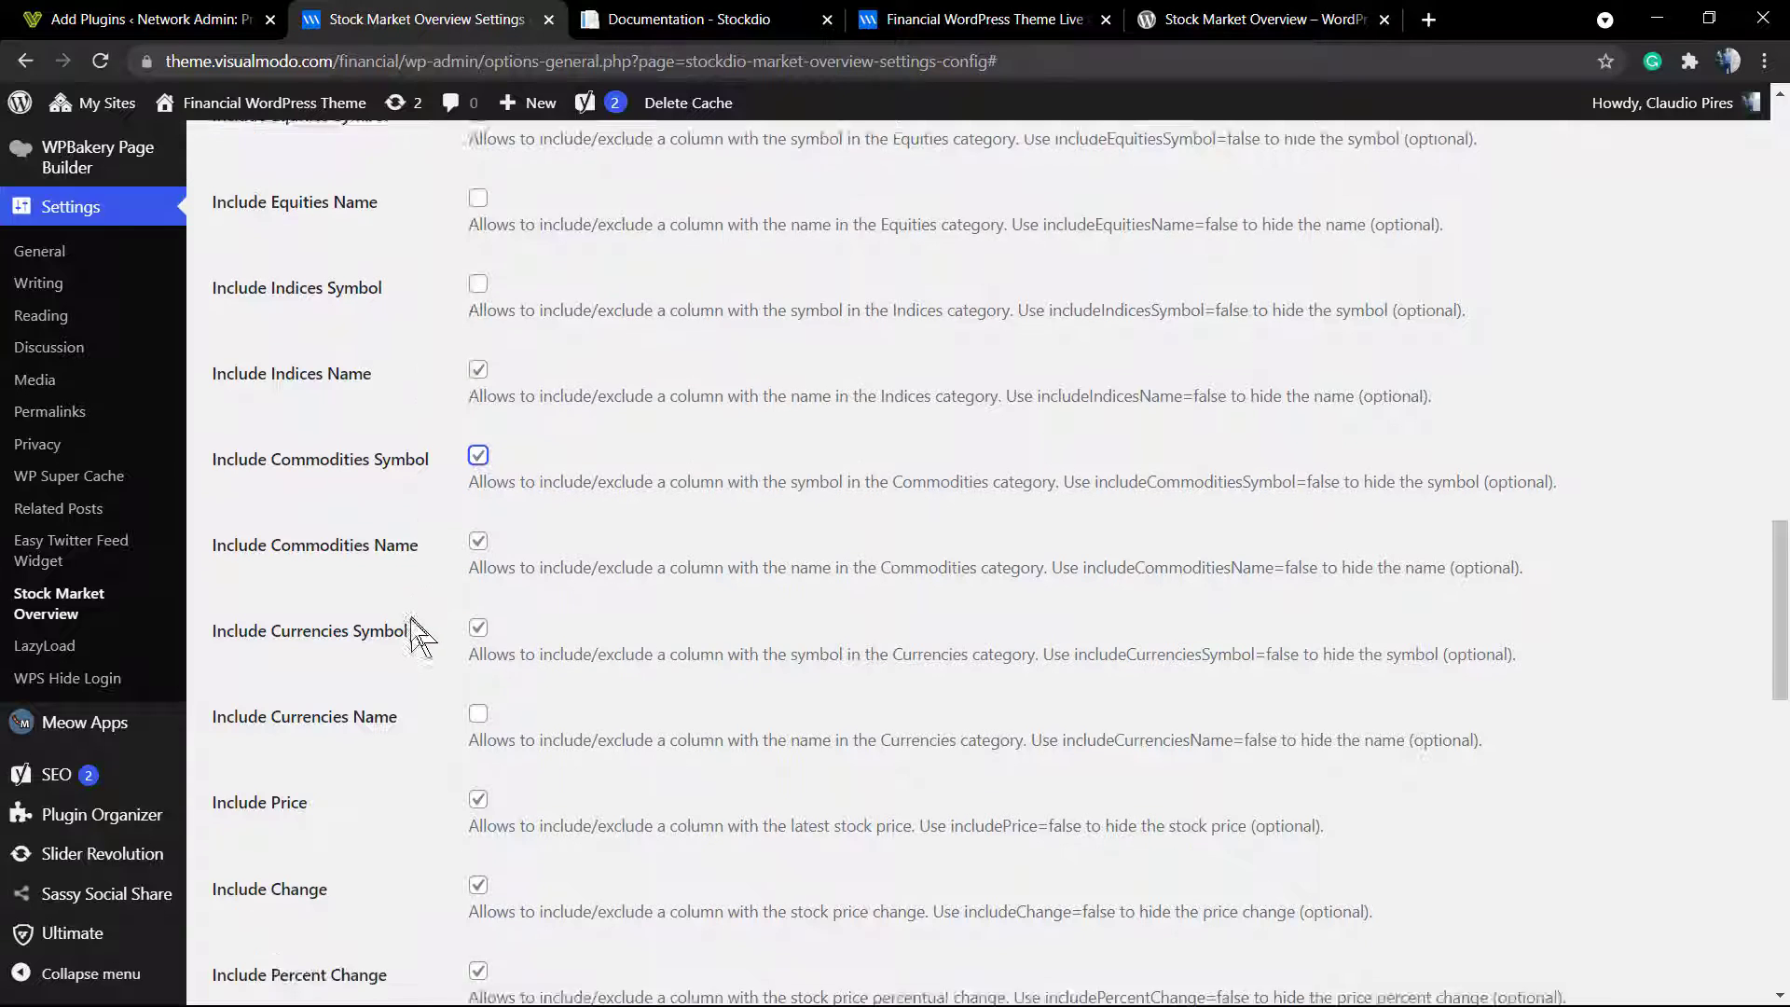
pyautogui.scroll(-3)
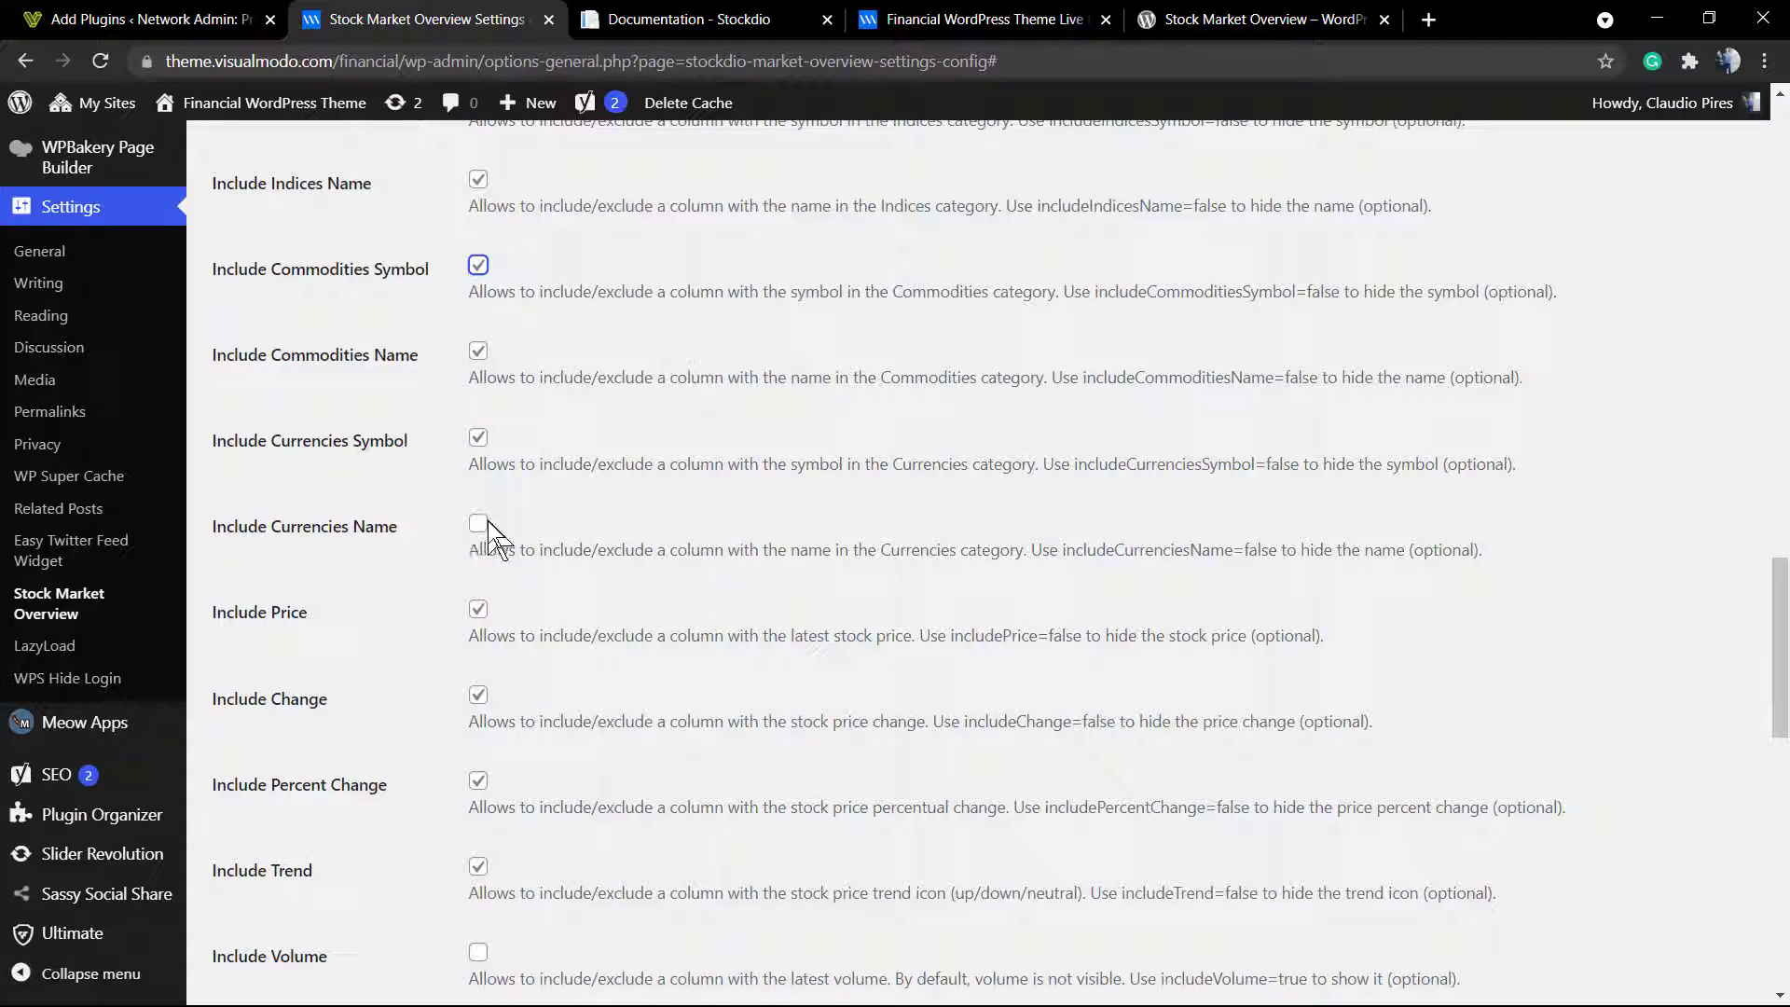
pyautogui.scroll(-3)
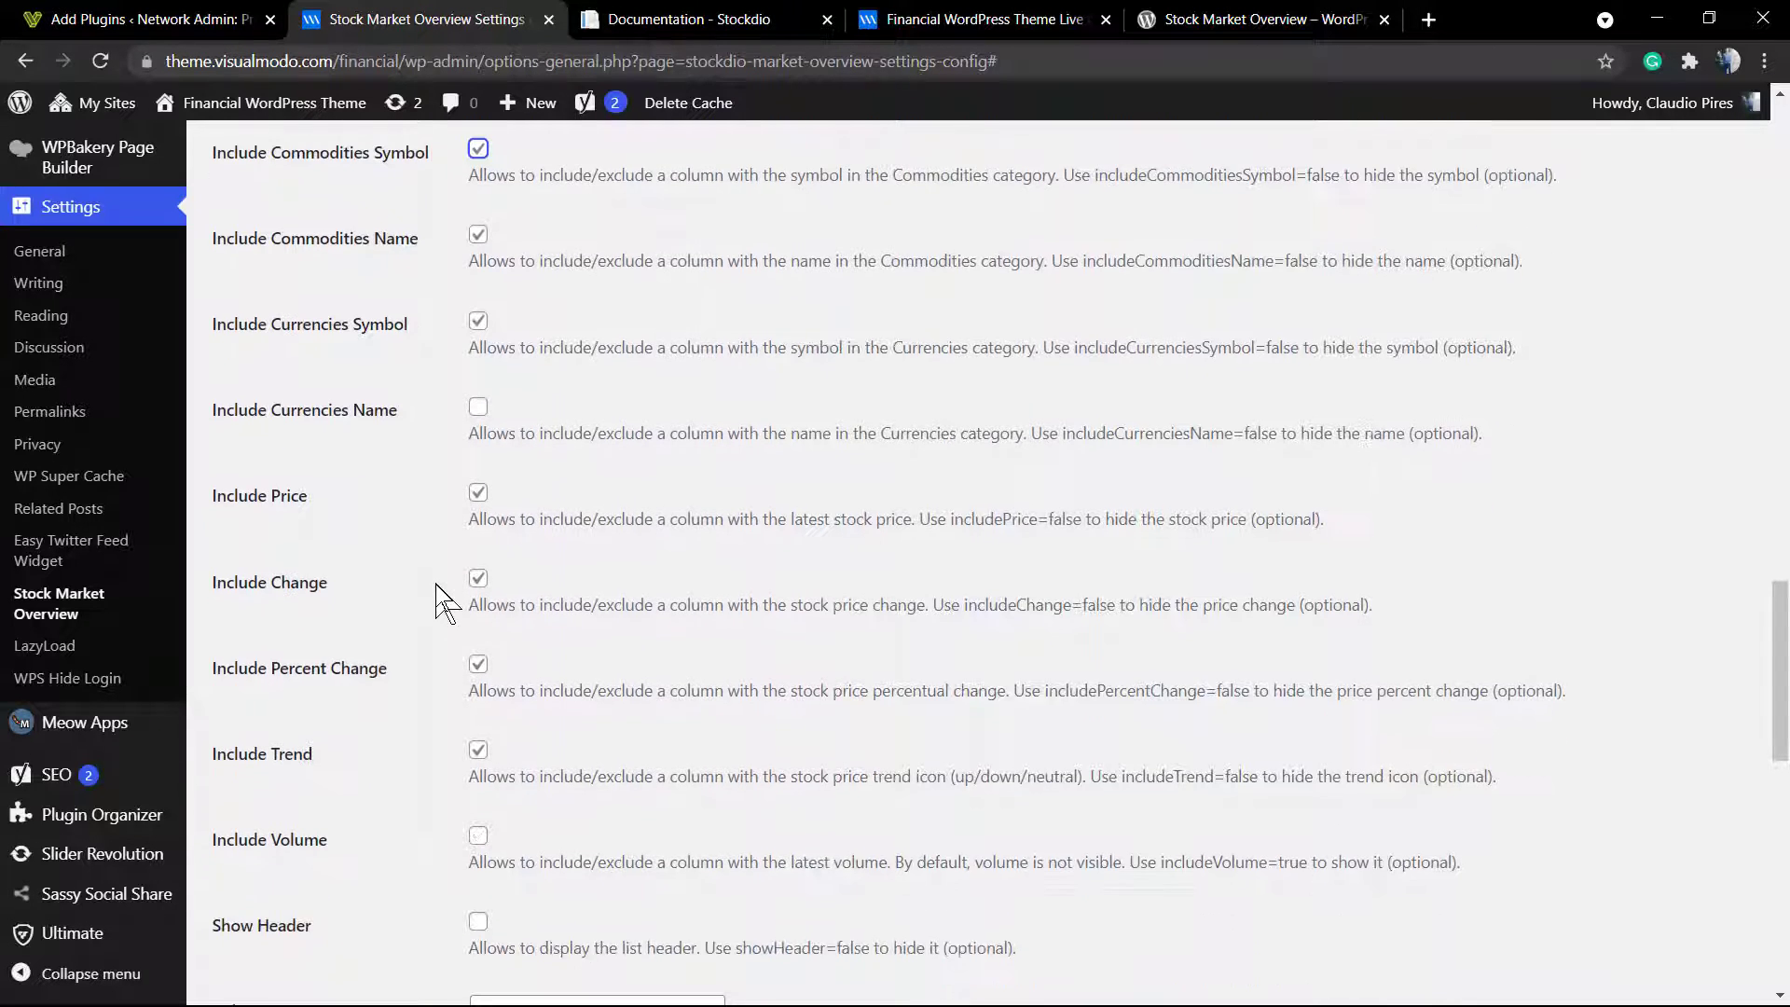
pyautogui.scroll(-3)
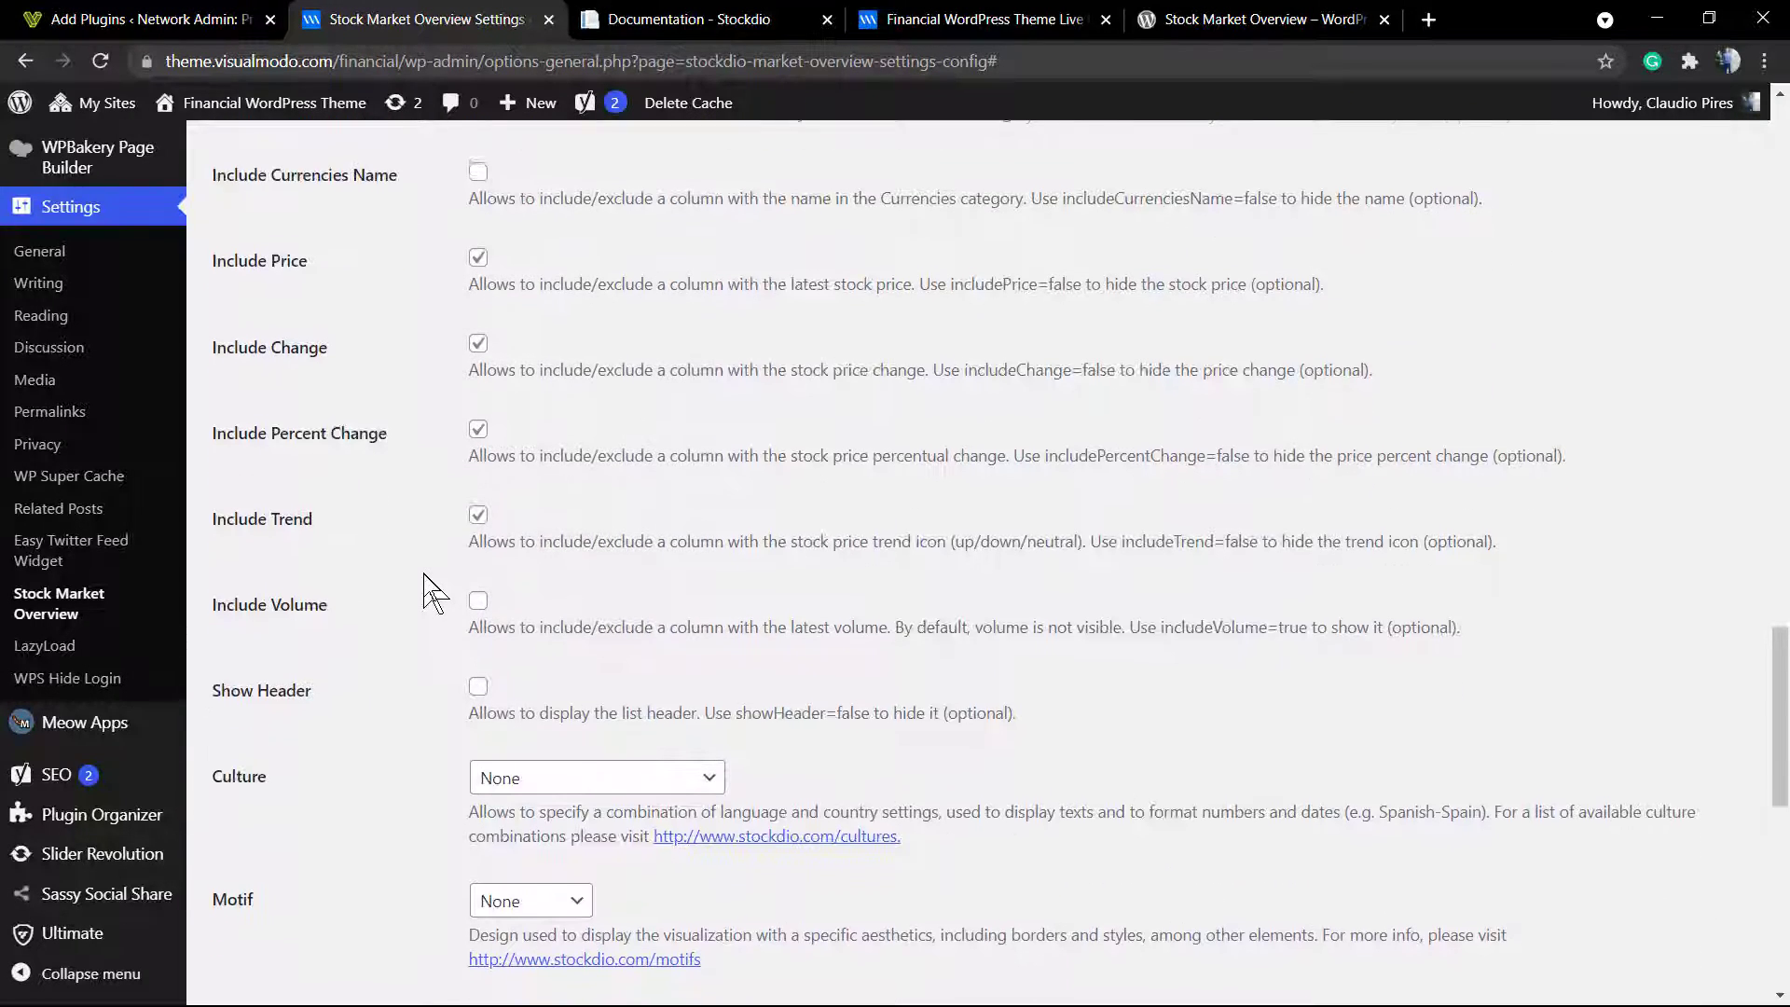
pyautogui.scroll(-3)
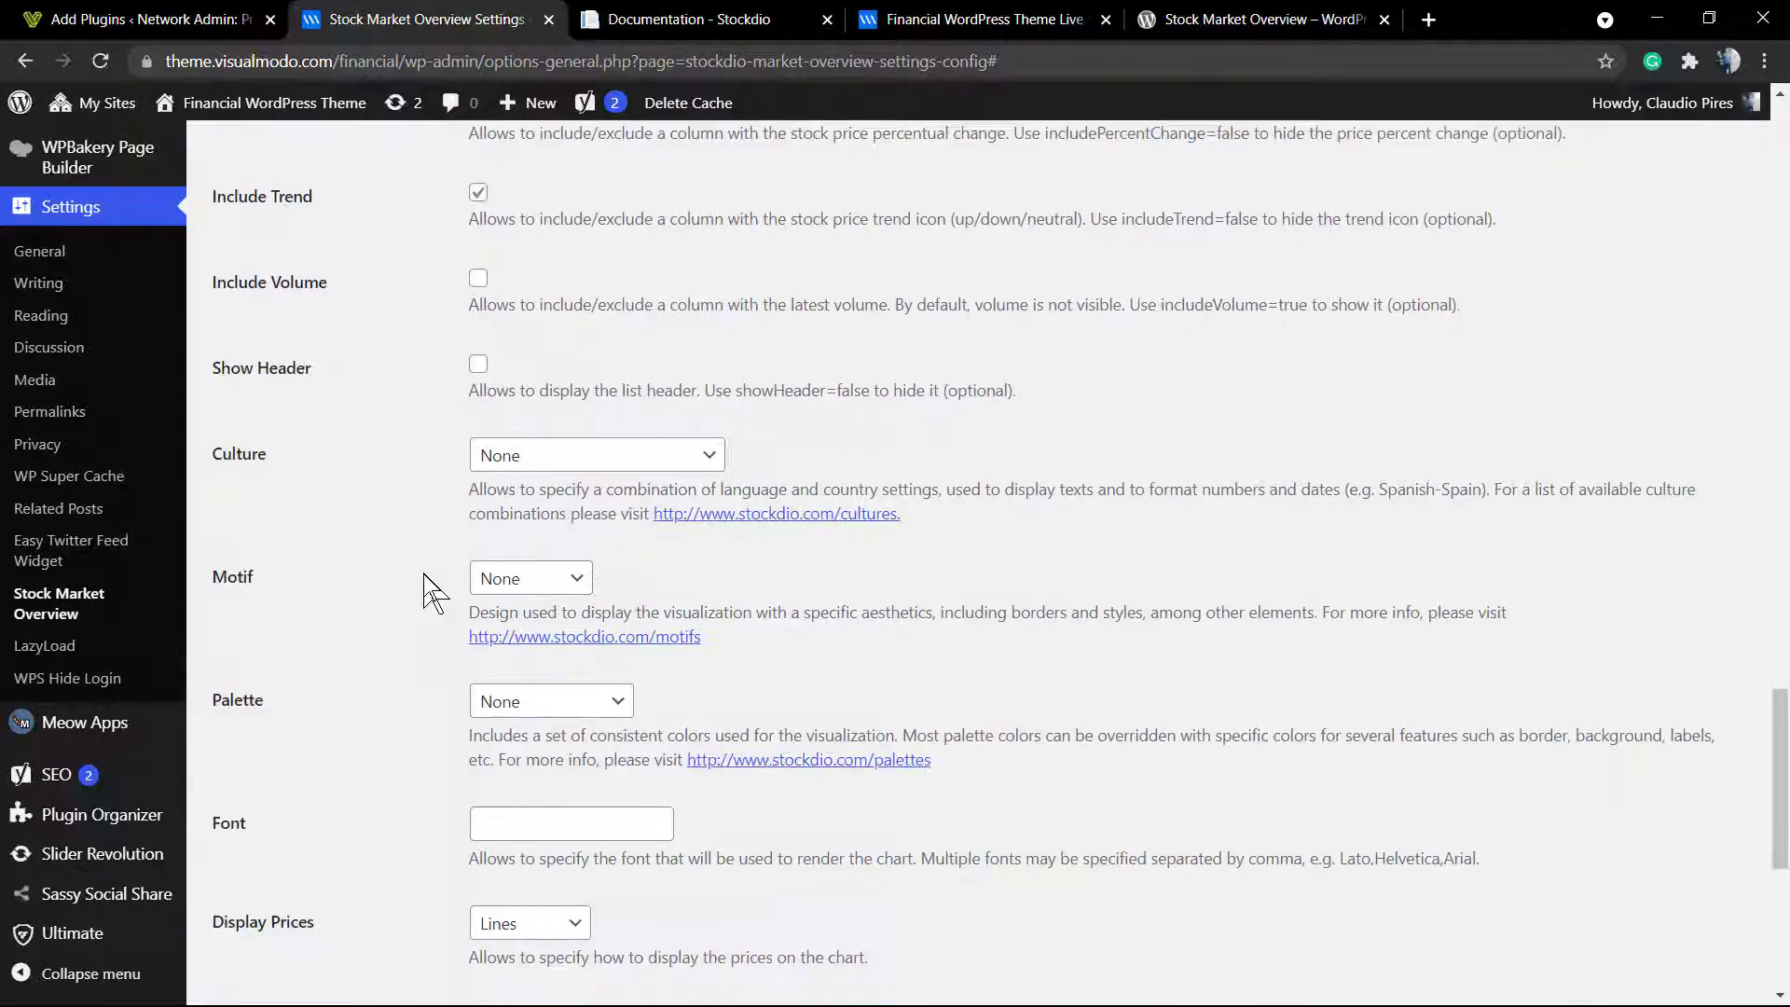
pyautogui.click(596, 454)
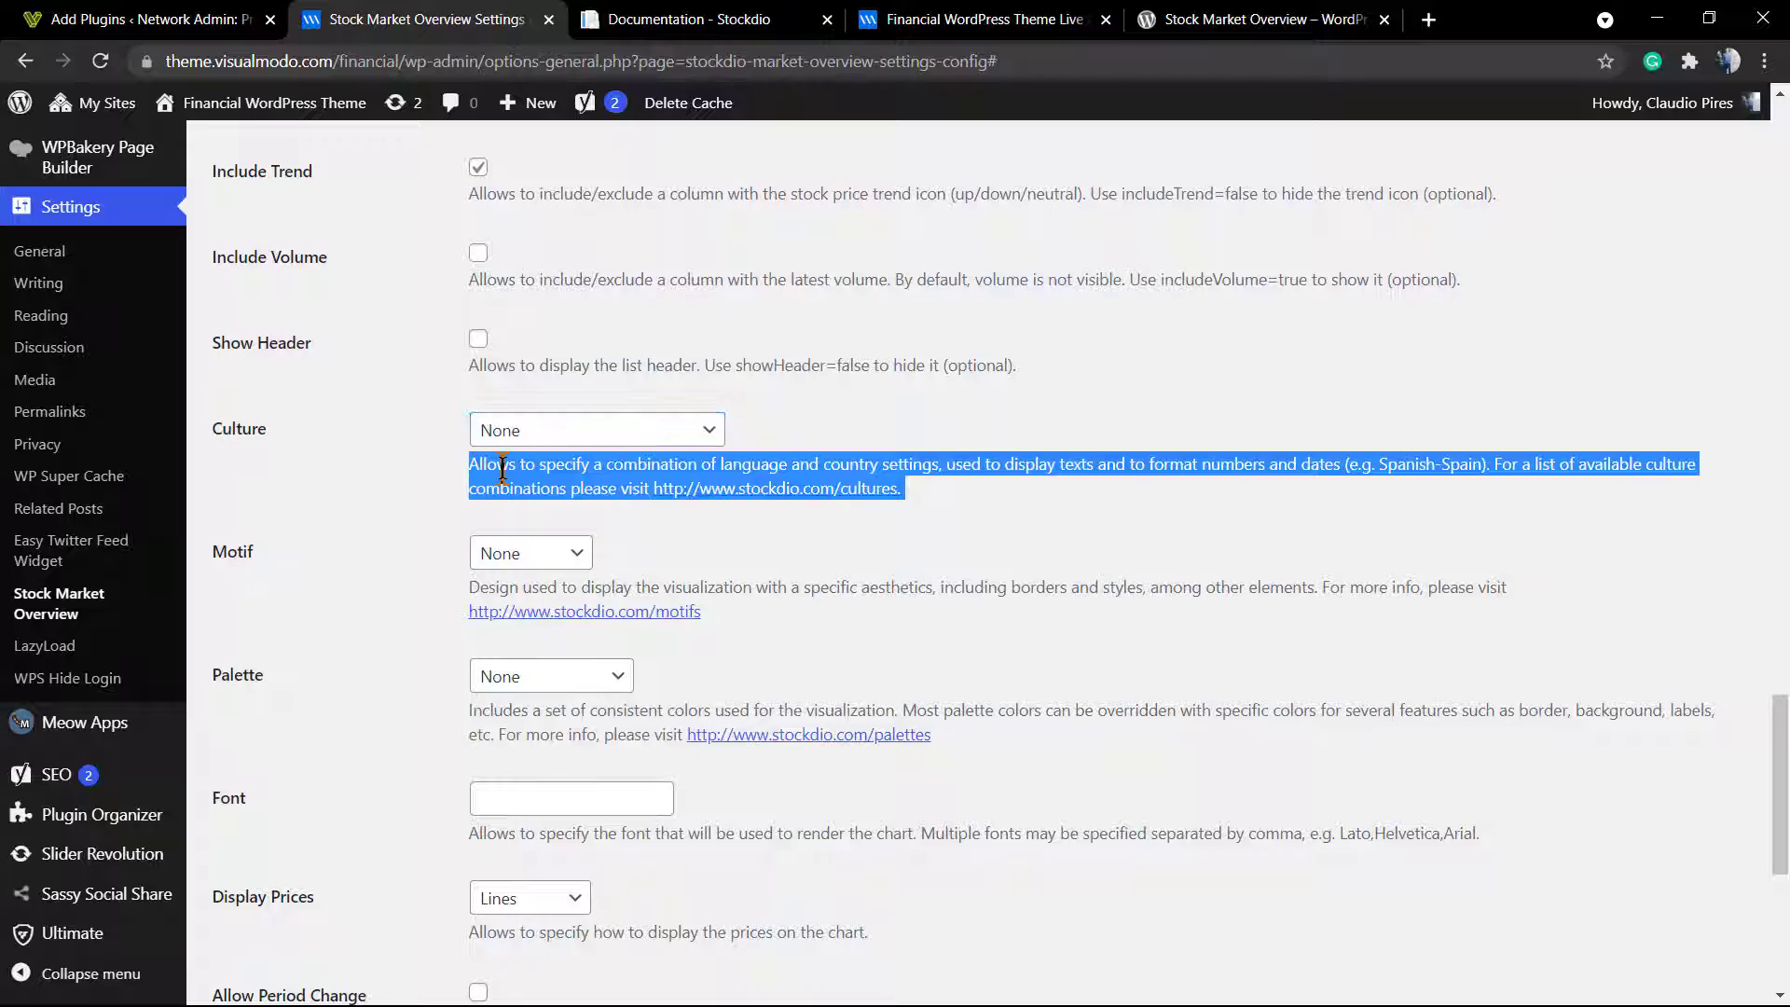
pyautogui.click(569, 443)
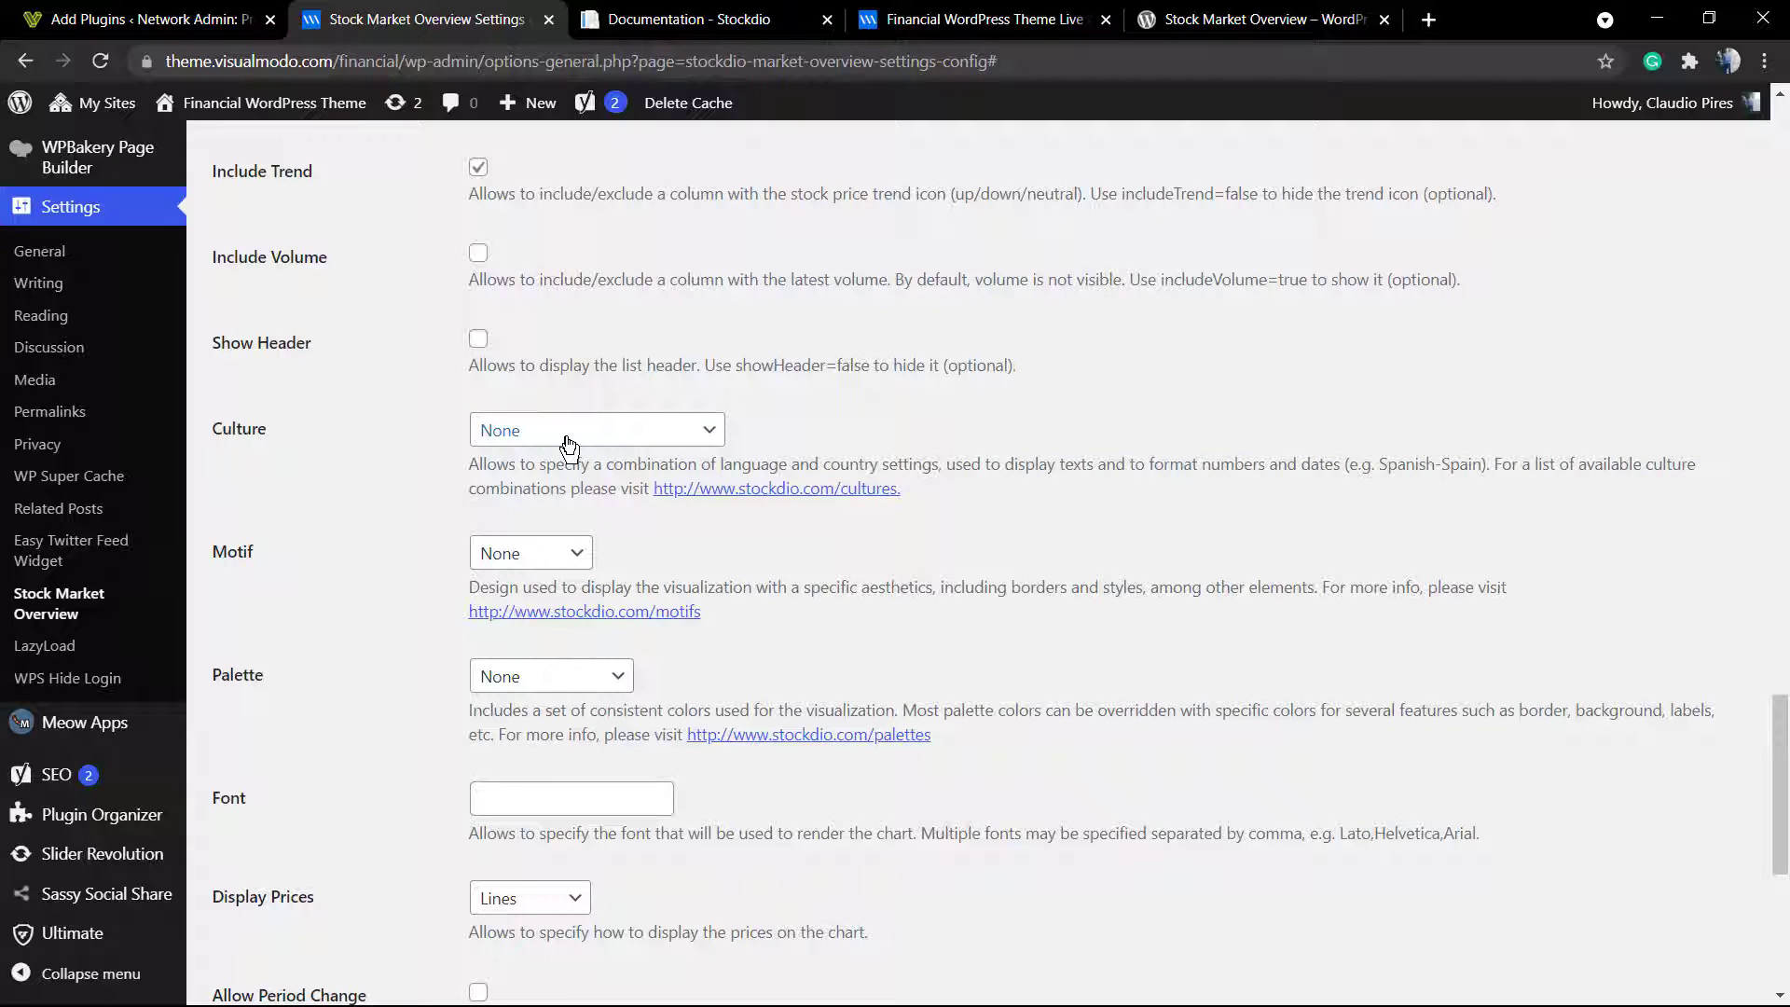
pyautogui.click(529, 553)
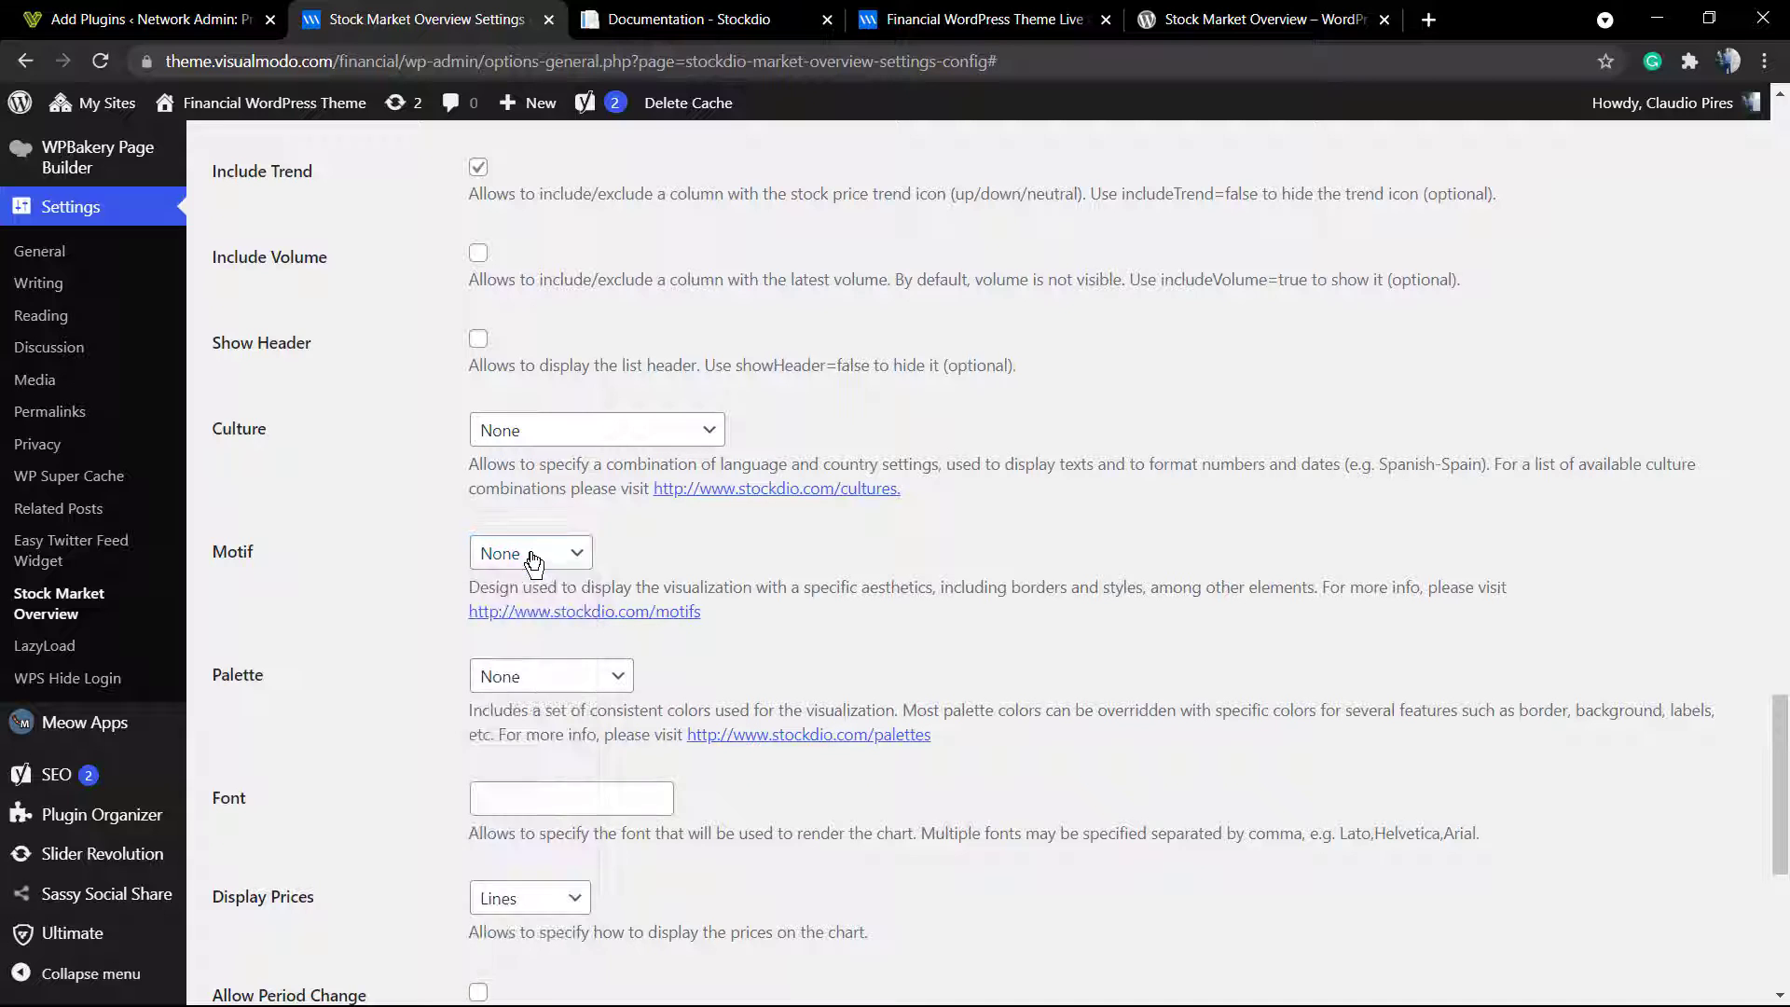
pyautogui.scroll(-3)
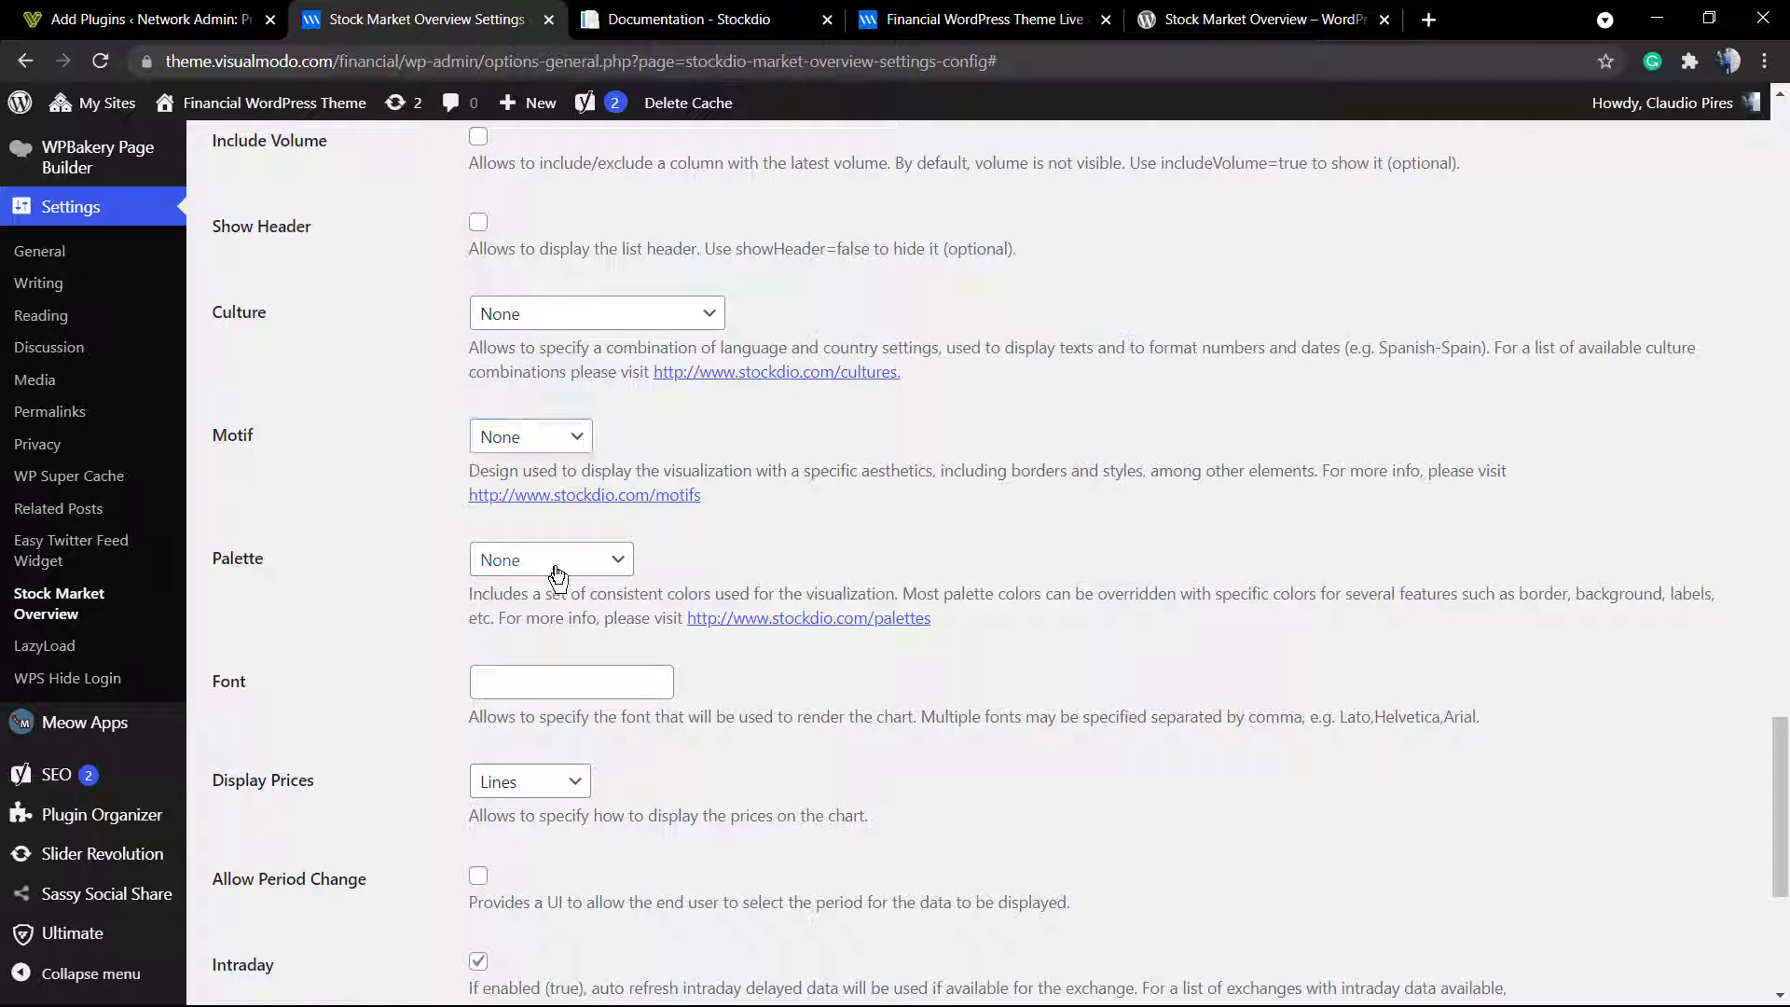
pyautogui.click(550, 559)
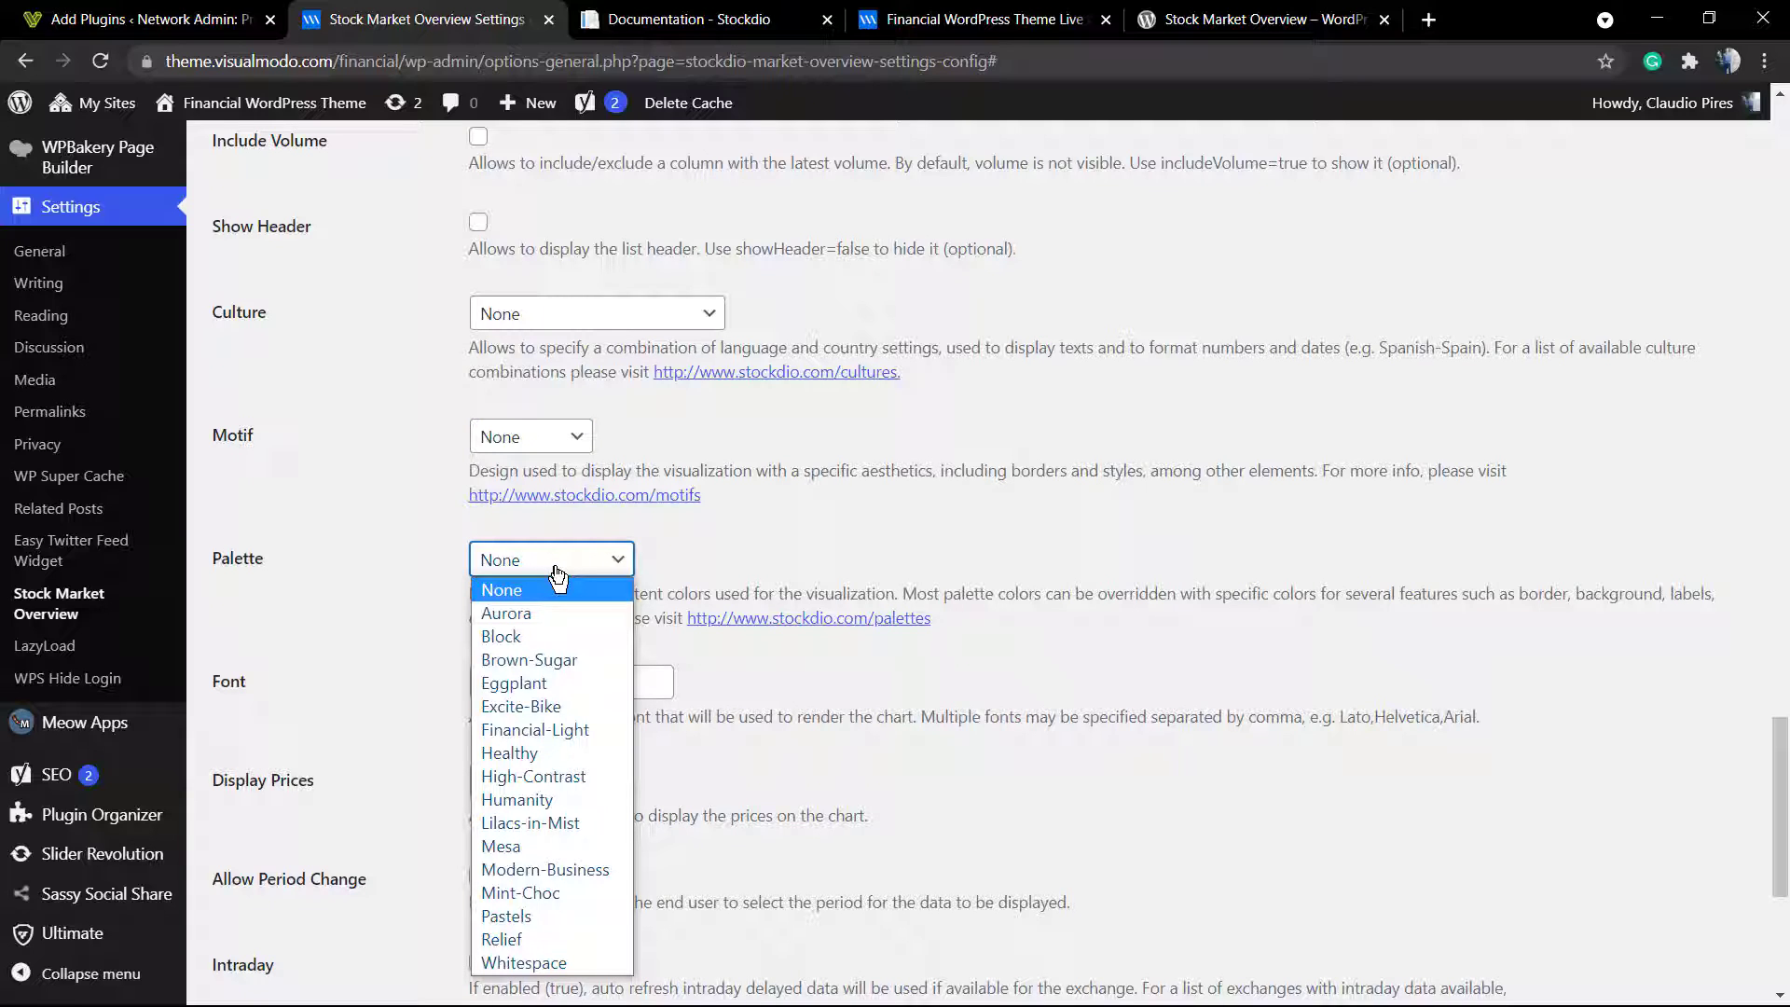
pyautogui.click(502, 590)
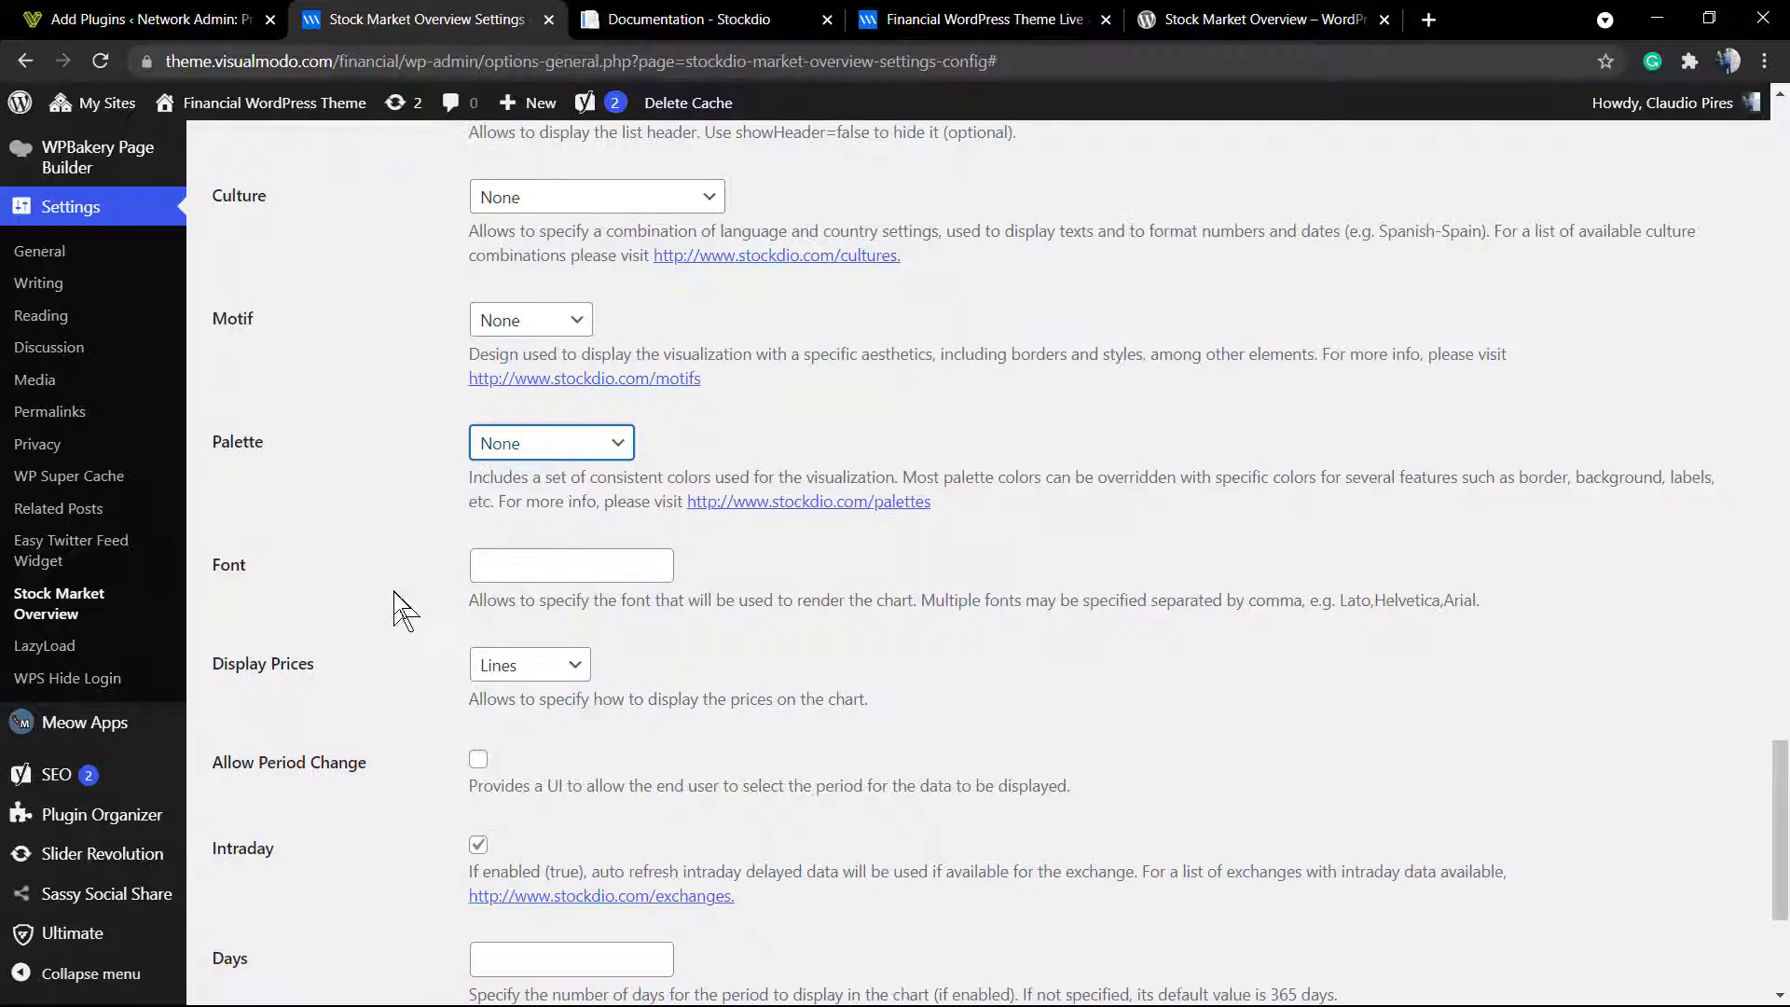
pyautogui.click(570, 565)
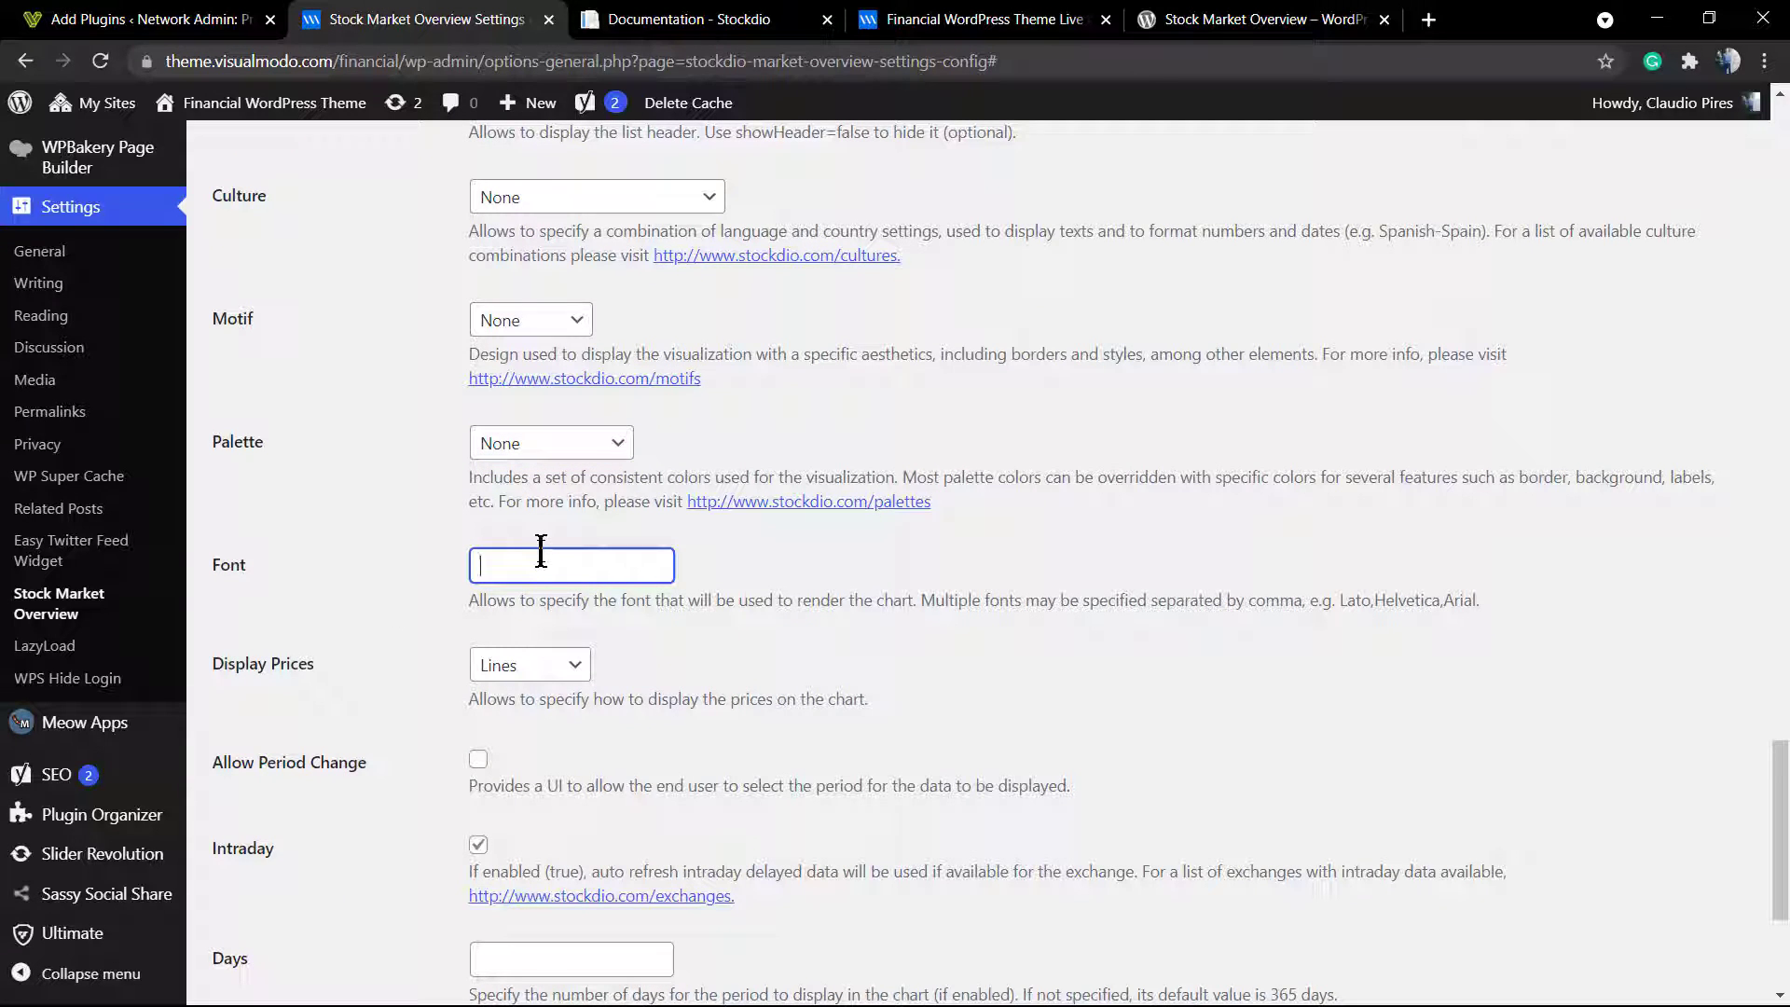
pyautogui.write('ar')
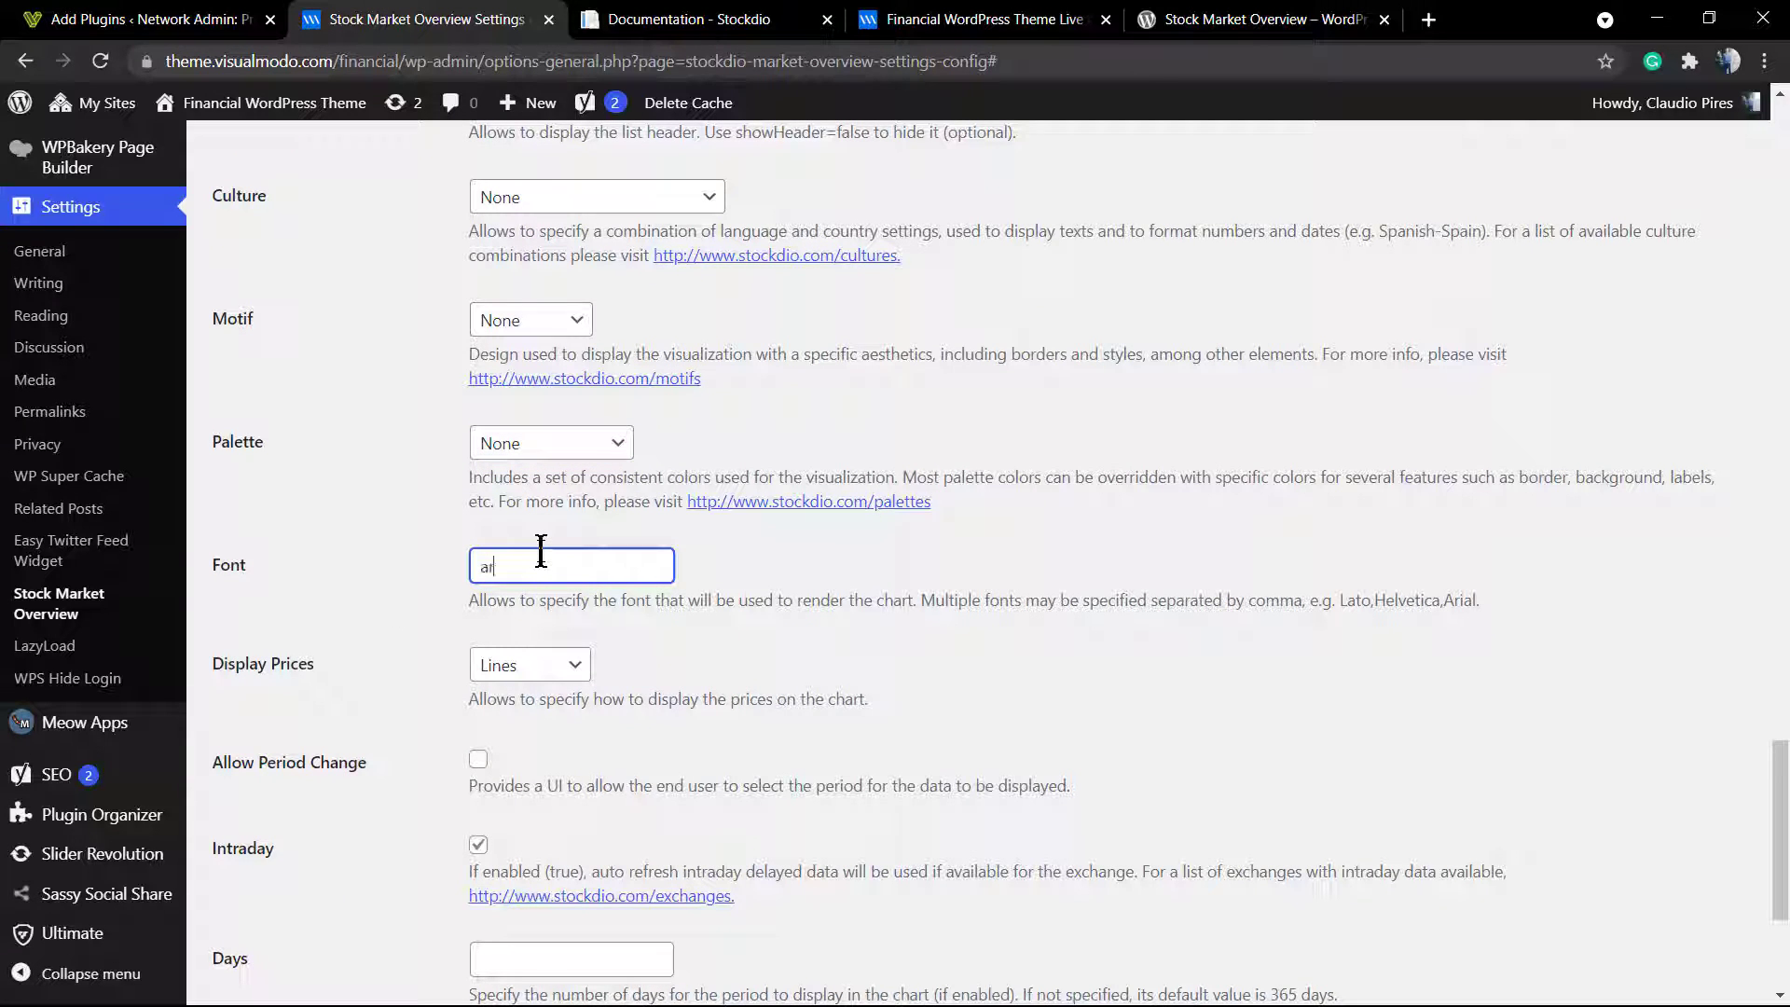
pyautogui.press('Backspace')
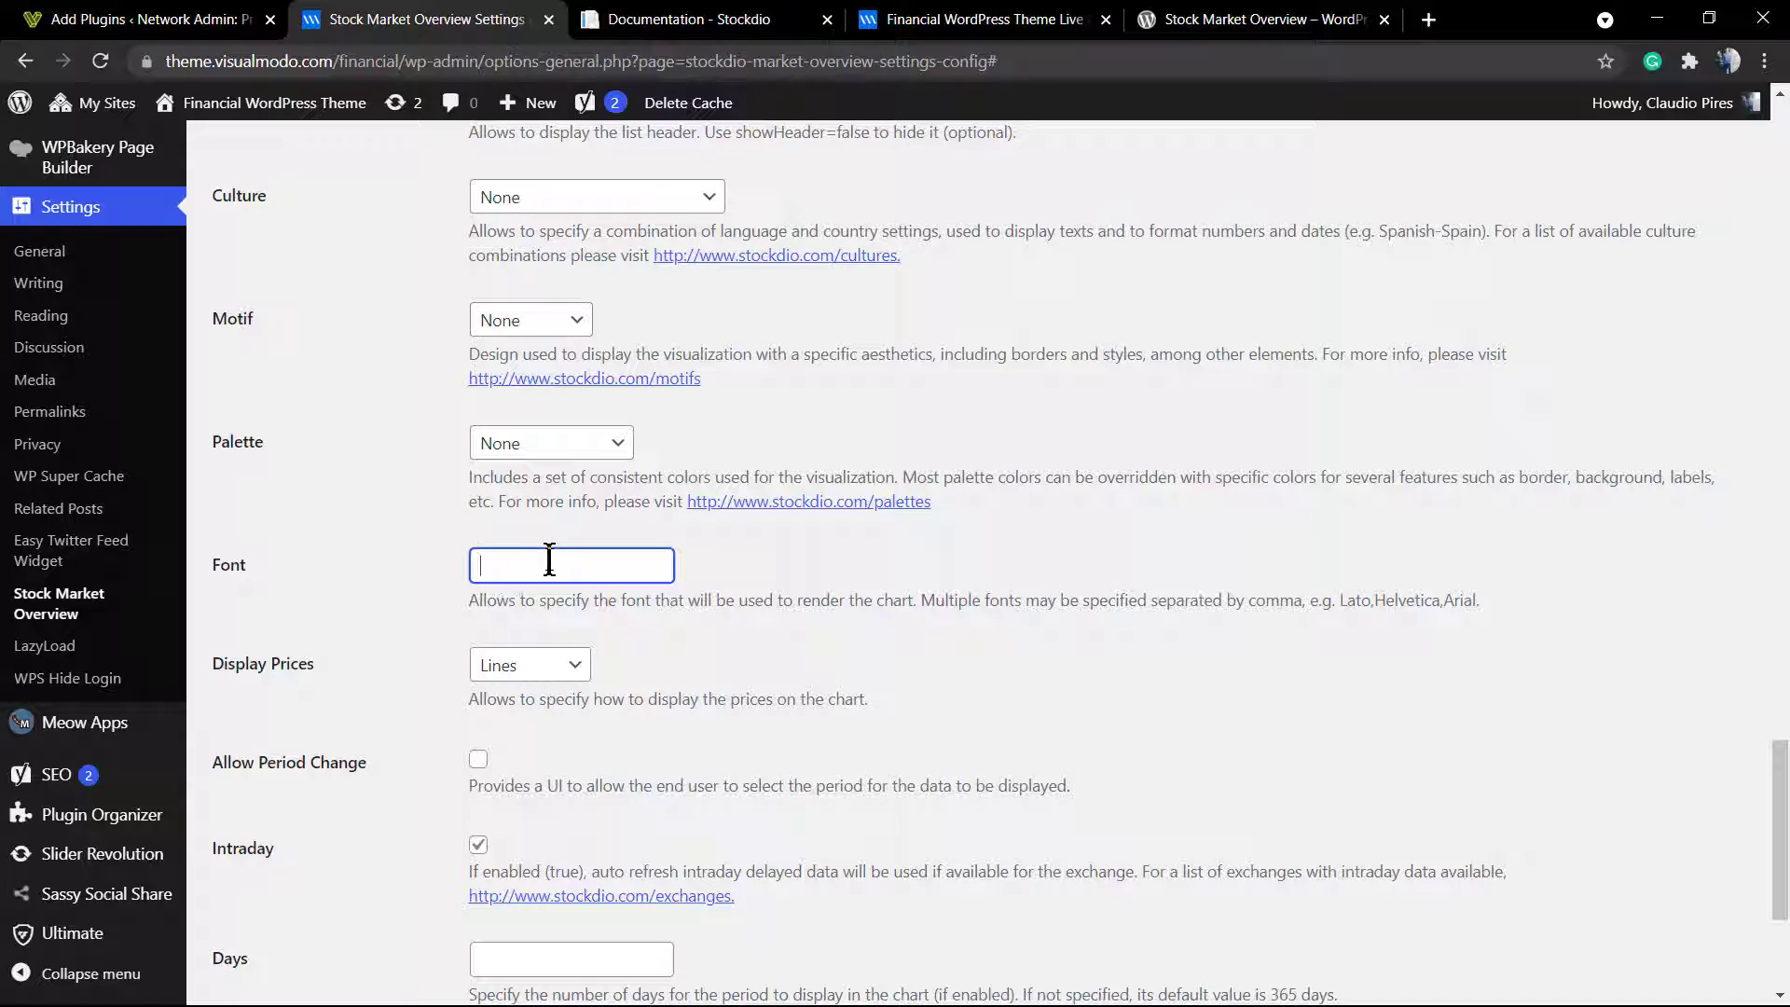
pyautogui.click(528, 665)
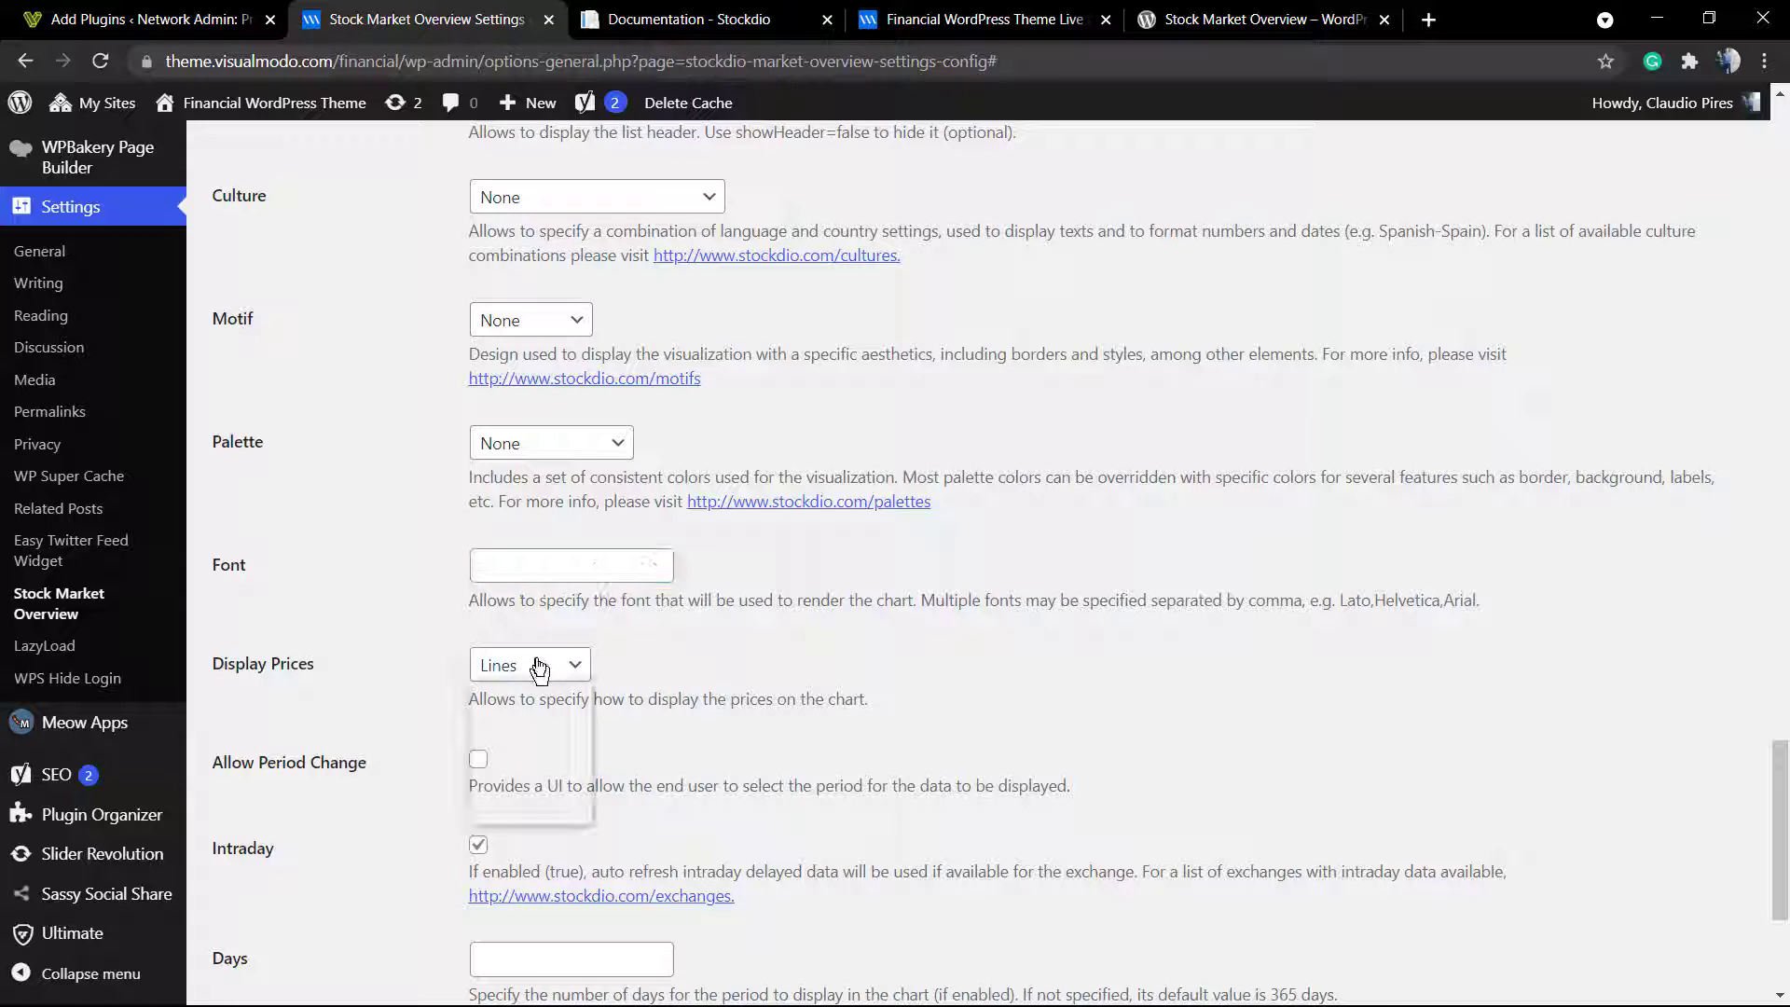
pyautogui.click(529, 665)
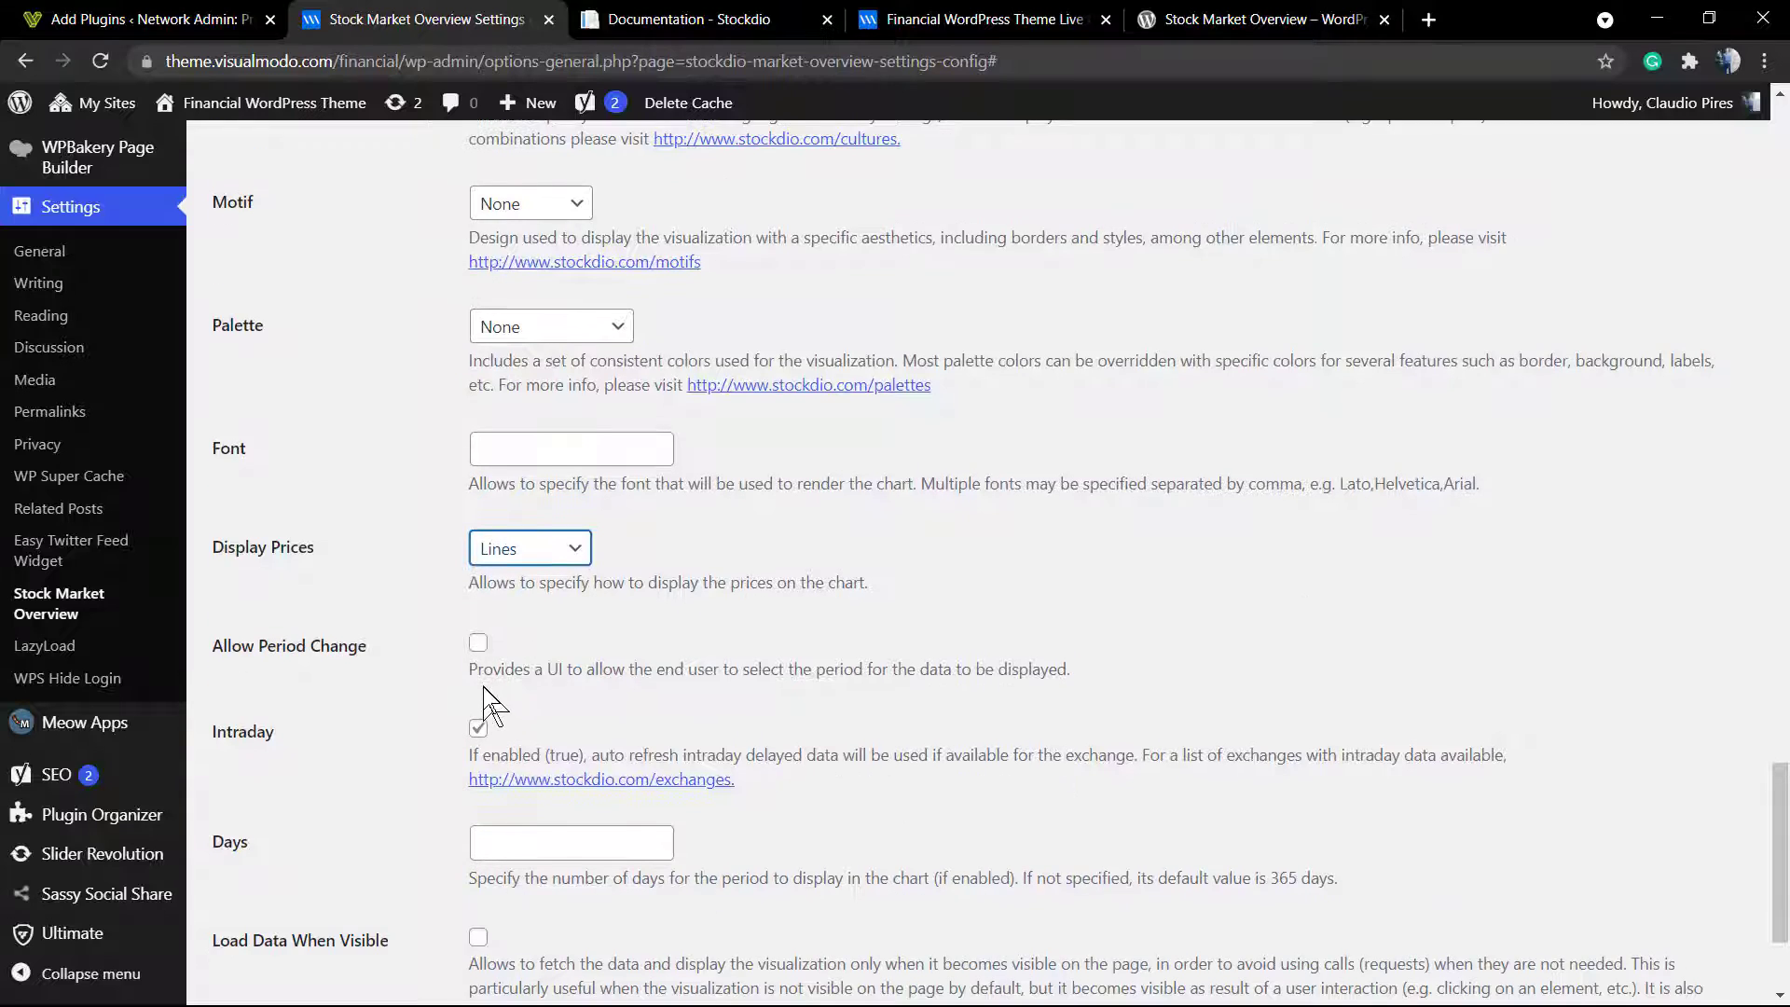
pyautogui.scroll(-3)
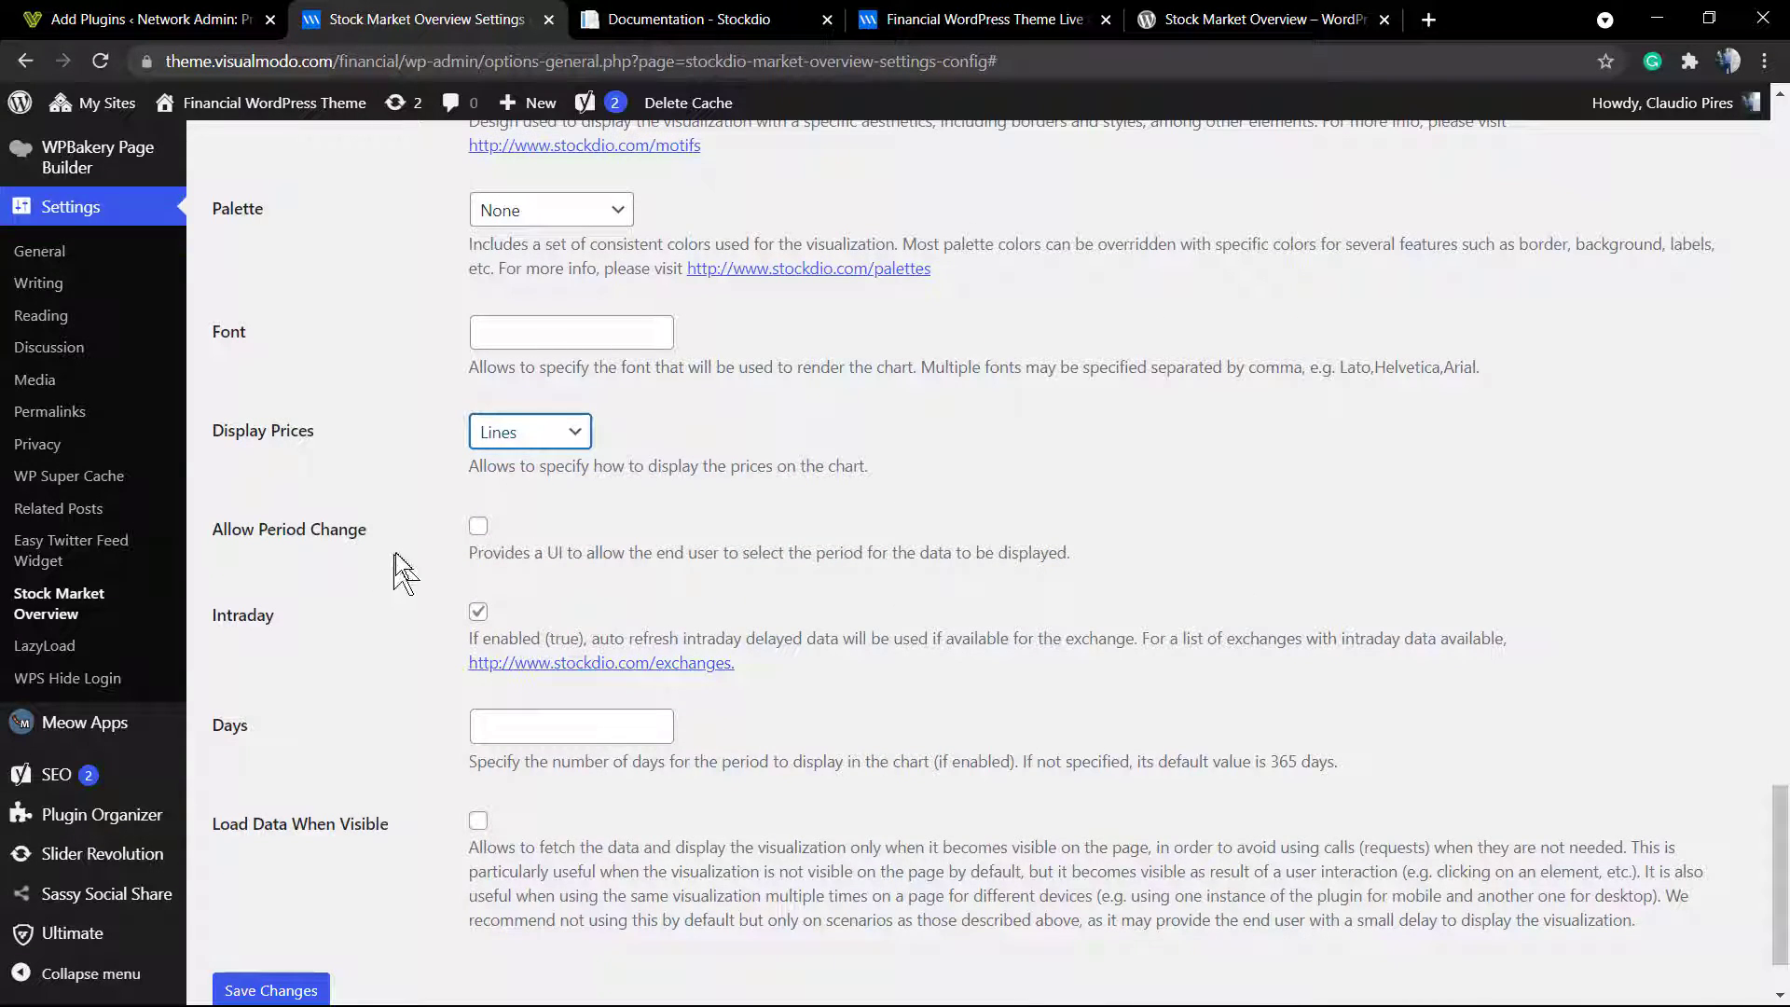
pyautogui.scroll(-3)
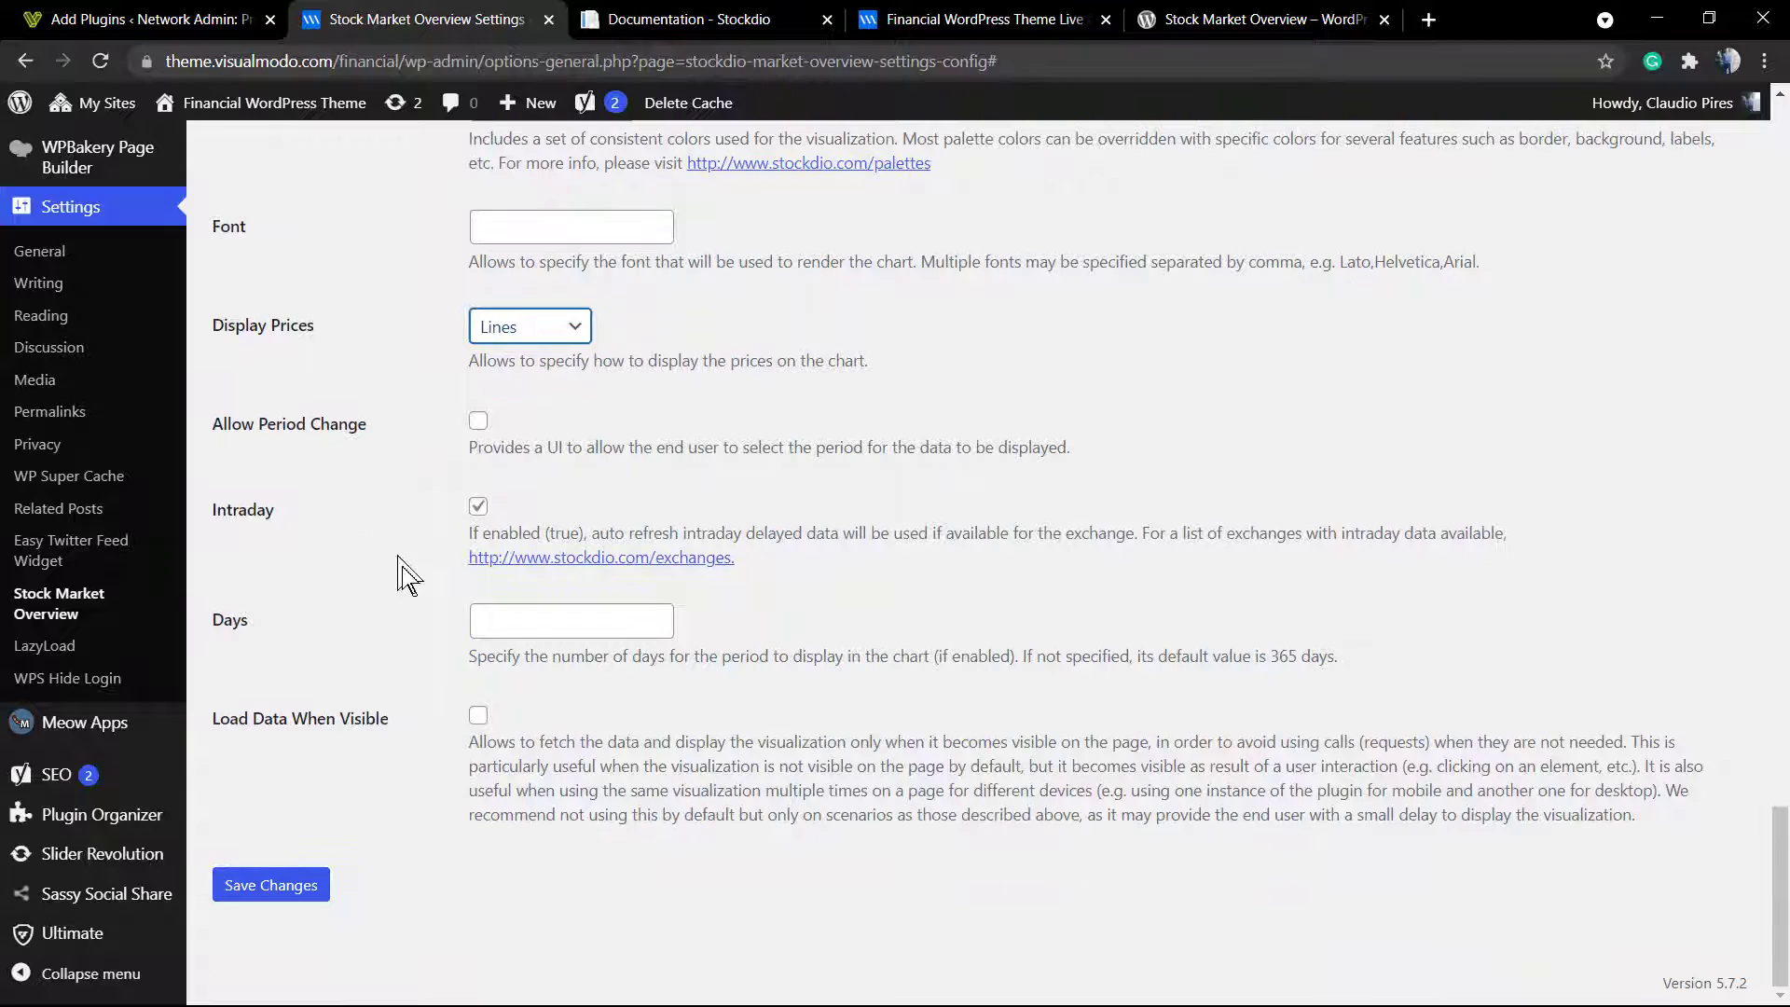
pyautogui.moveTo(402, 754)
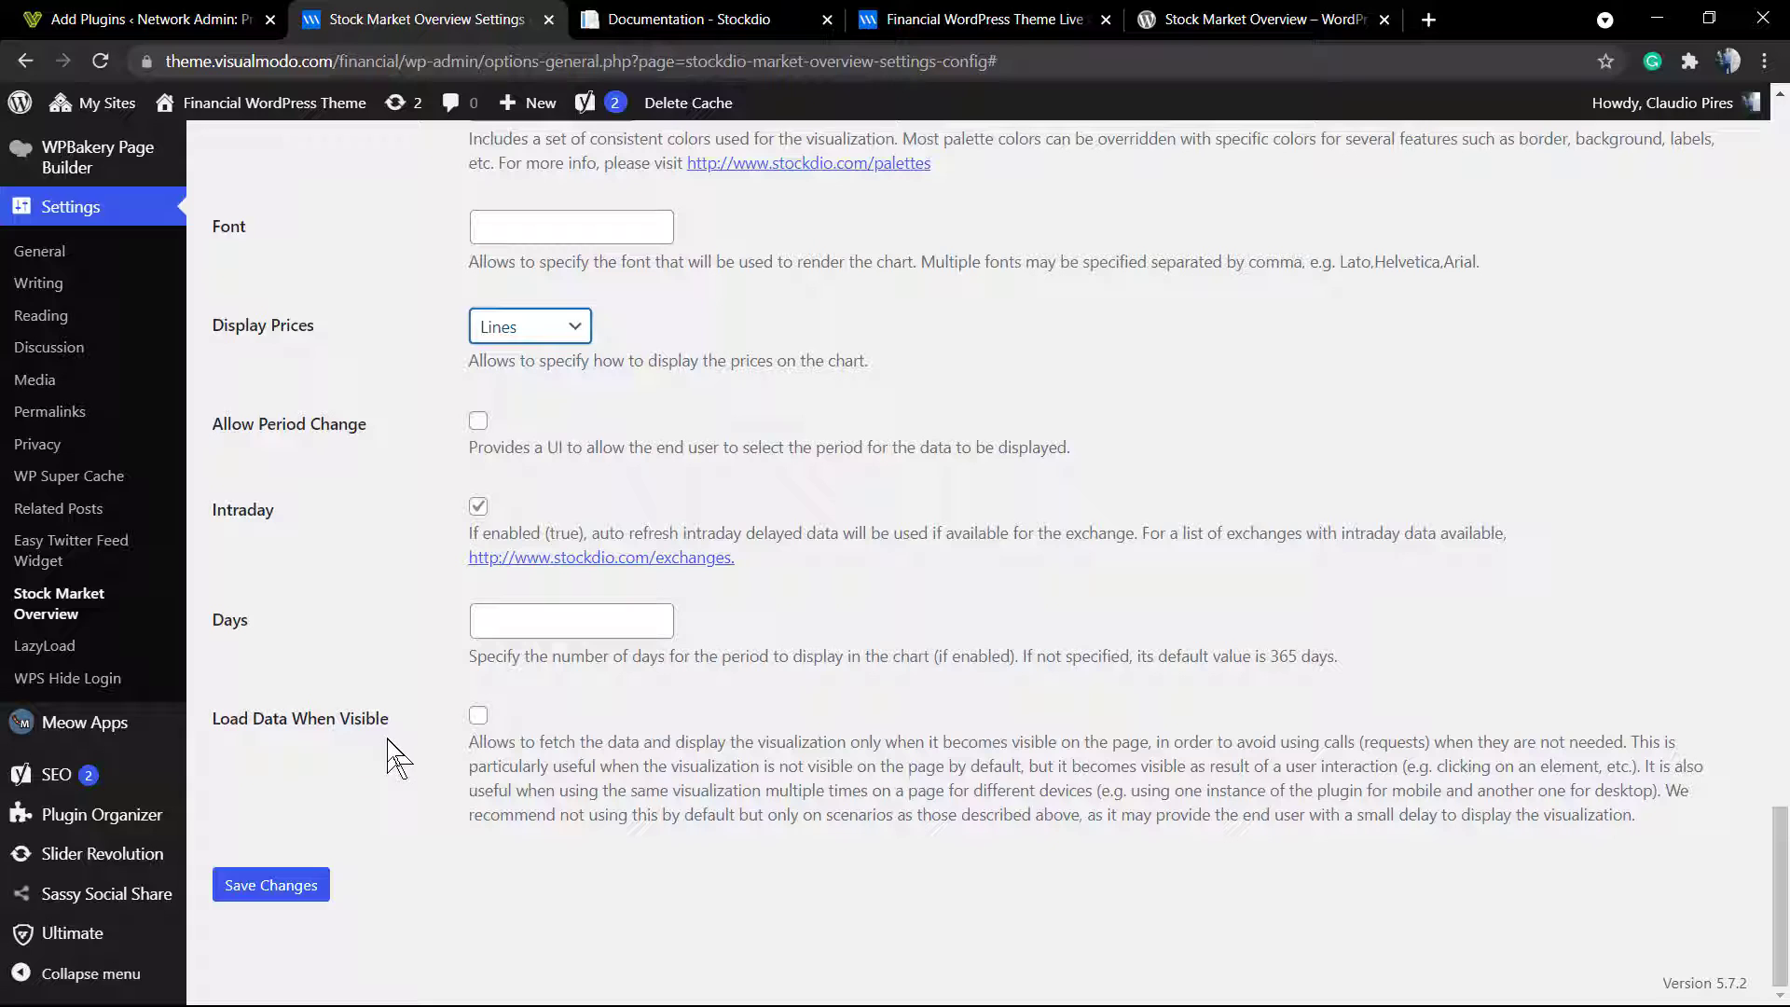
# Step: Review the Load Data When Visible description and save the settings unchanged
pyautogui.moveTo(469, 741); pyautogui.dragTo(1635, 815)
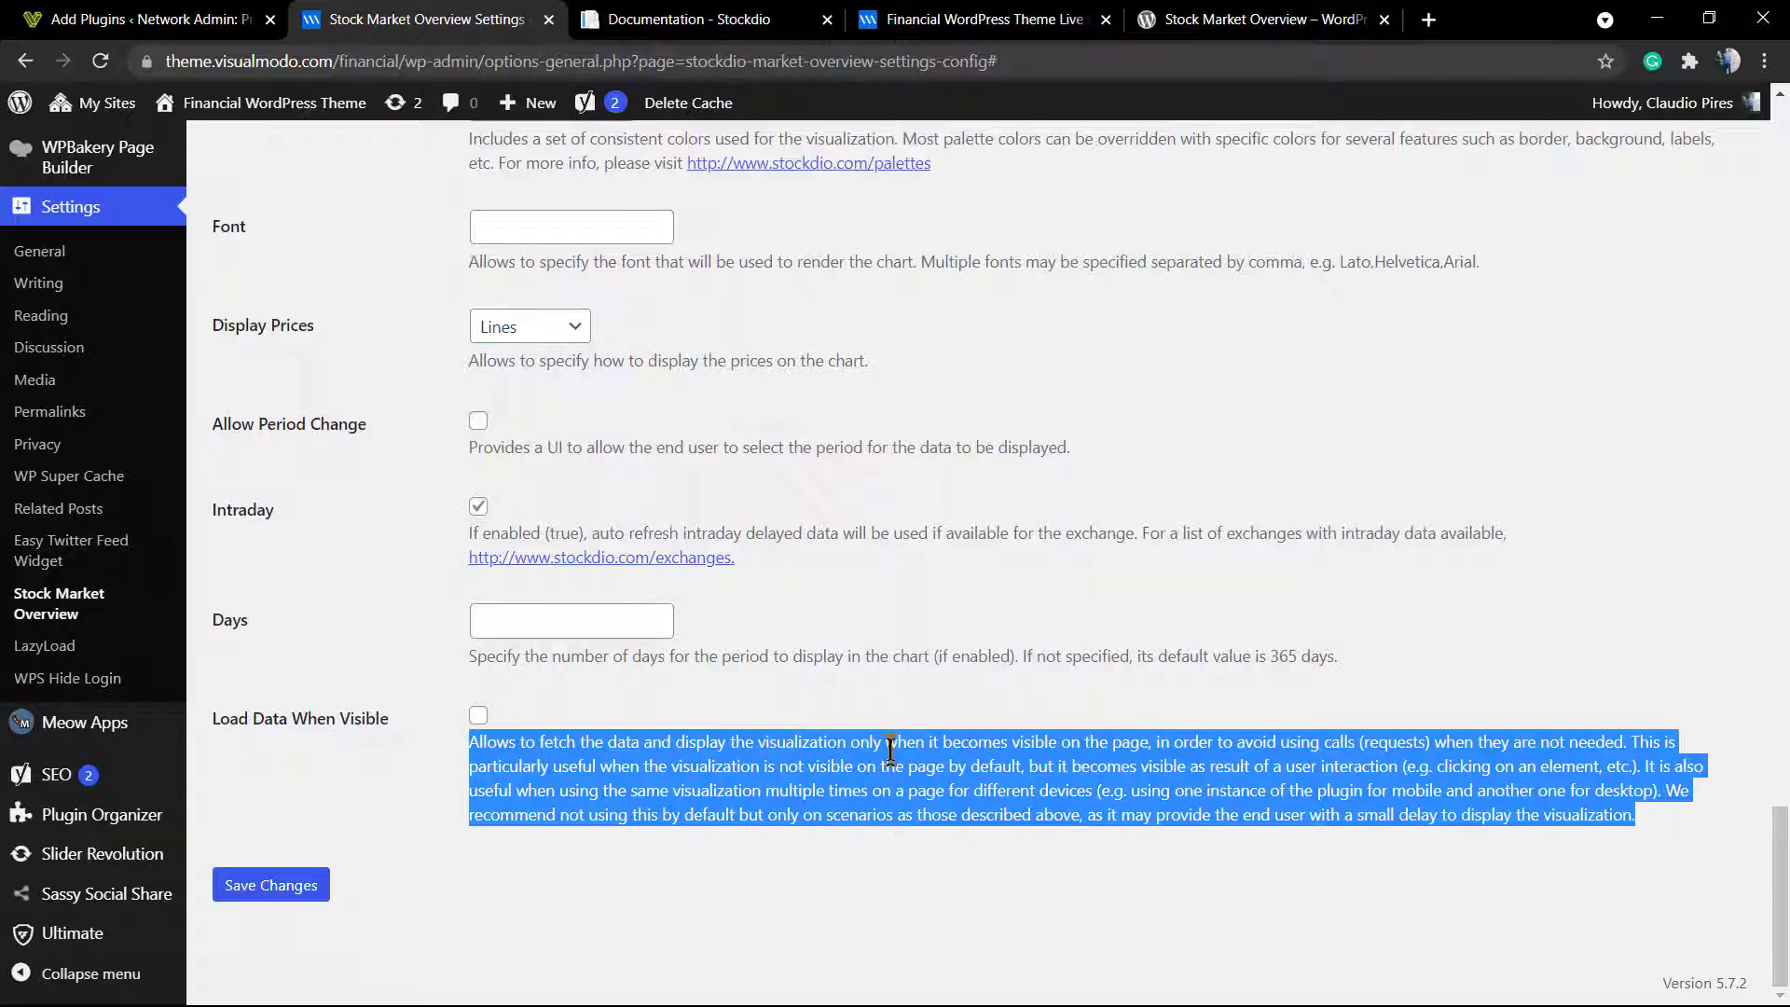
pyautogui.moveTo(895, 768)
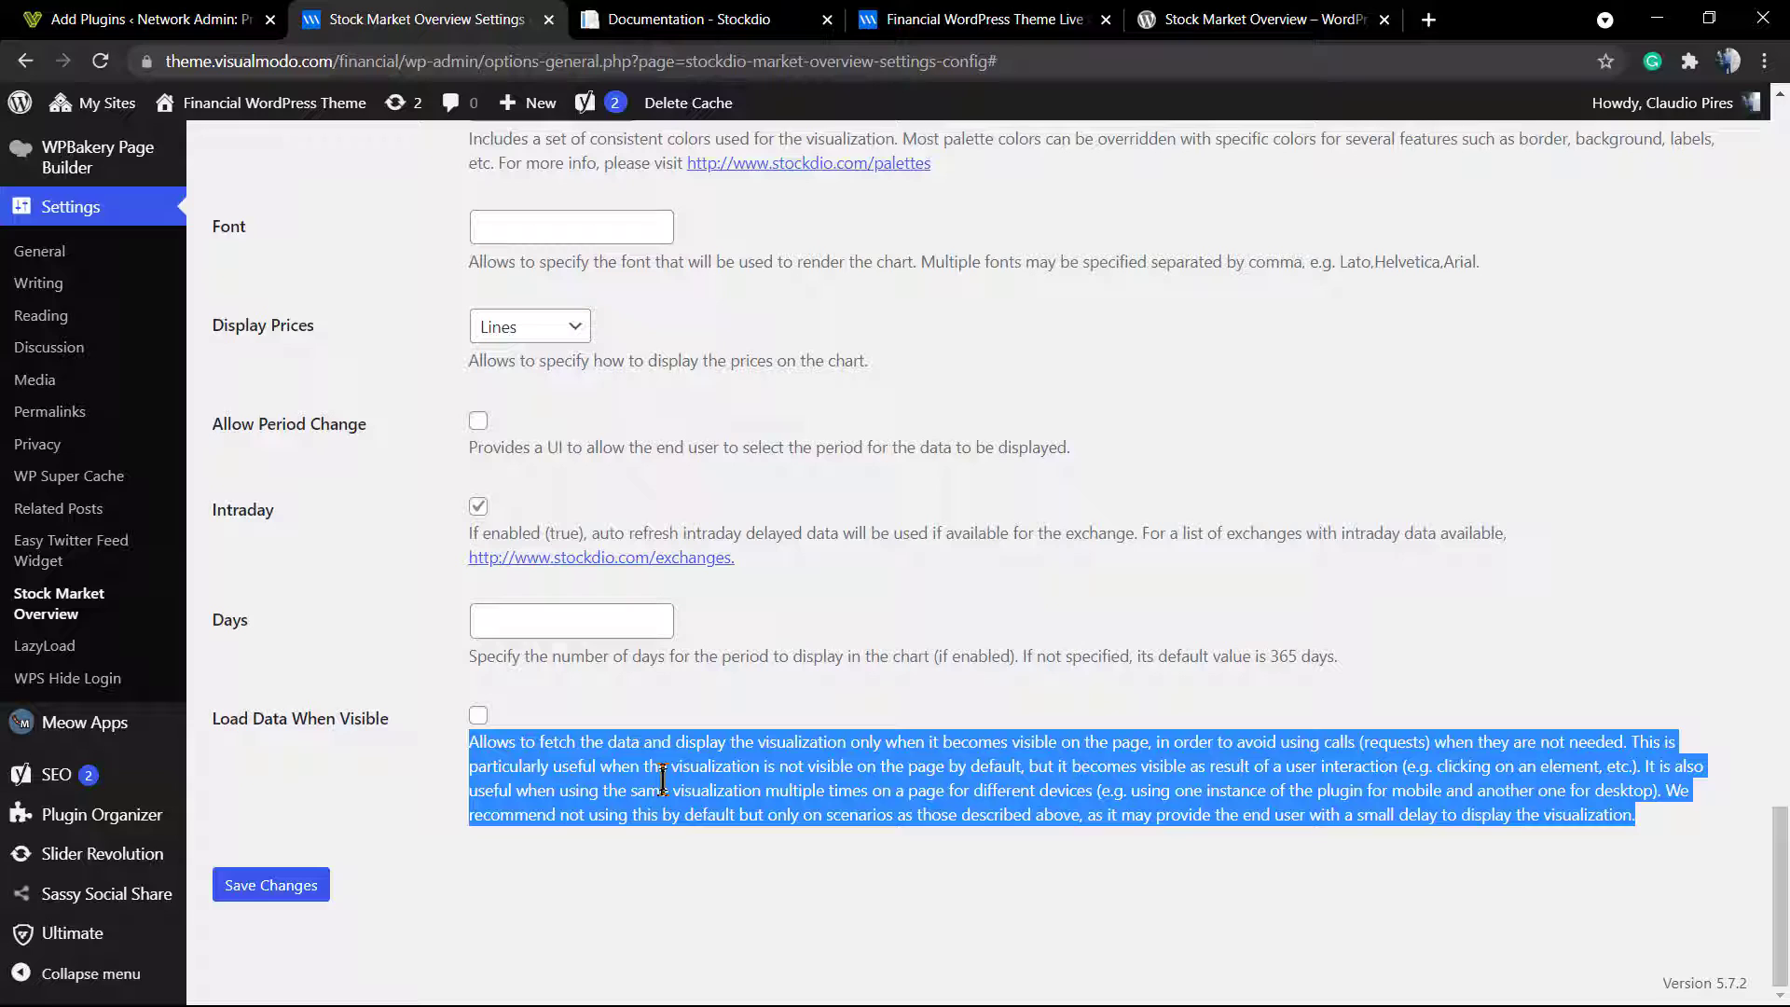
pyautogui.click(607, 825)
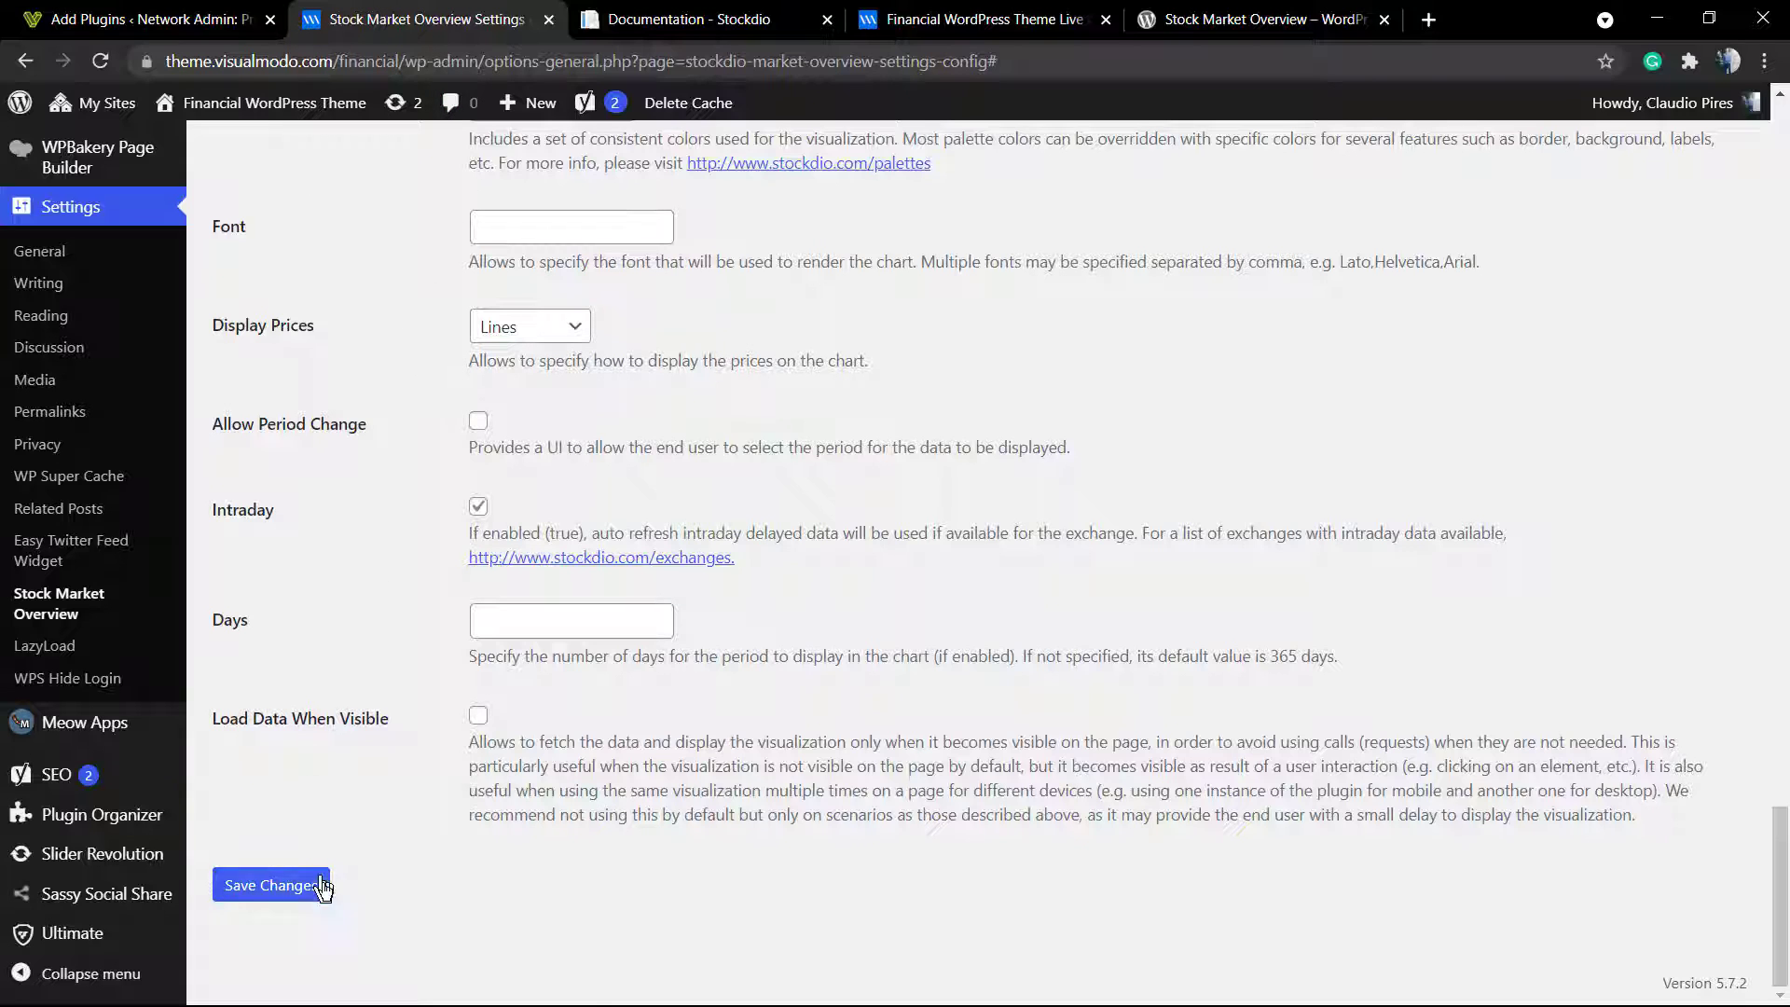
pyautogui.click(271, 885)
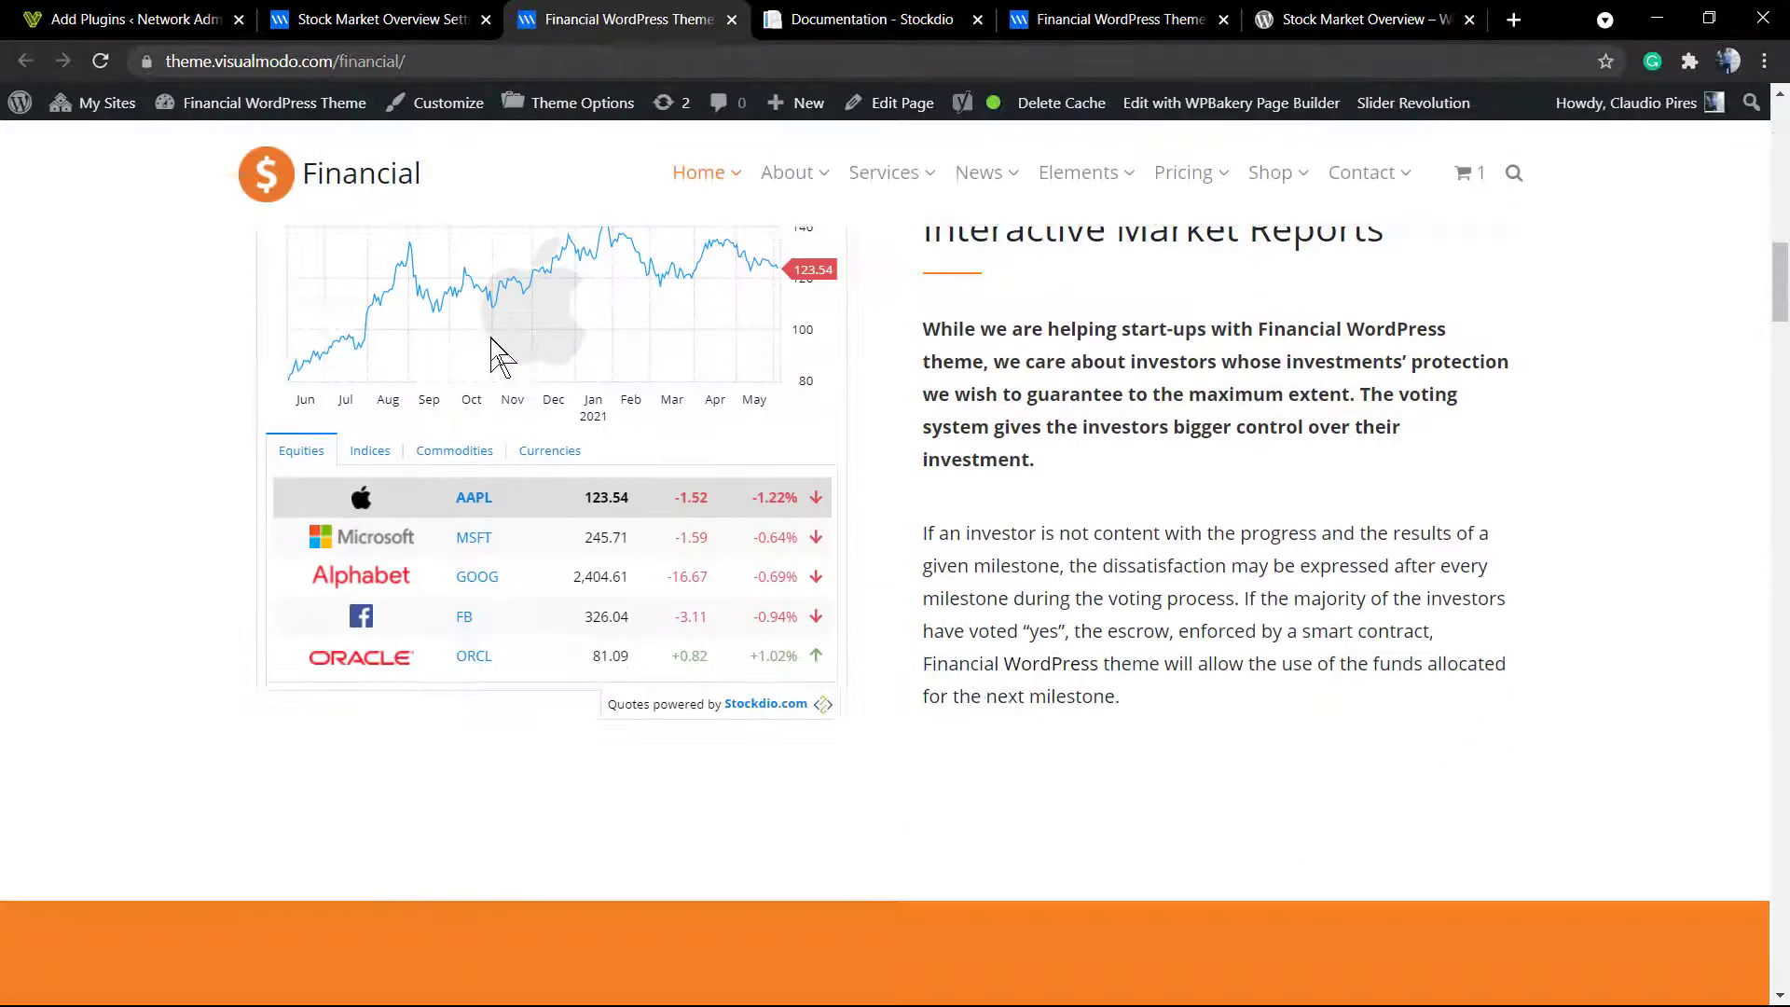
# Step: Cycle the live widget through Currencies, Commodities, Indices and Equities, then return to settings
pyautogui.click(549, 448)
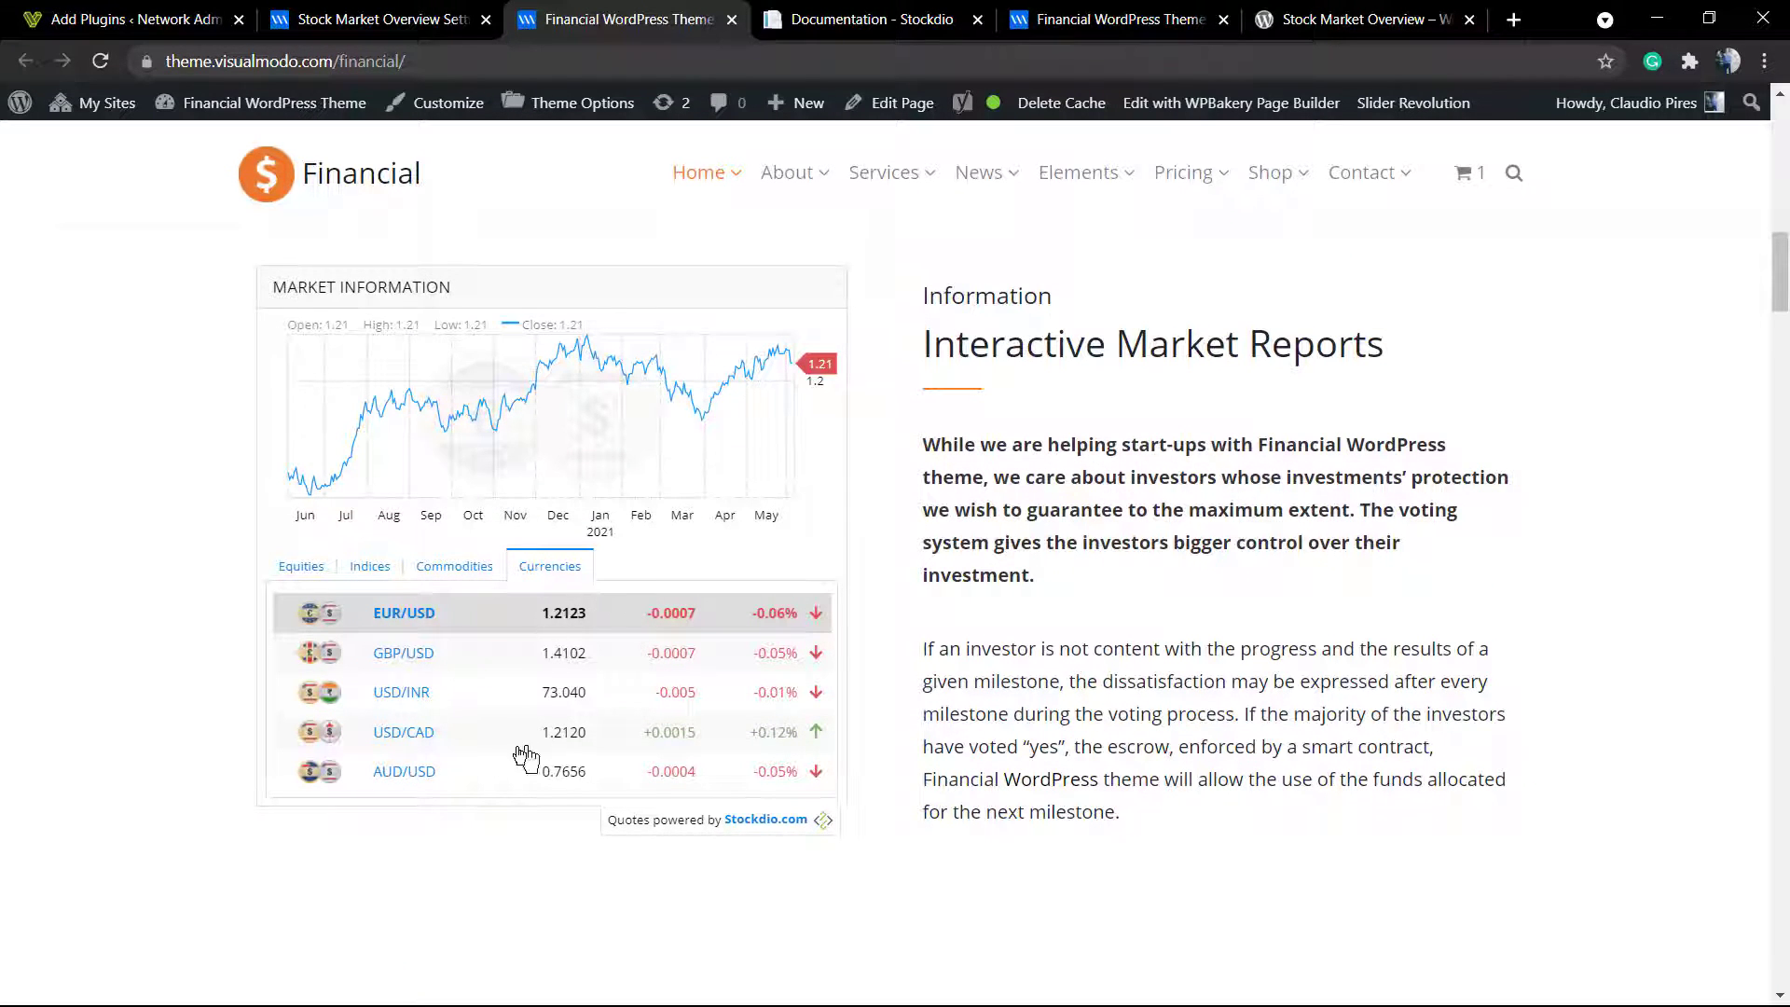
pyautogui.click(453, 566)
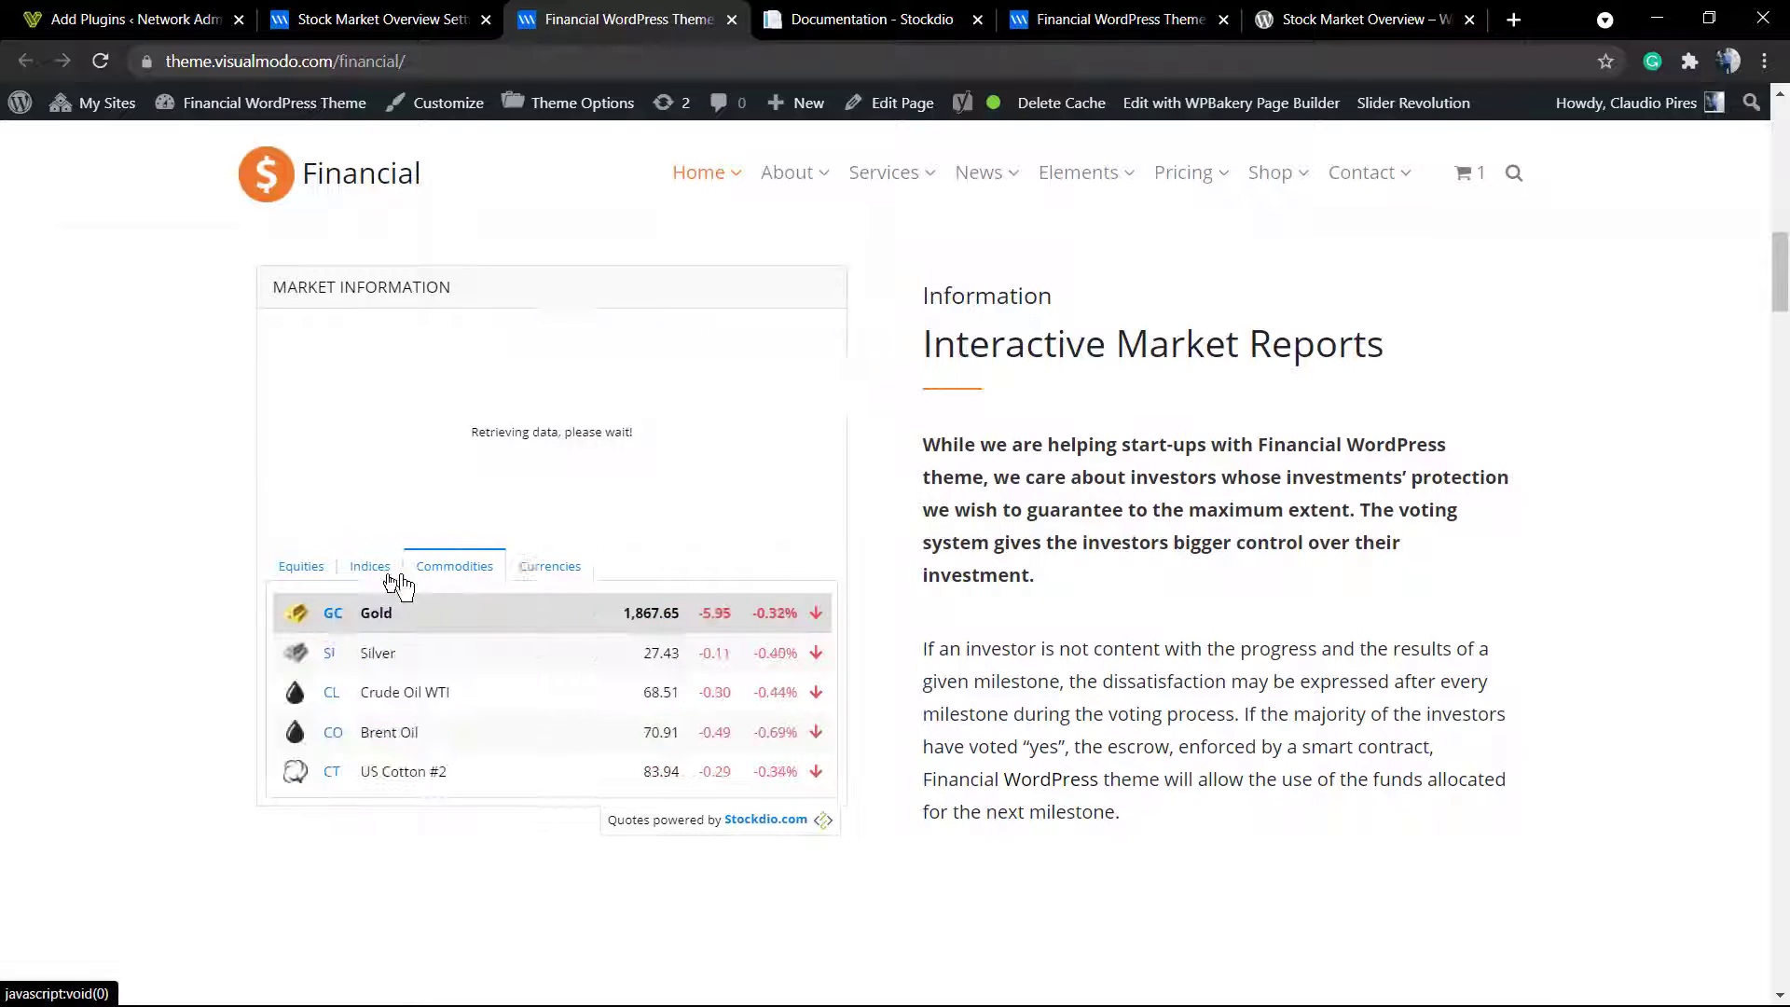
pyautogui.click(369, 566)
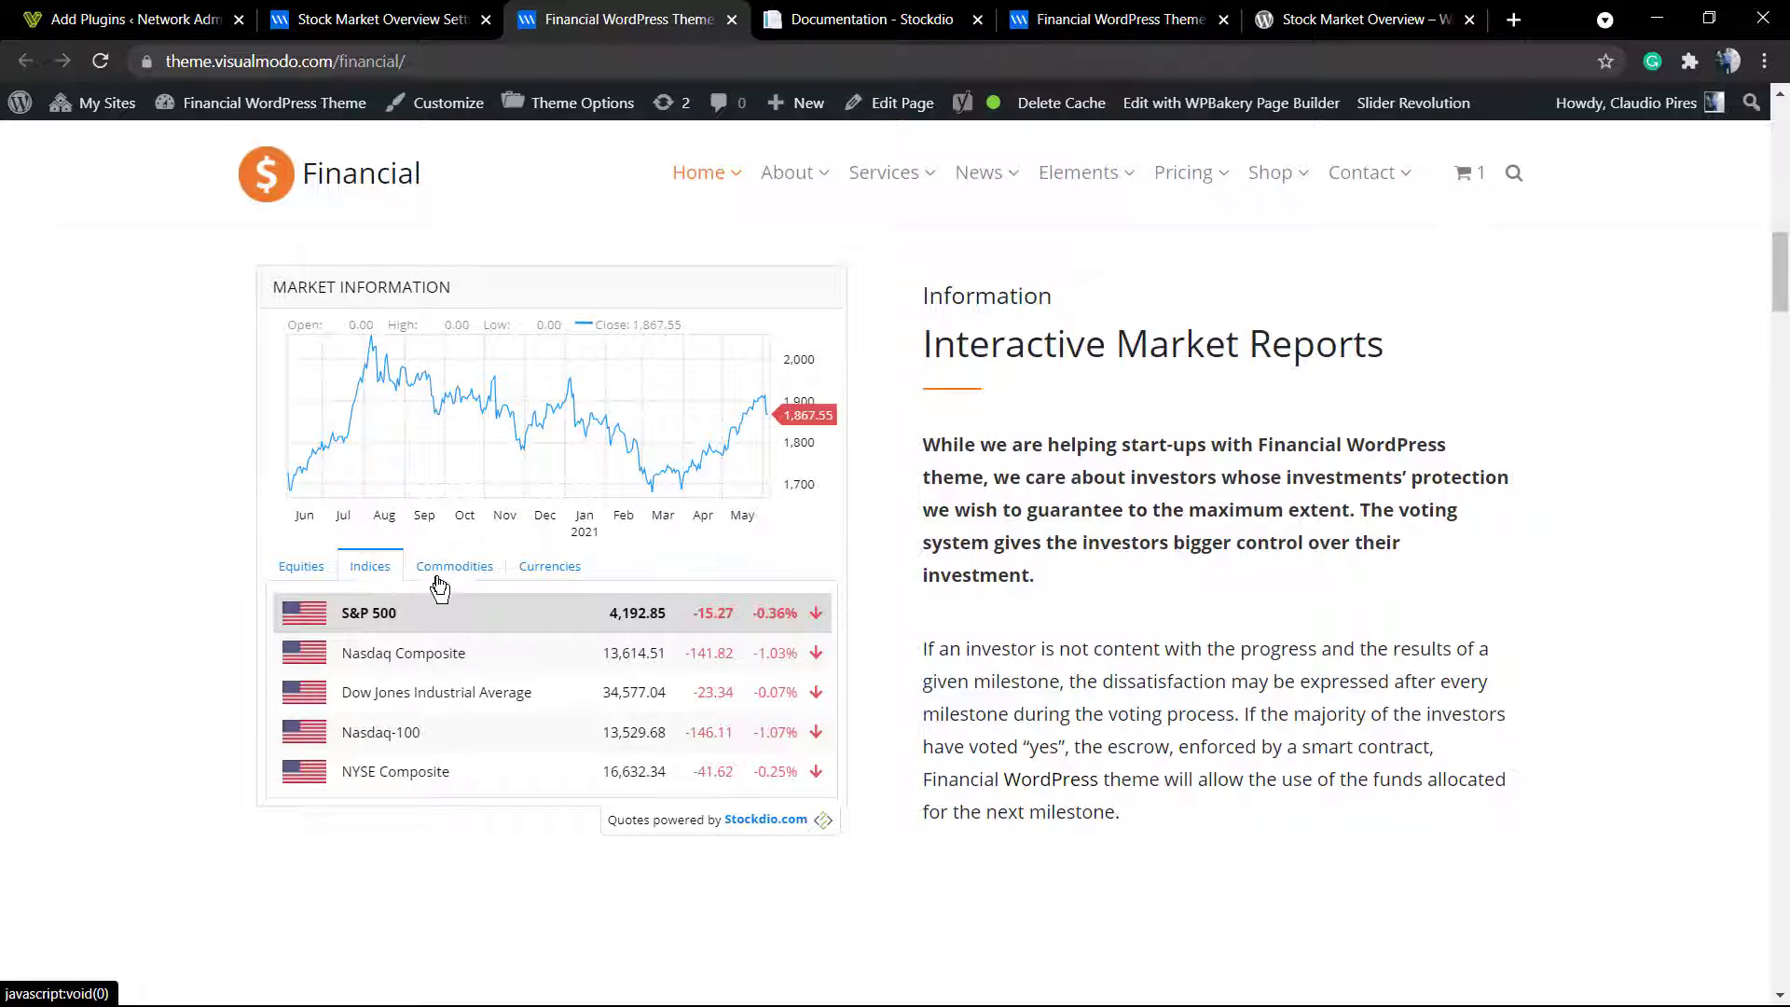
pyautogui.click(454, 566)
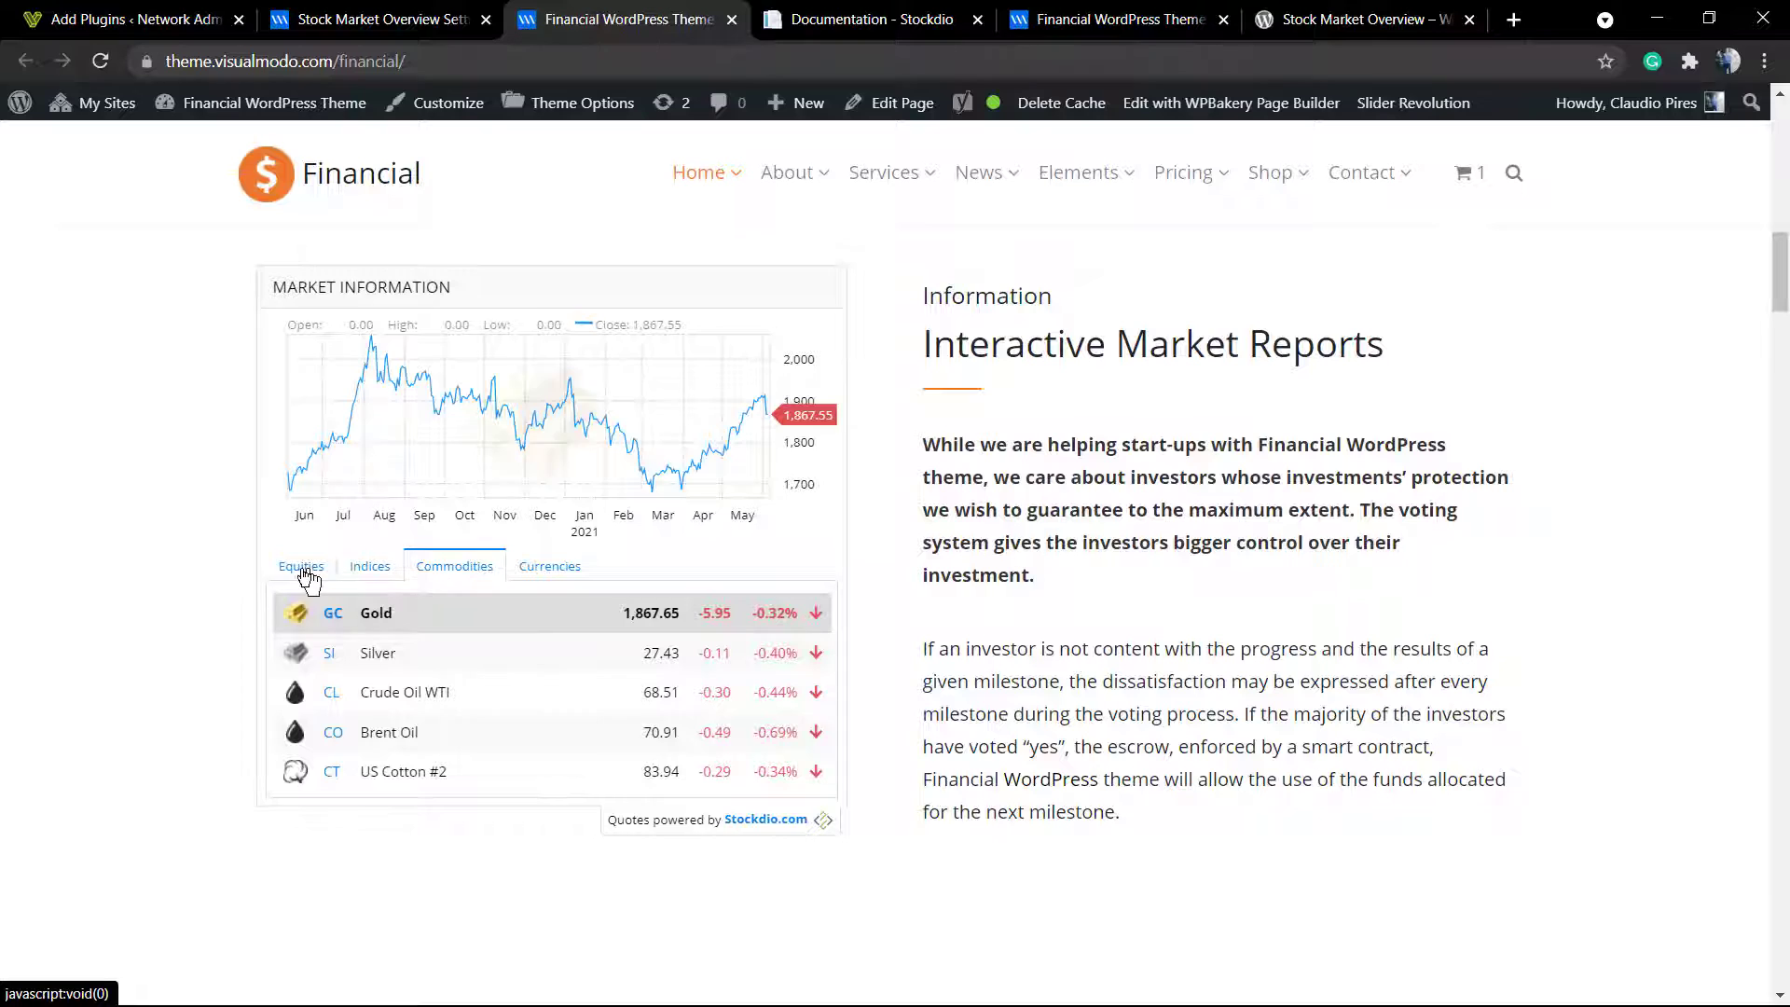
pyautogui.click(301, 566)
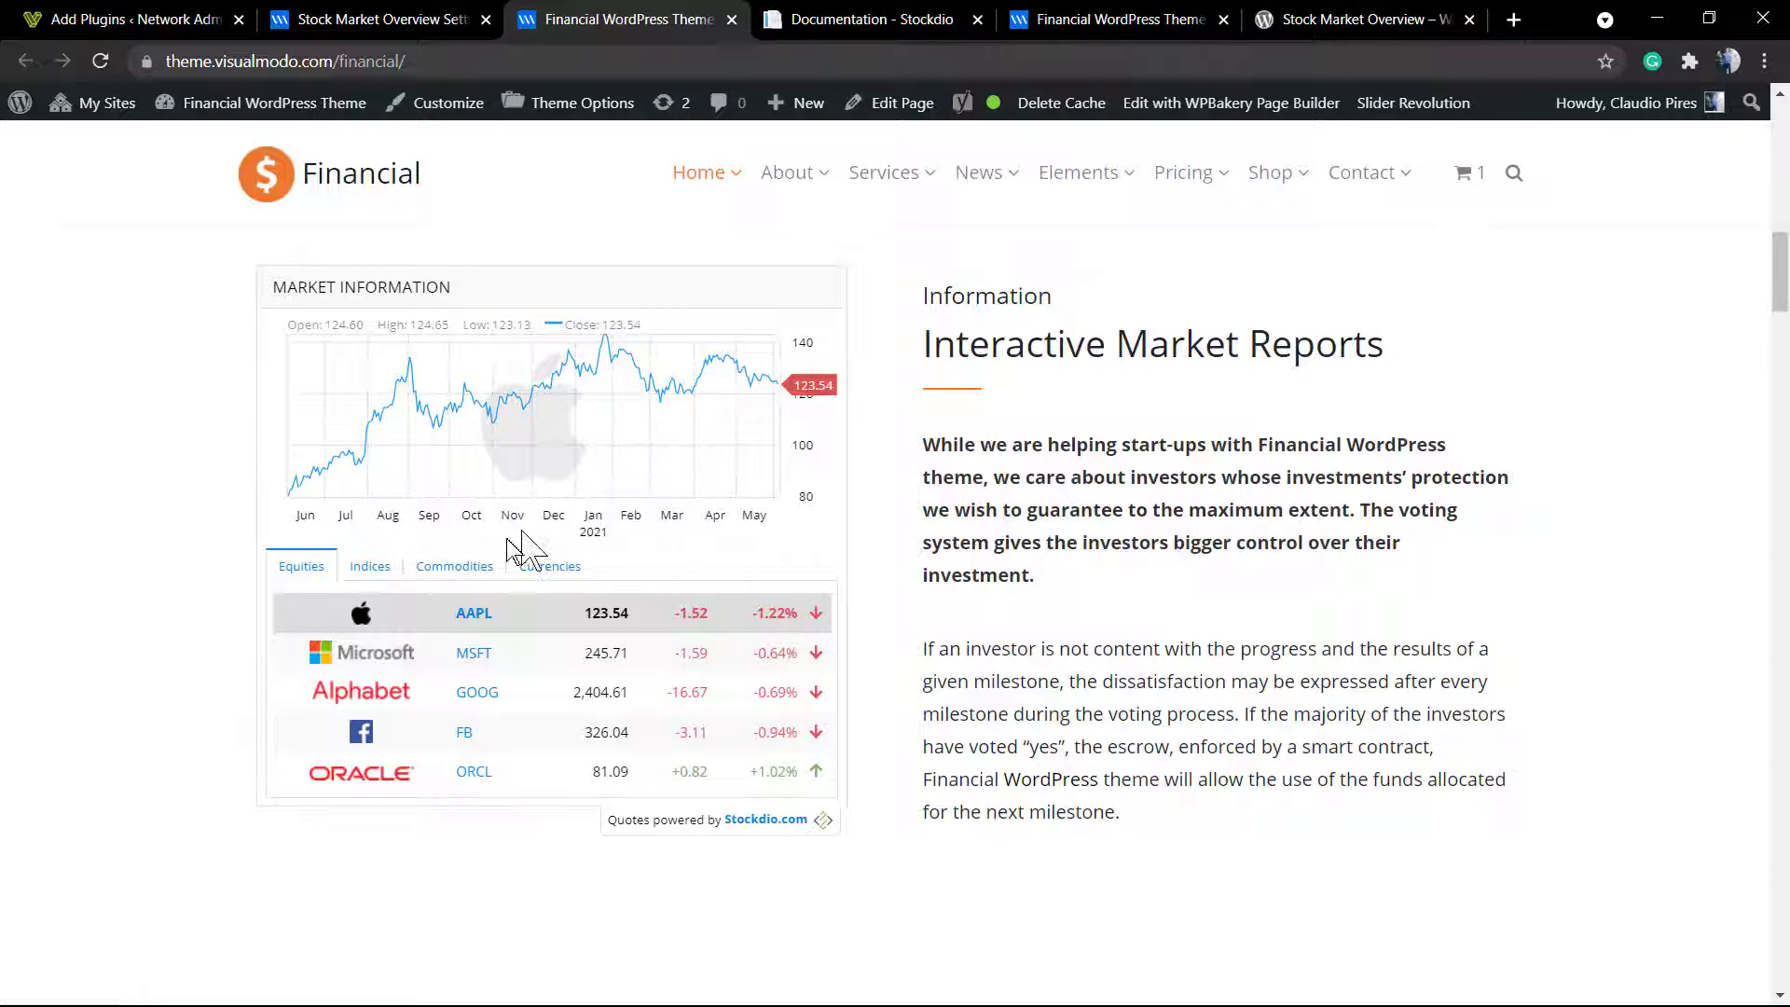
pyautogui.click(377, 19)
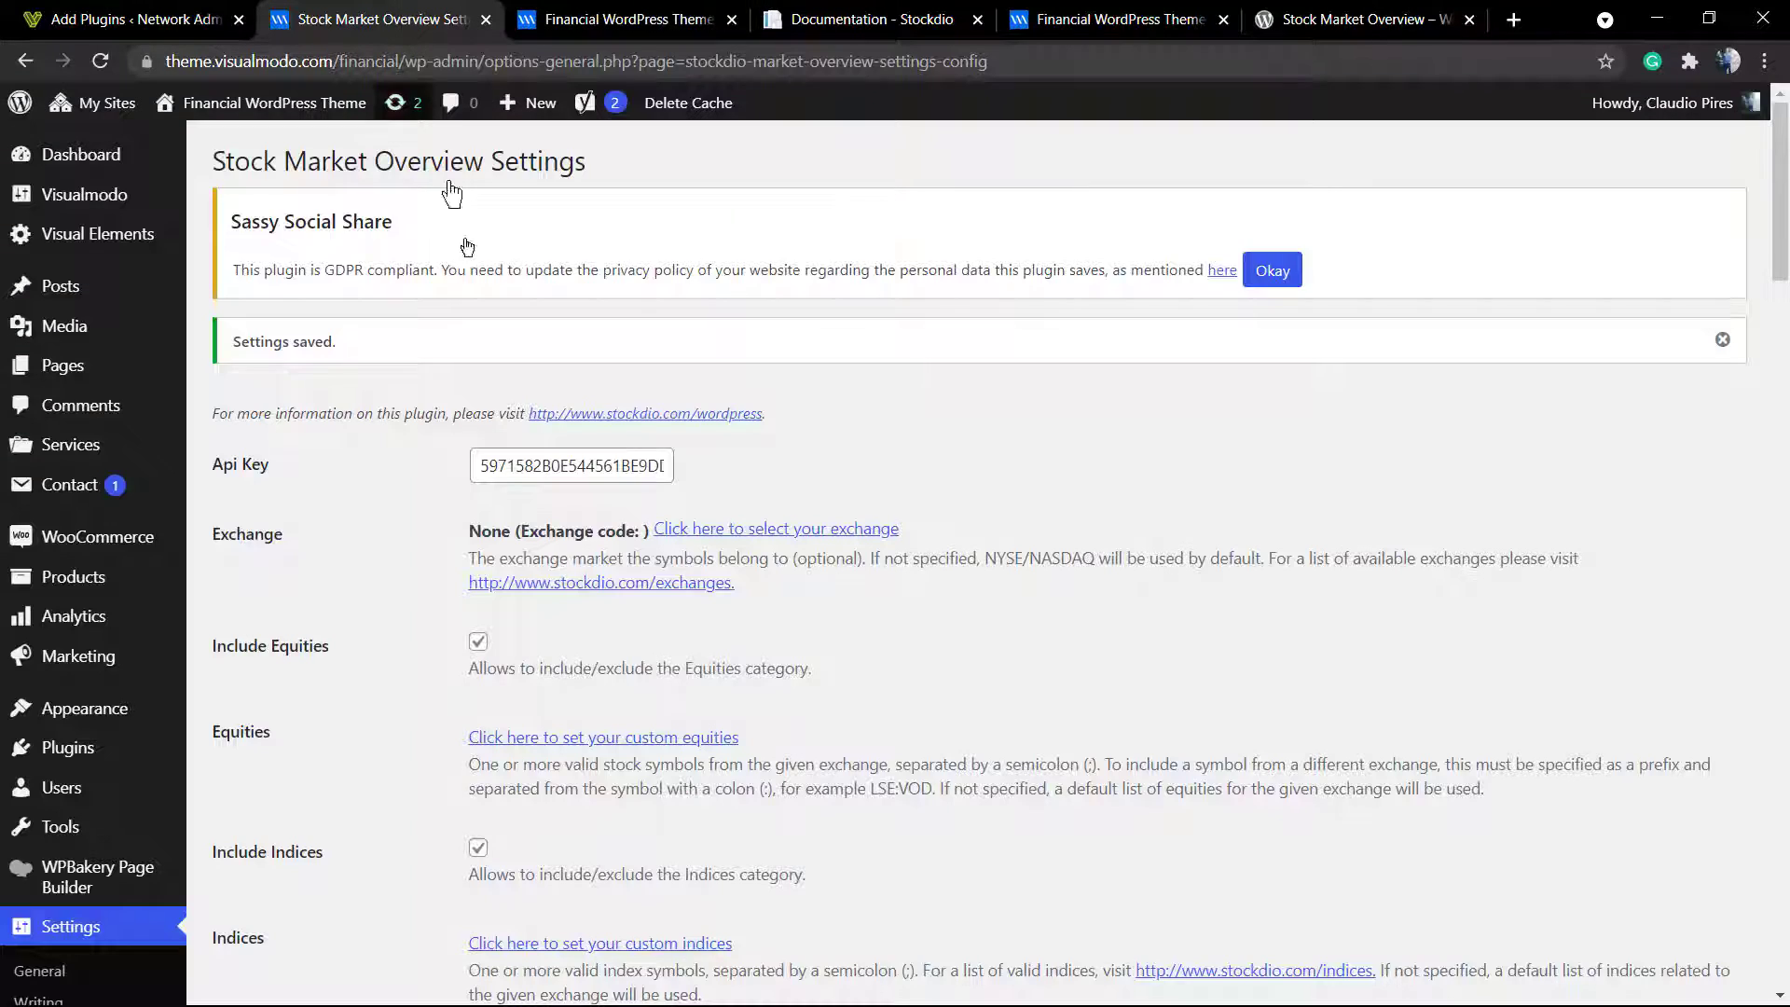
pyautogui.scroll(-3)
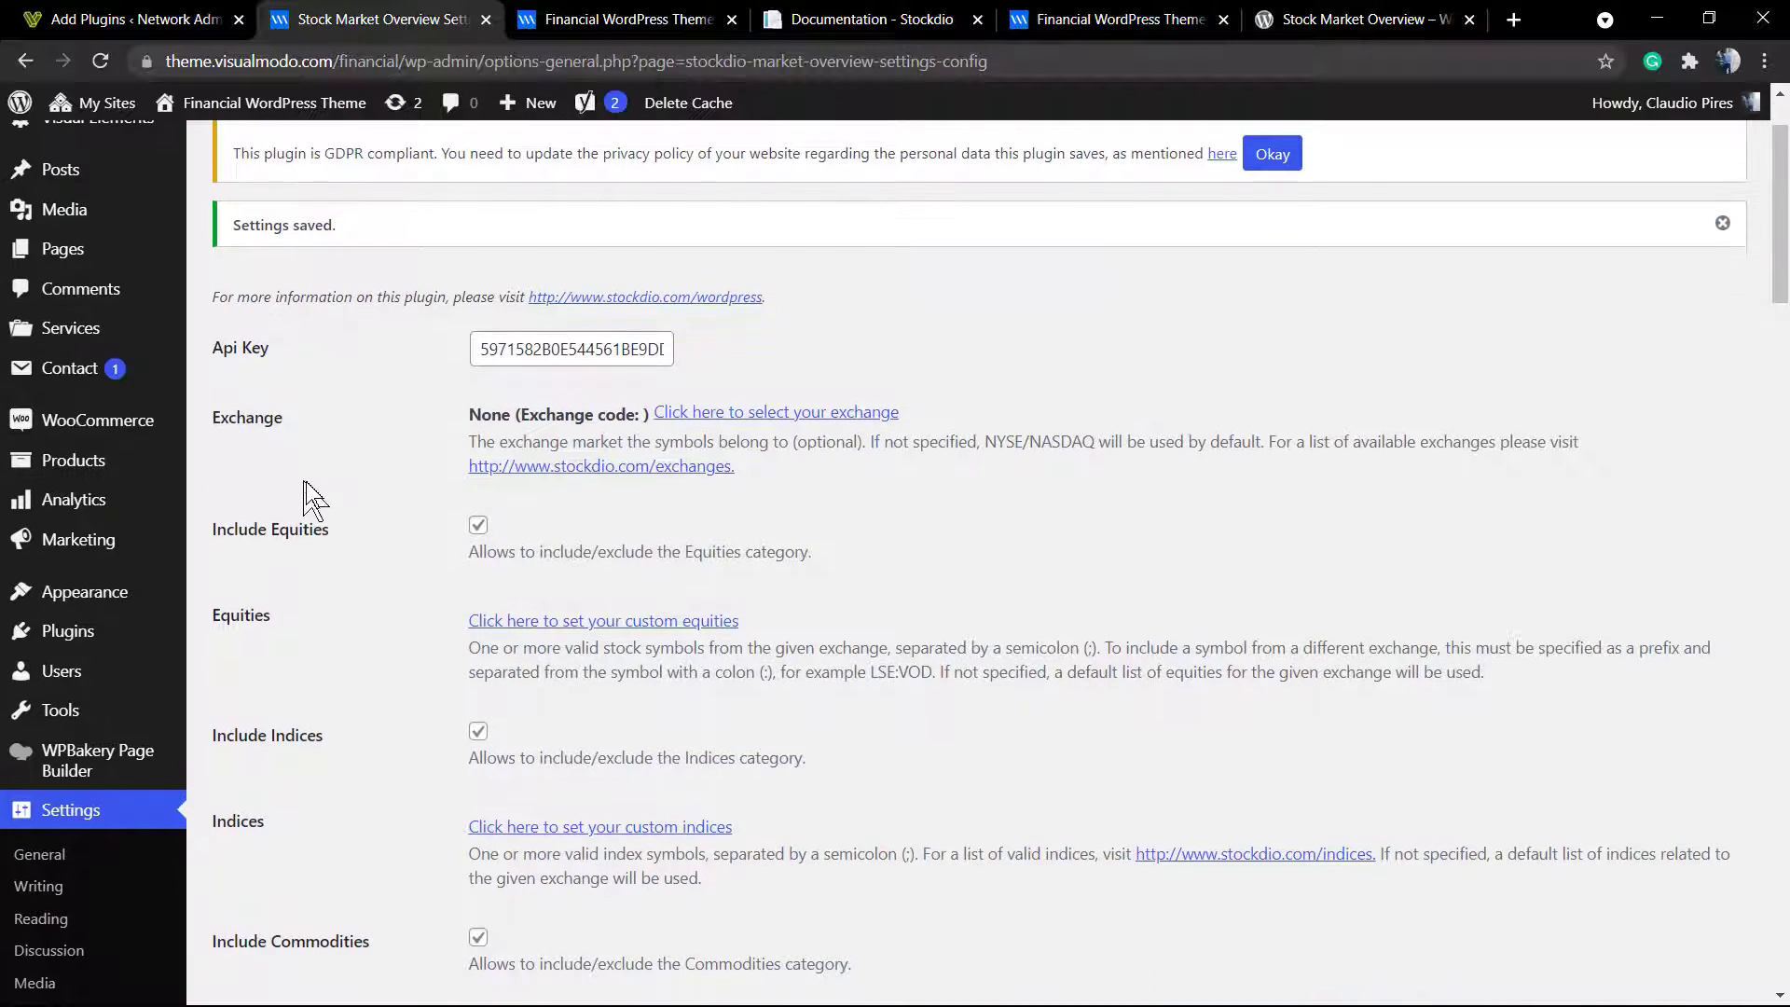
pyautogui.scroll(-3)
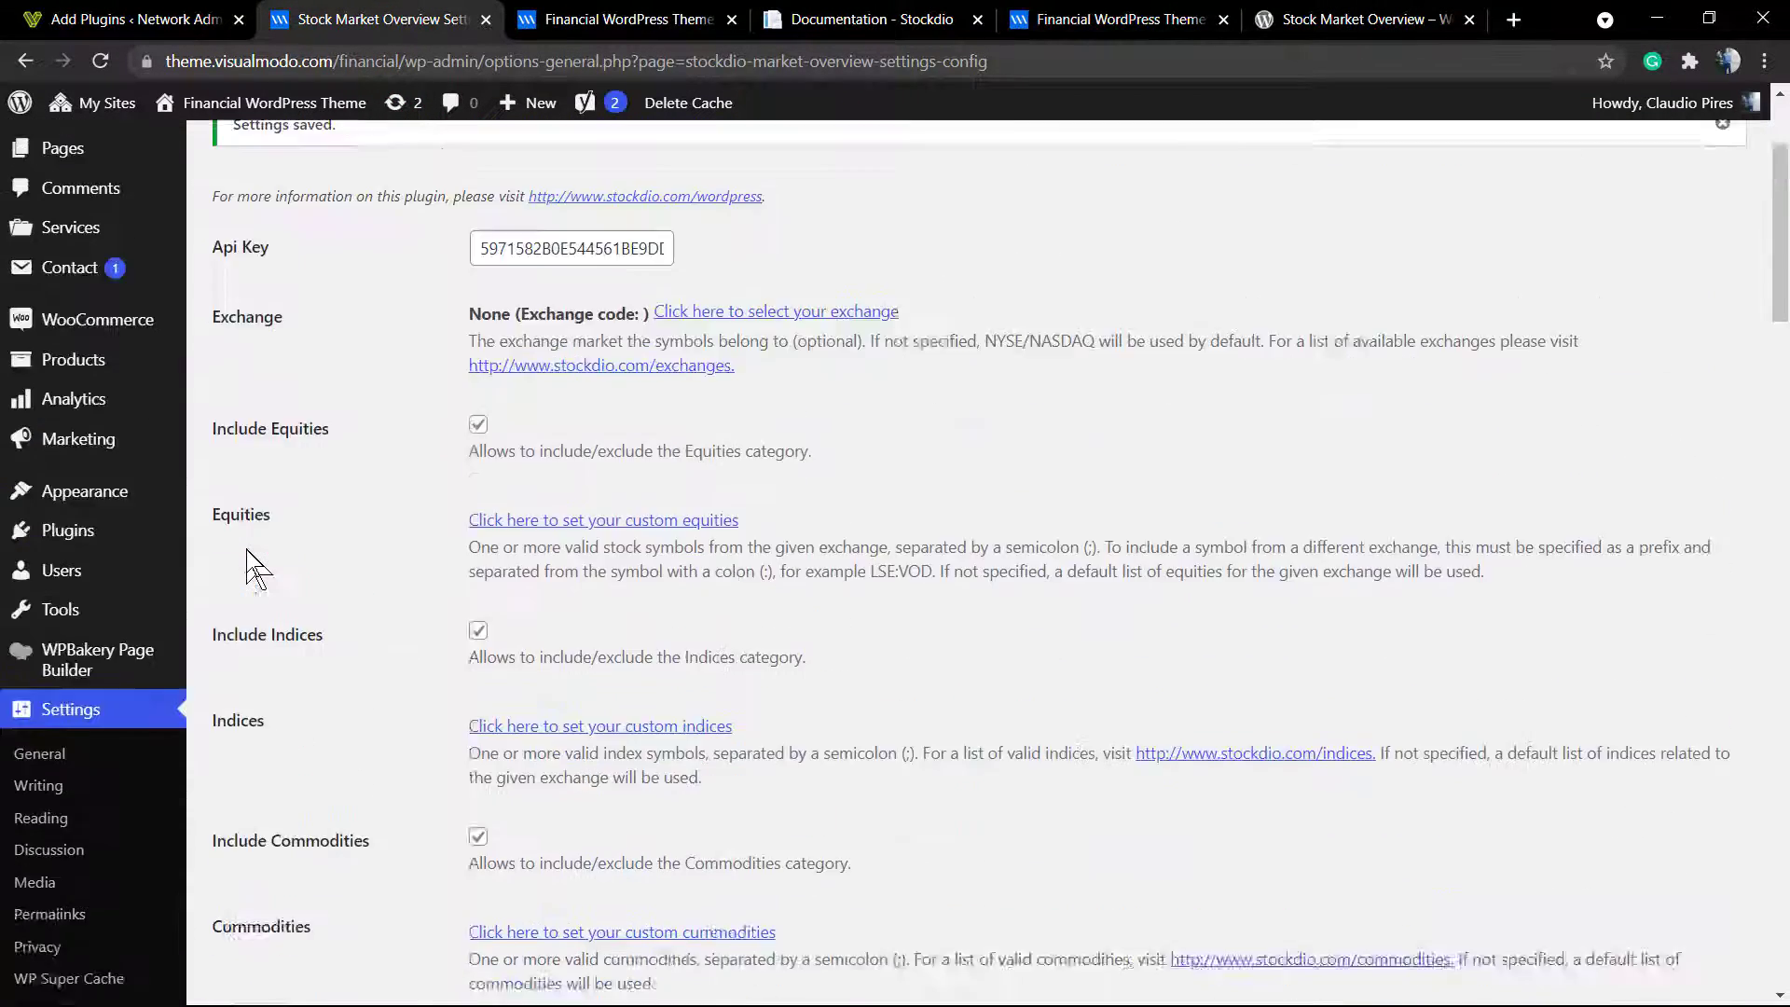
pyautogui.scroll(-3)
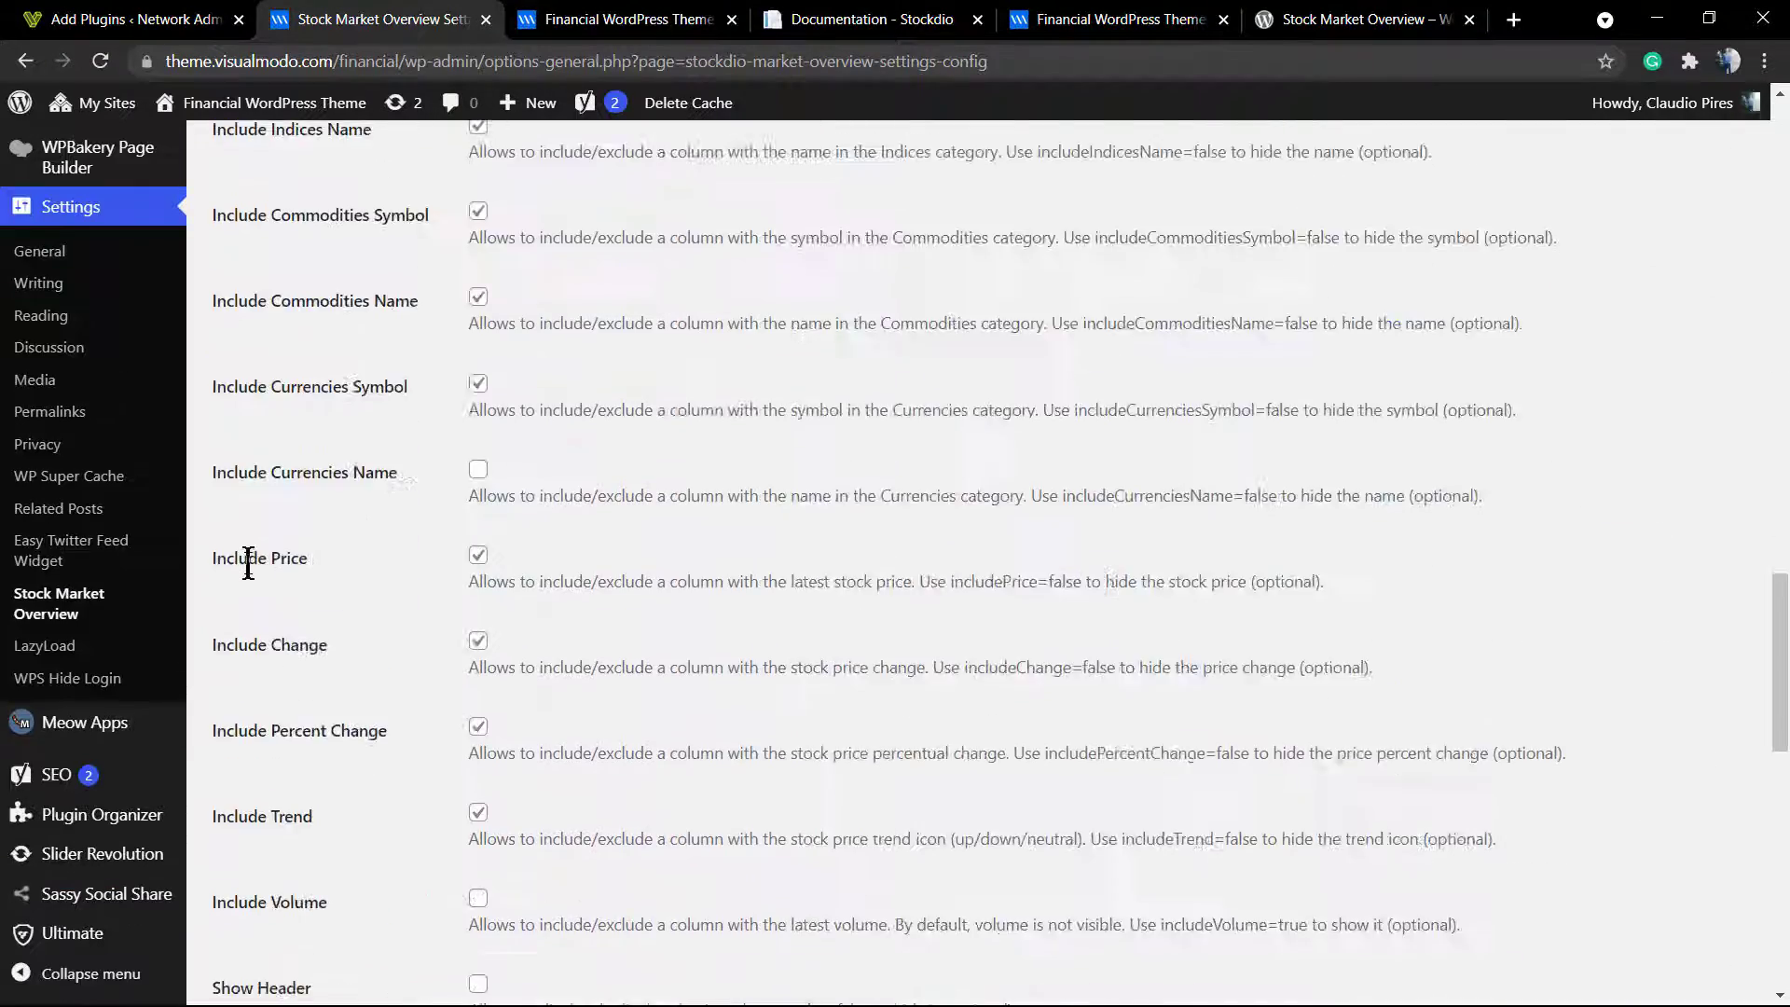
pyautogui.scroll(-3)
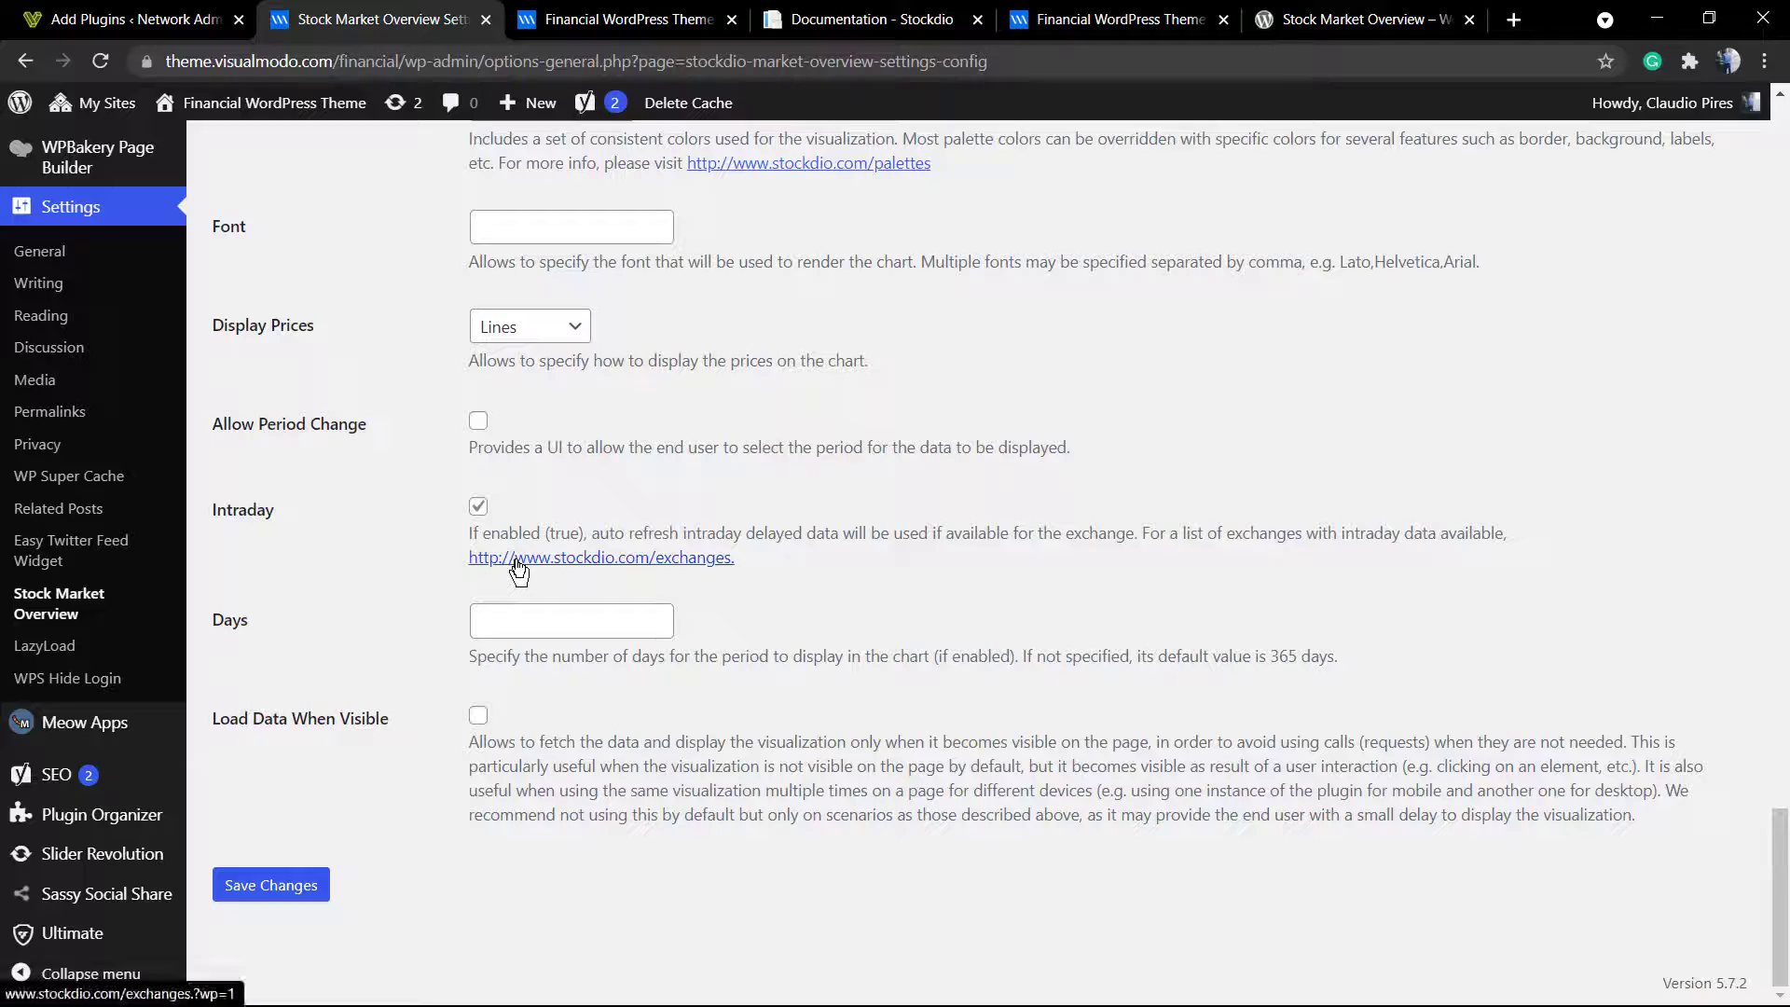
pyautogui.click(601, 557)
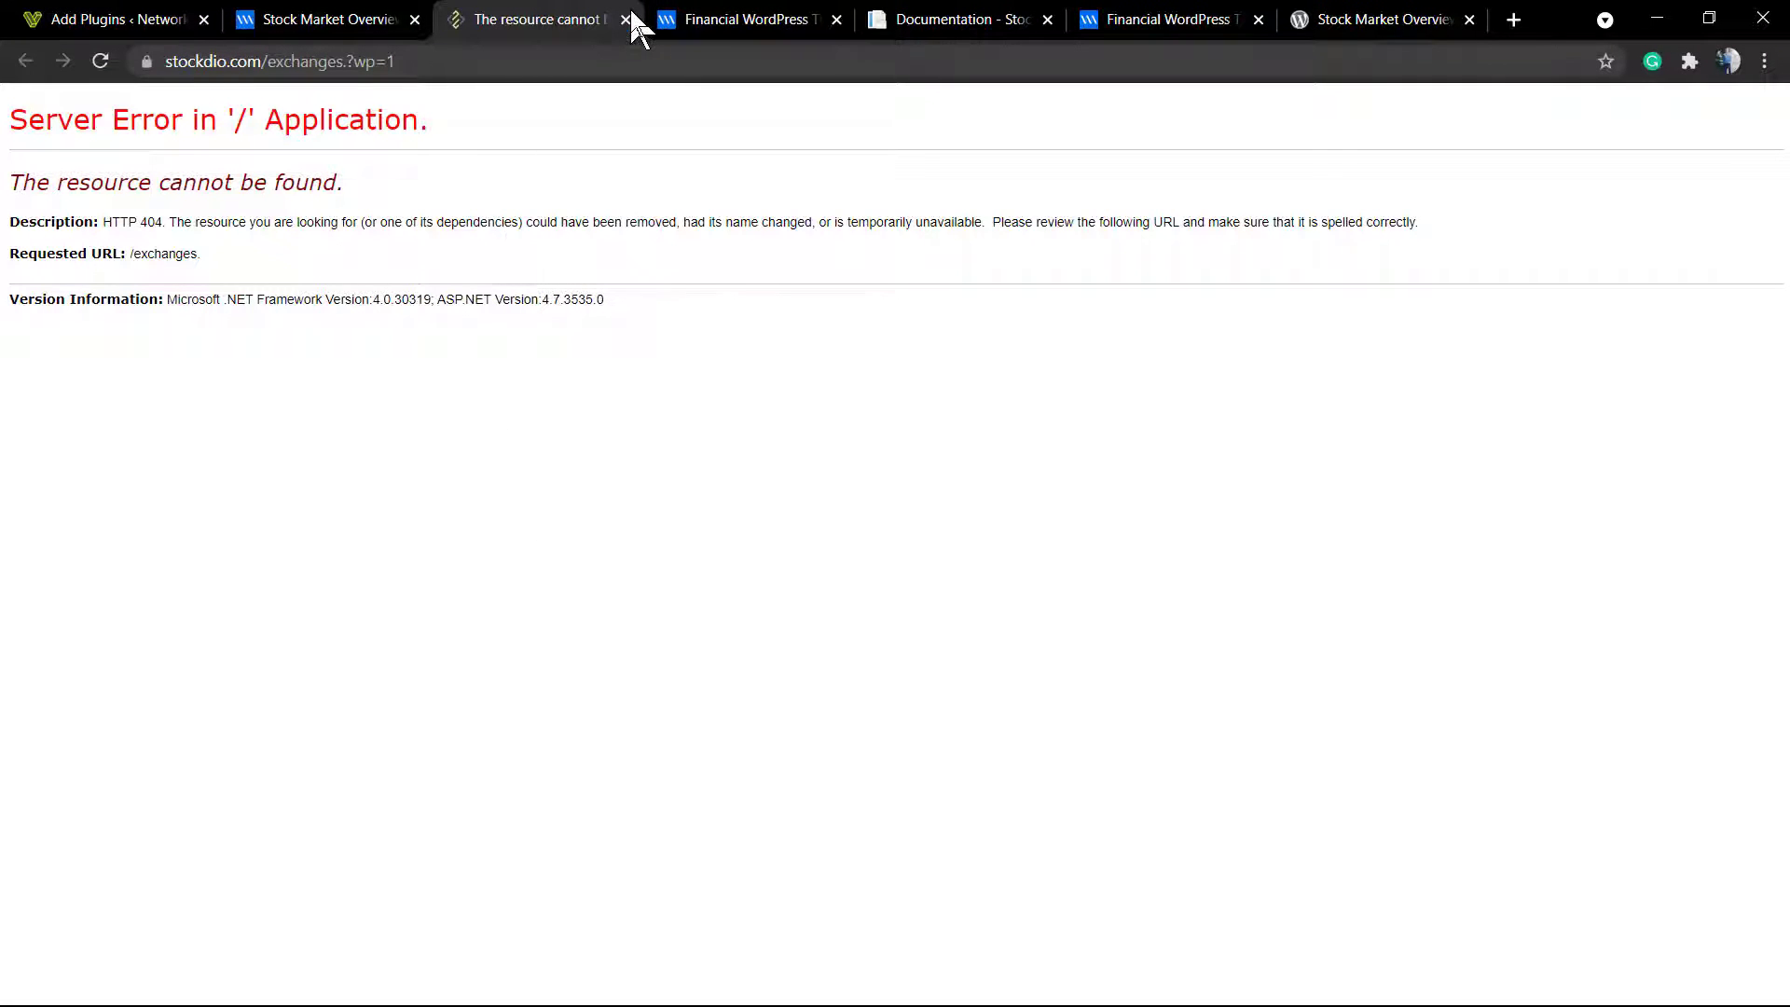
pyautogui.click(626, 19)
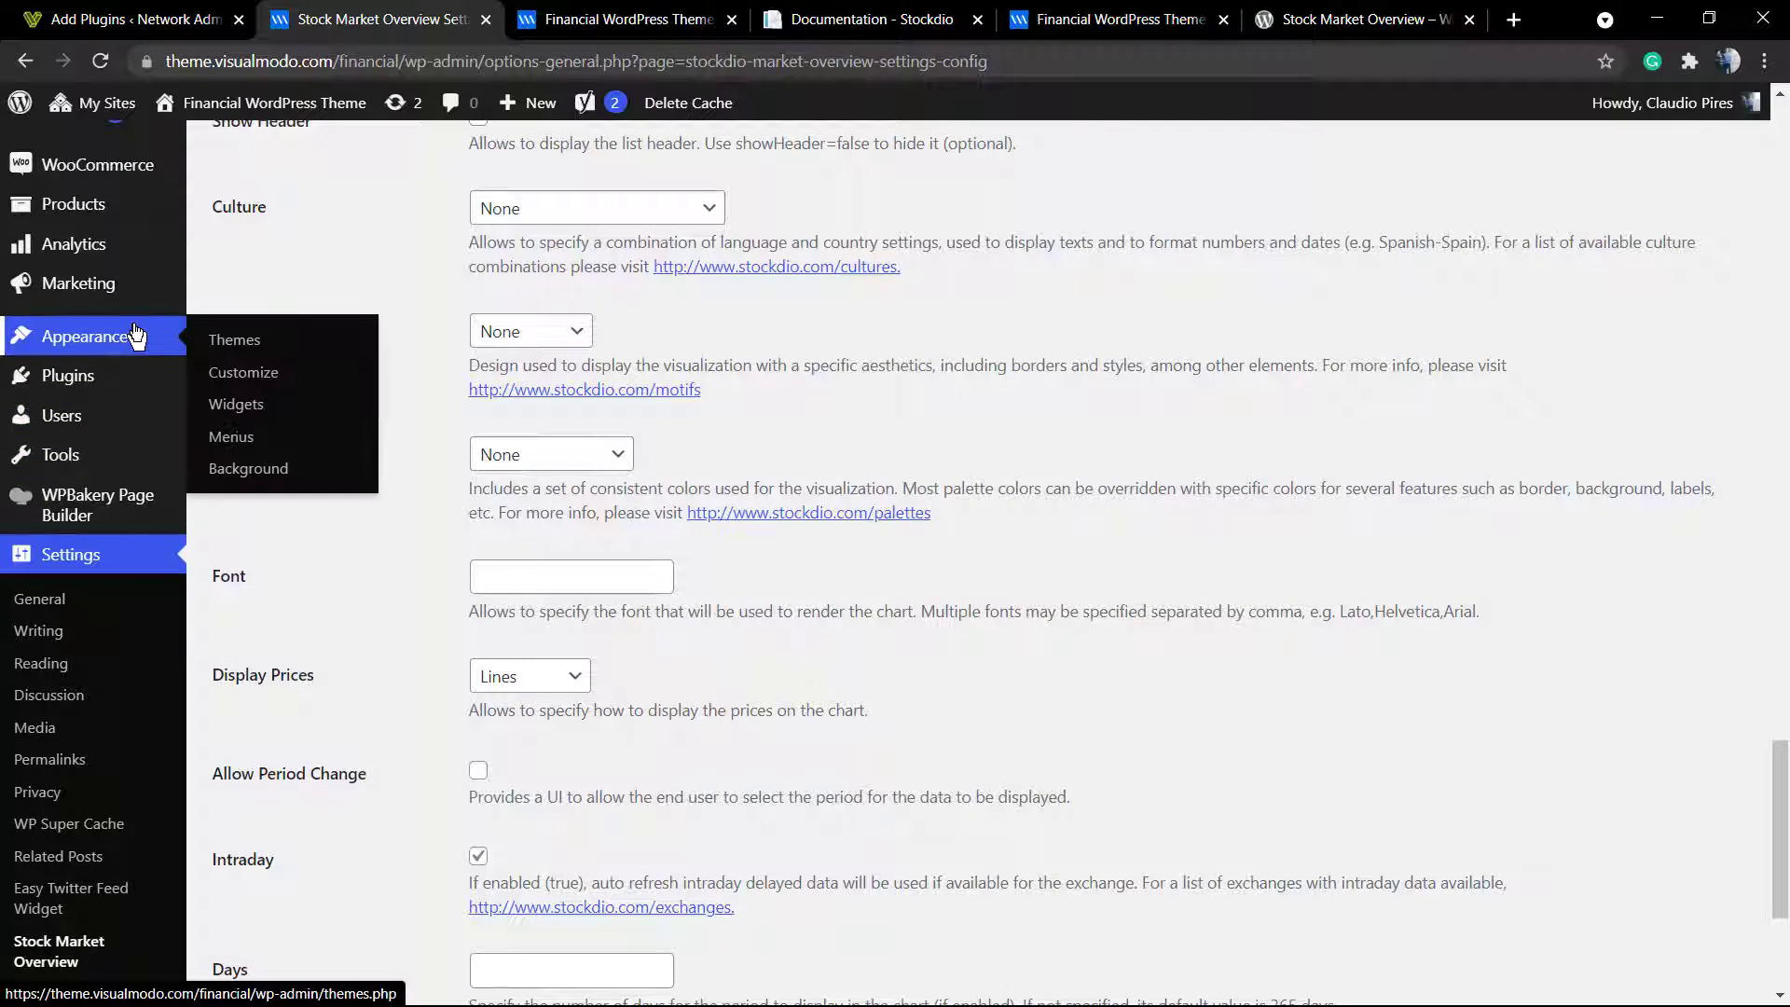
pyautogui.click(620, 19)
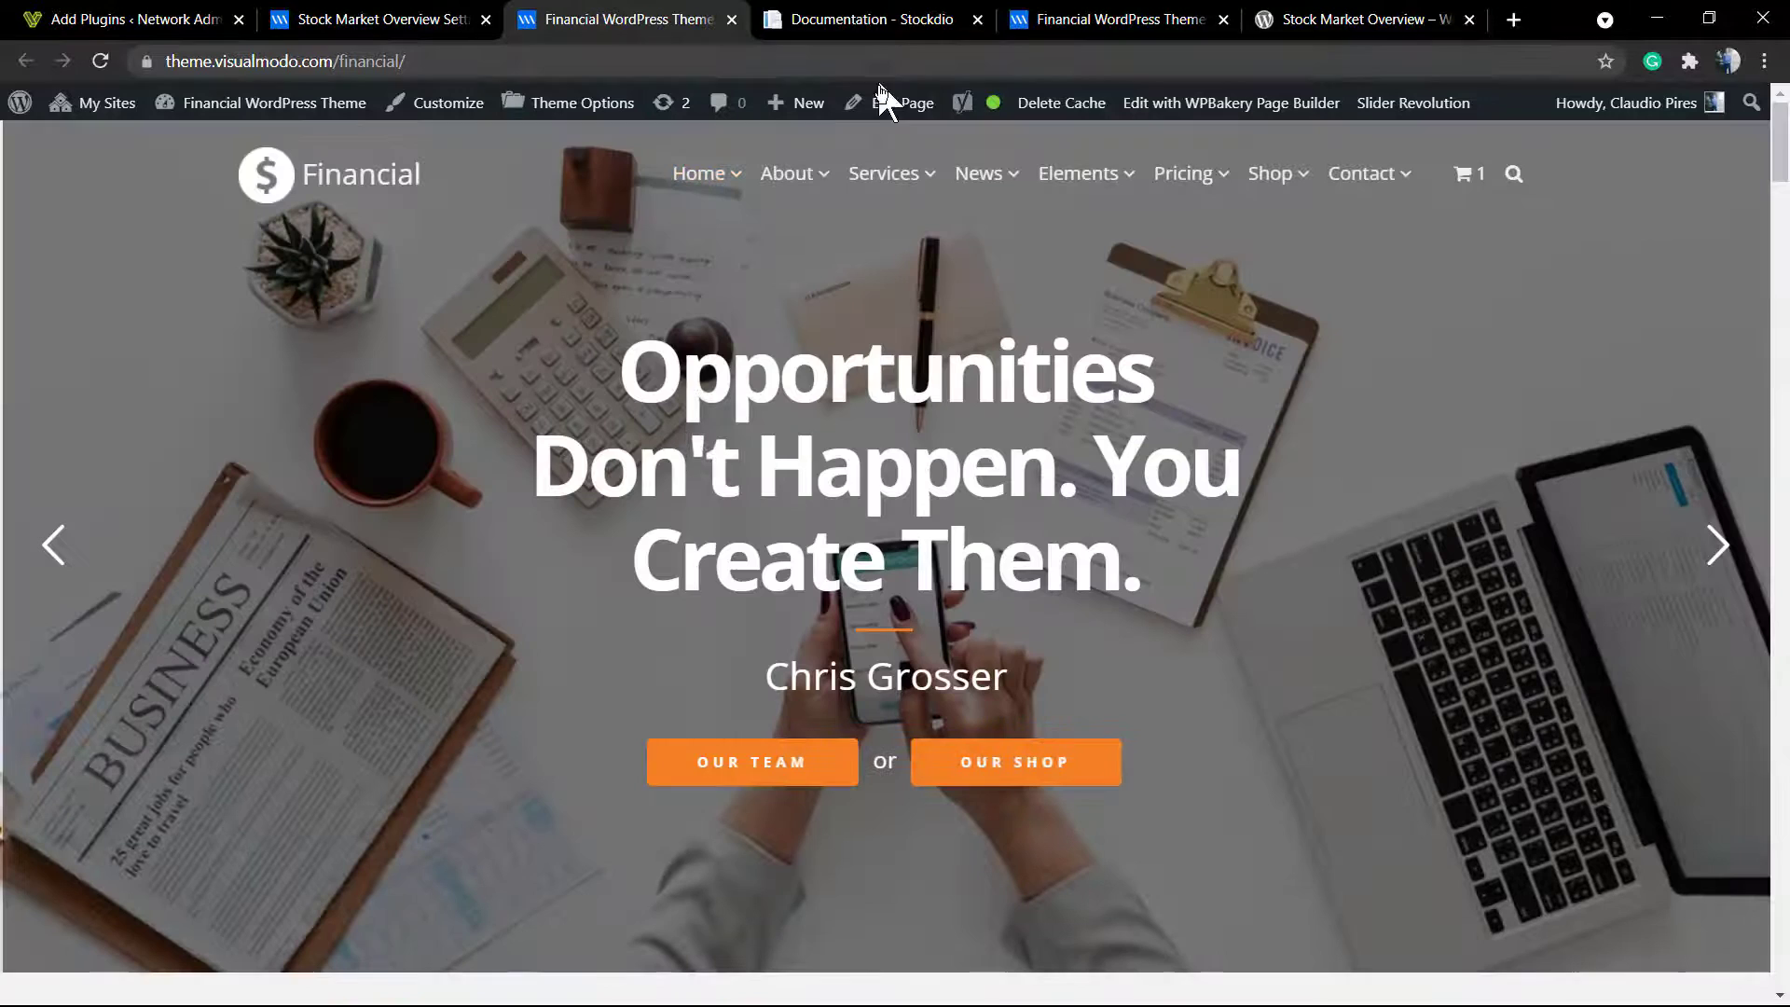
pyautogui.click(371, 19)
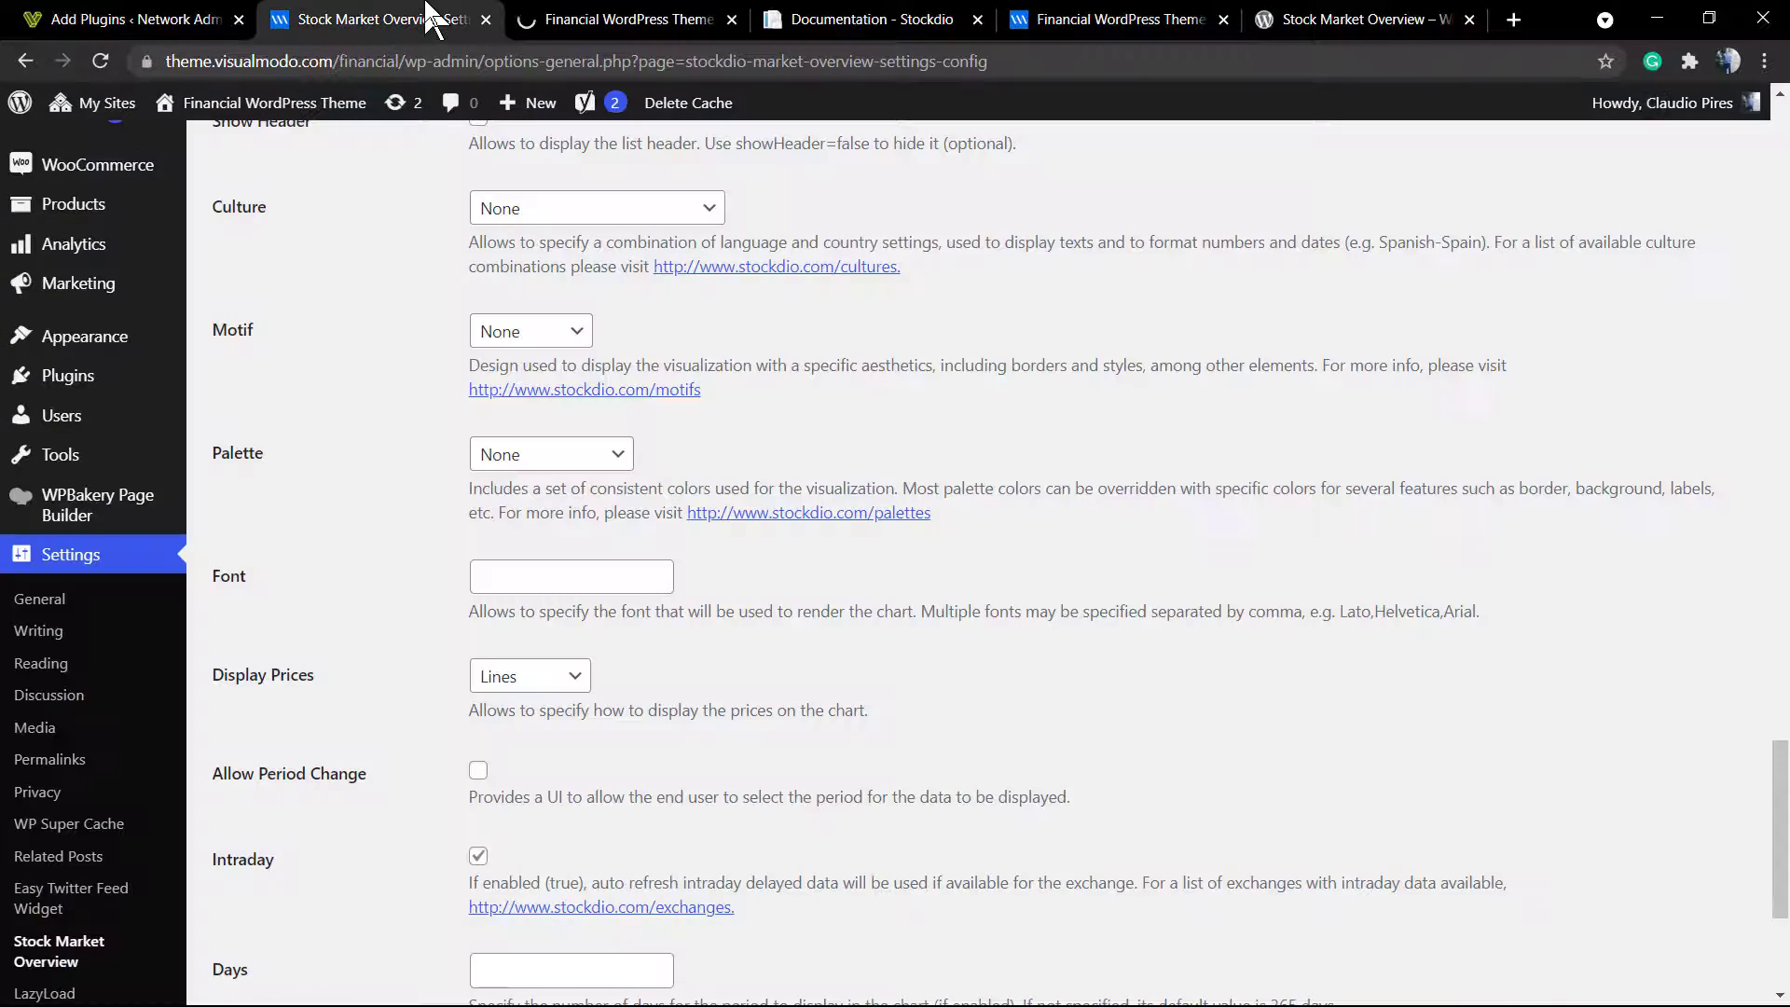
pyautogui.click(625, 20)
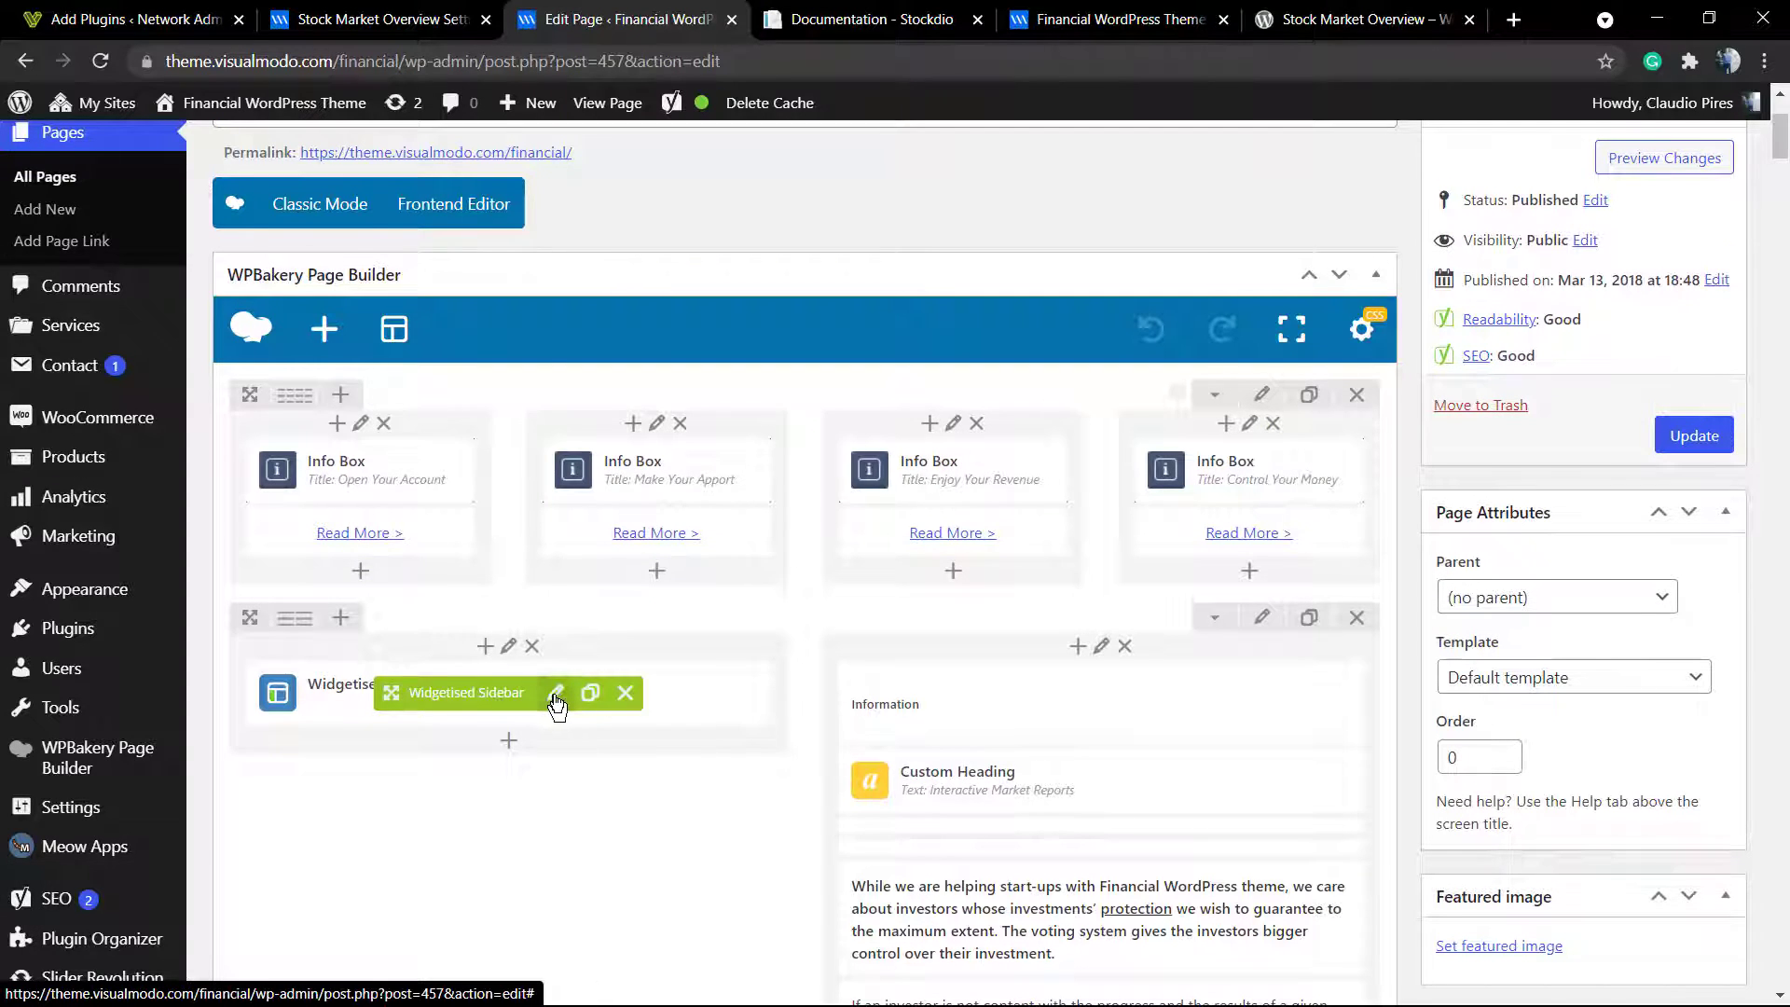
pyautogui.click(556, 693)
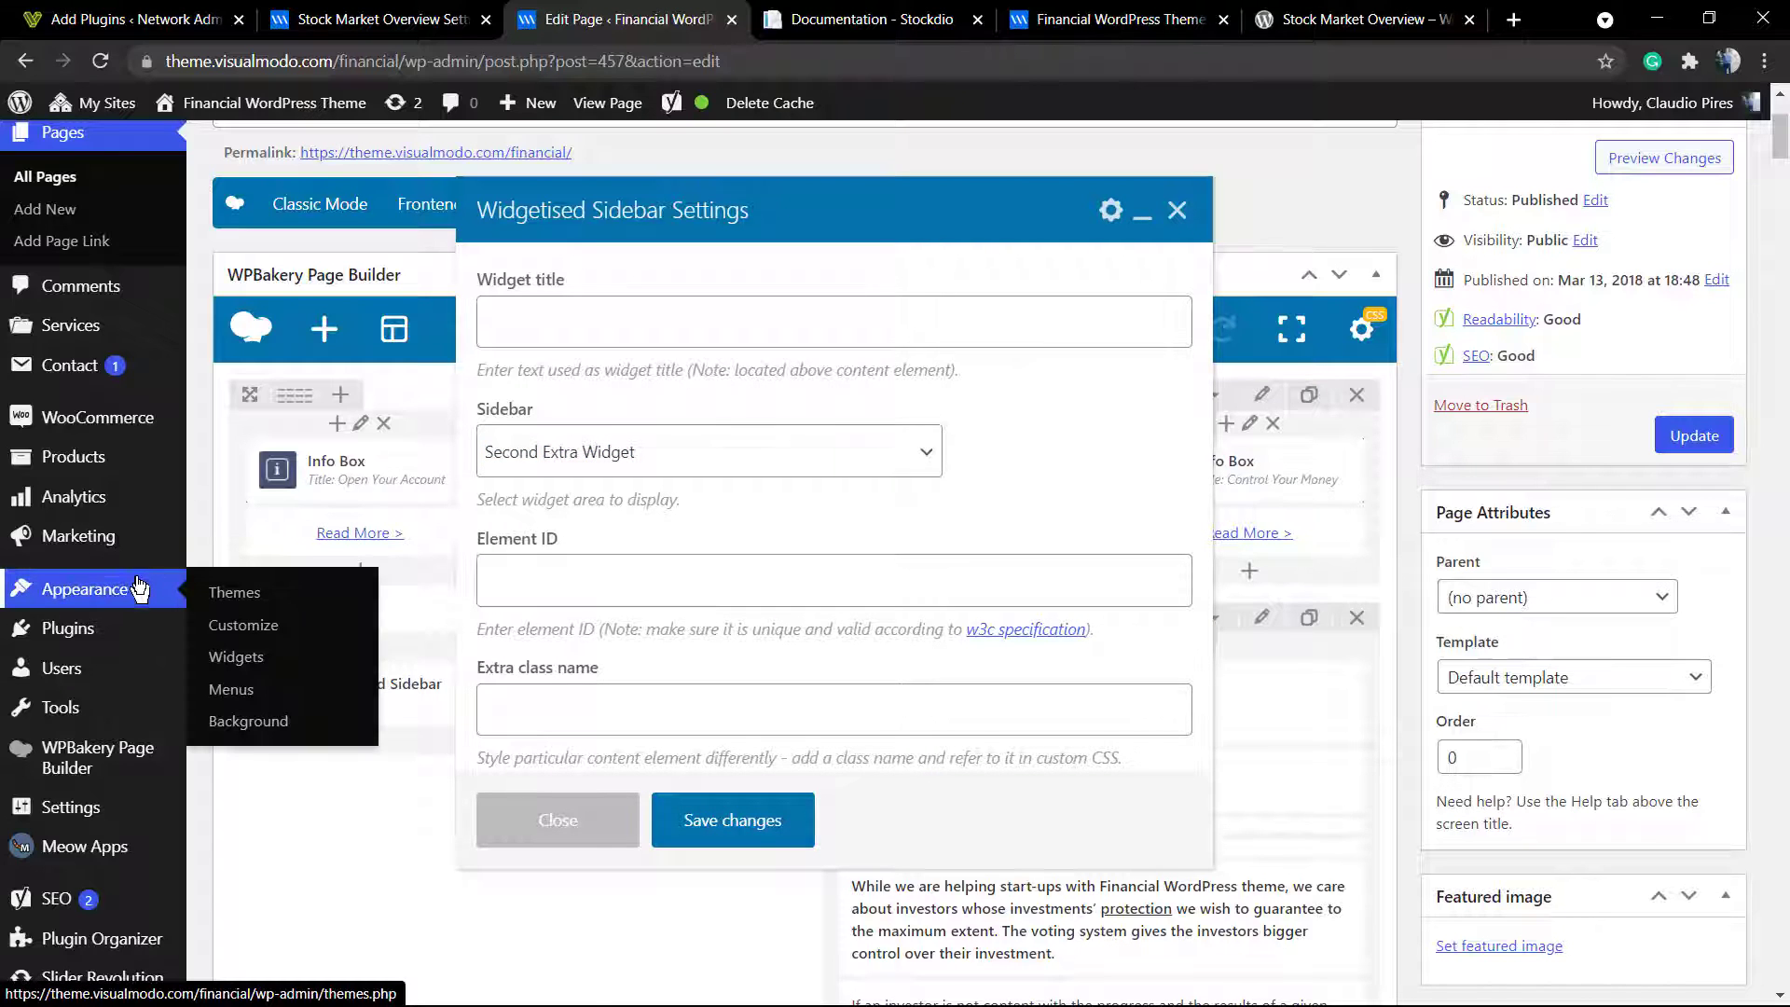
pyautogui.click(371, 19)
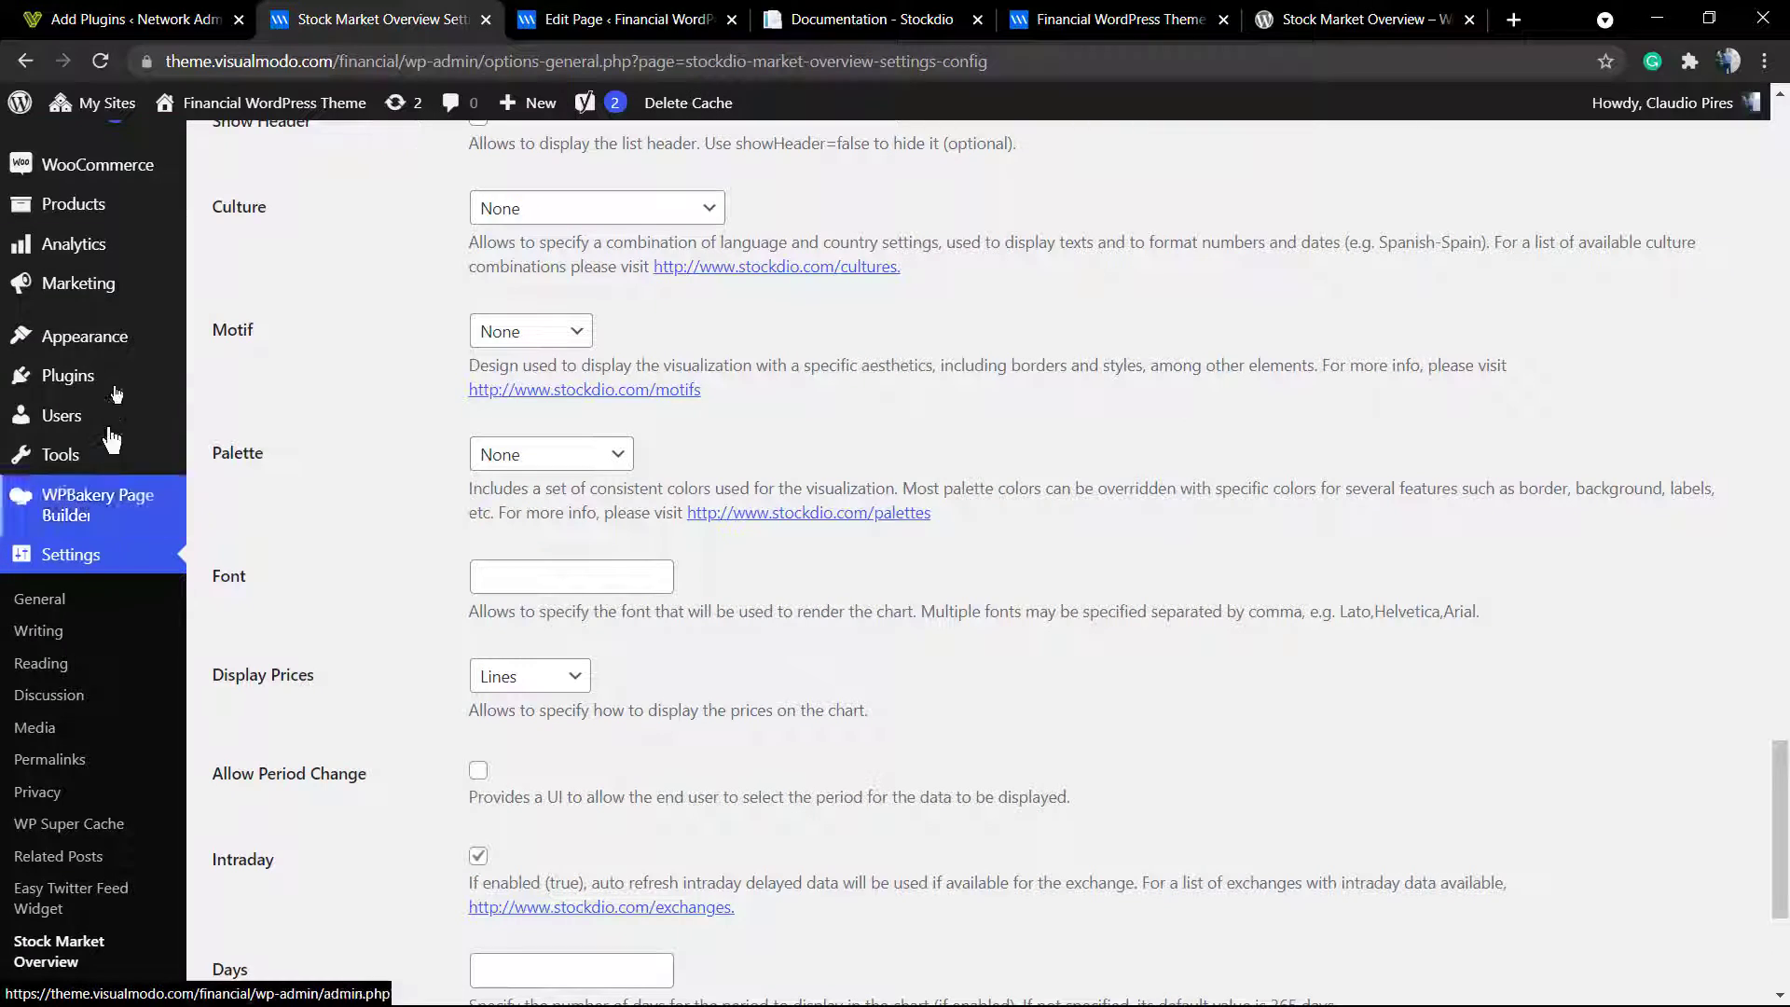
pyautogui.moveTo(81, 335)
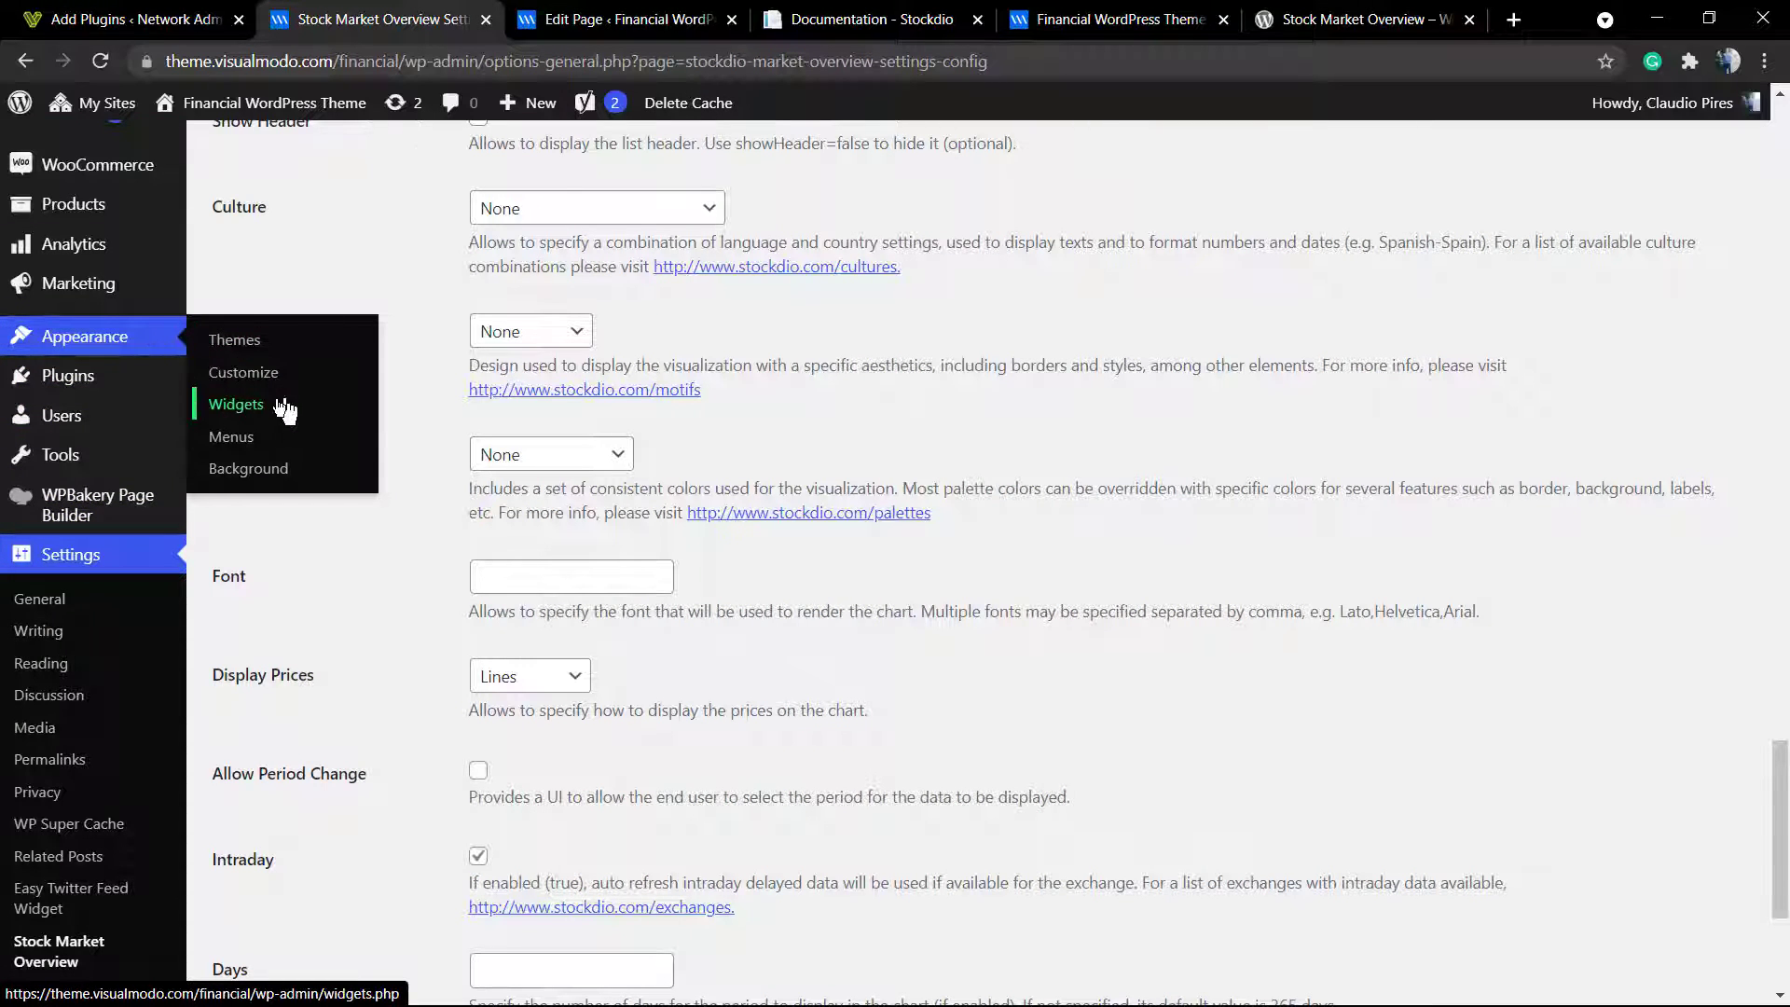
# Step: Reveal the MARKET INFORMATION stock widget inside Second Extra Widget on the Widgets screen, then return to Stockdio
pyautogui.click(236, 403)
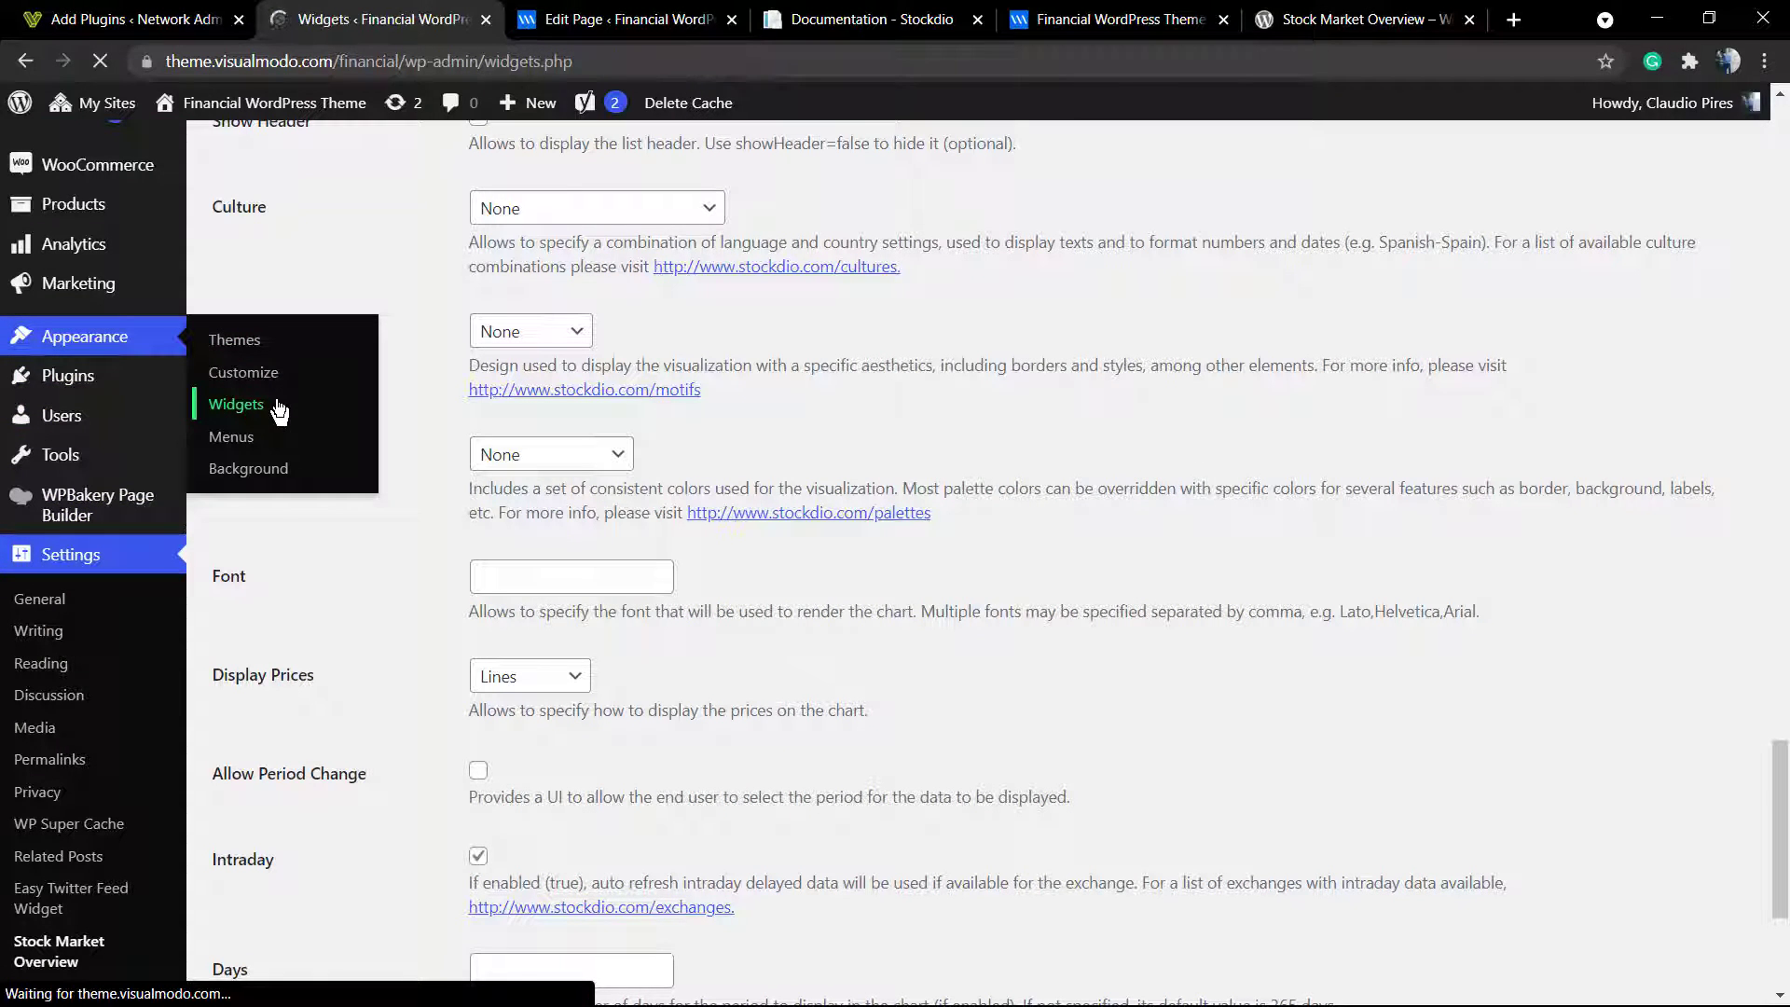
pyautogui.click(236, 404)
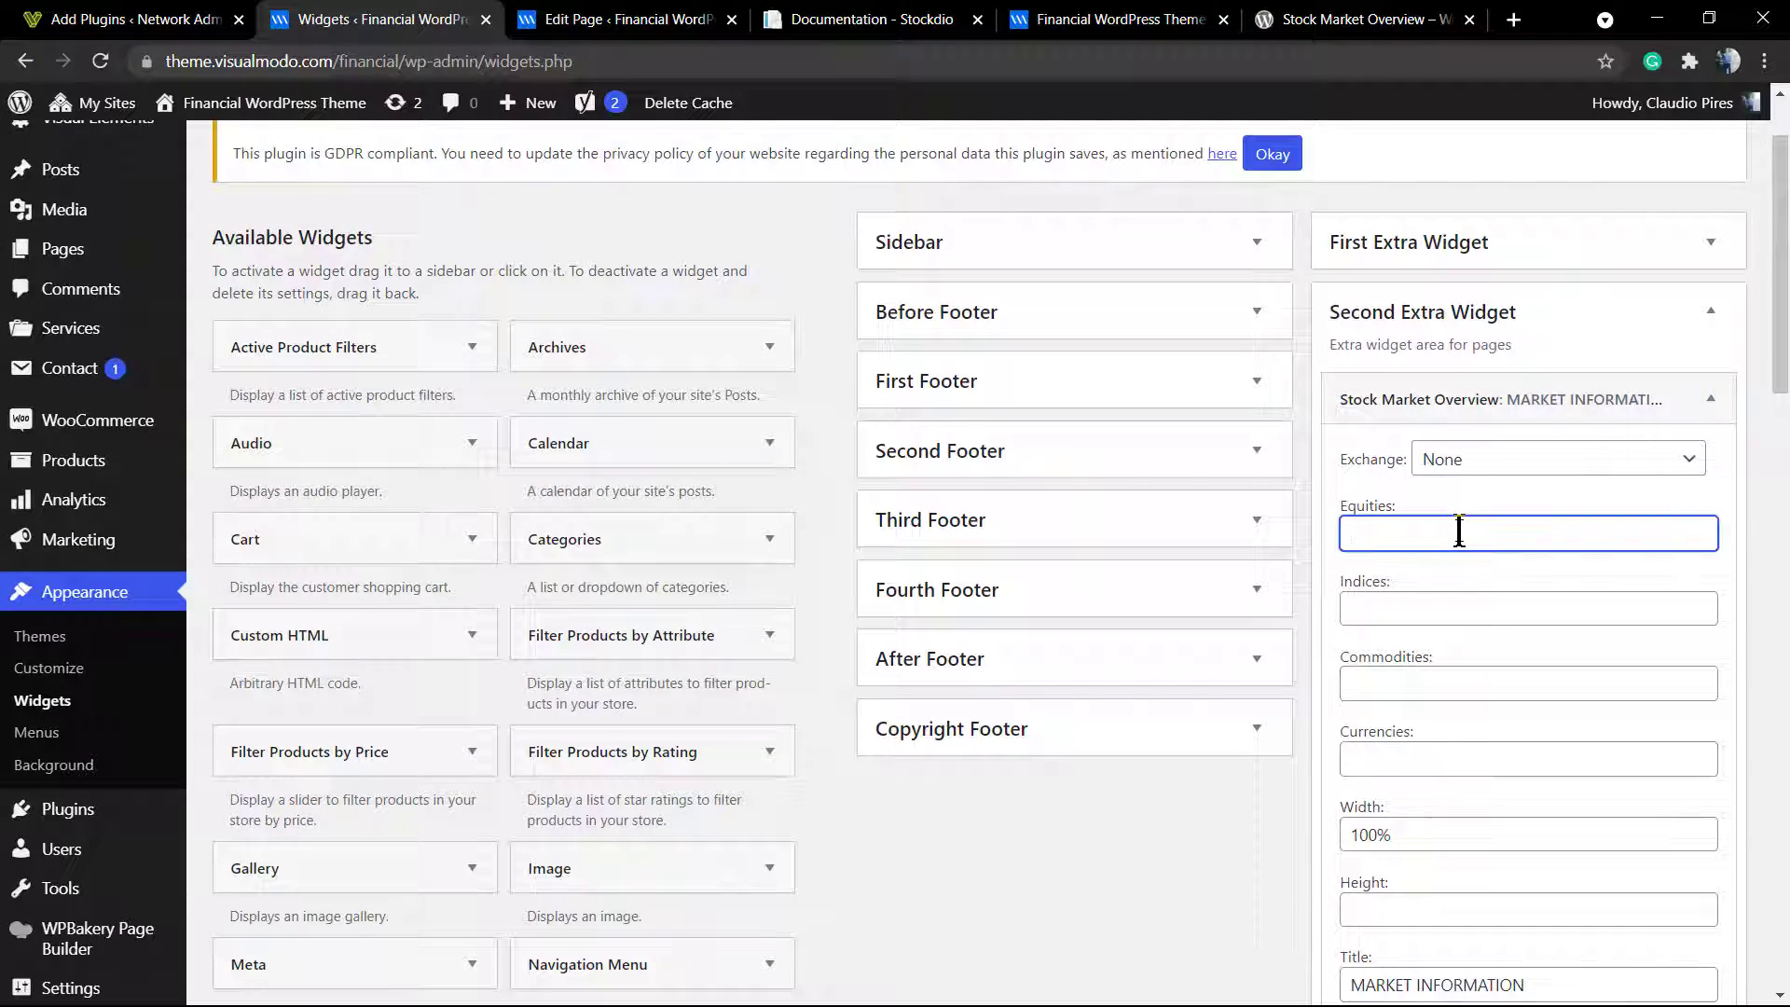
pyautogui.scroll(-3)
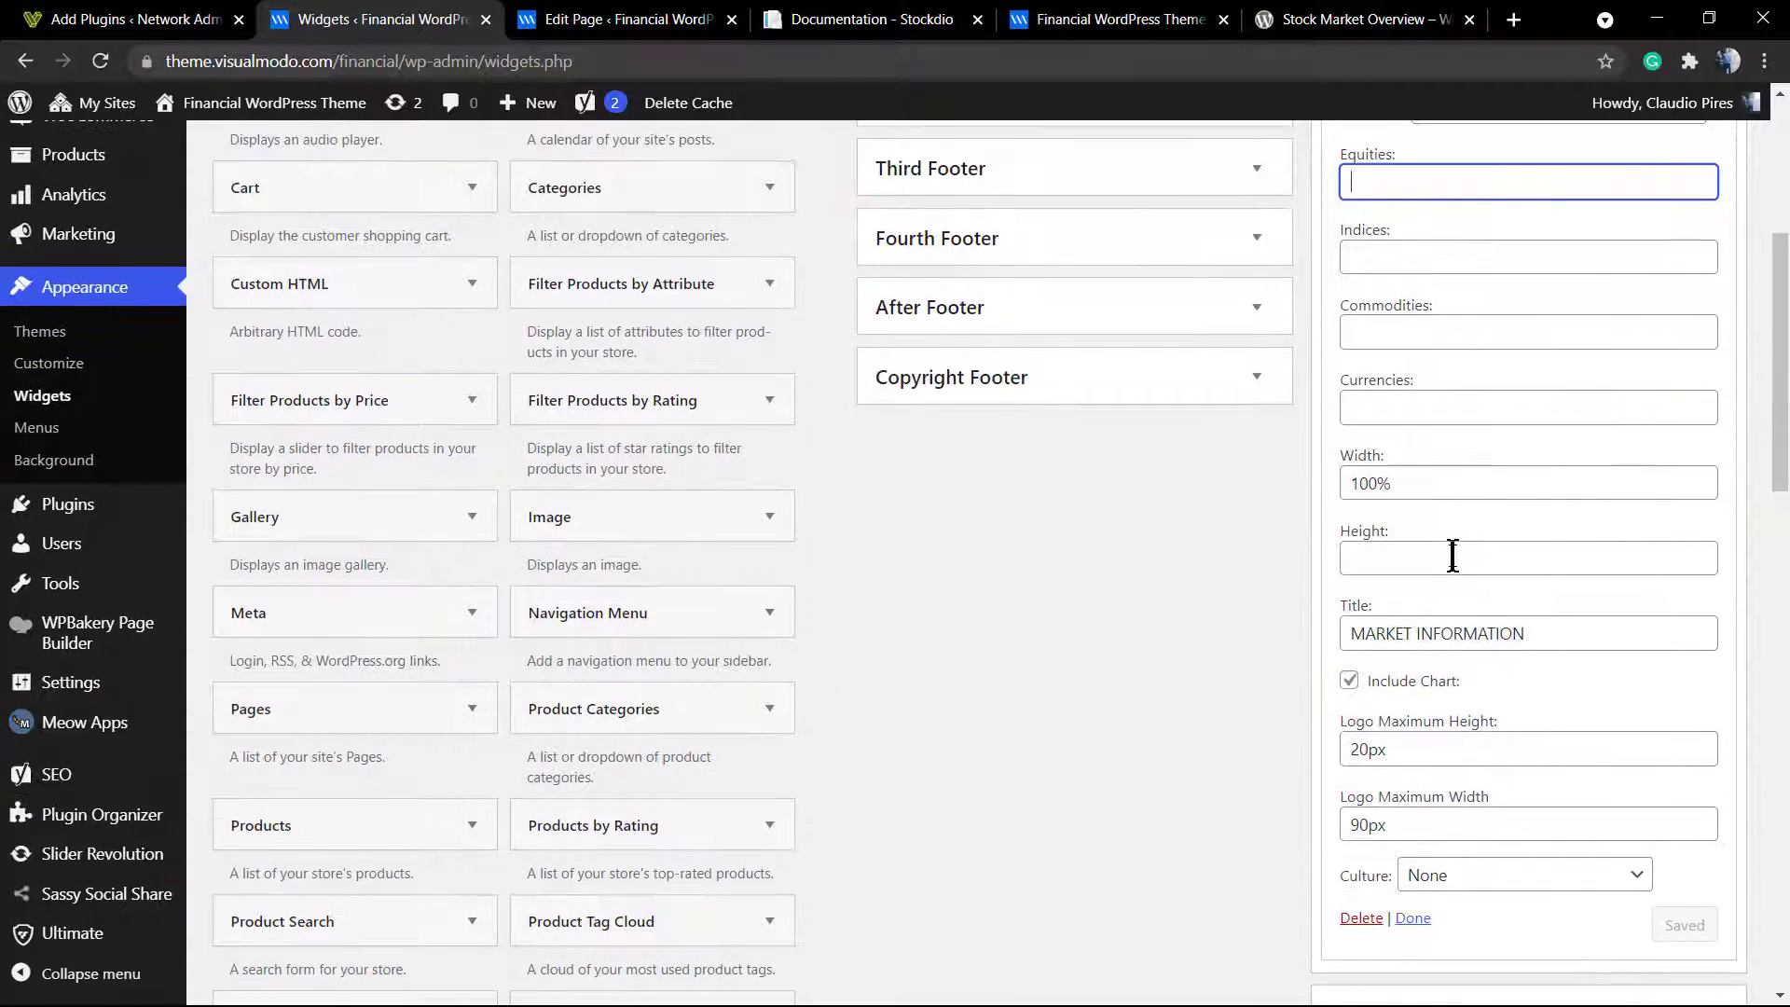
pyautogui.scroll(-3)
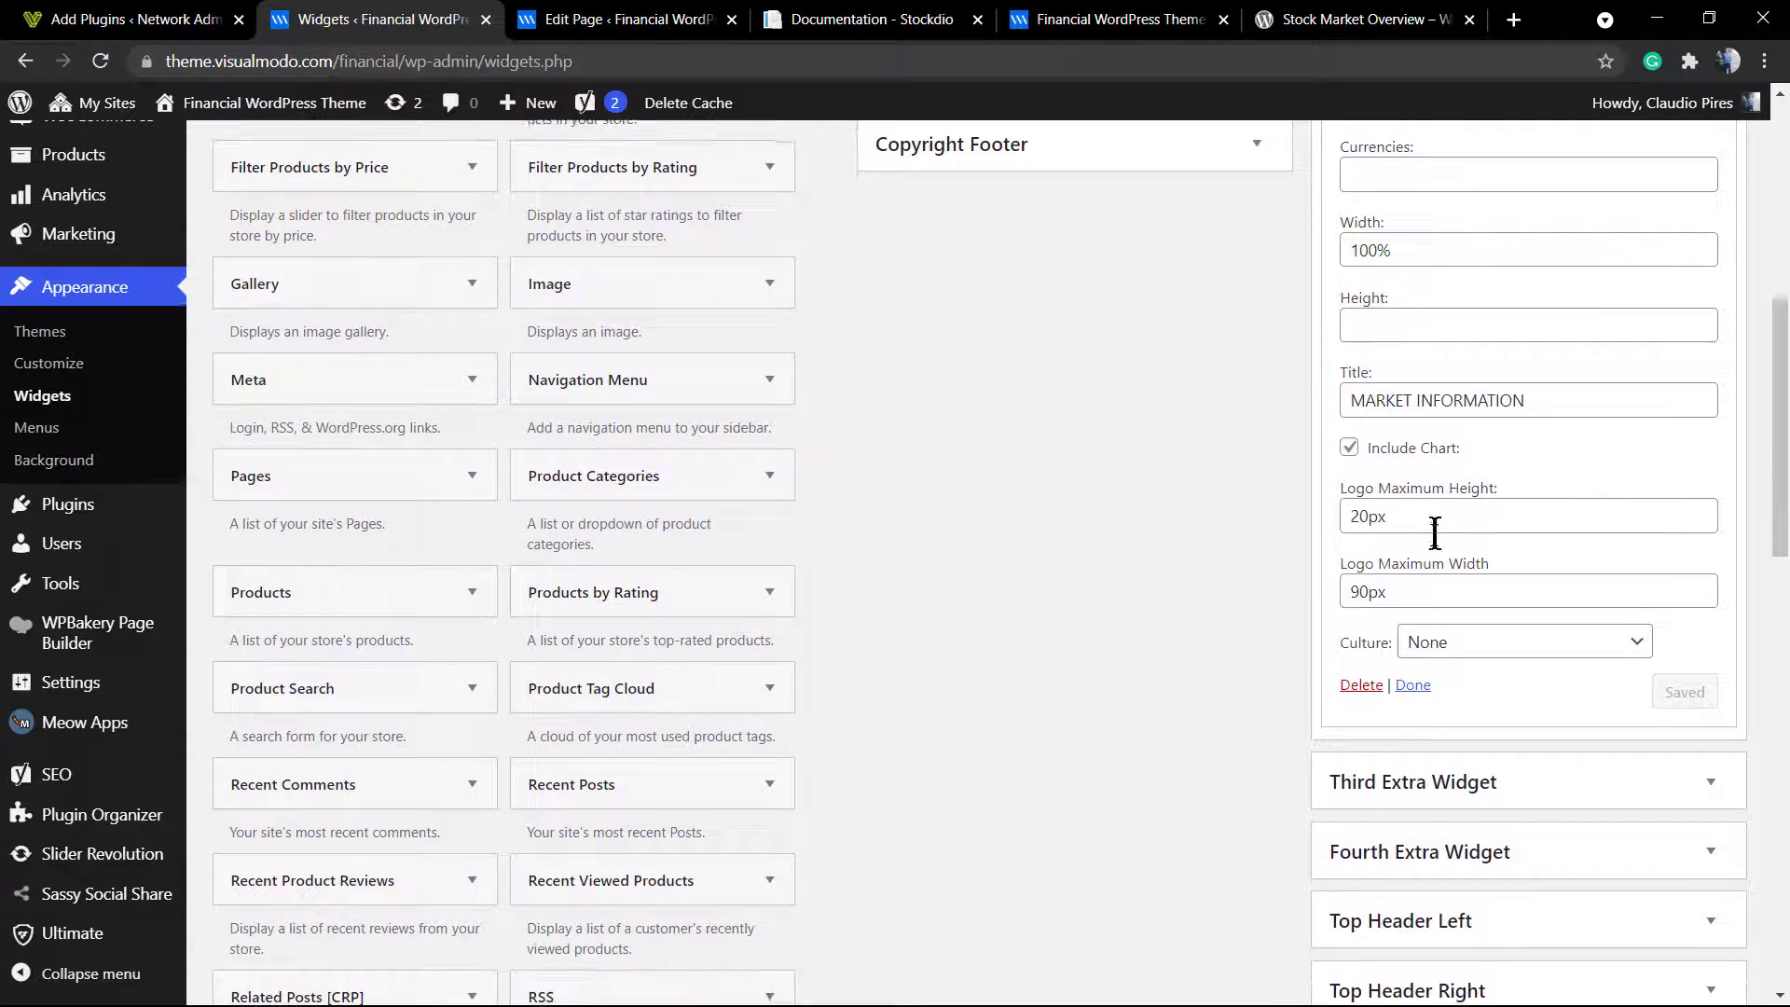
pyautogui.scroll(-3)
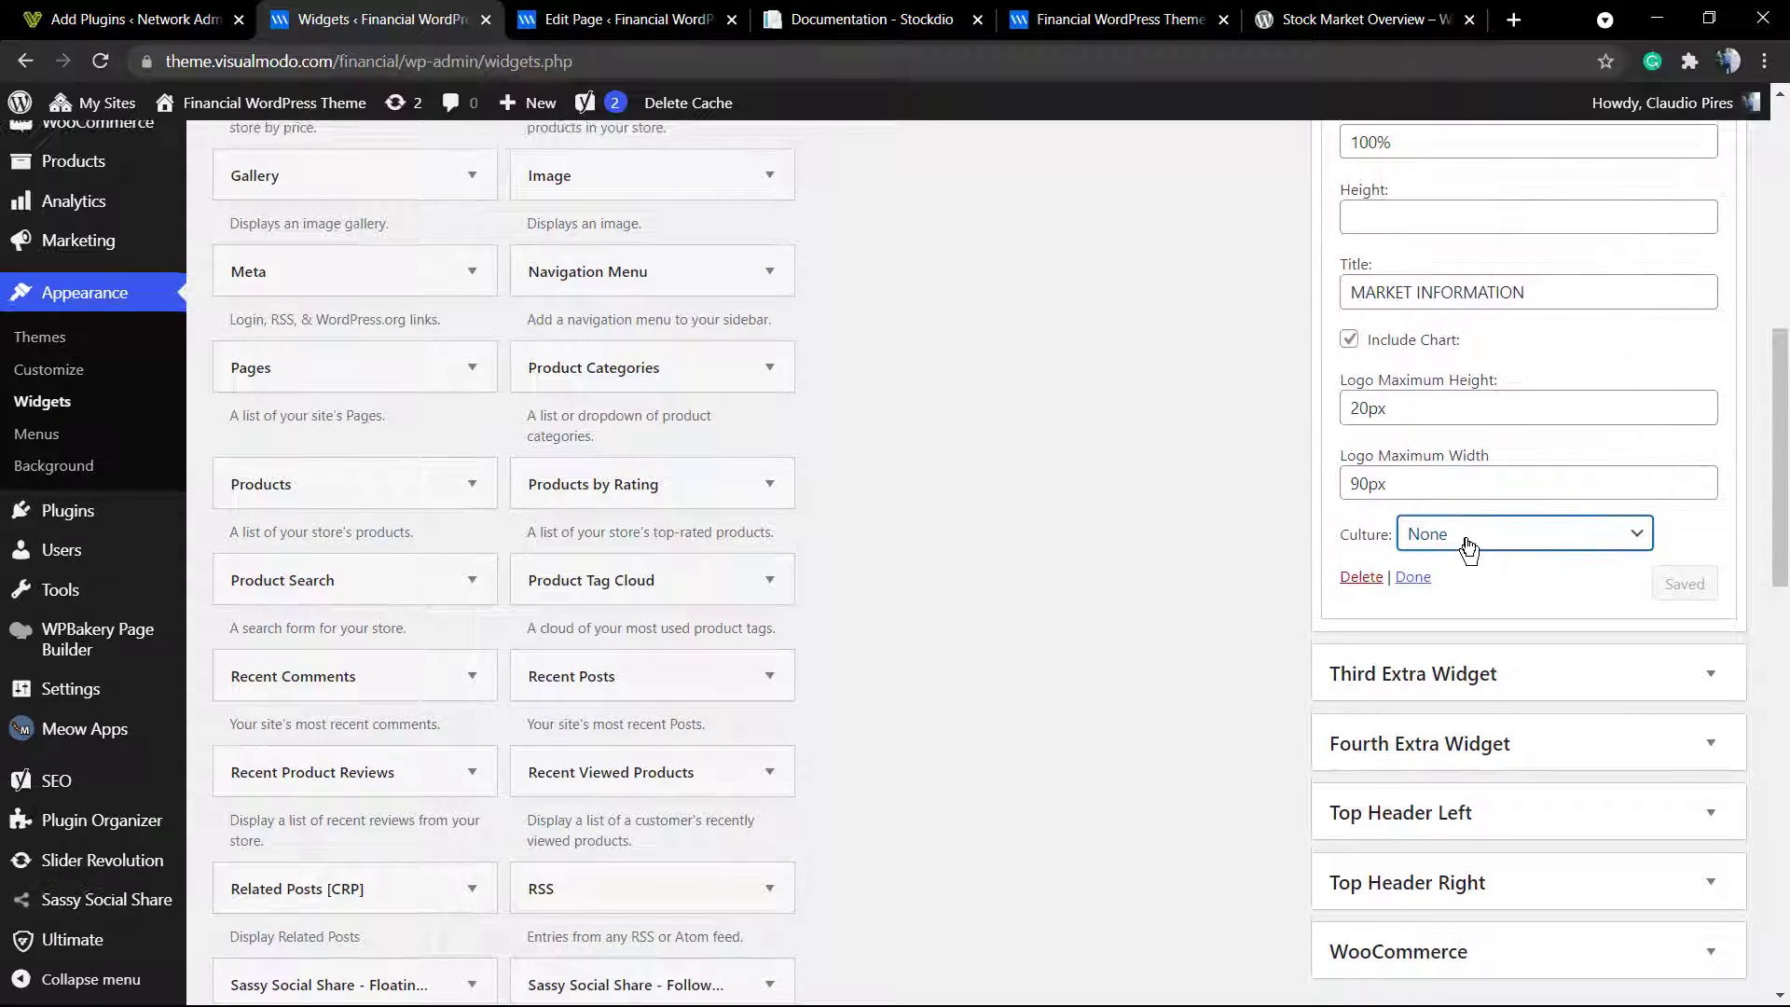
pyautogui.scroll(-3)
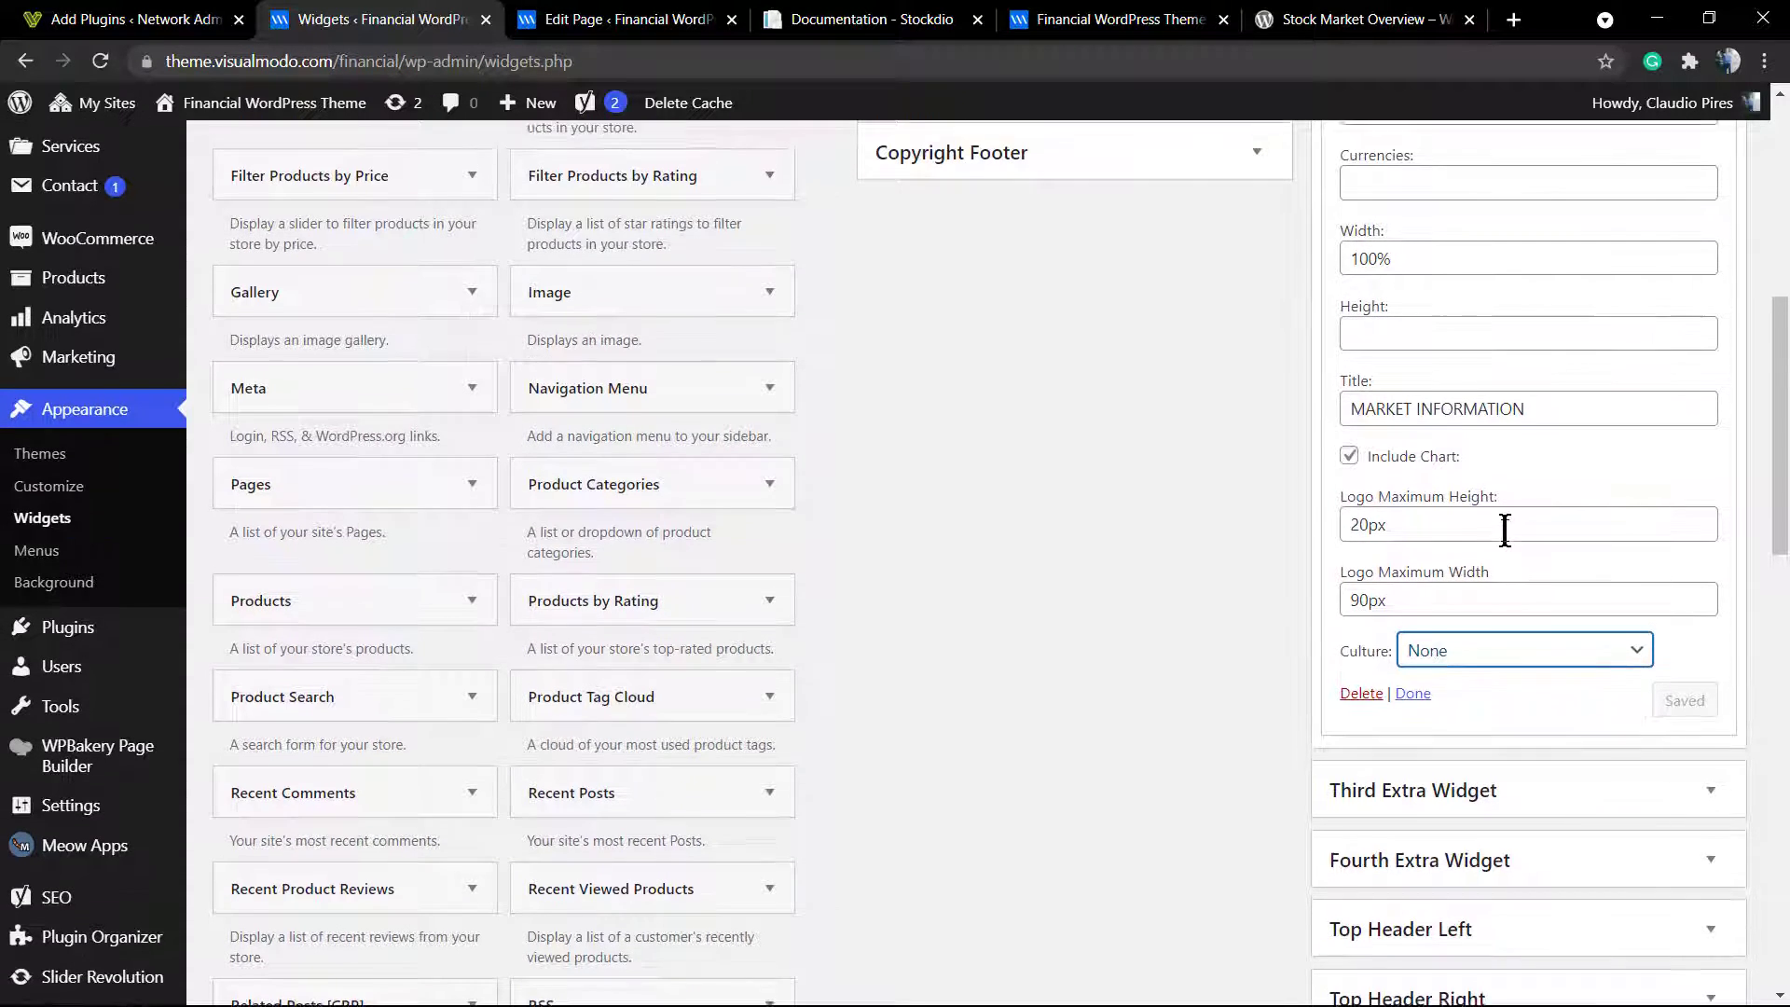
pyautogui.scroll(3)
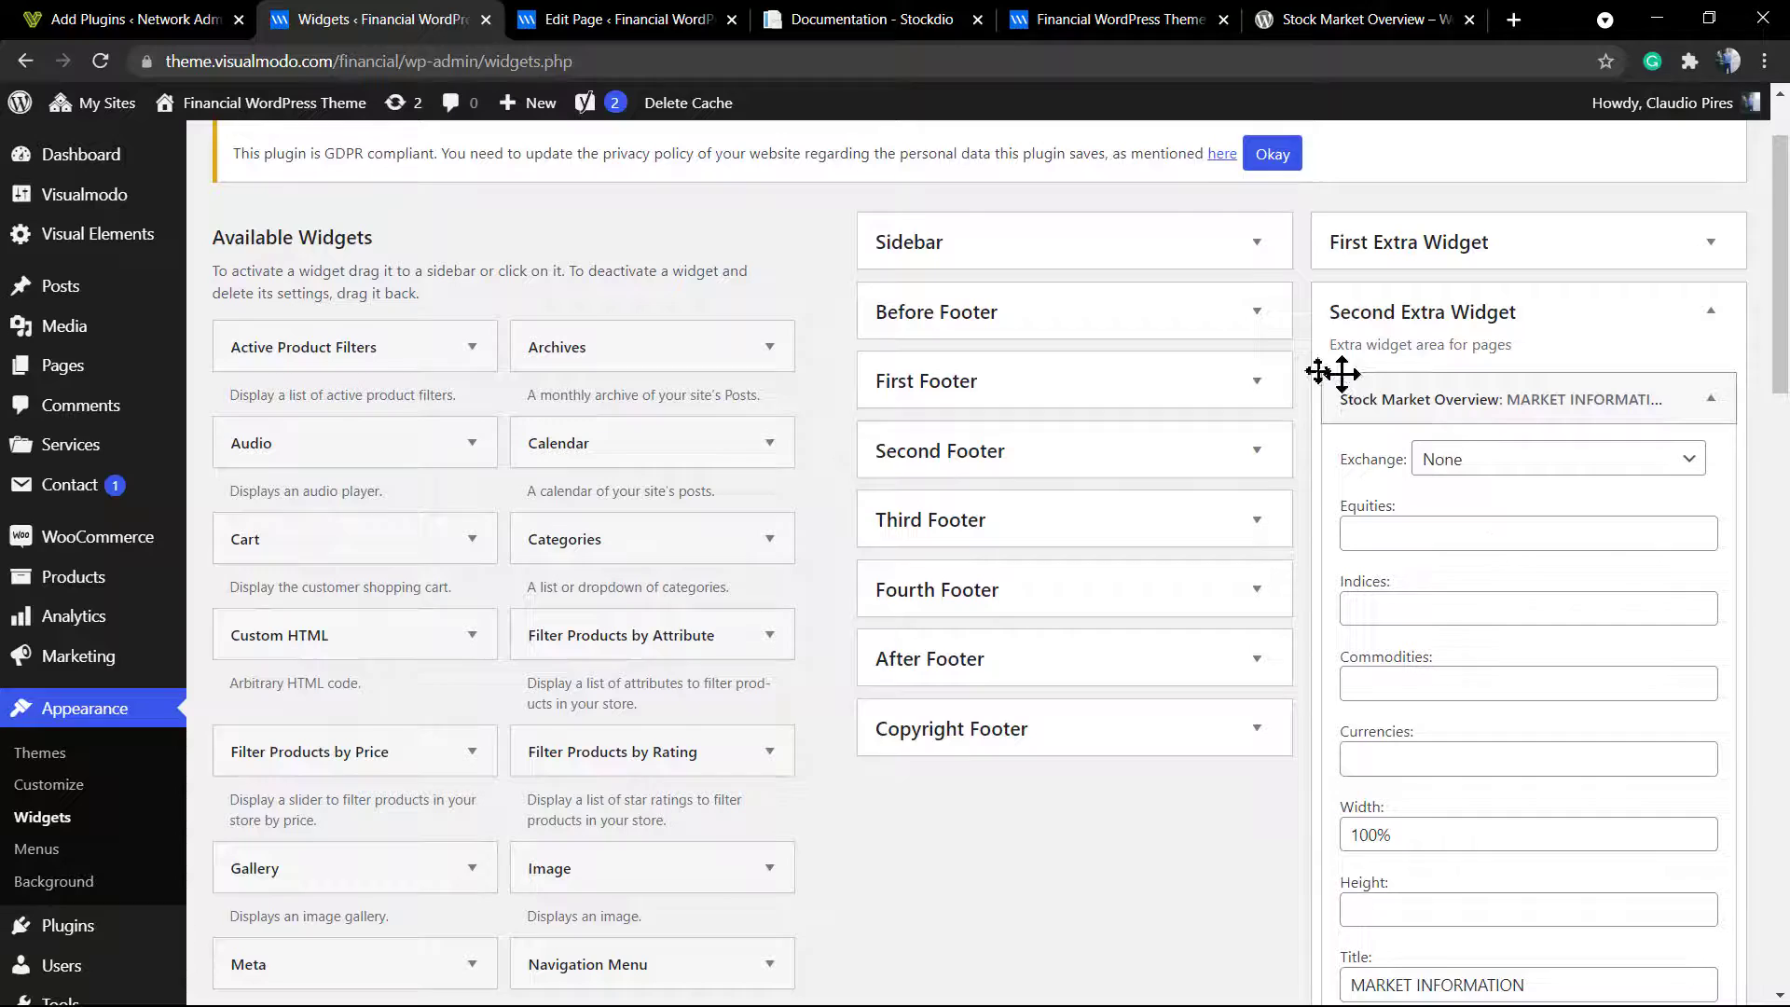
pyautogui.click(865, 19)
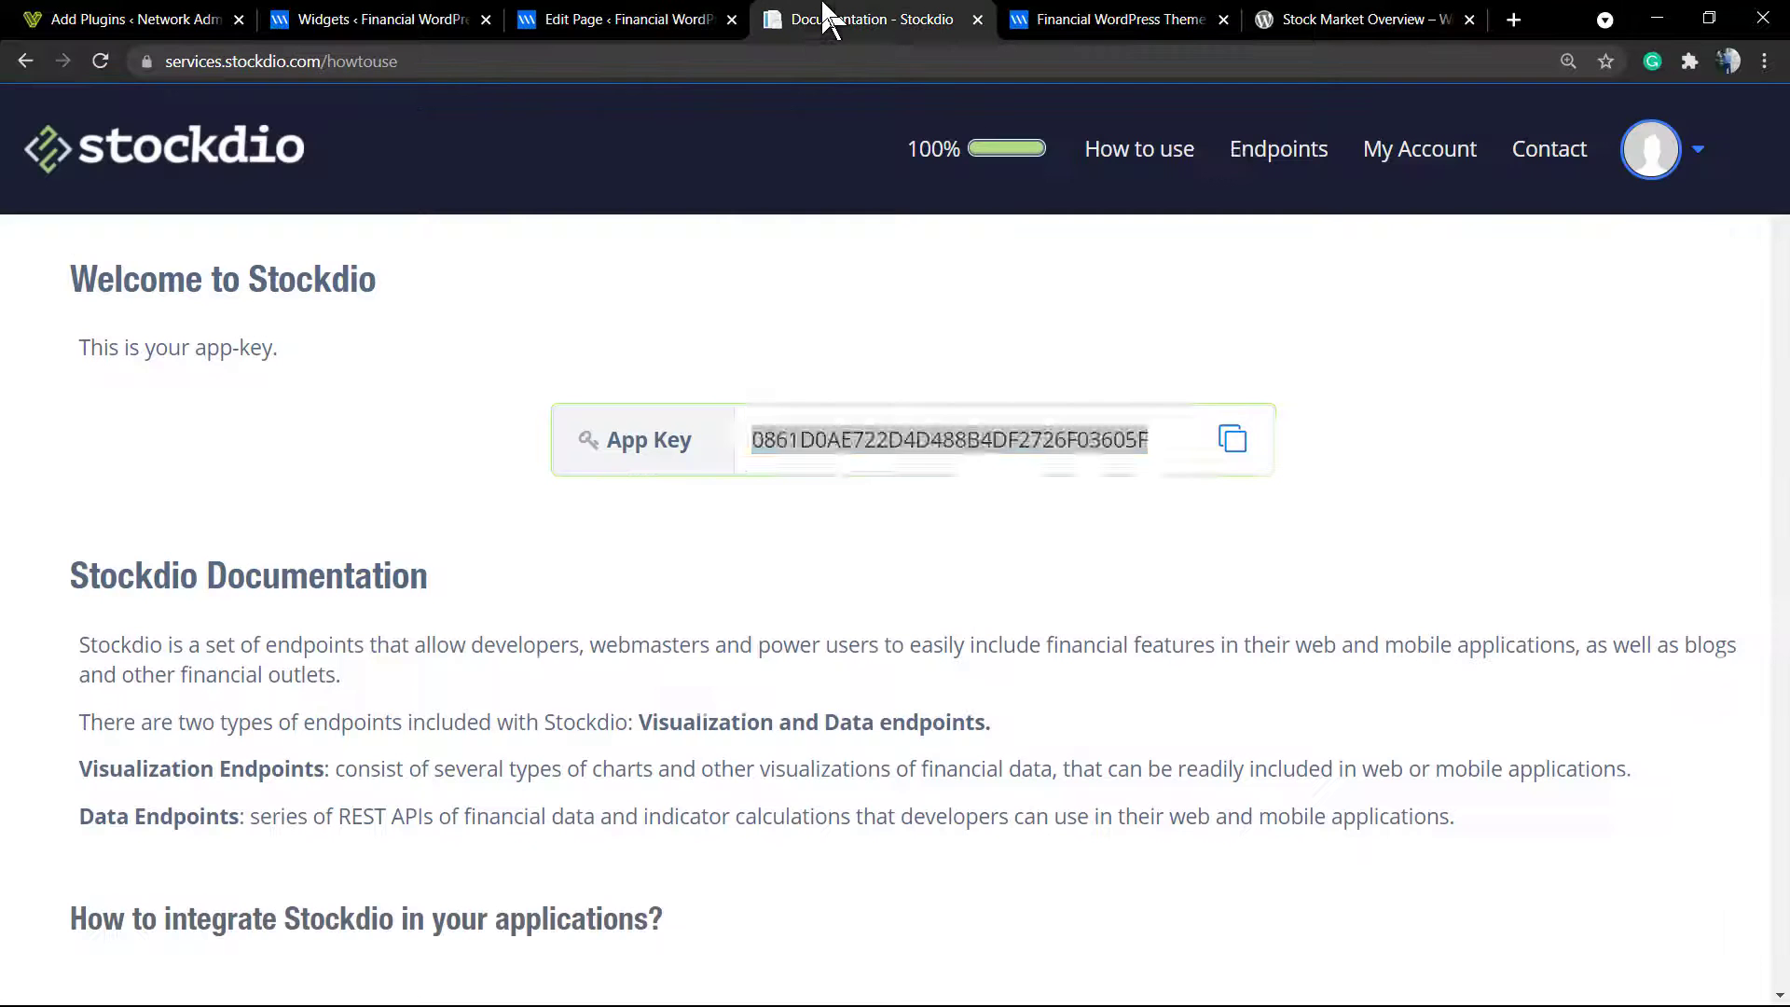
# Step: Select the Stockdio app key and view the live Financial site's sidebar widget before returning to Widgets
pyautogui.click(948, 440)
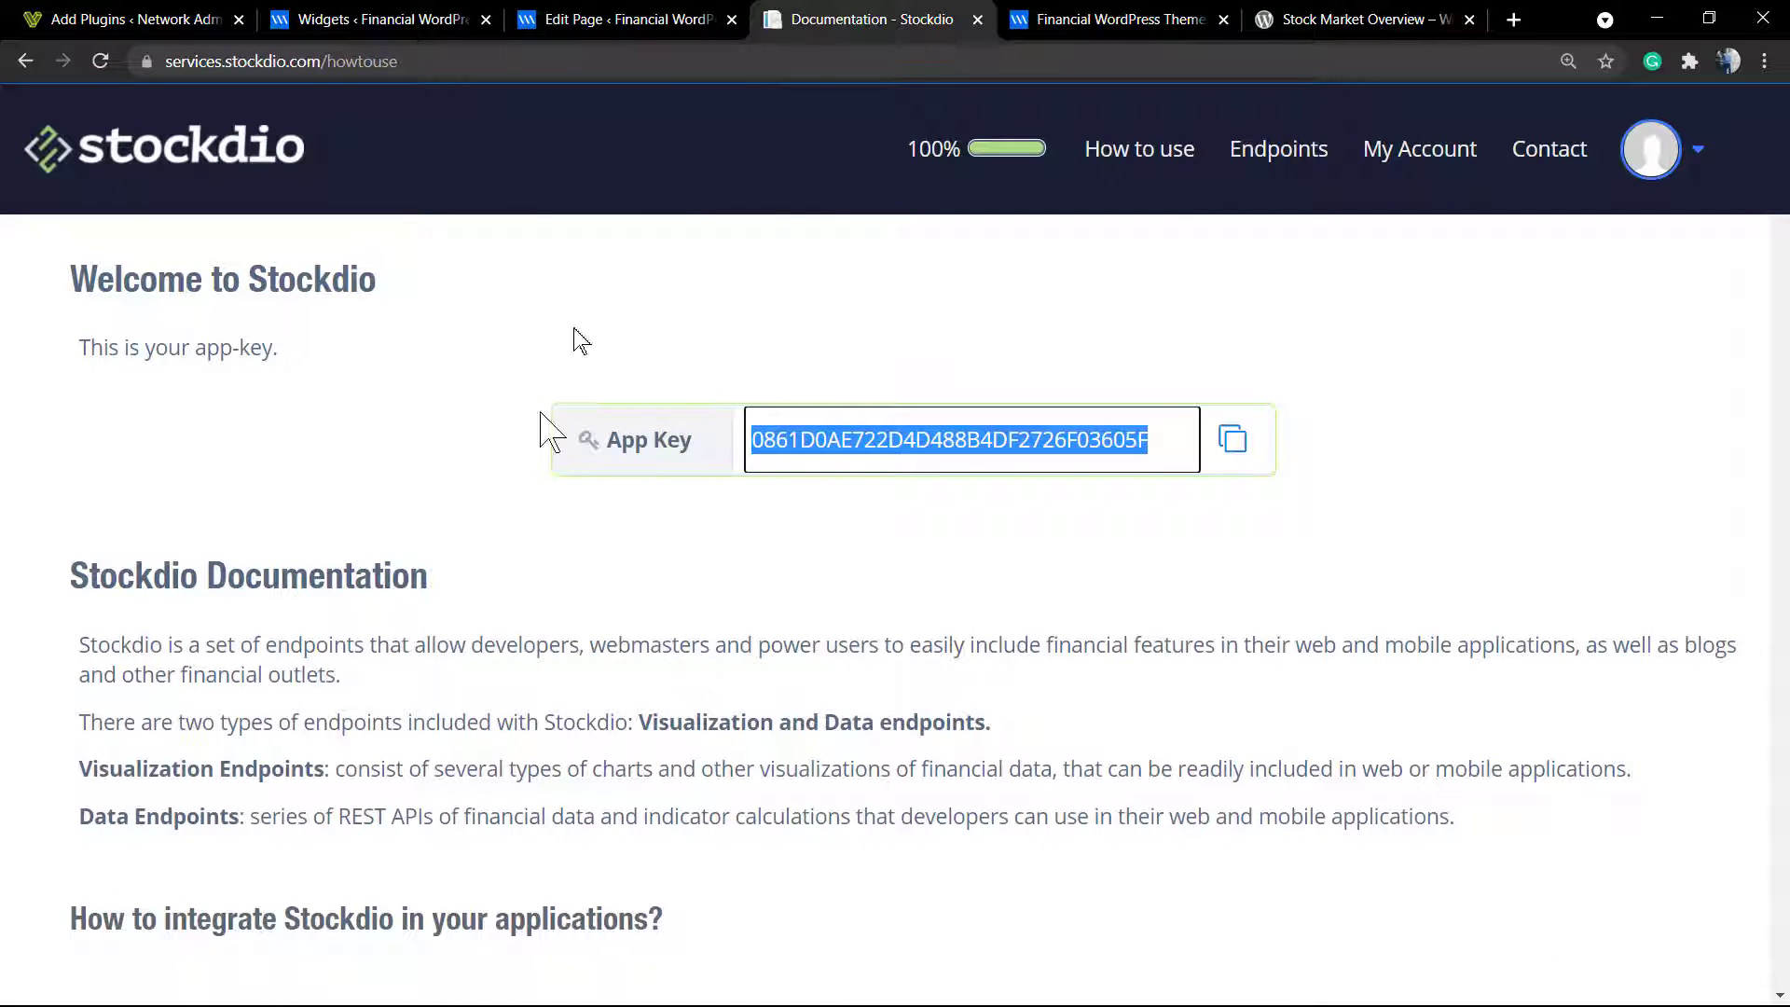
pyautogui.click(1114, 20)
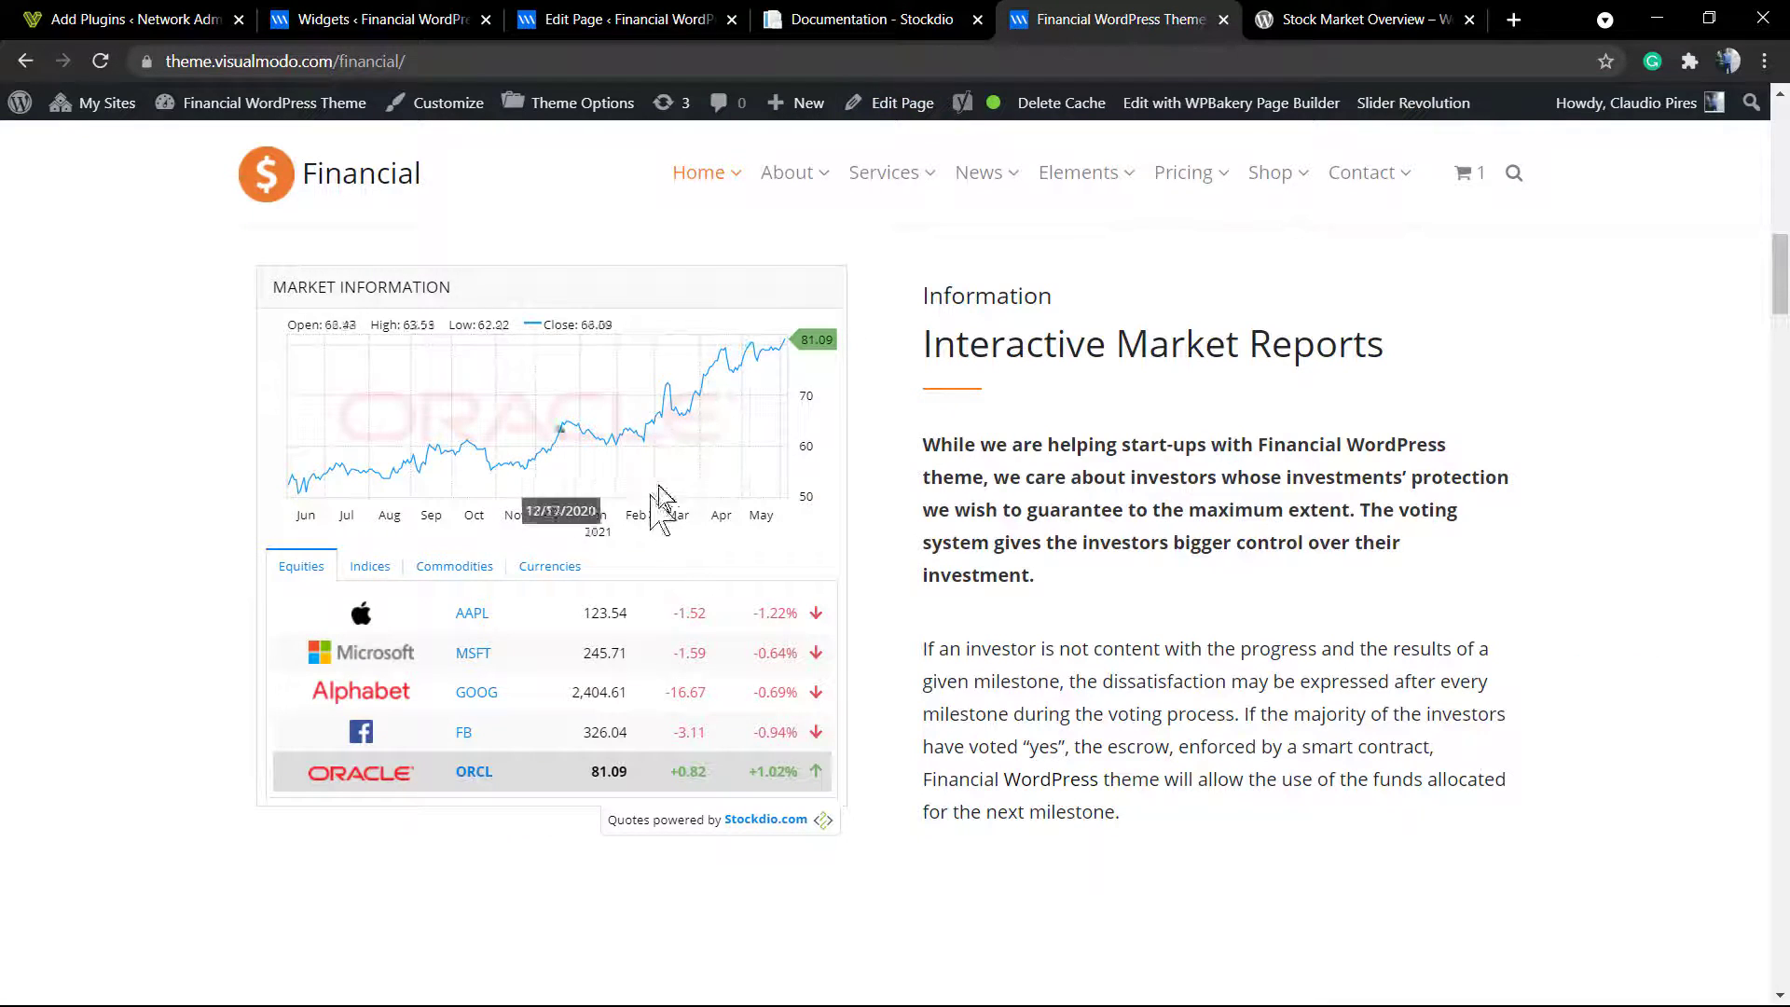
pyautogui.moveTo(884, 171)
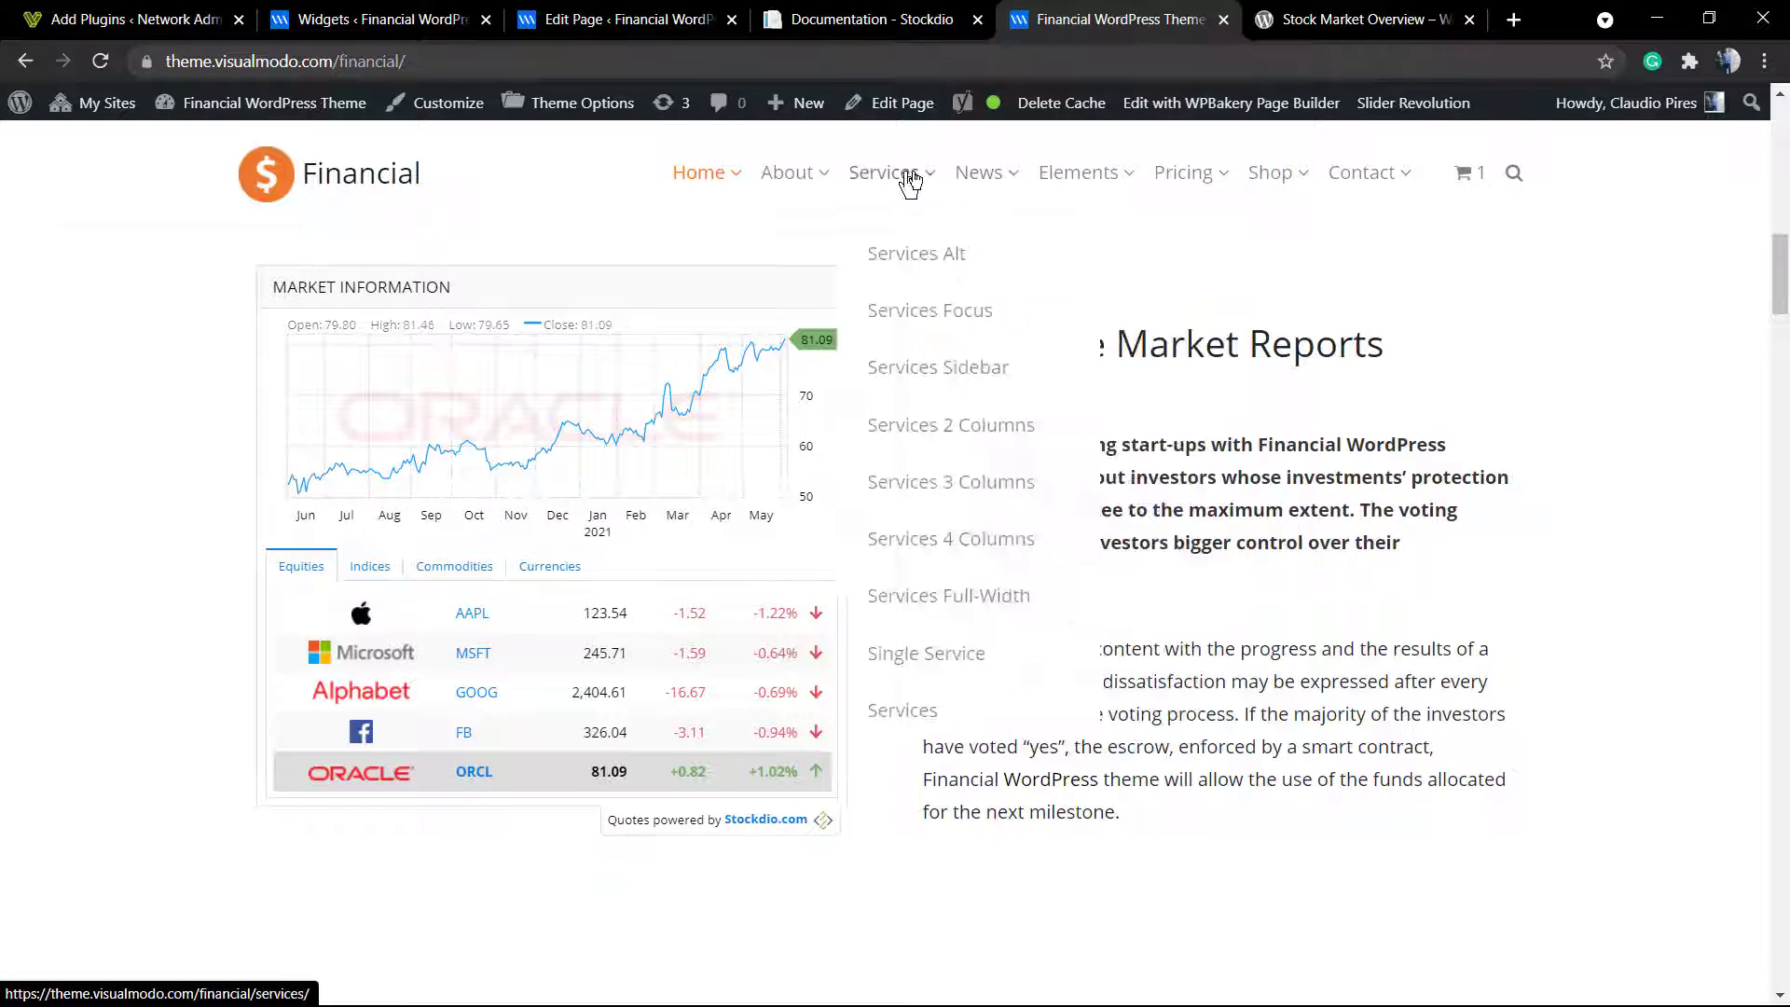
pyautogui.moveTo(1184, 173)
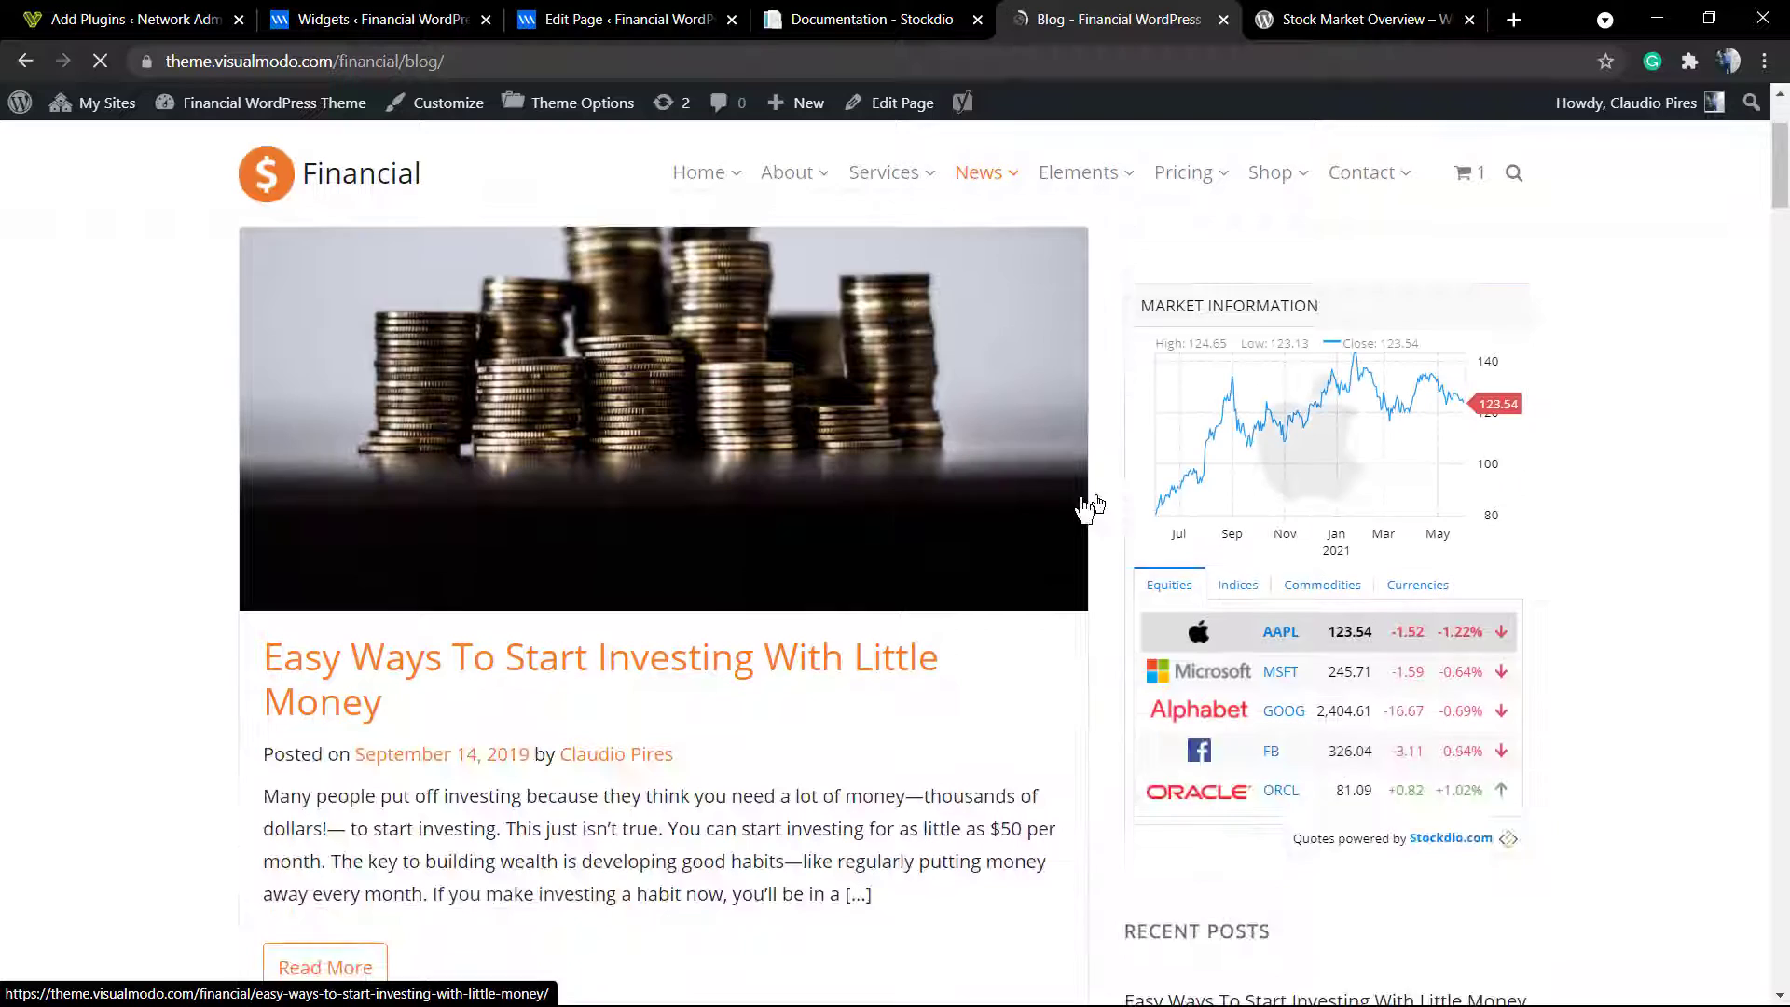
pyautogui.scroll(-3)
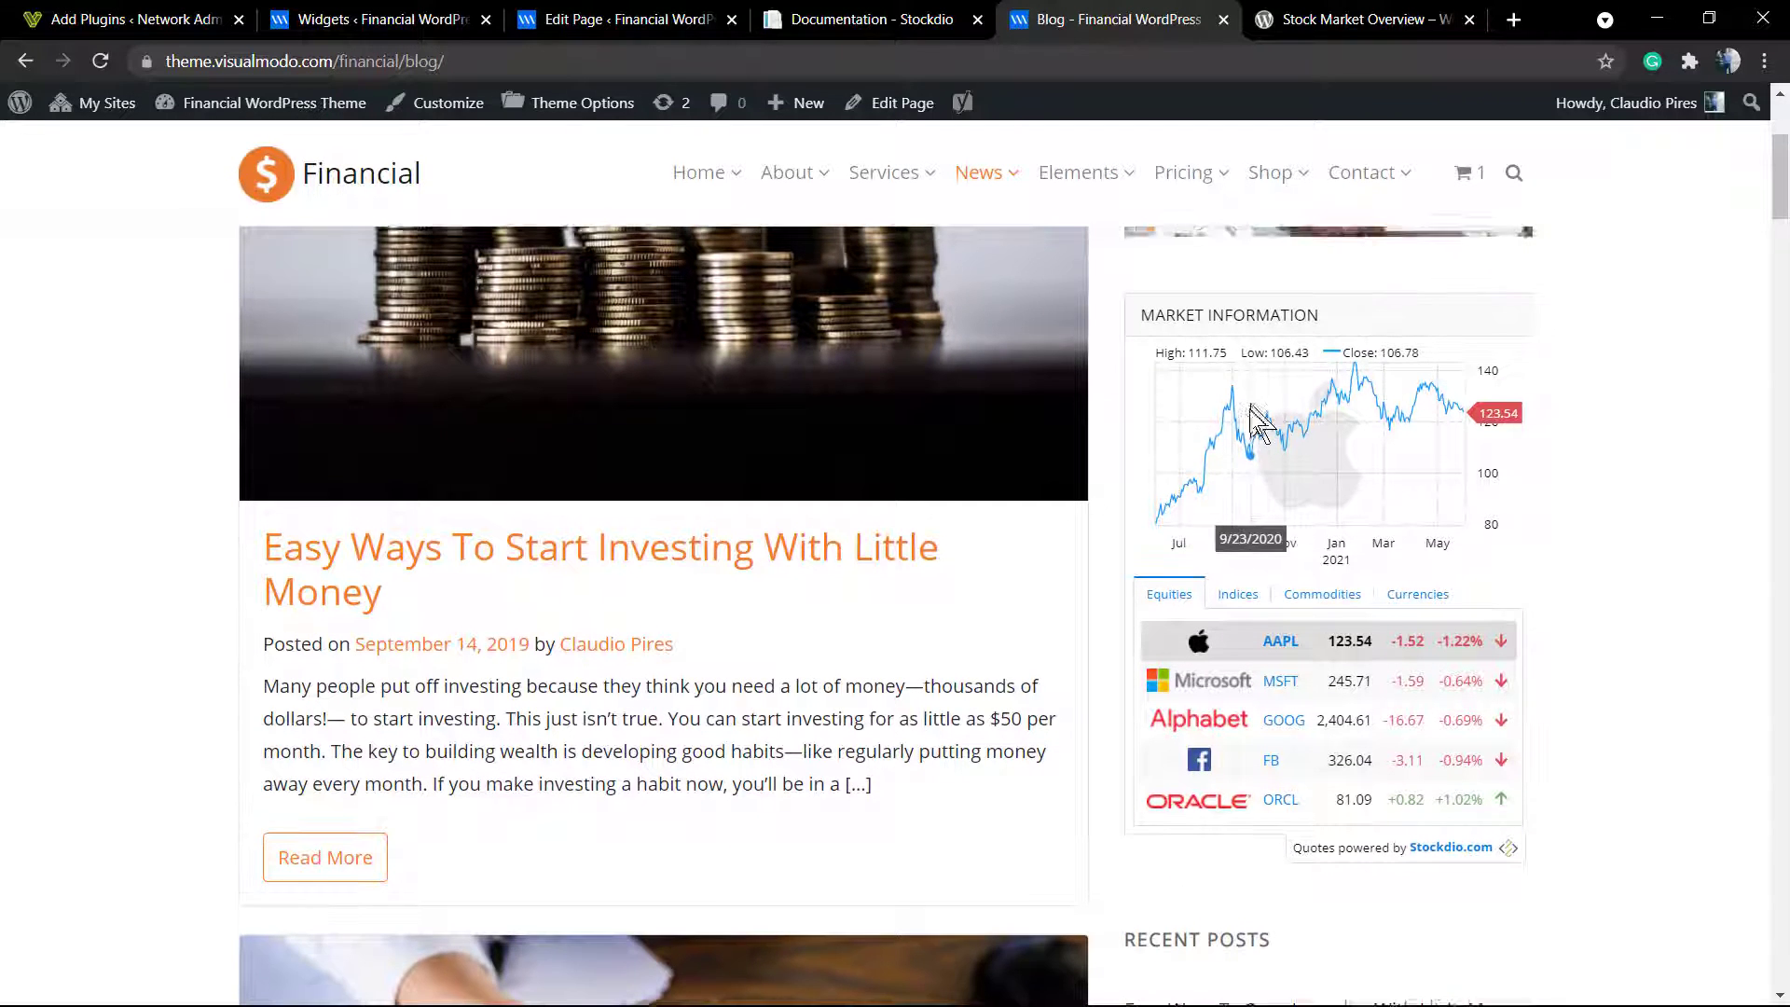
pyautogui.click(1417, 594)
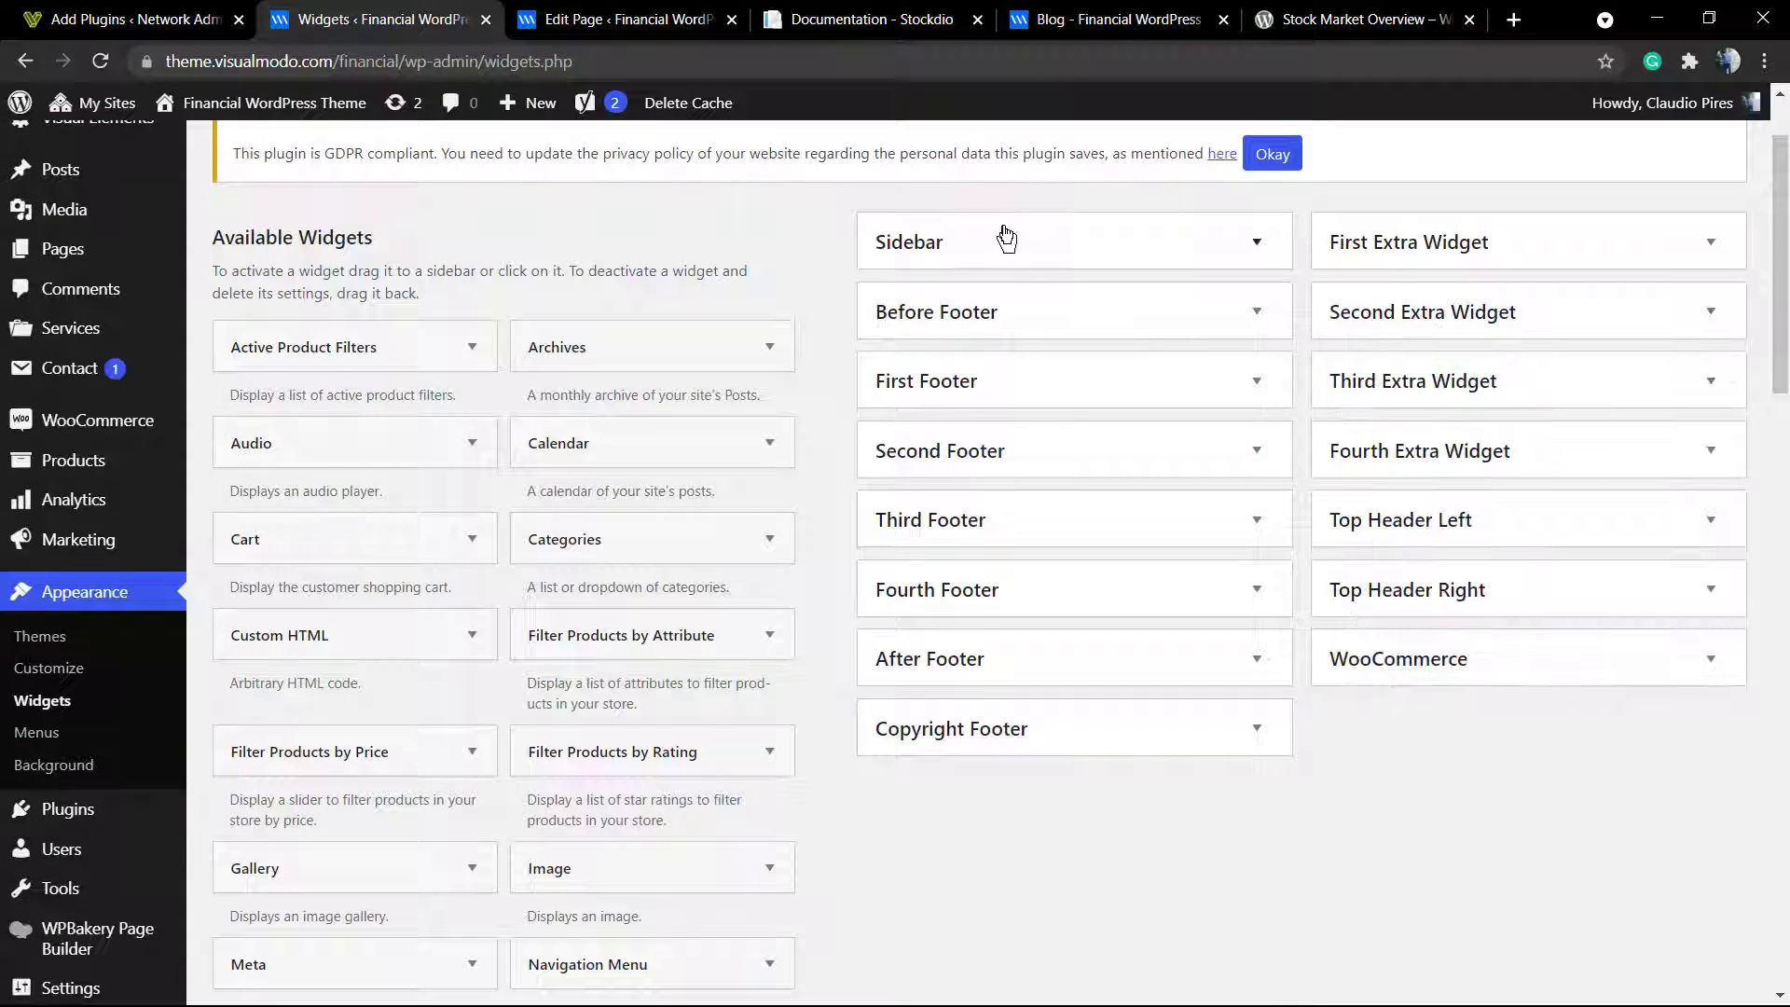
# Step: Expand the main Sidebar's MARKET INFORMATION widget to review its saved settings, then return to Stockdio
pyautogui.click(1071, 241)
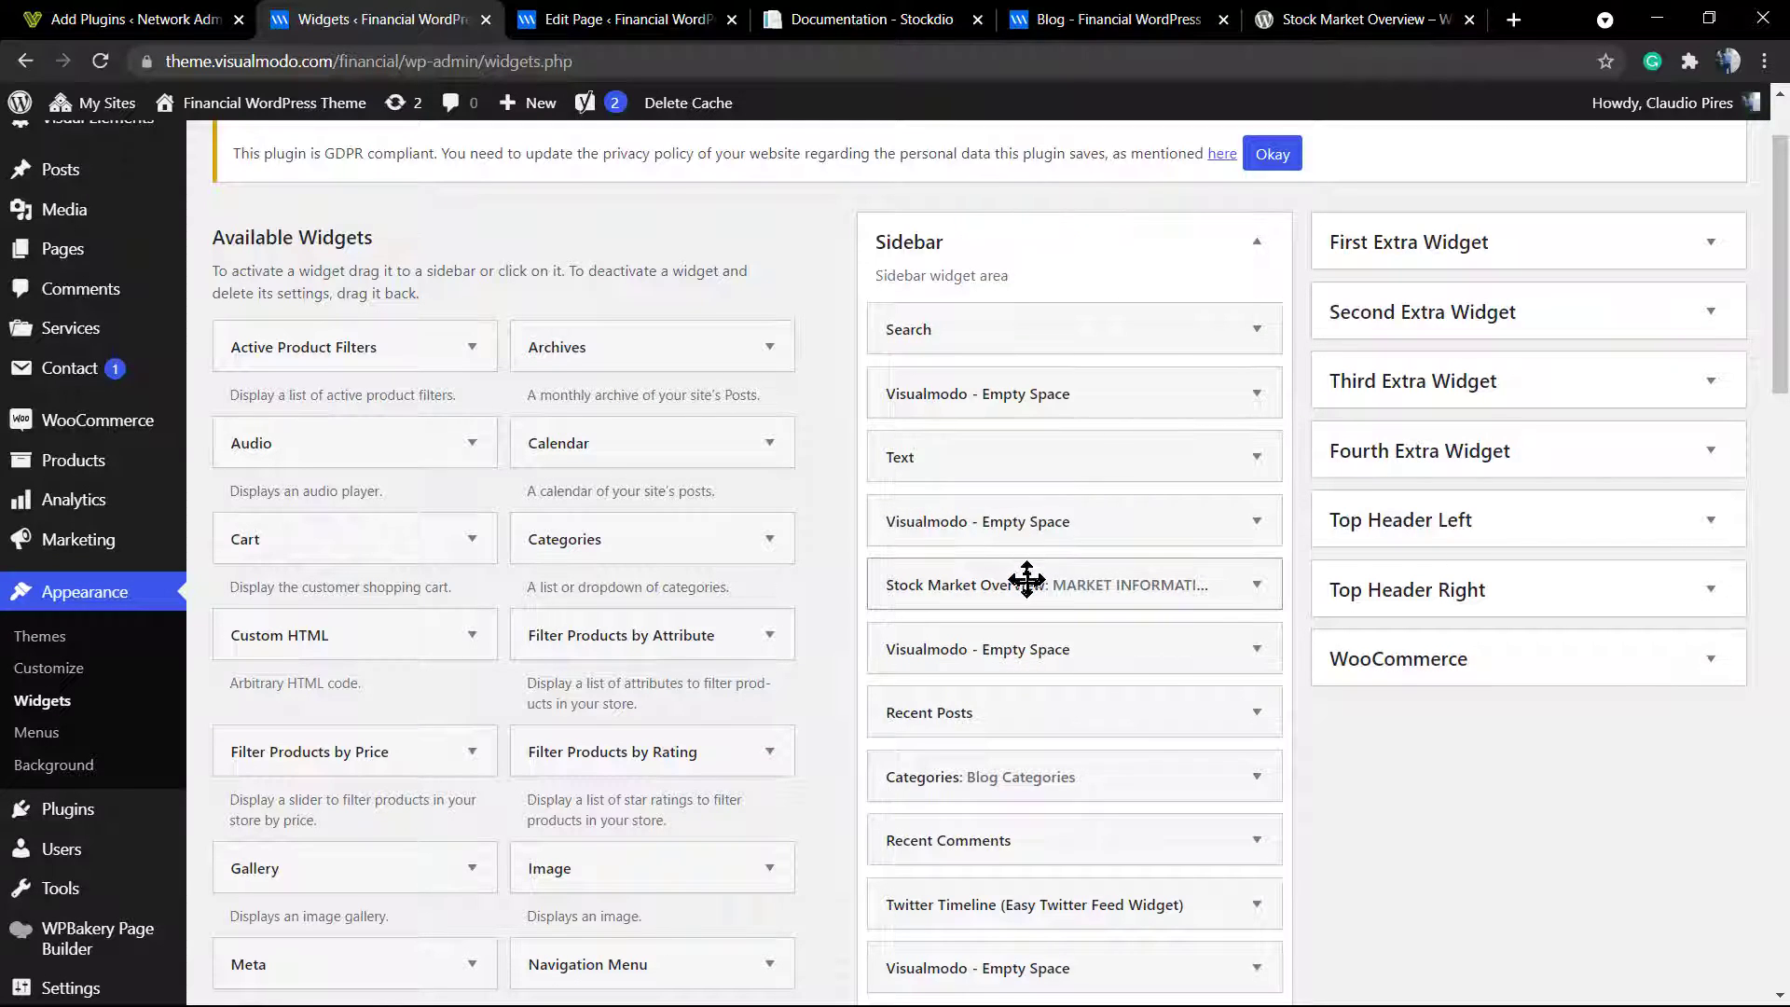
pyautogui.click(1026, 585)
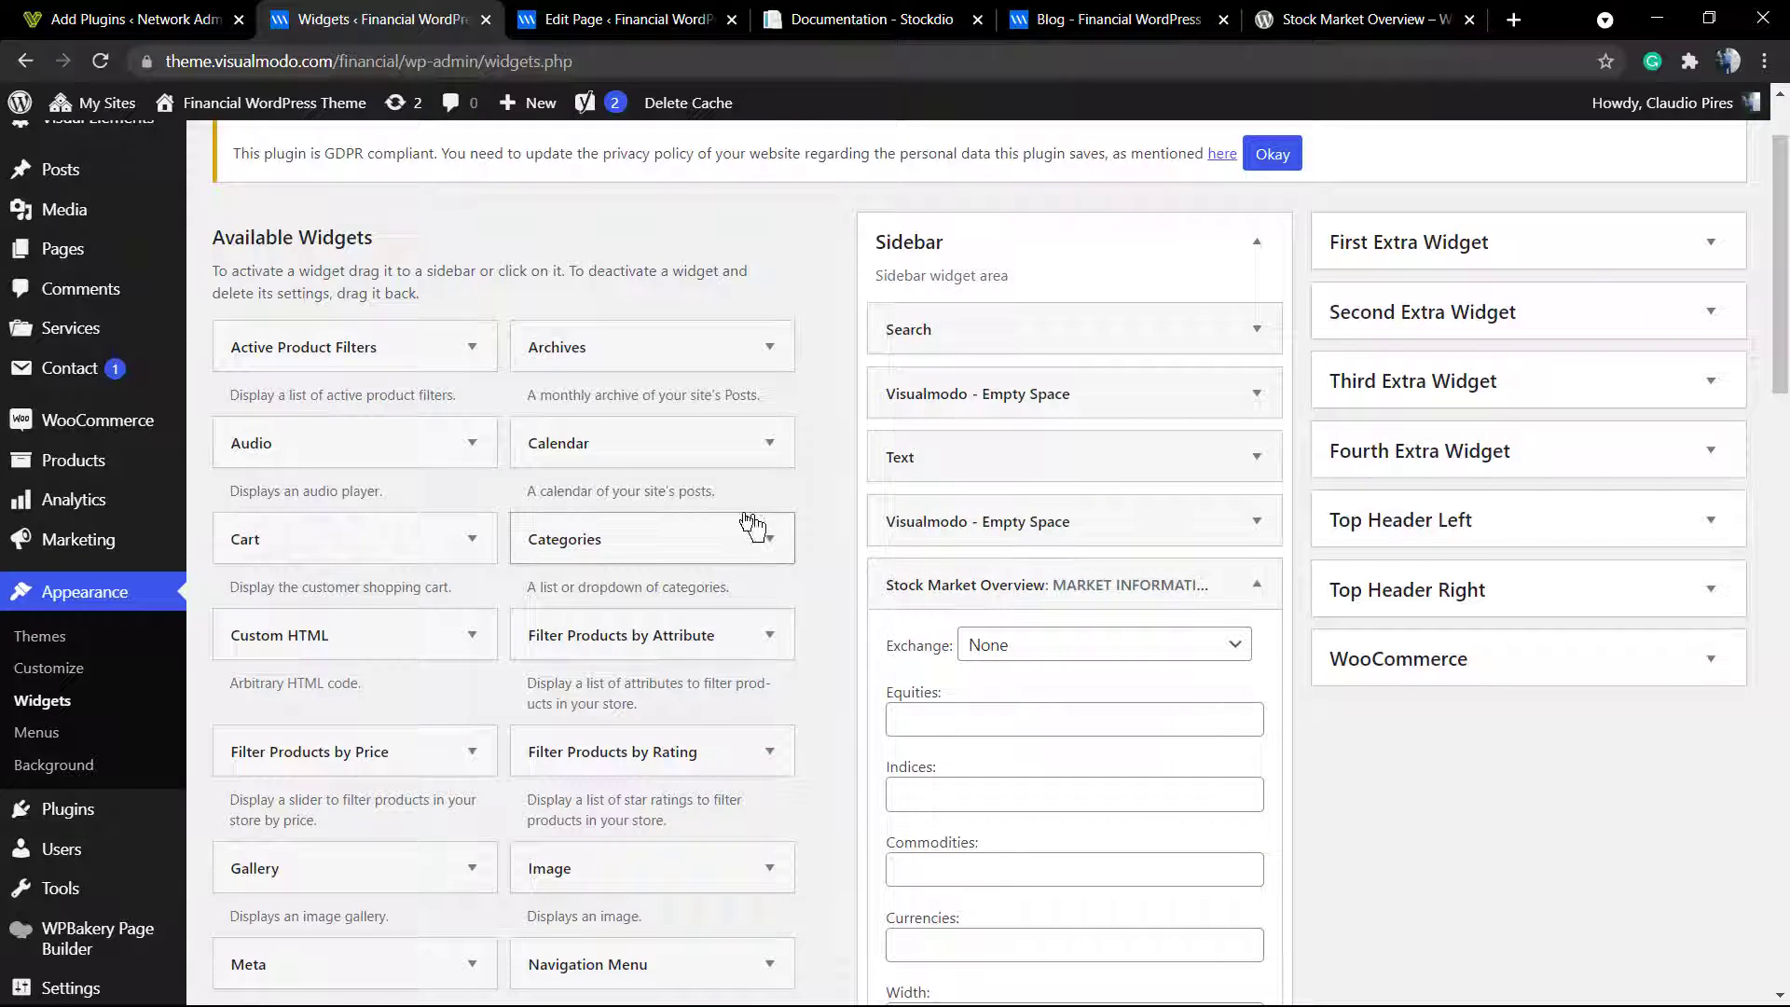
pyautogui.scroll(-3)
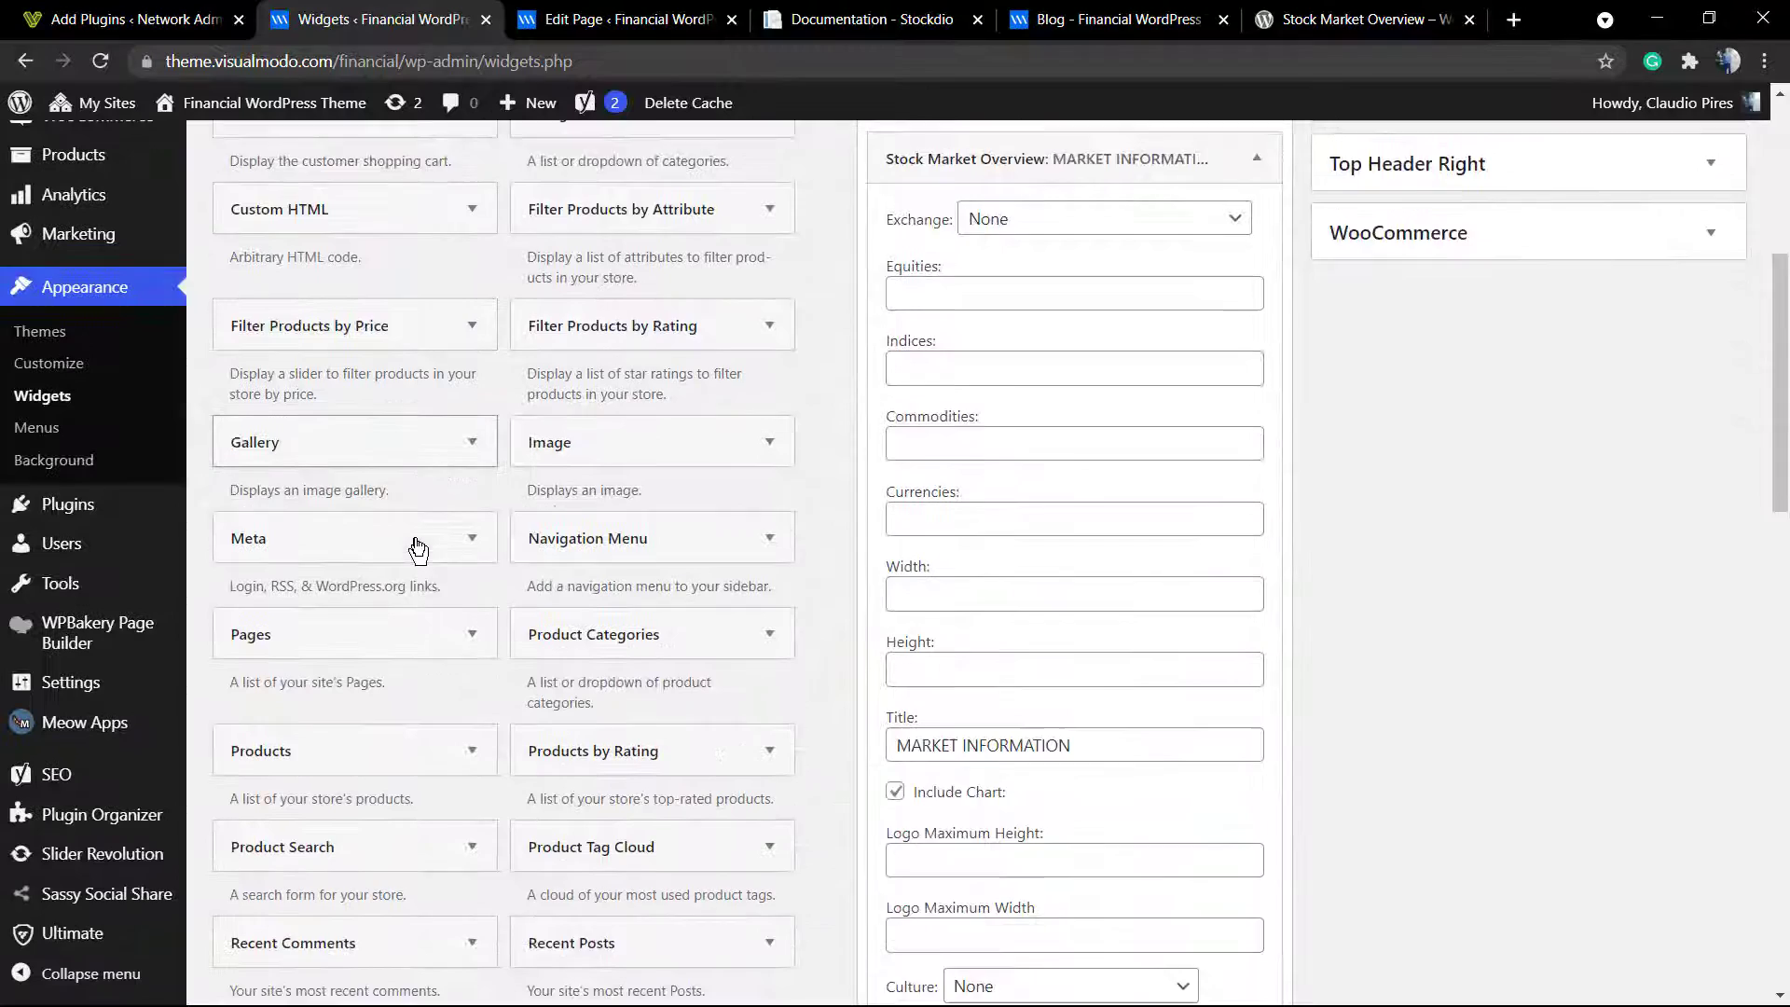
pyautogui.scroll(-3)
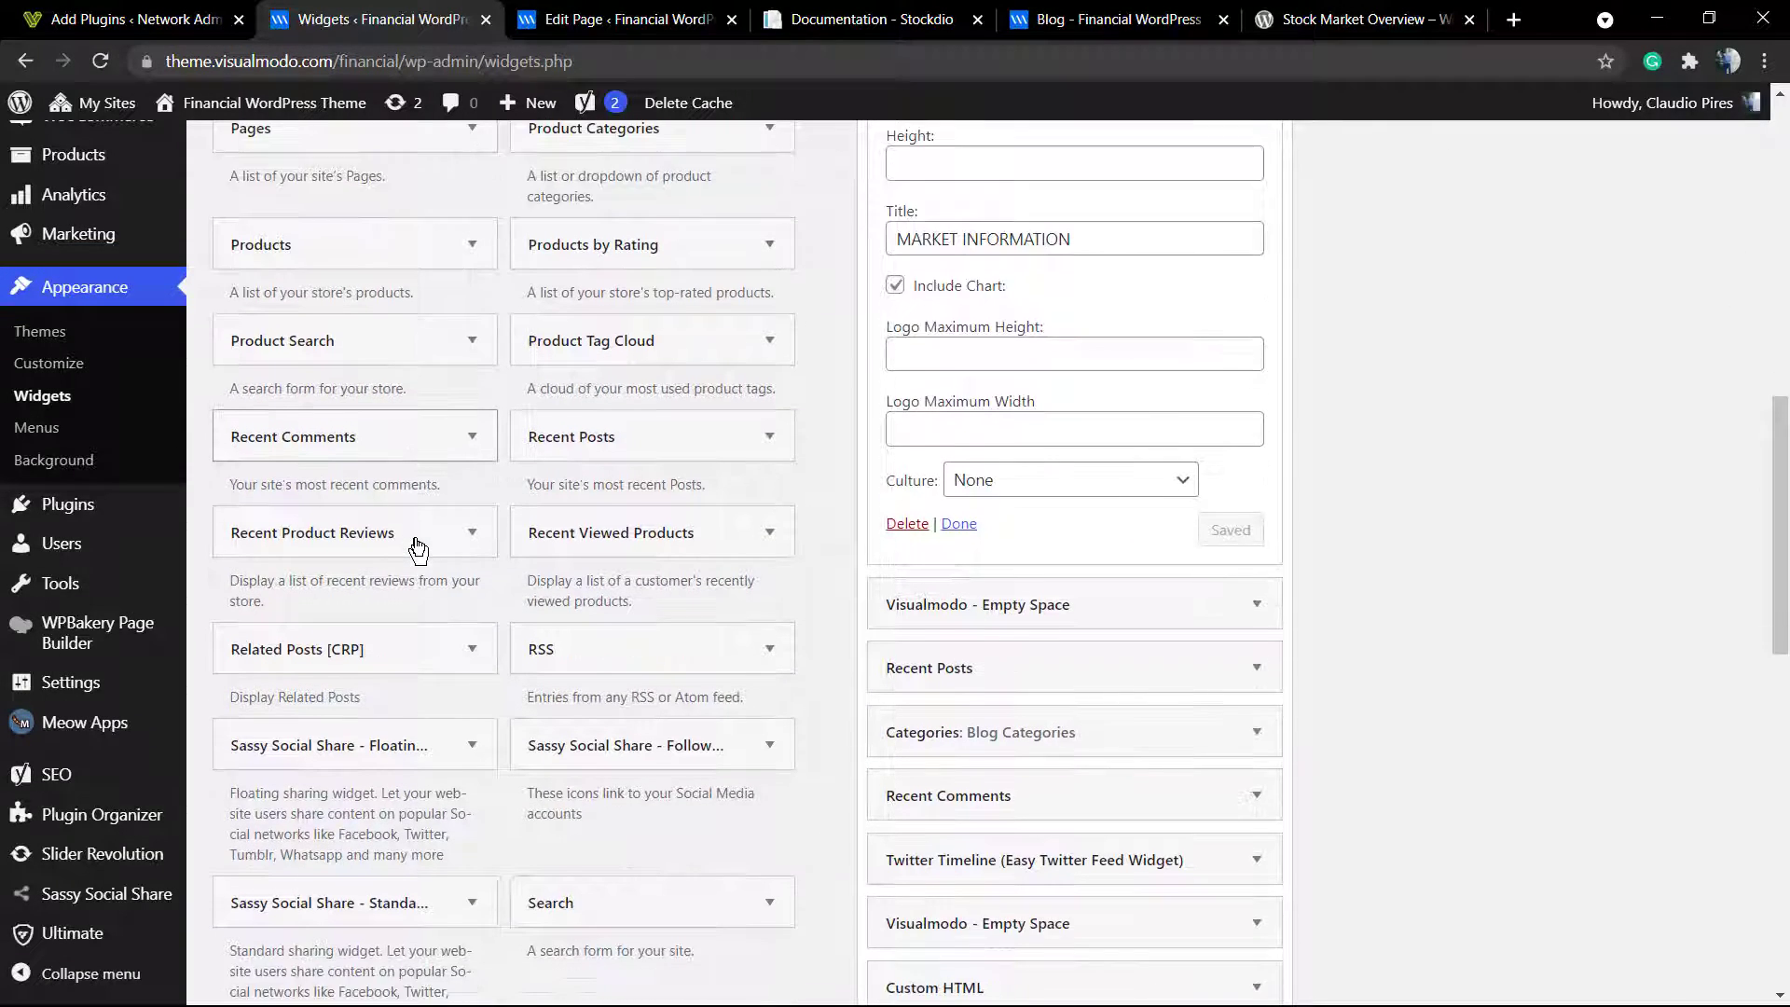
pyautogui.scroll(-3)
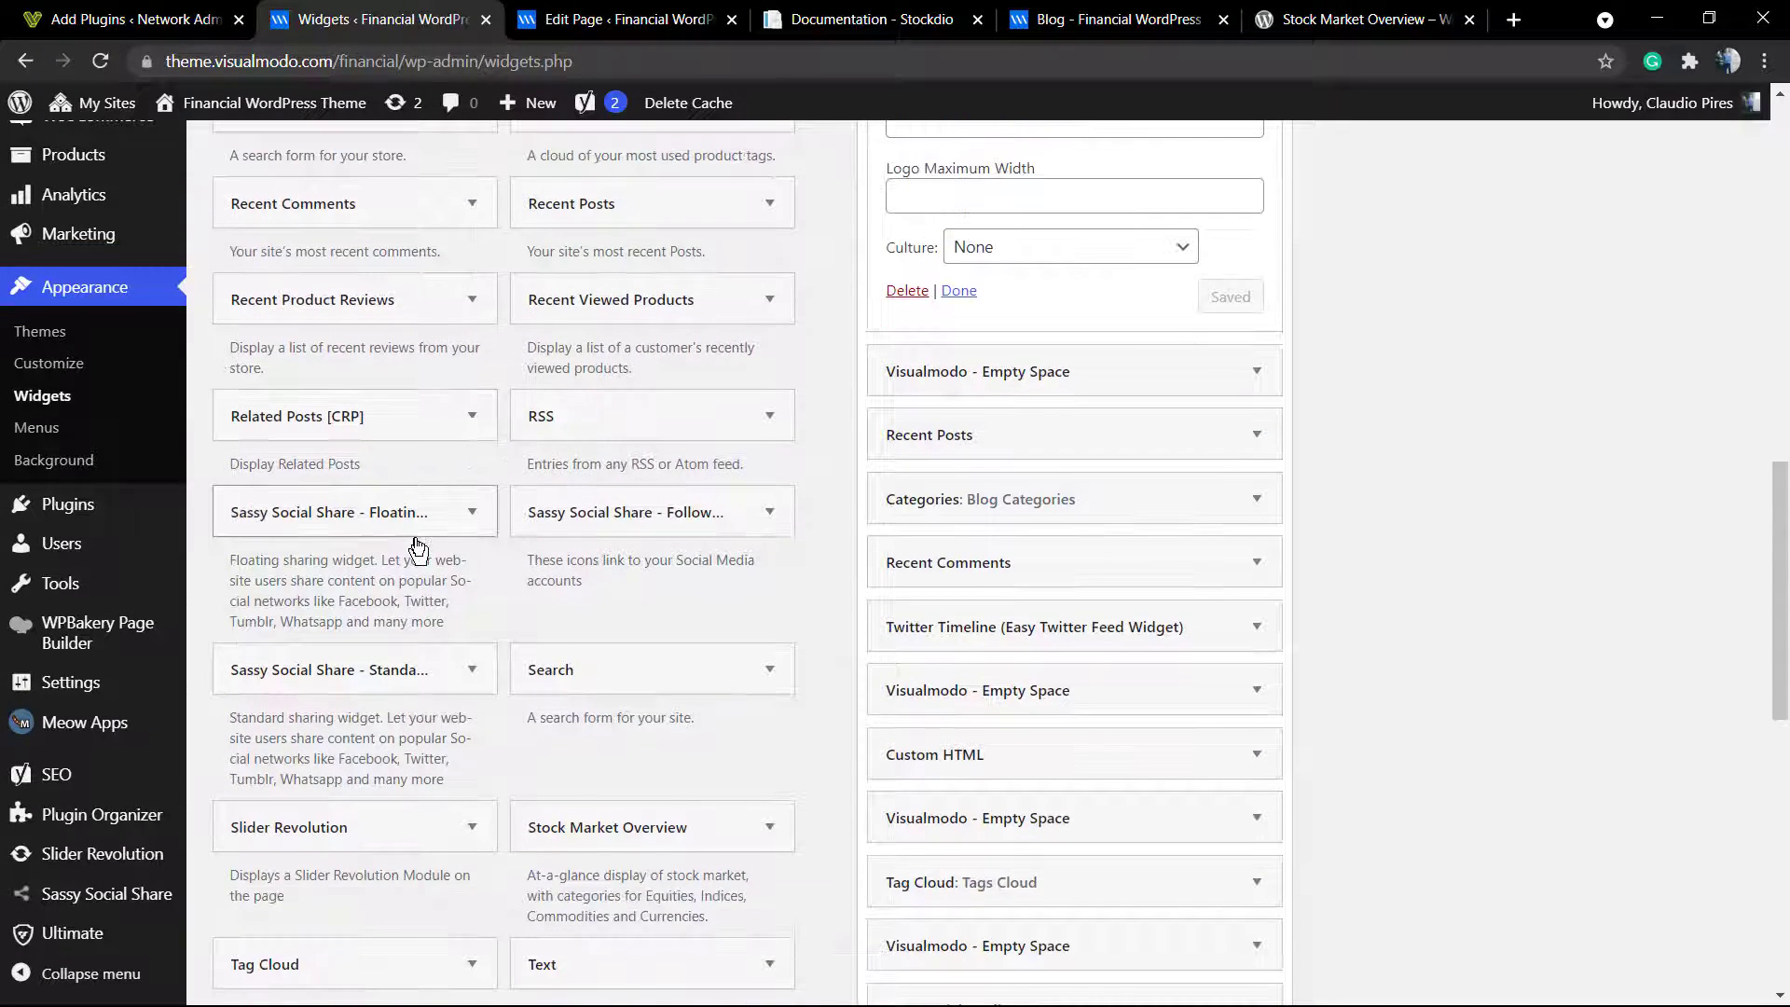
pyautogui.scroll(-3)
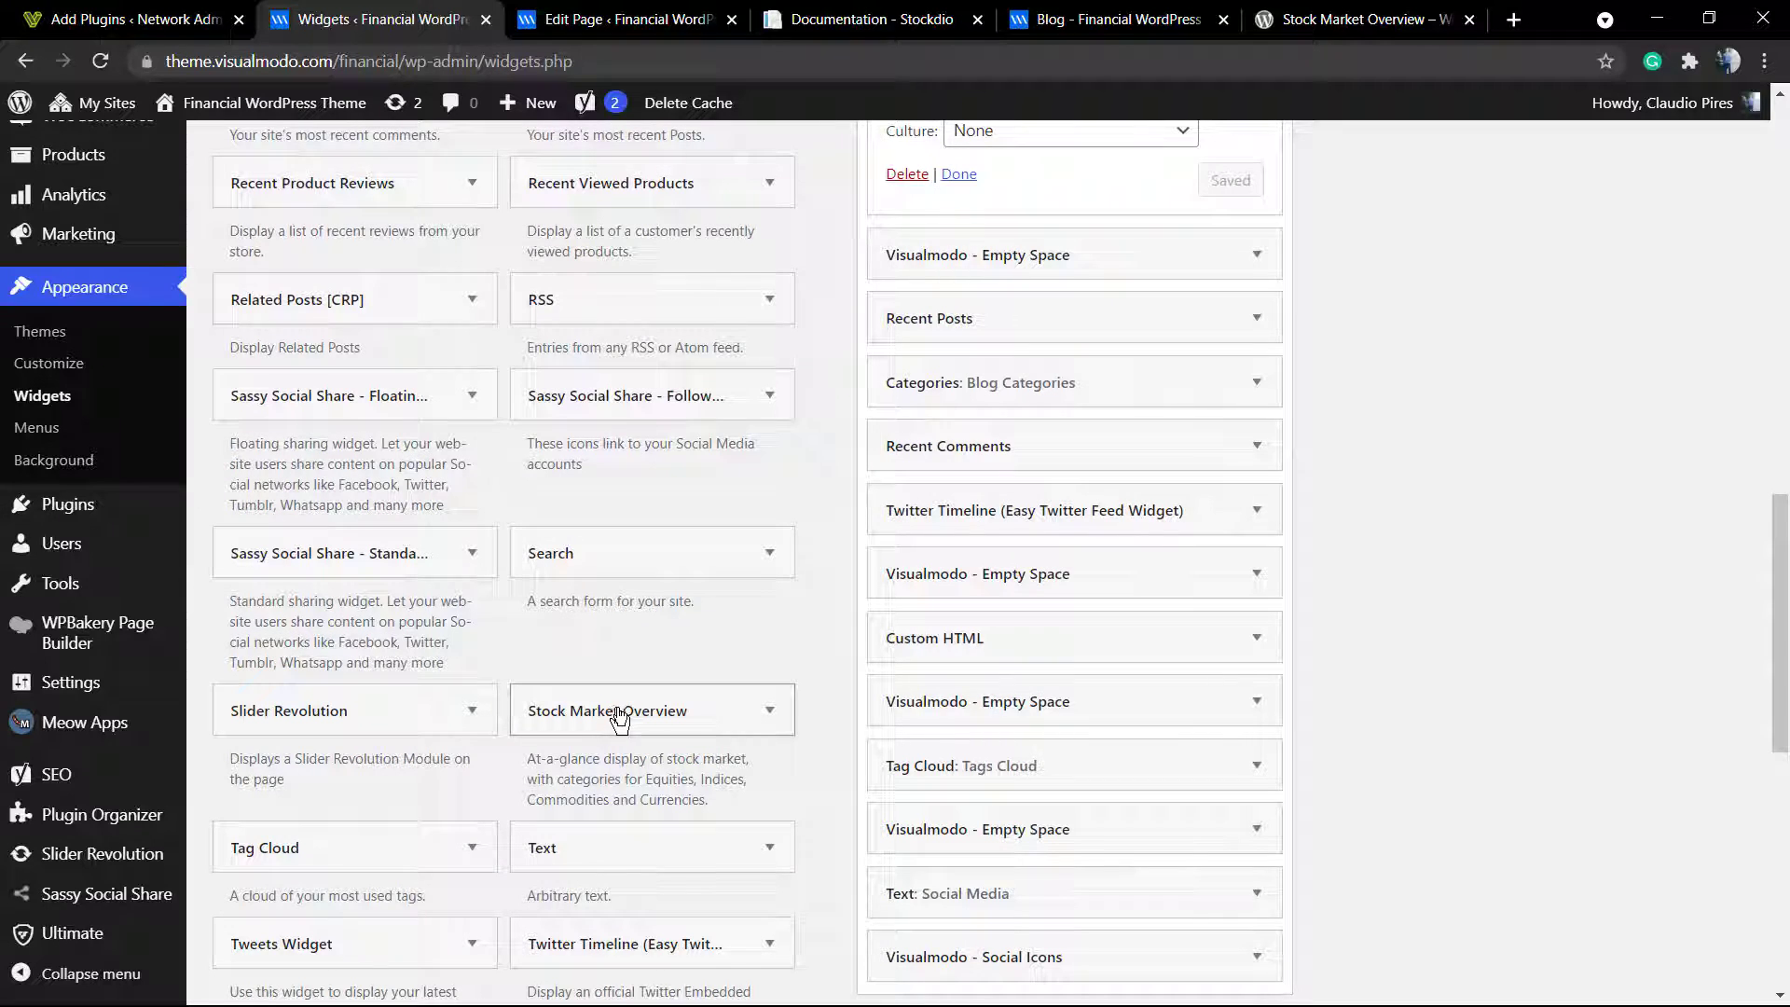
pyautogui.moveTo(657, 777); pyautogui.dragTo(708, 799)
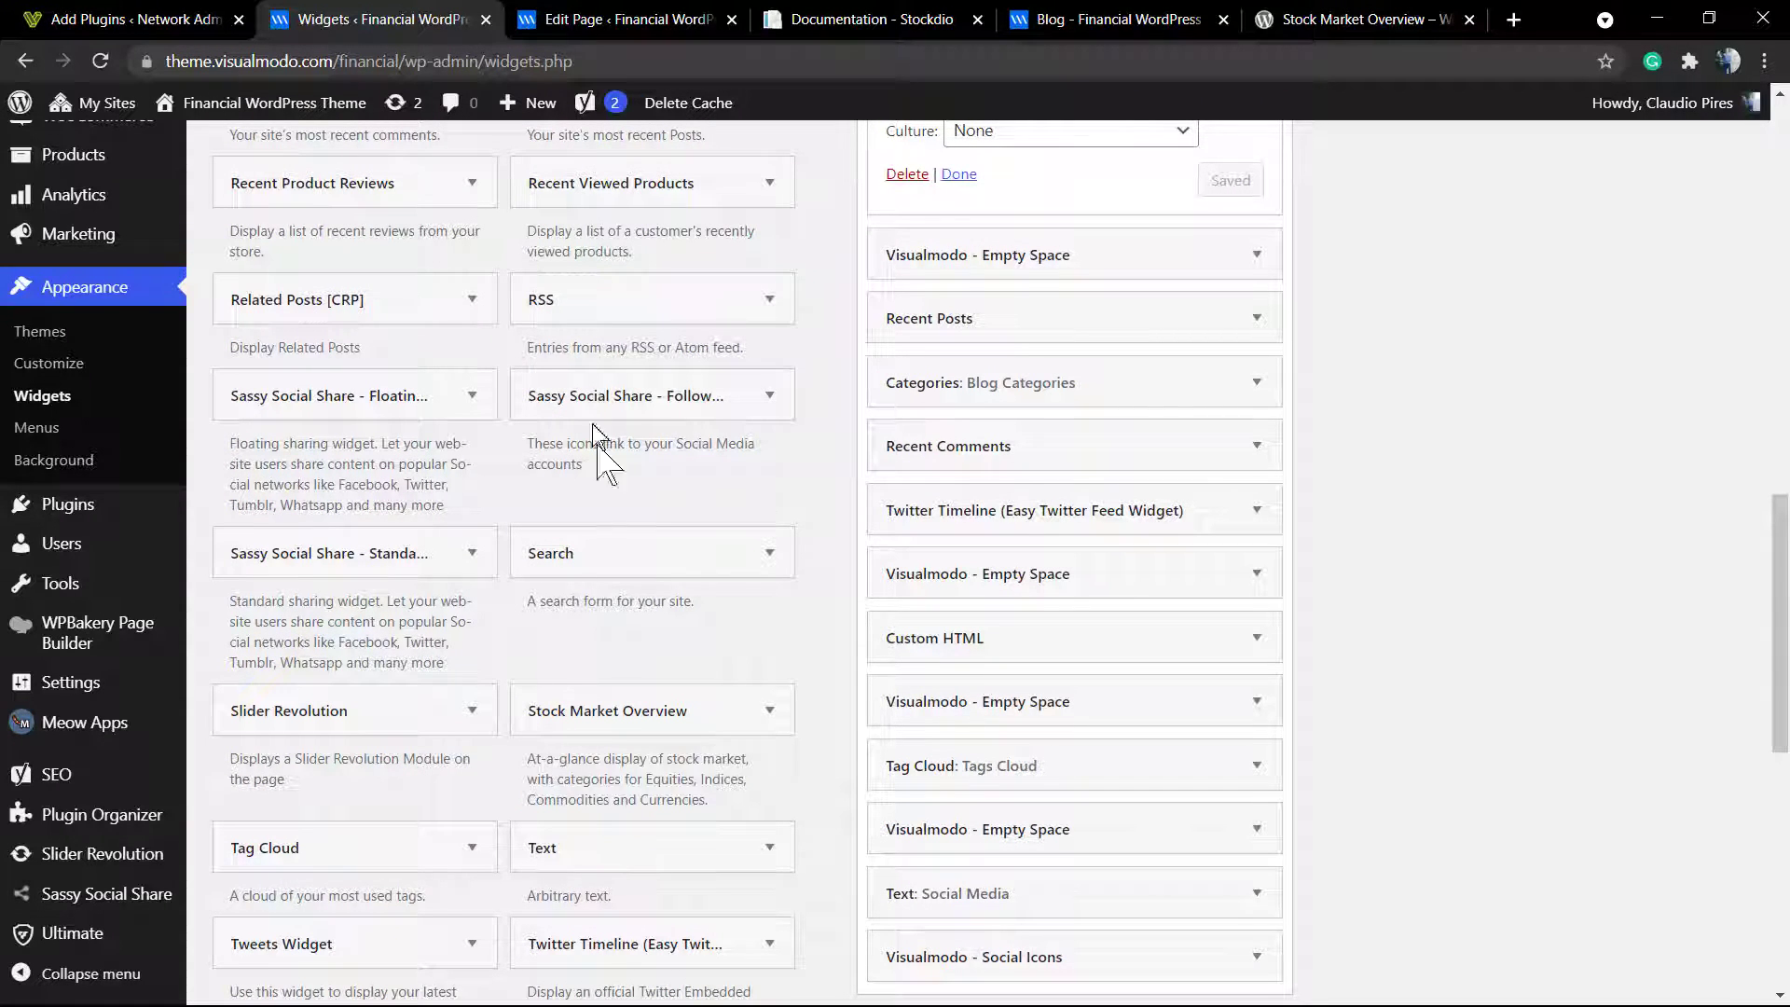
pyautogui.click(868, 20)
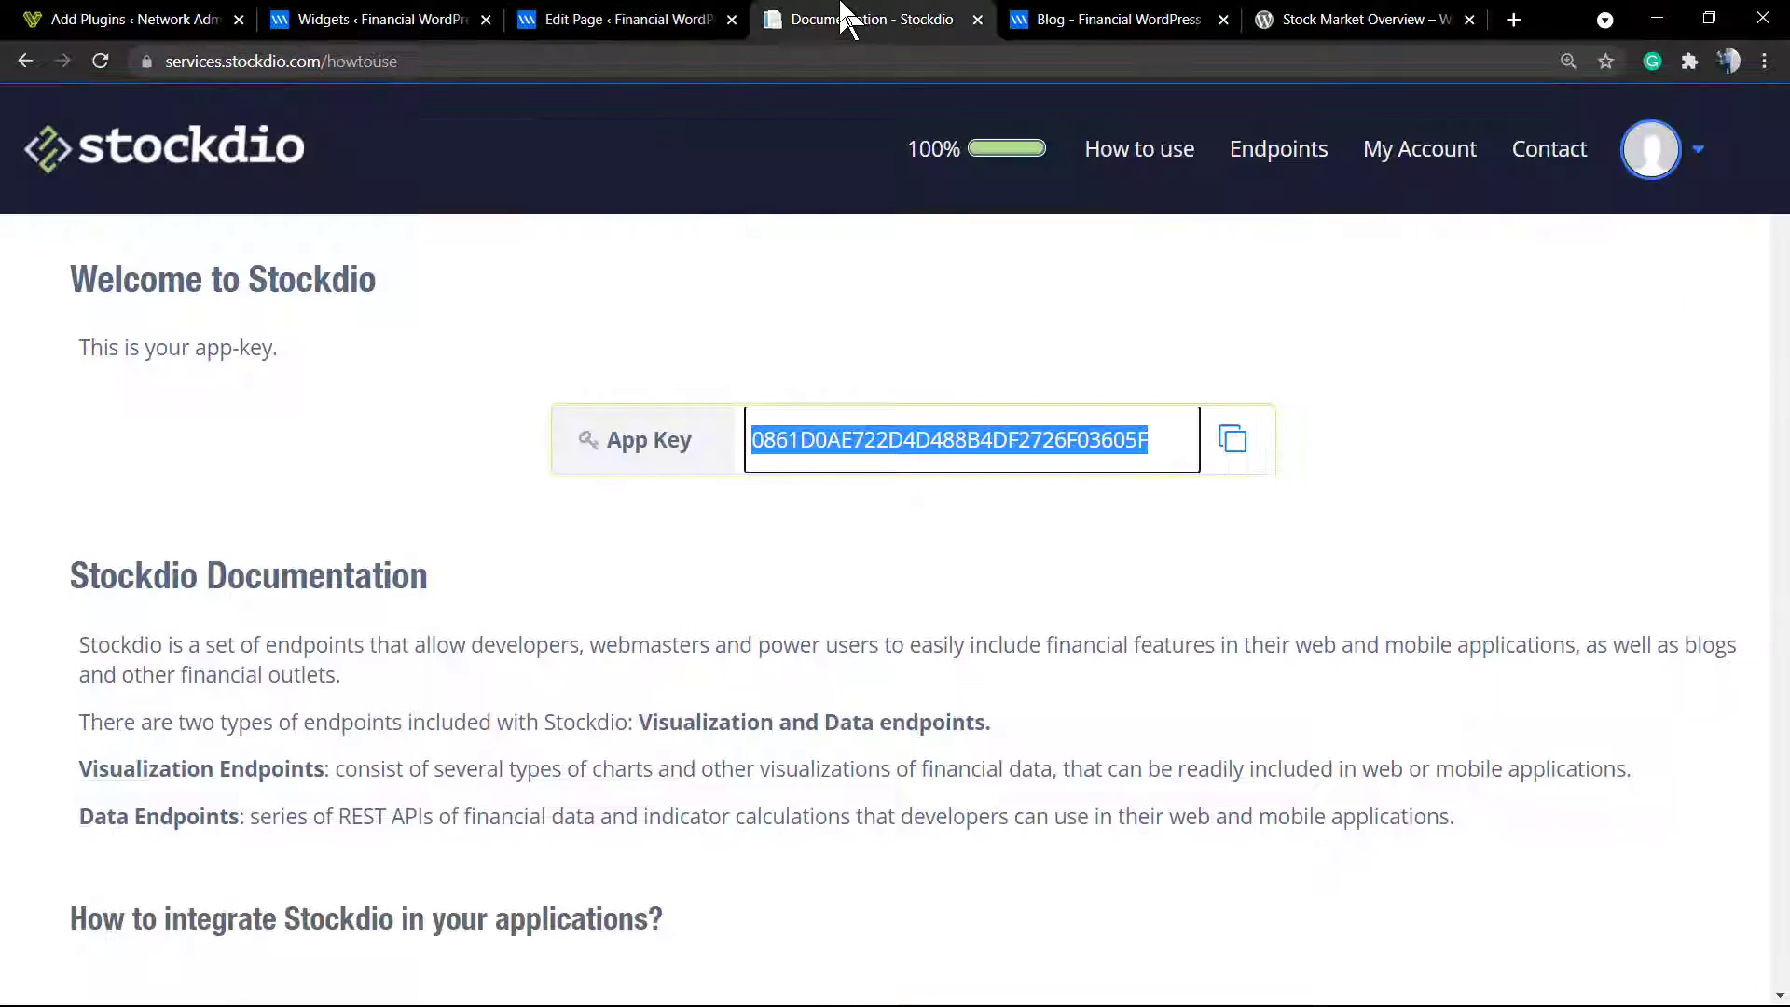
# Step: Return to the live blog page and load the Financial site's home page via the logo
pyautogui.click(1108, 20)
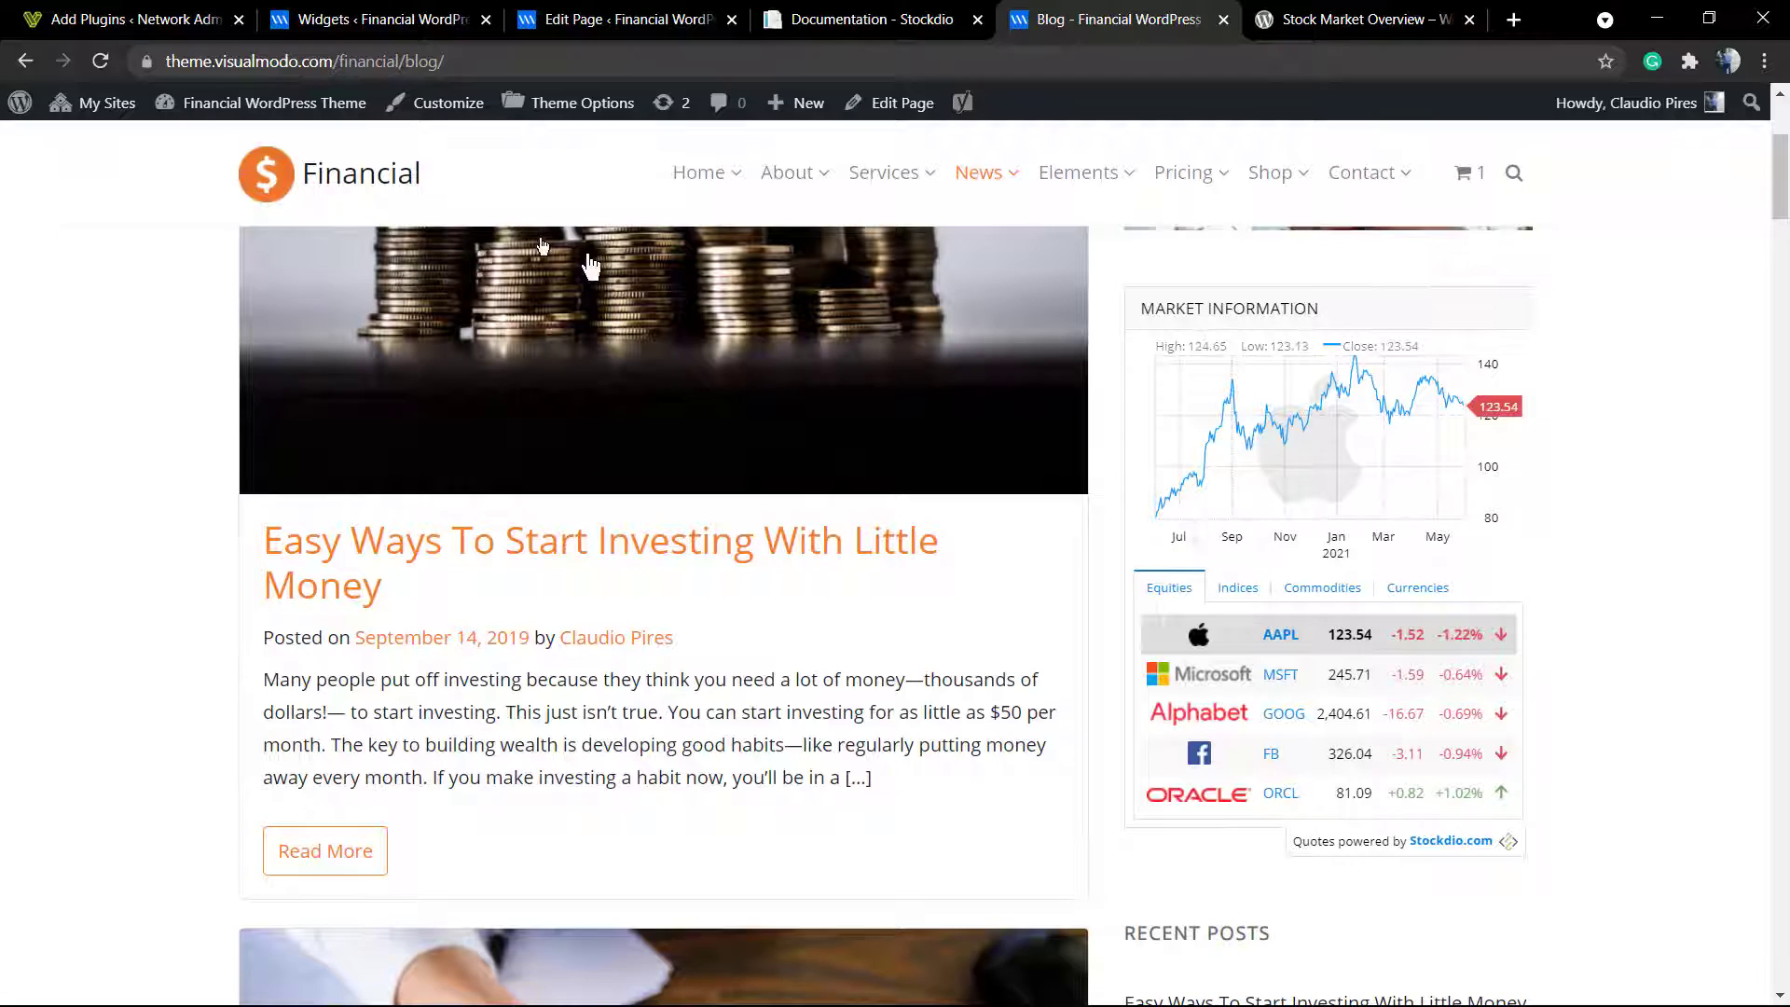
pyautogui.click(327, 174)
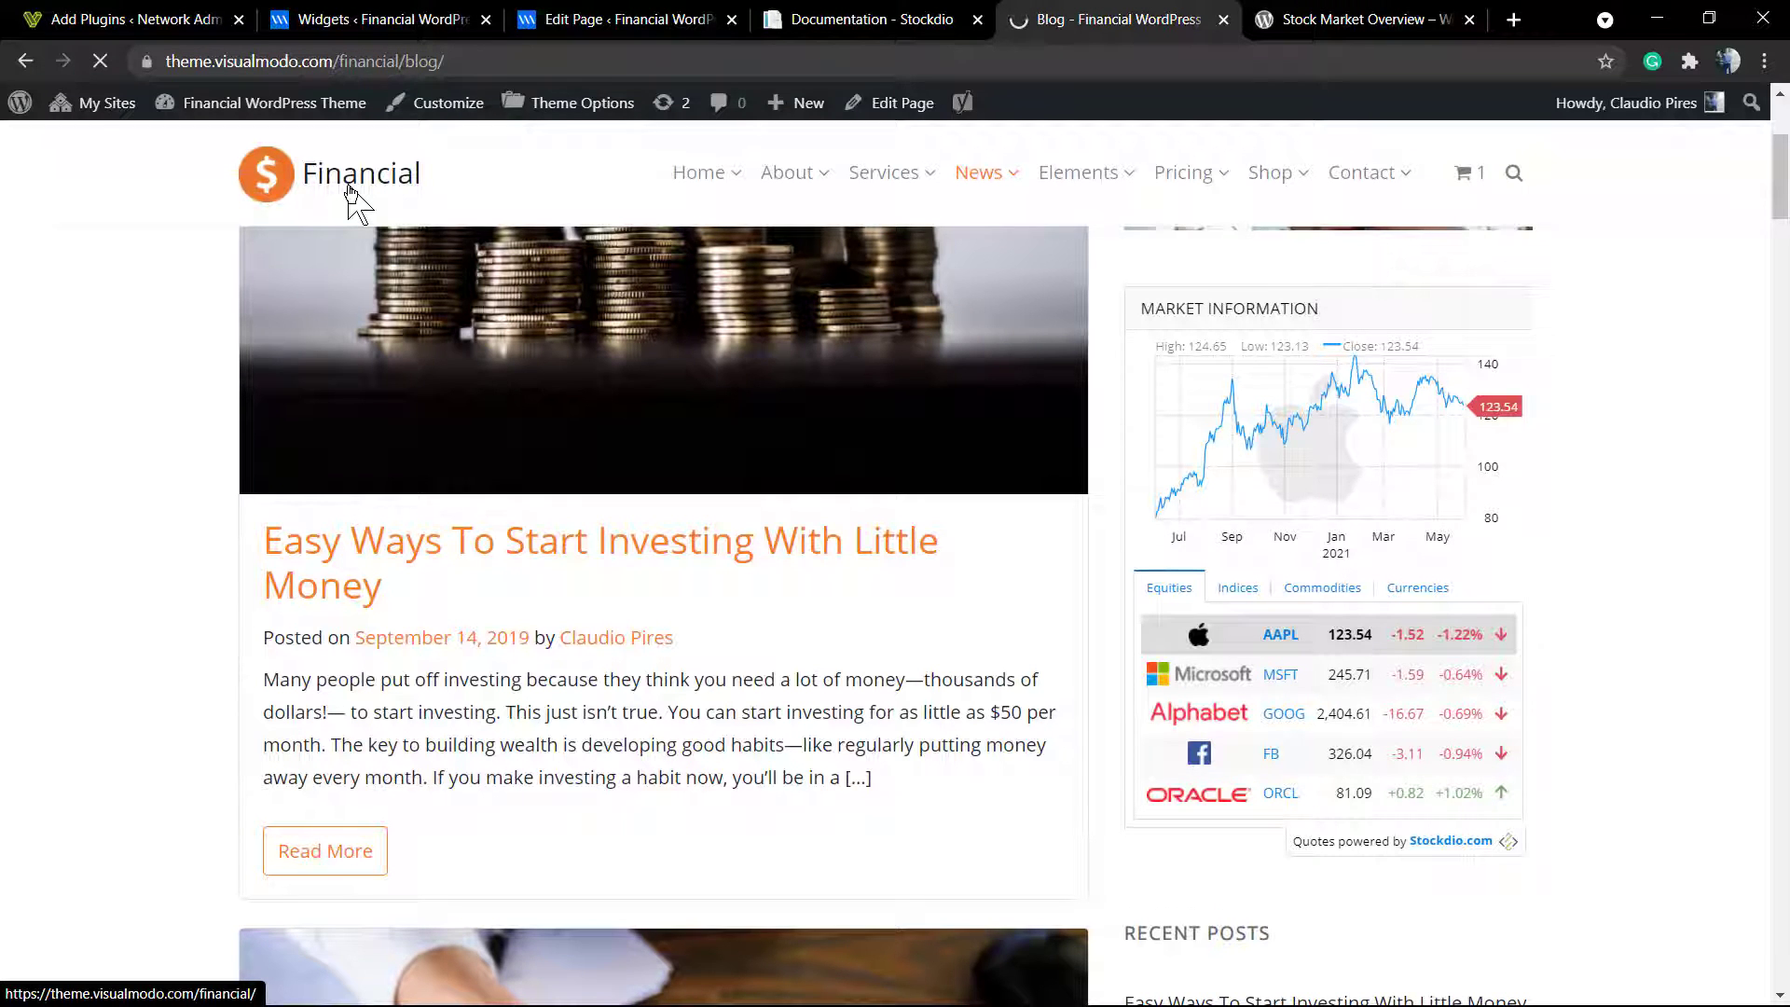